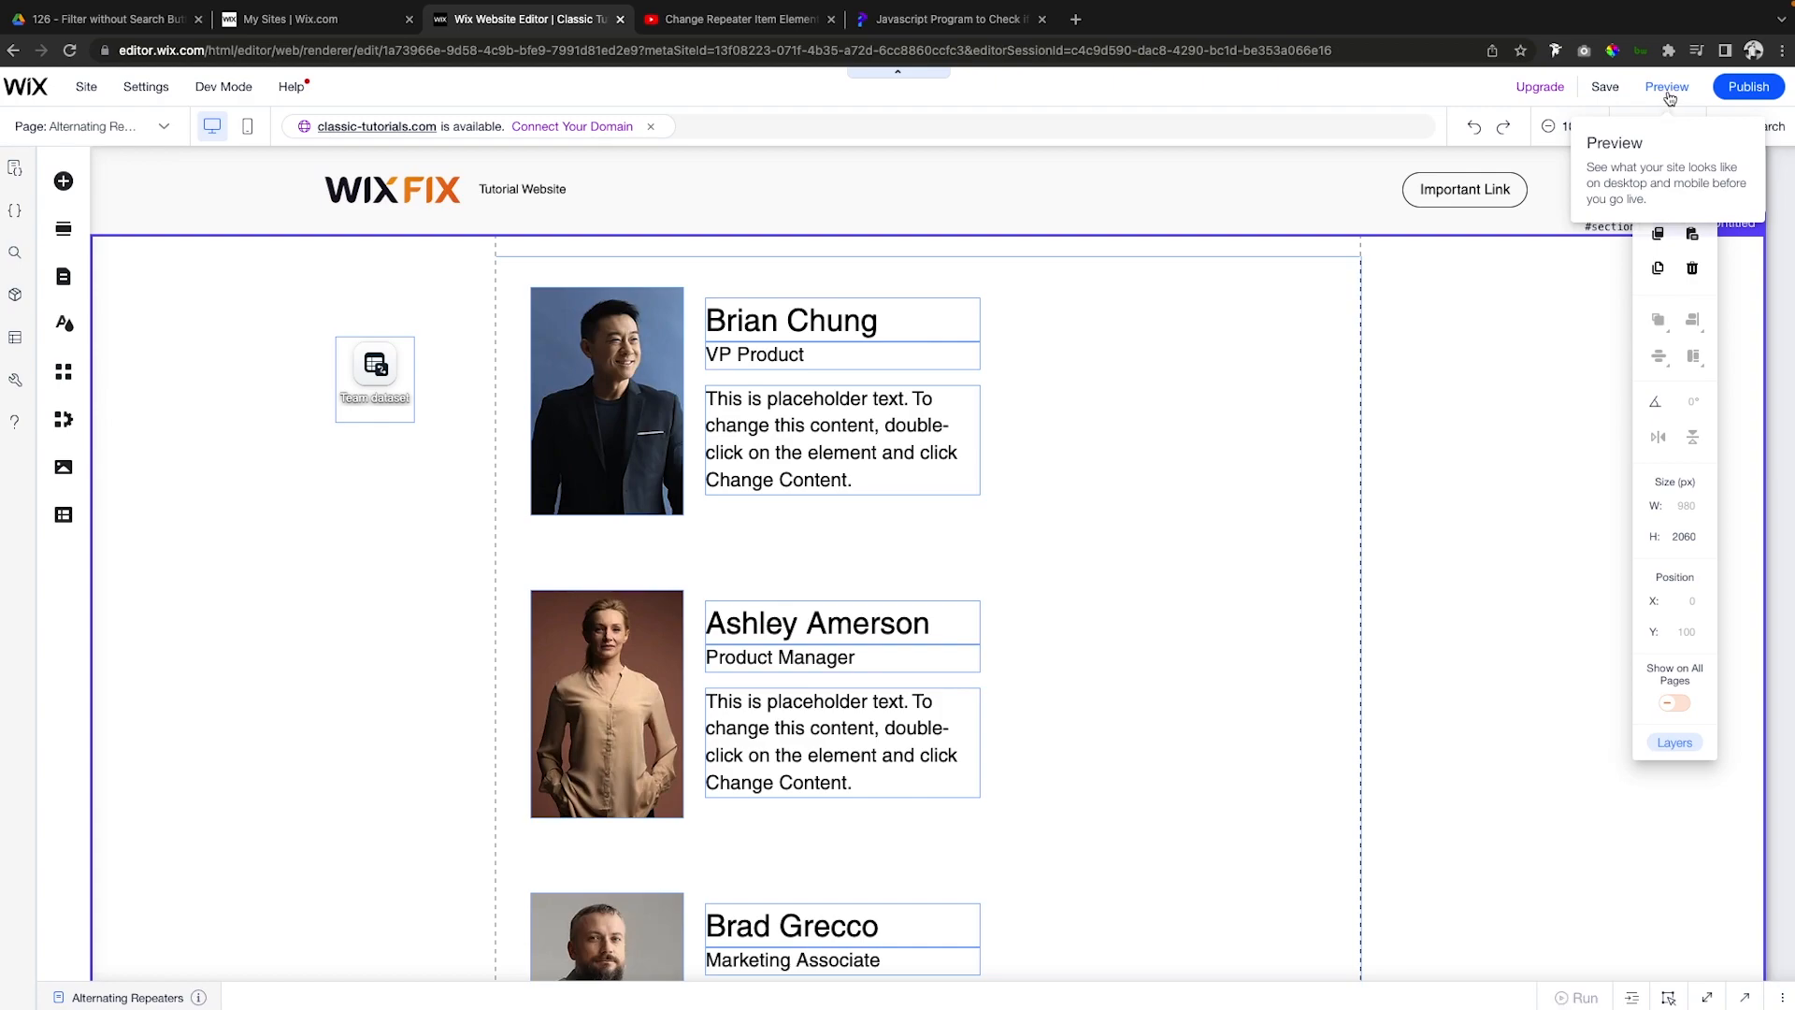
Preview the site and scroll the team list to check the alternating photo-left/photo-right layouts.
left_click(1666, 86)
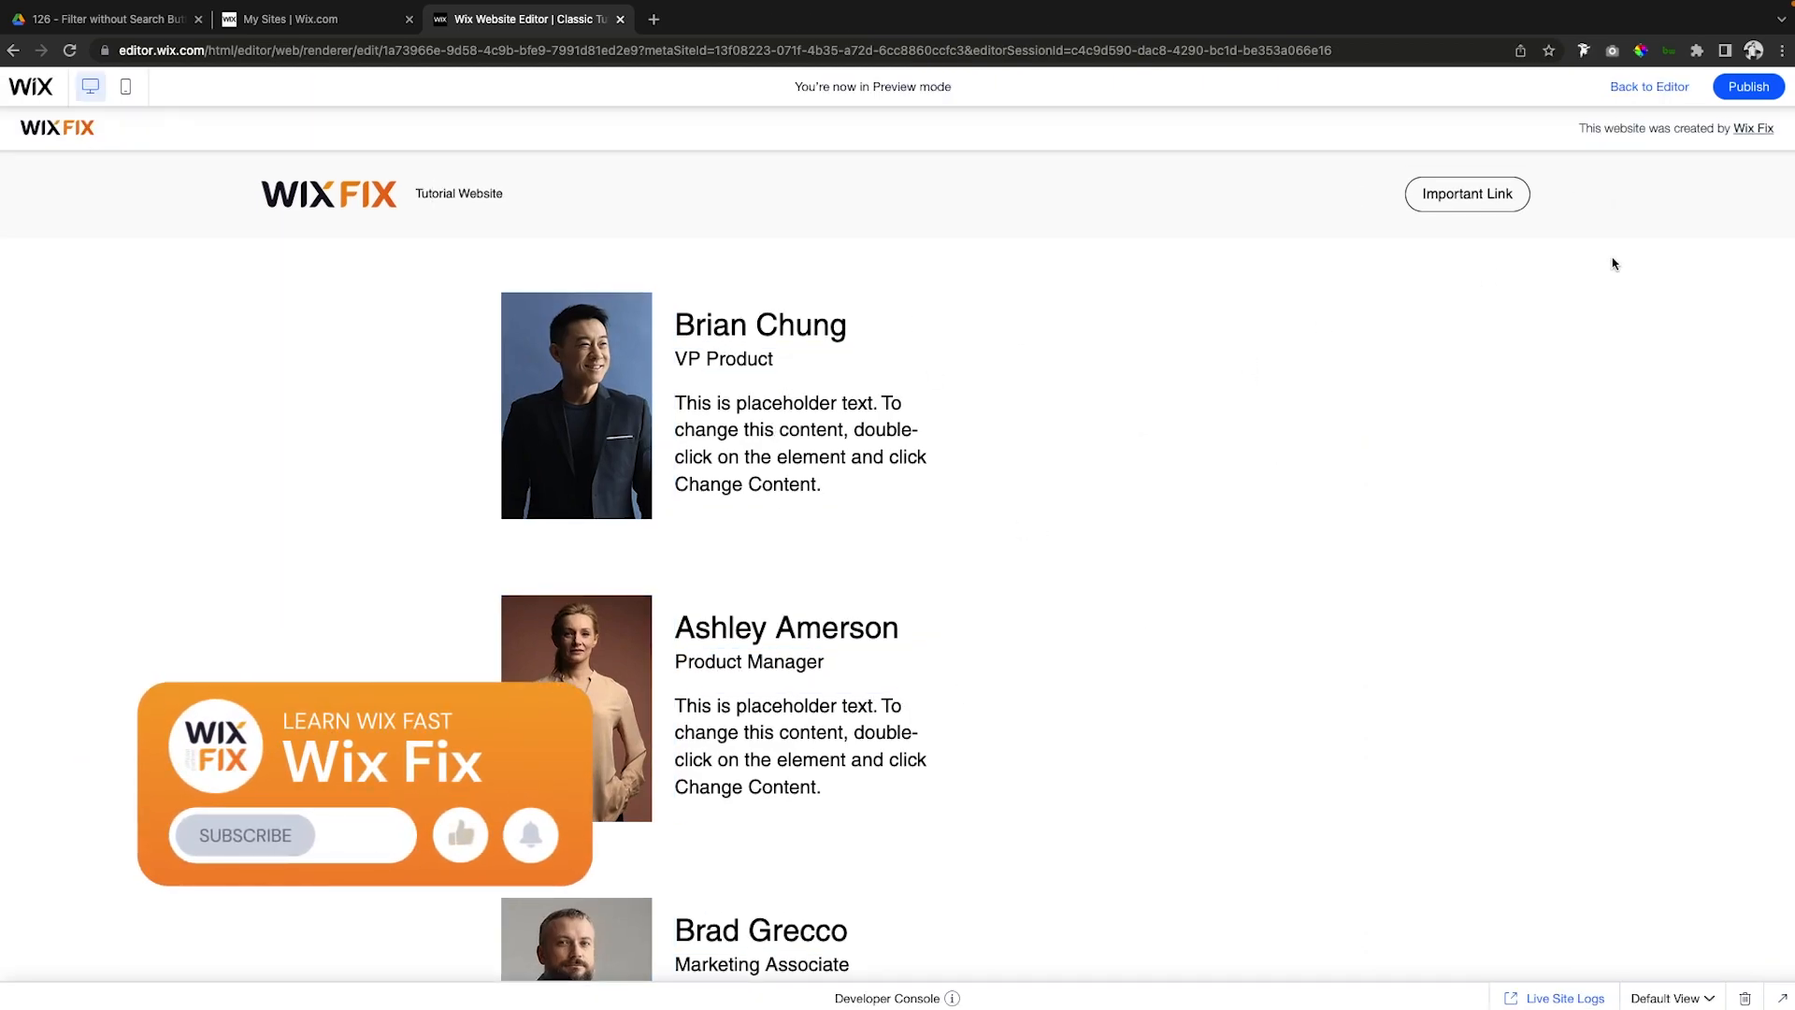
left_click(243, 835)
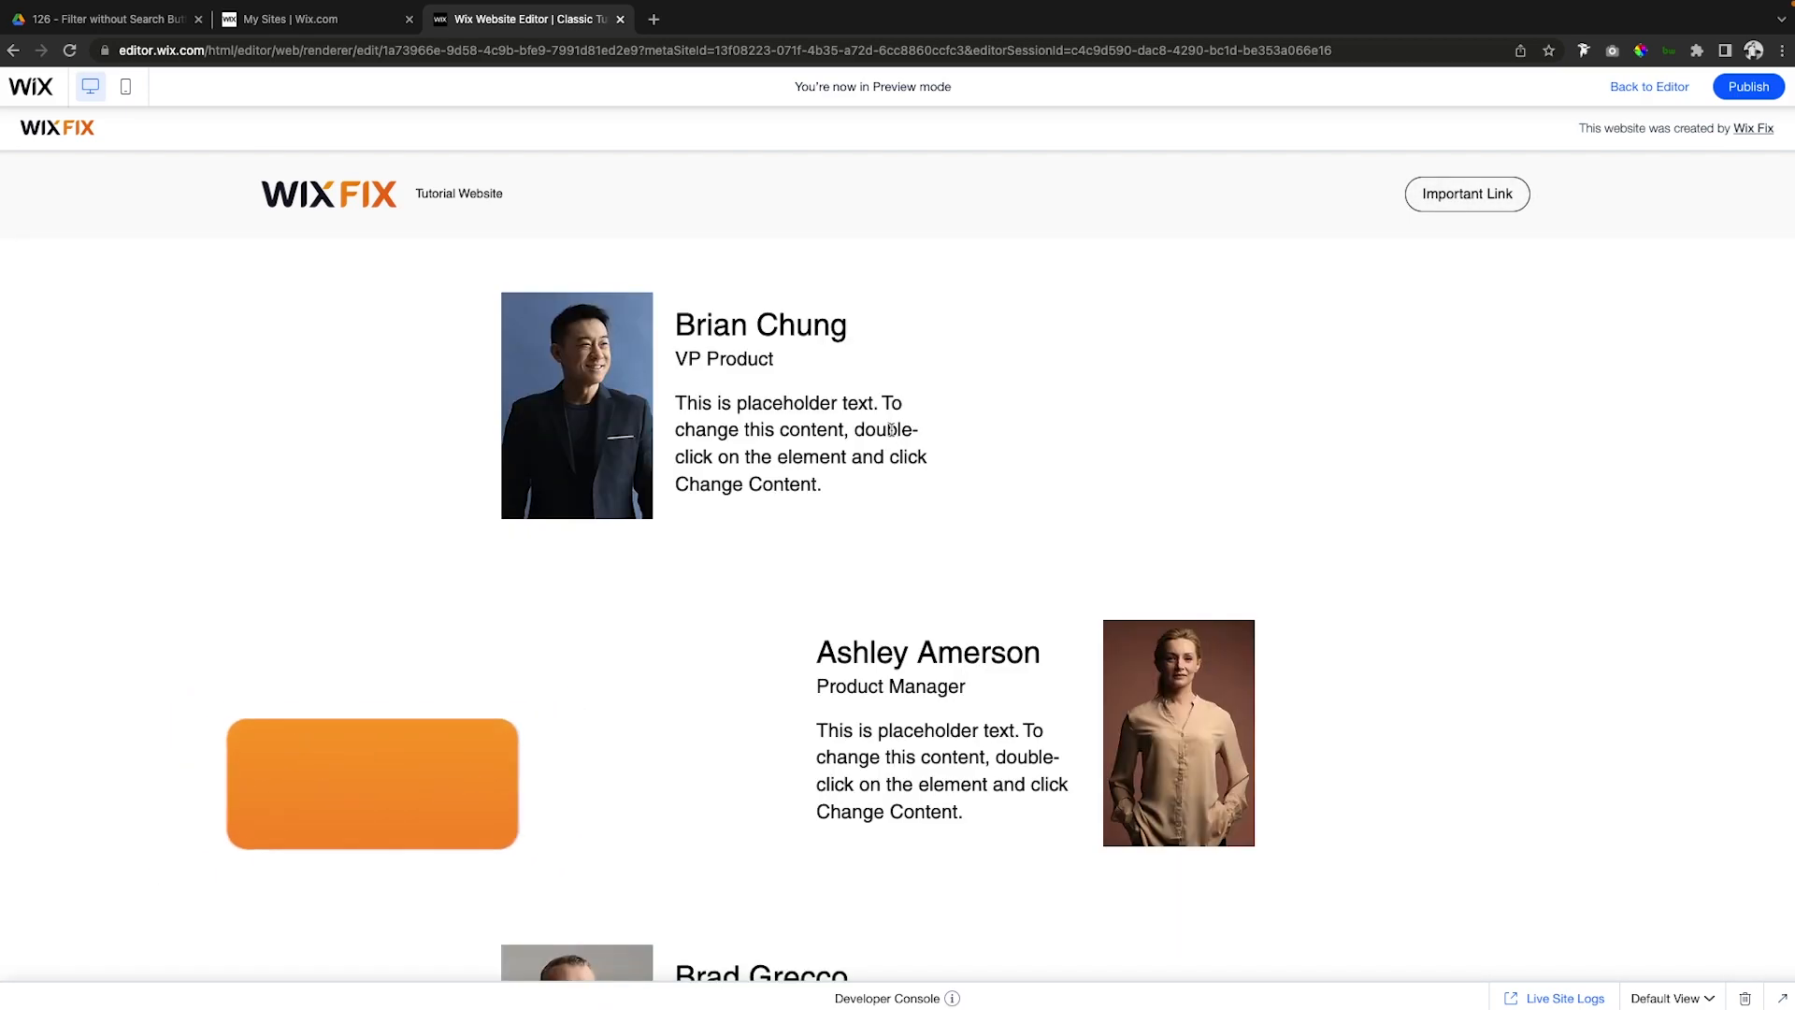
scroll("down", 3)
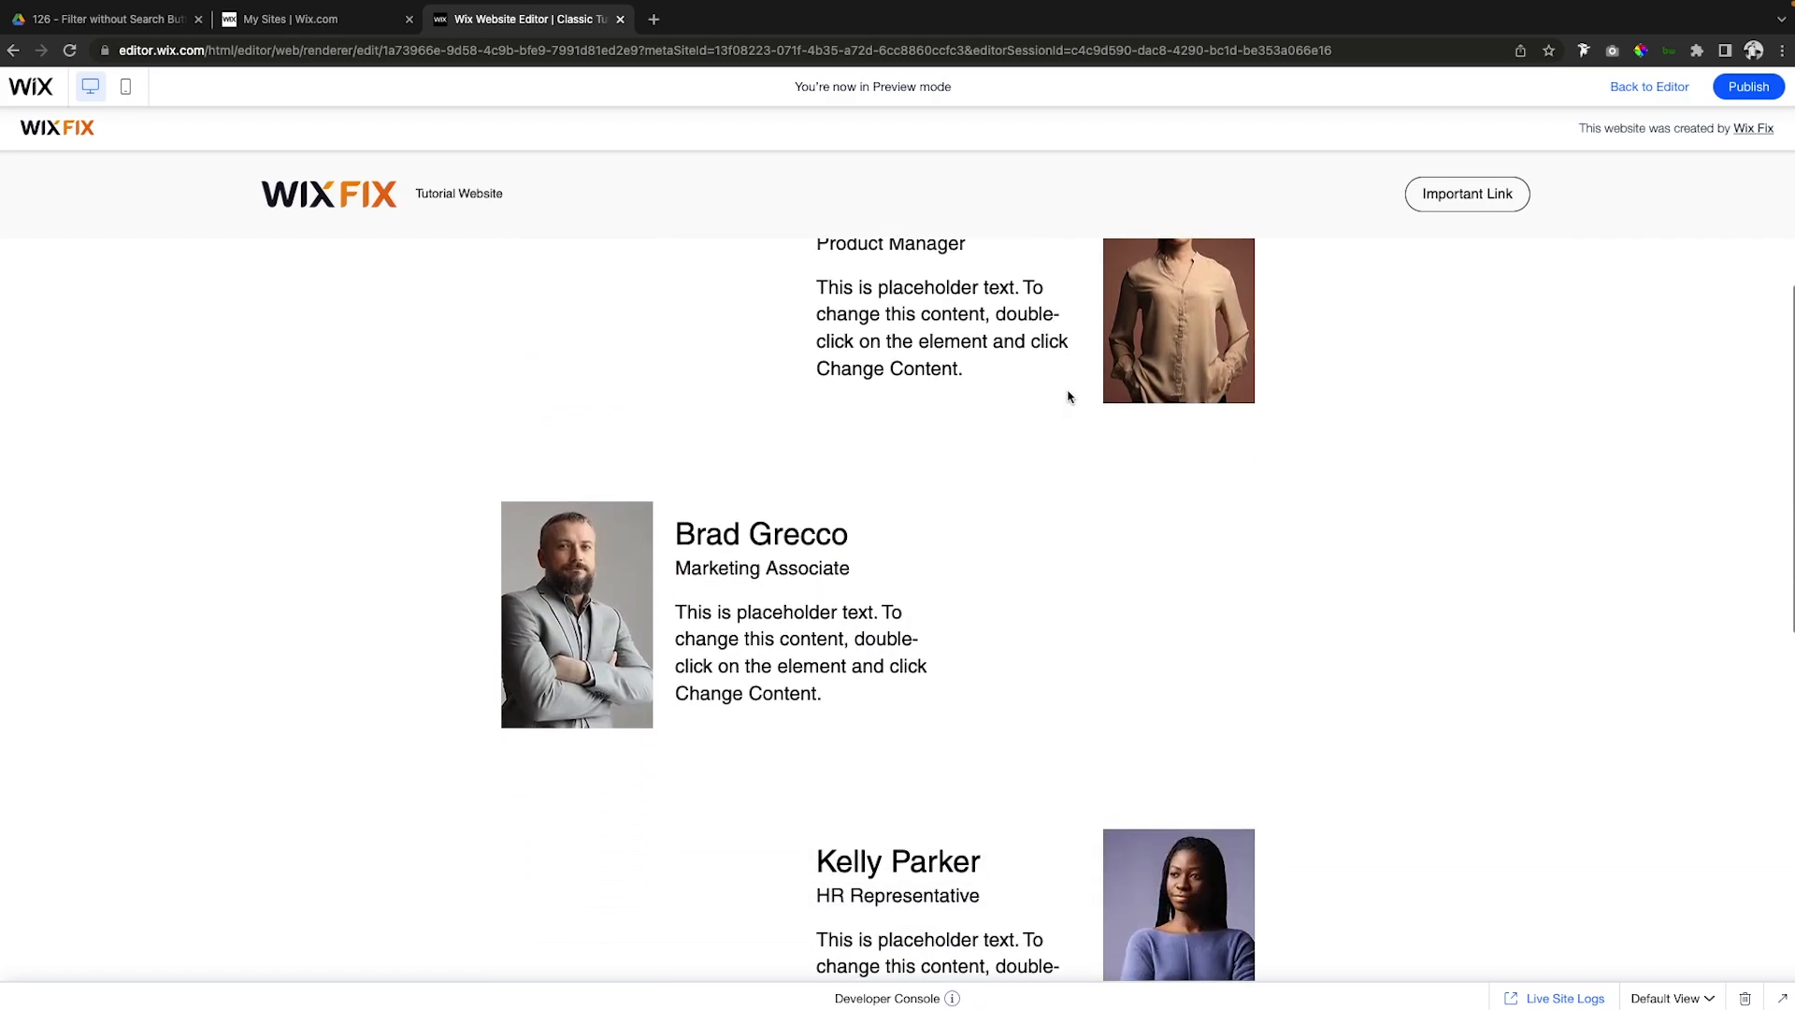
scroll("down", 3)
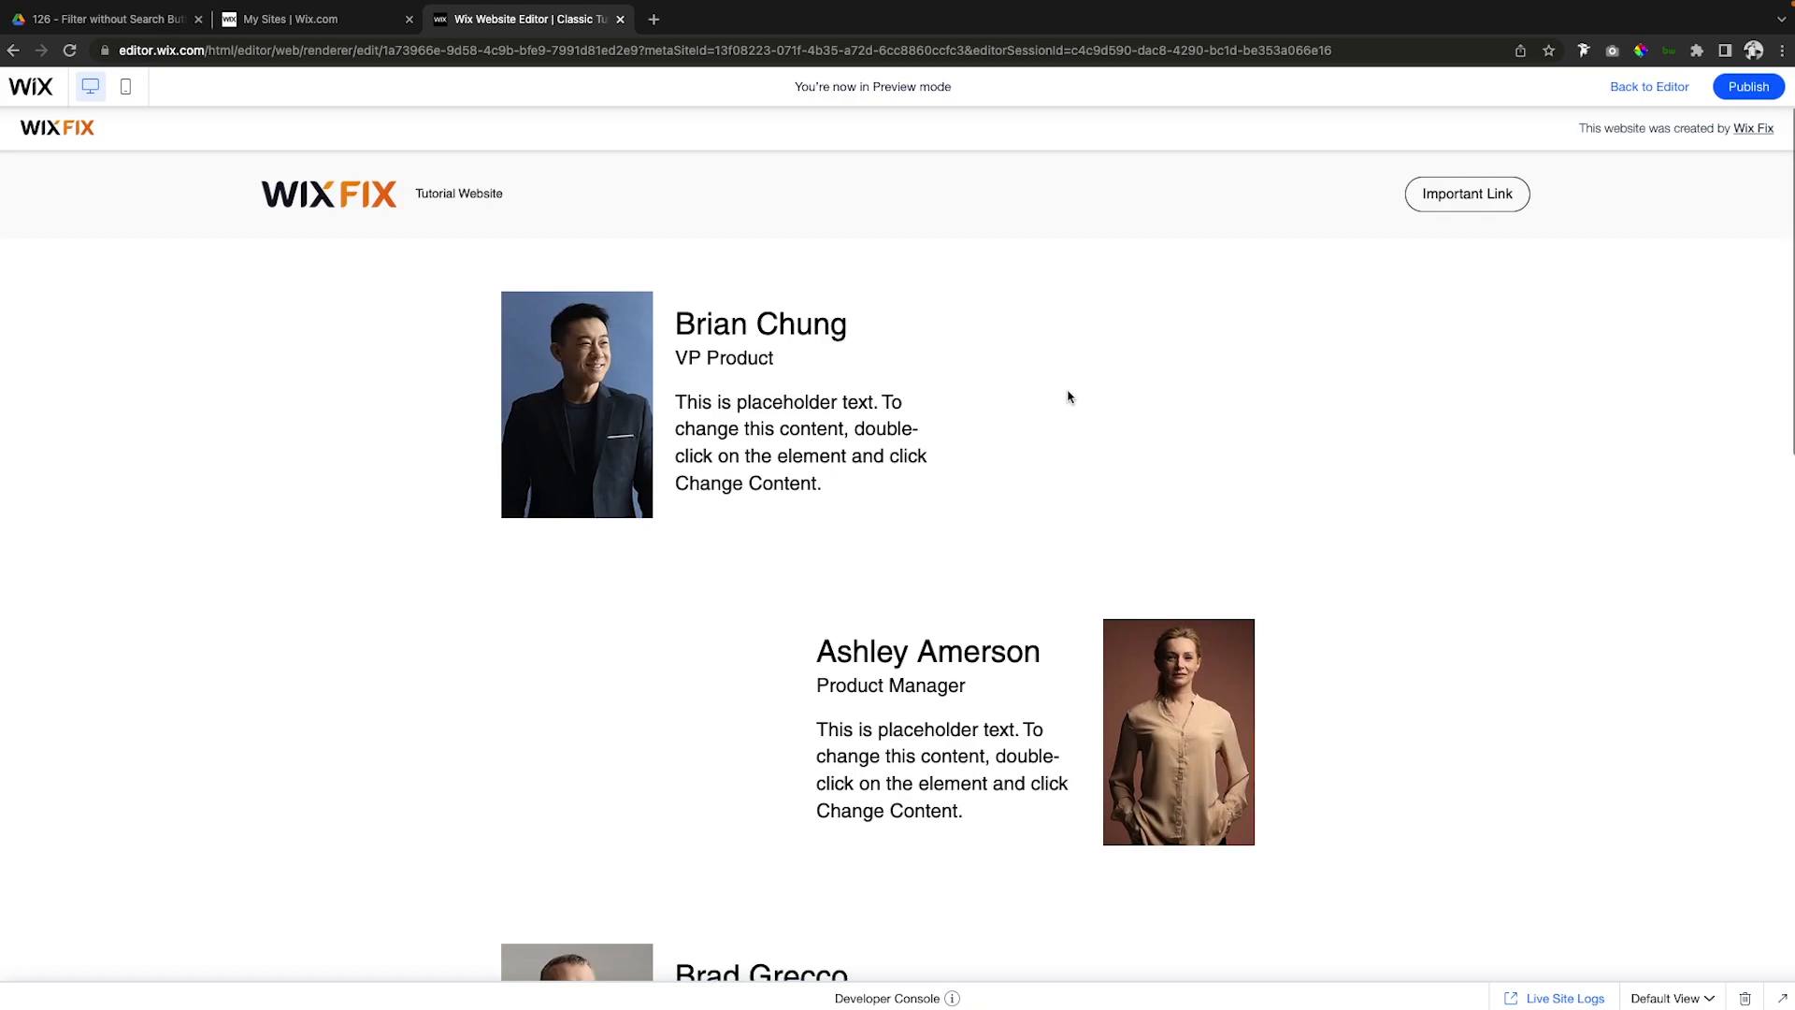
scroll("down", 3)
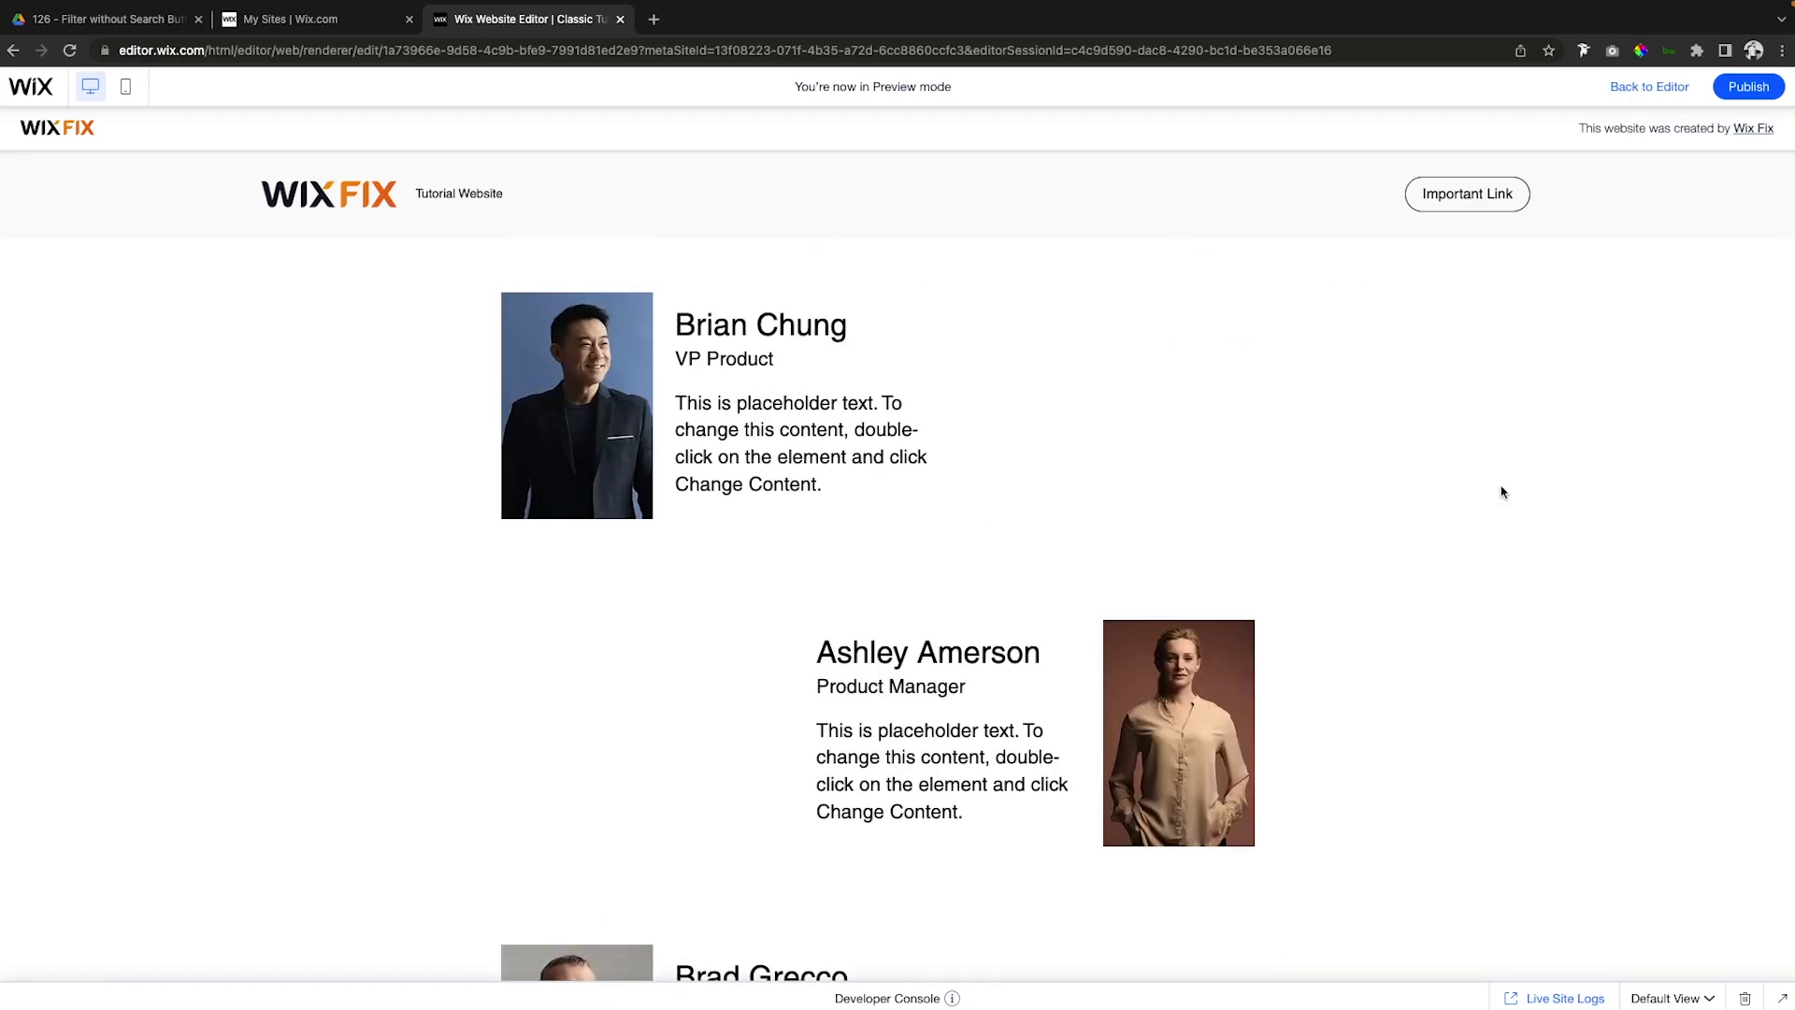
Return to the editor and add a new blank page from Menus & Pages.
left_click(1649, 86)
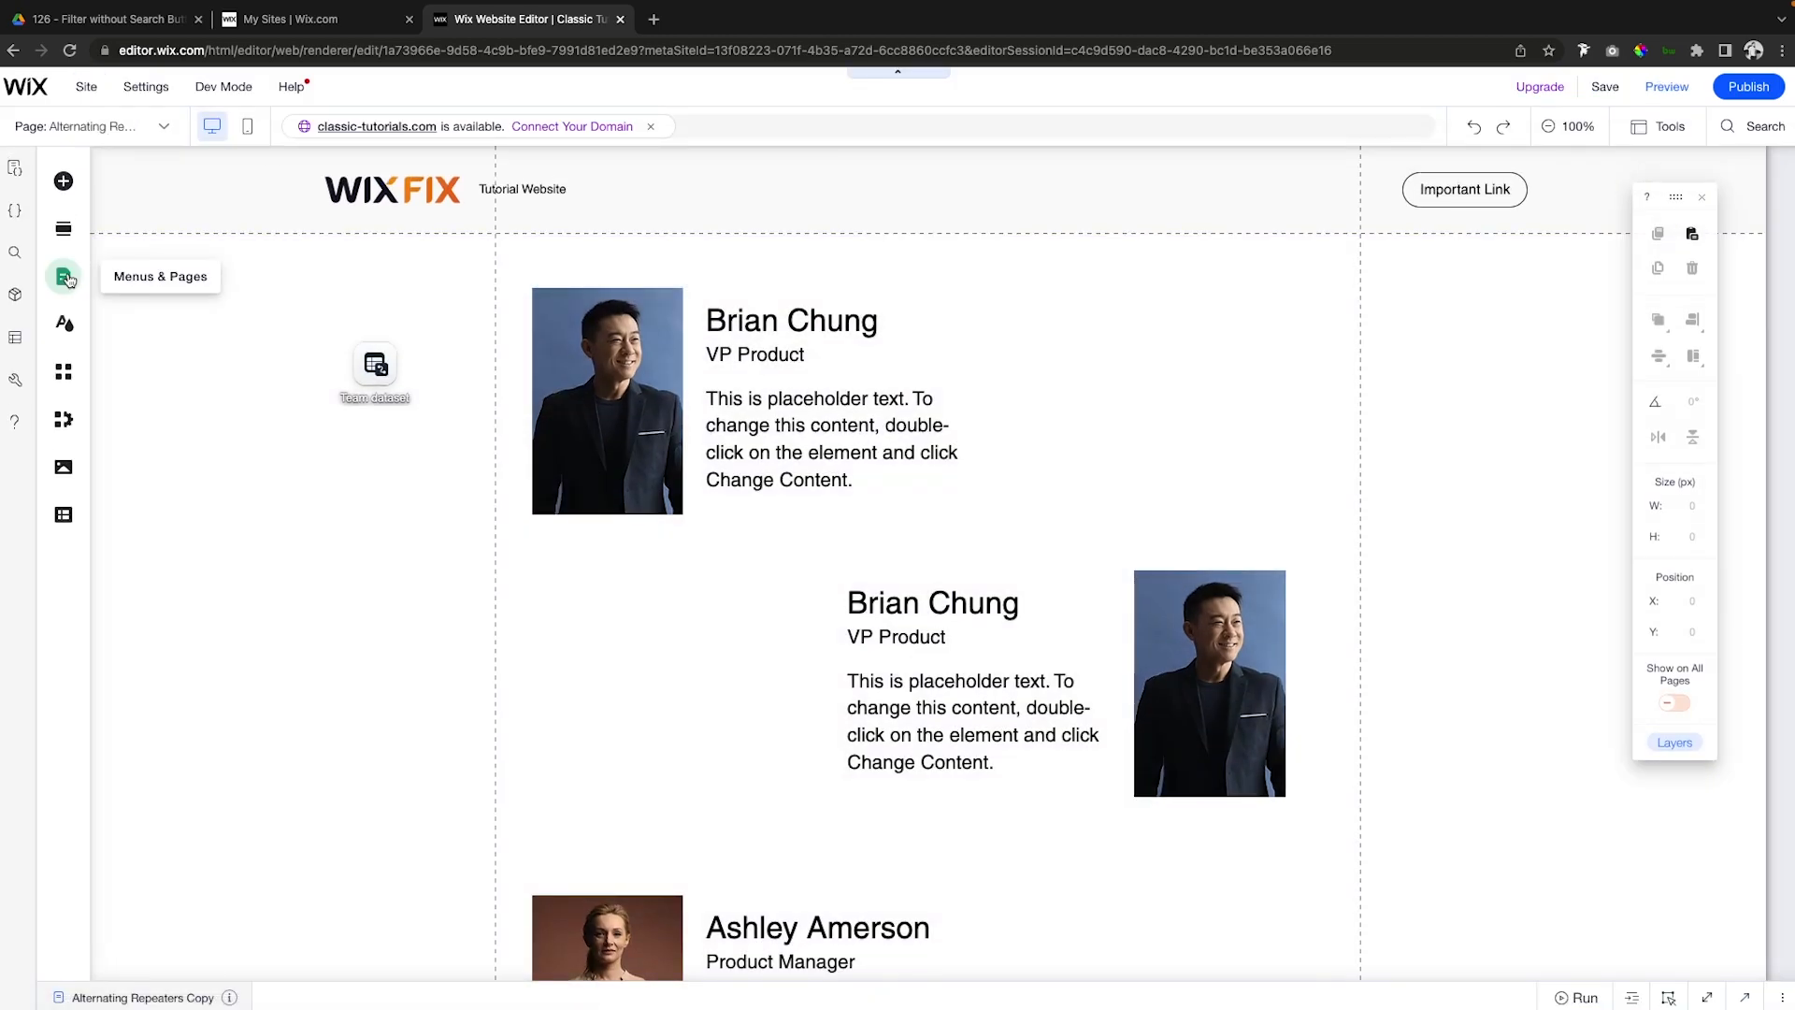
left_click(63, 277)
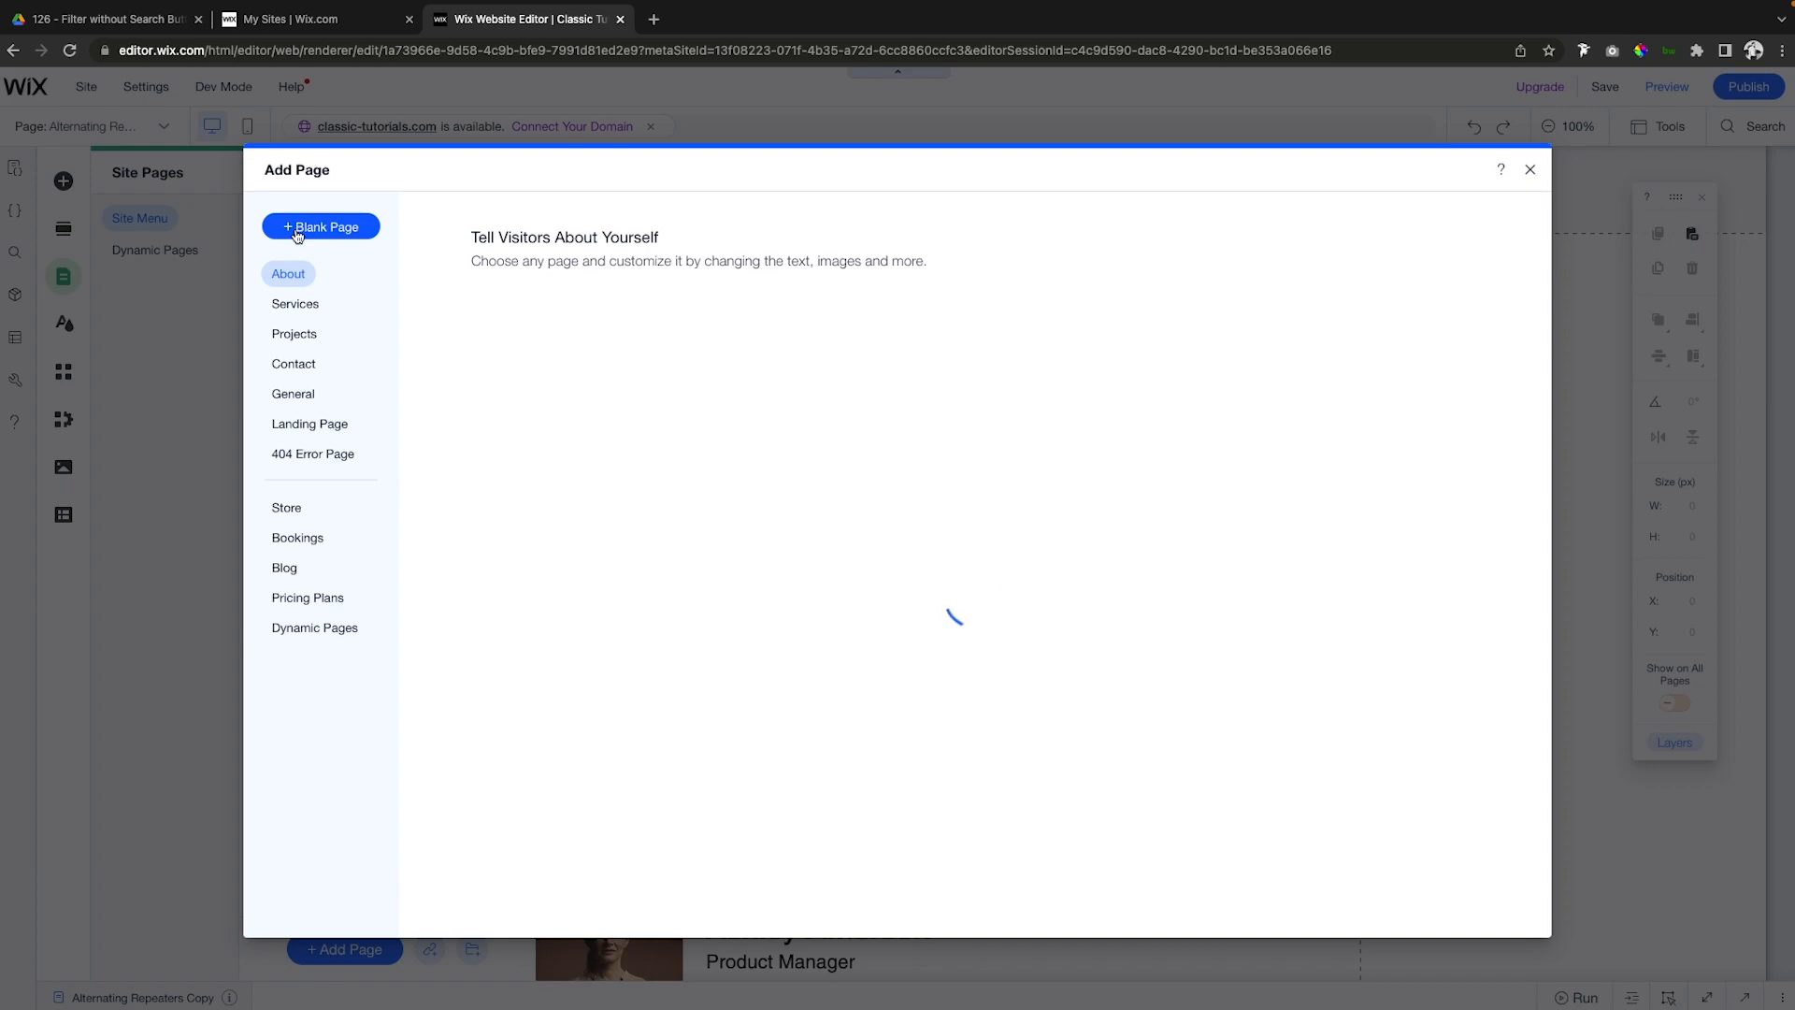
left_click(322, 225)
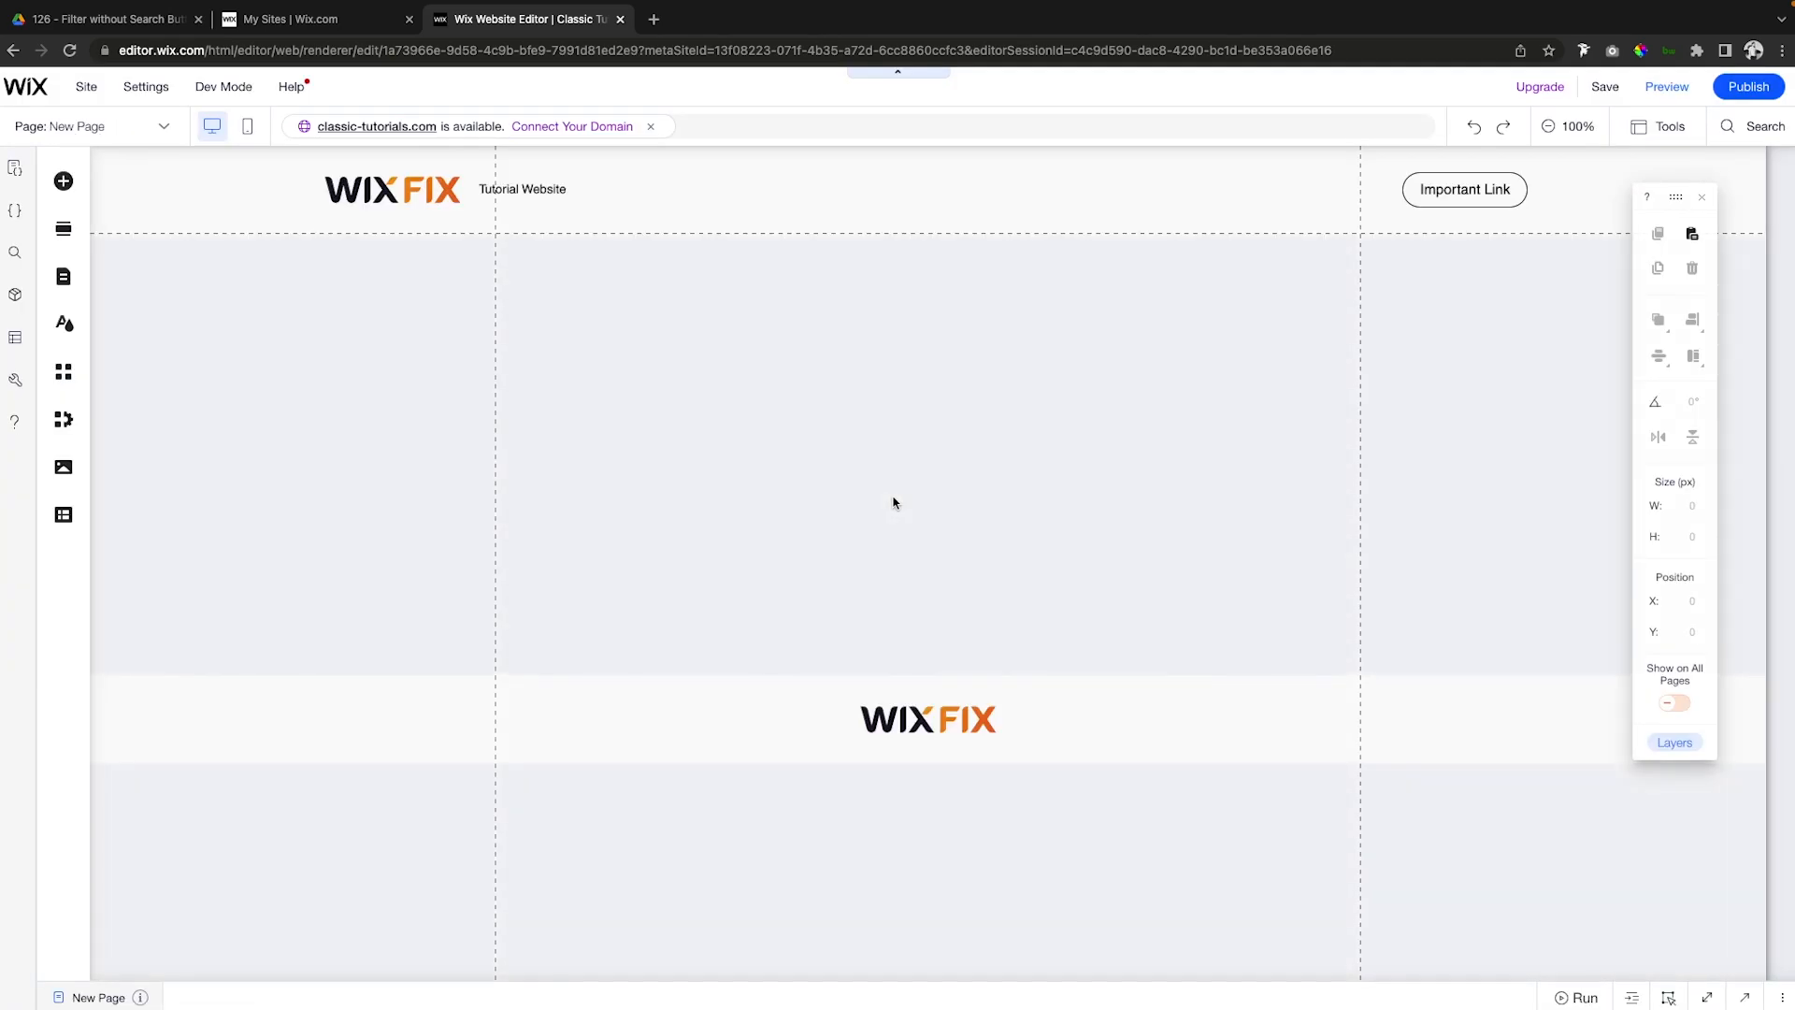
left_click(62, 276)
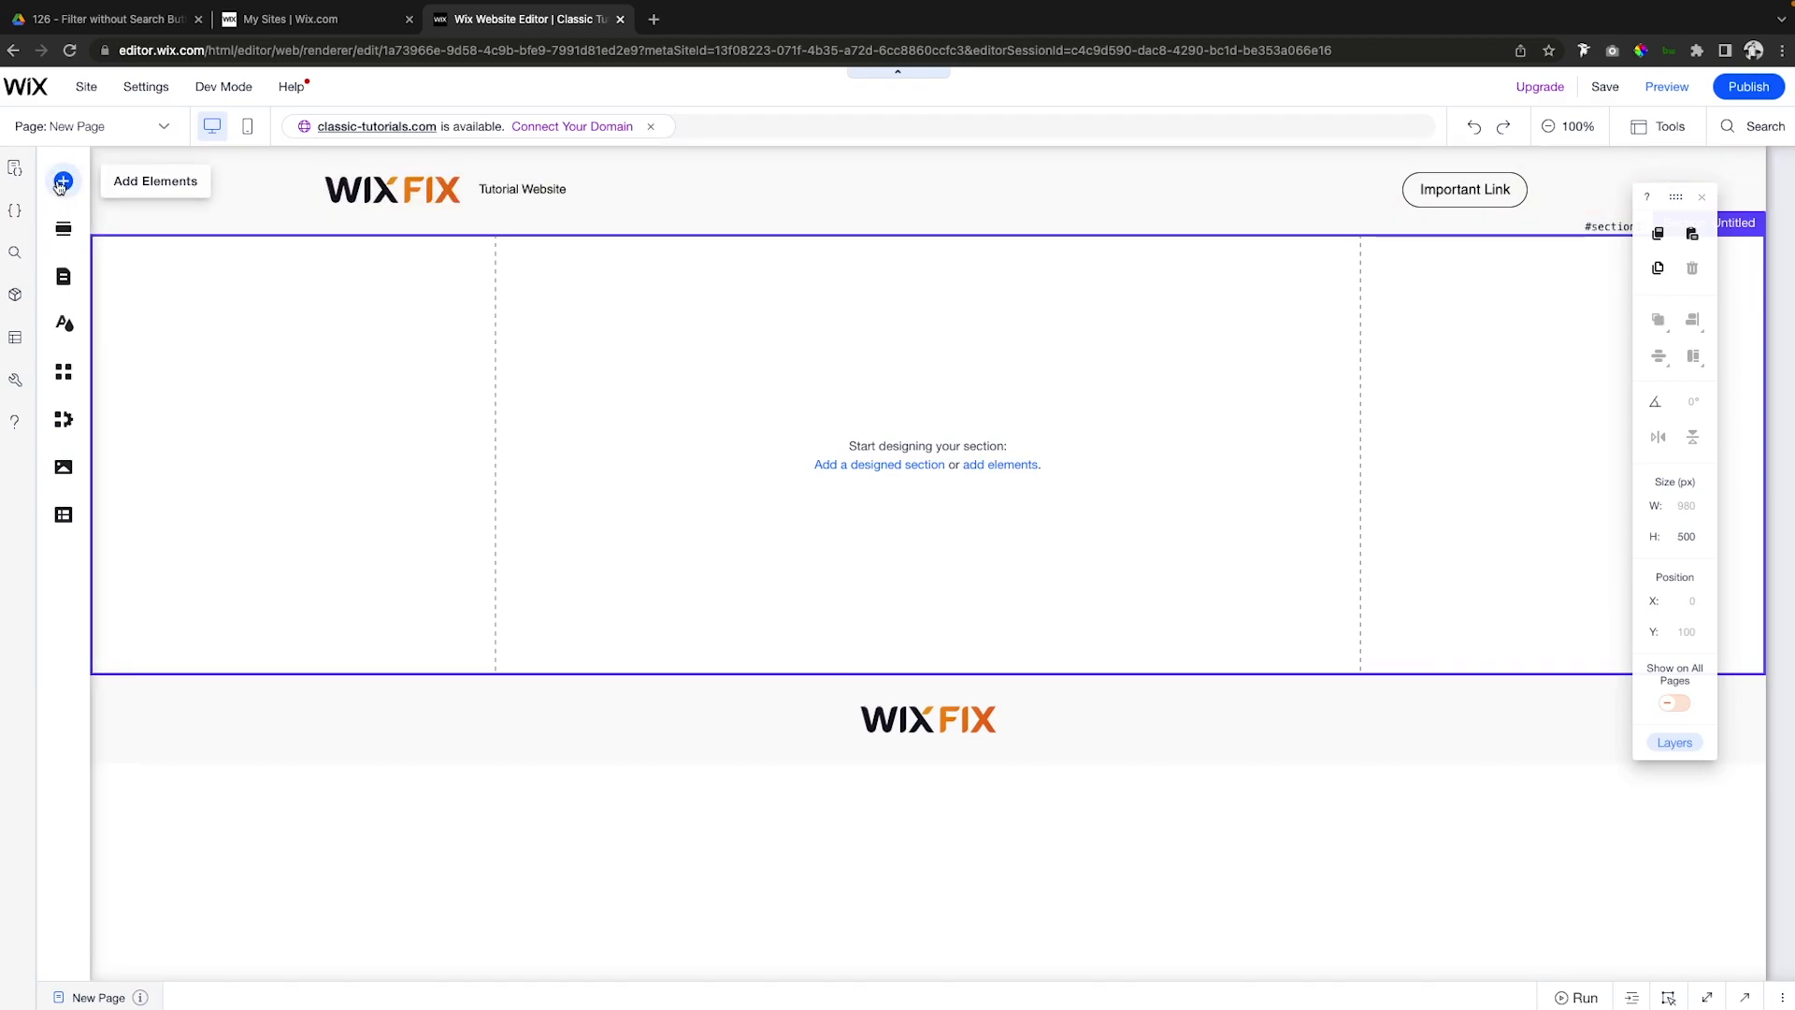
Add a blank repeater, set its item background opacity to 0%, and make items taller.
left_click(62, 183)
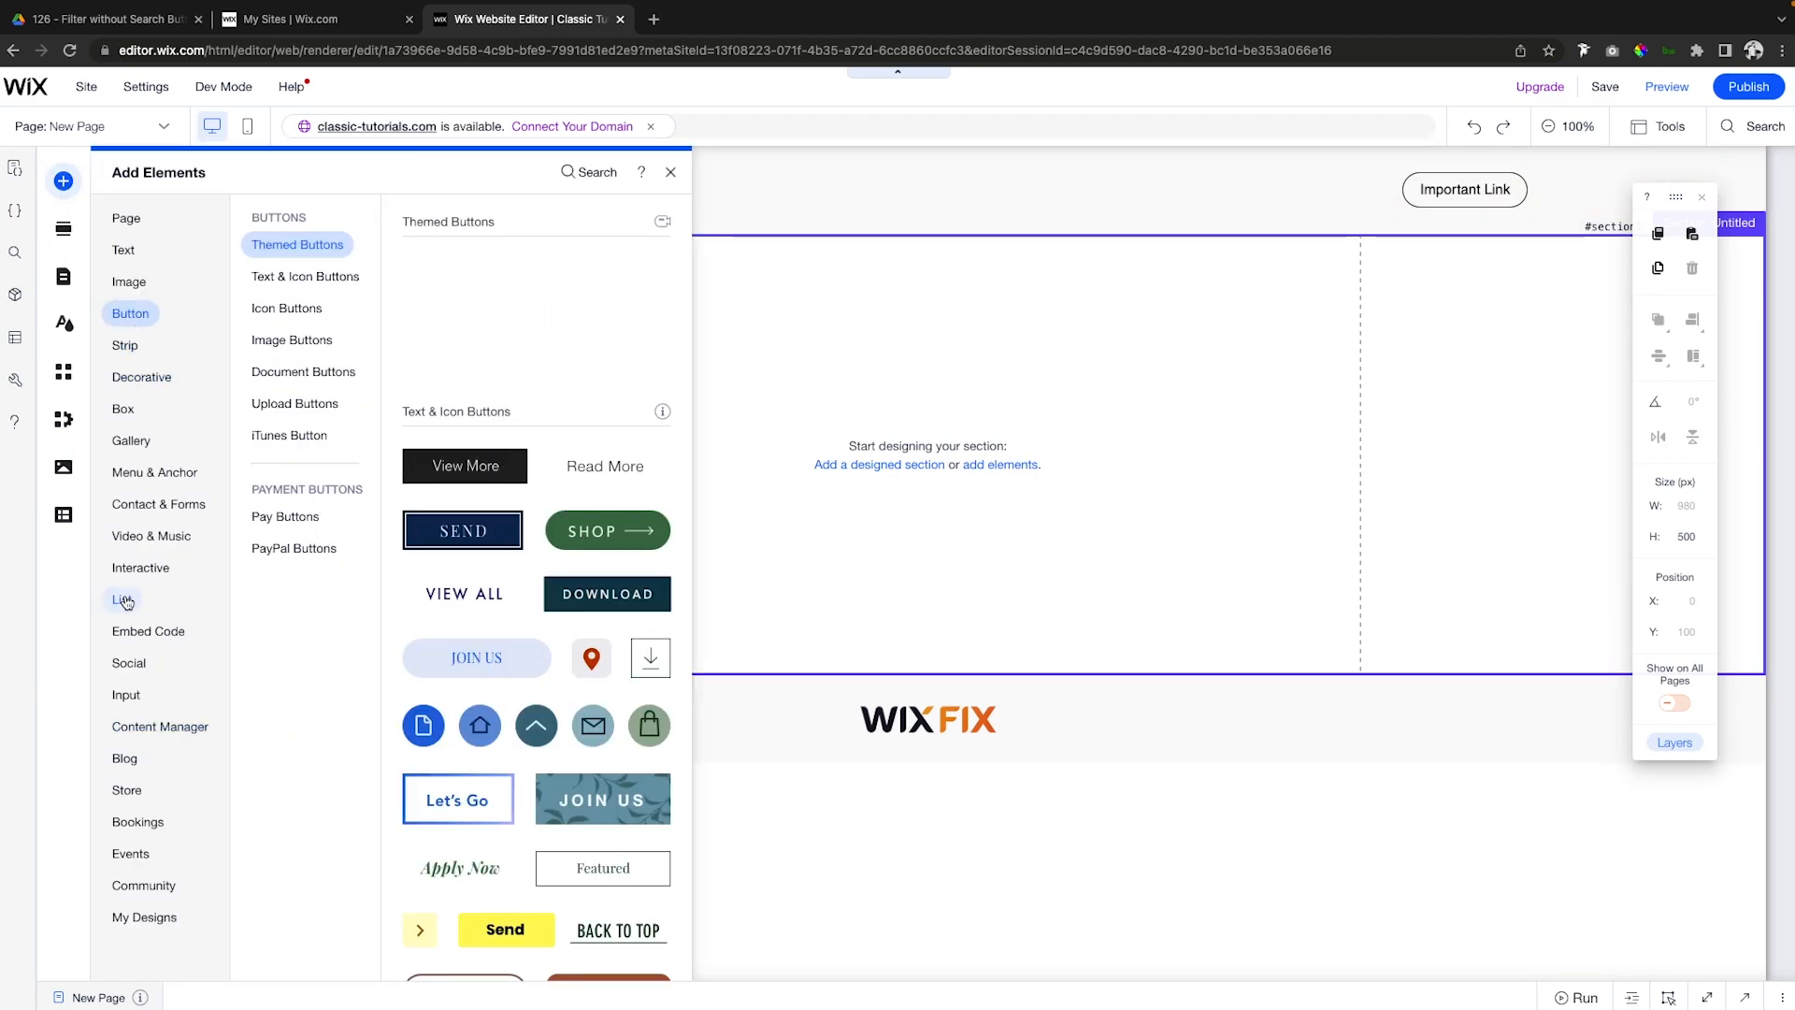
left_click(122, 598)
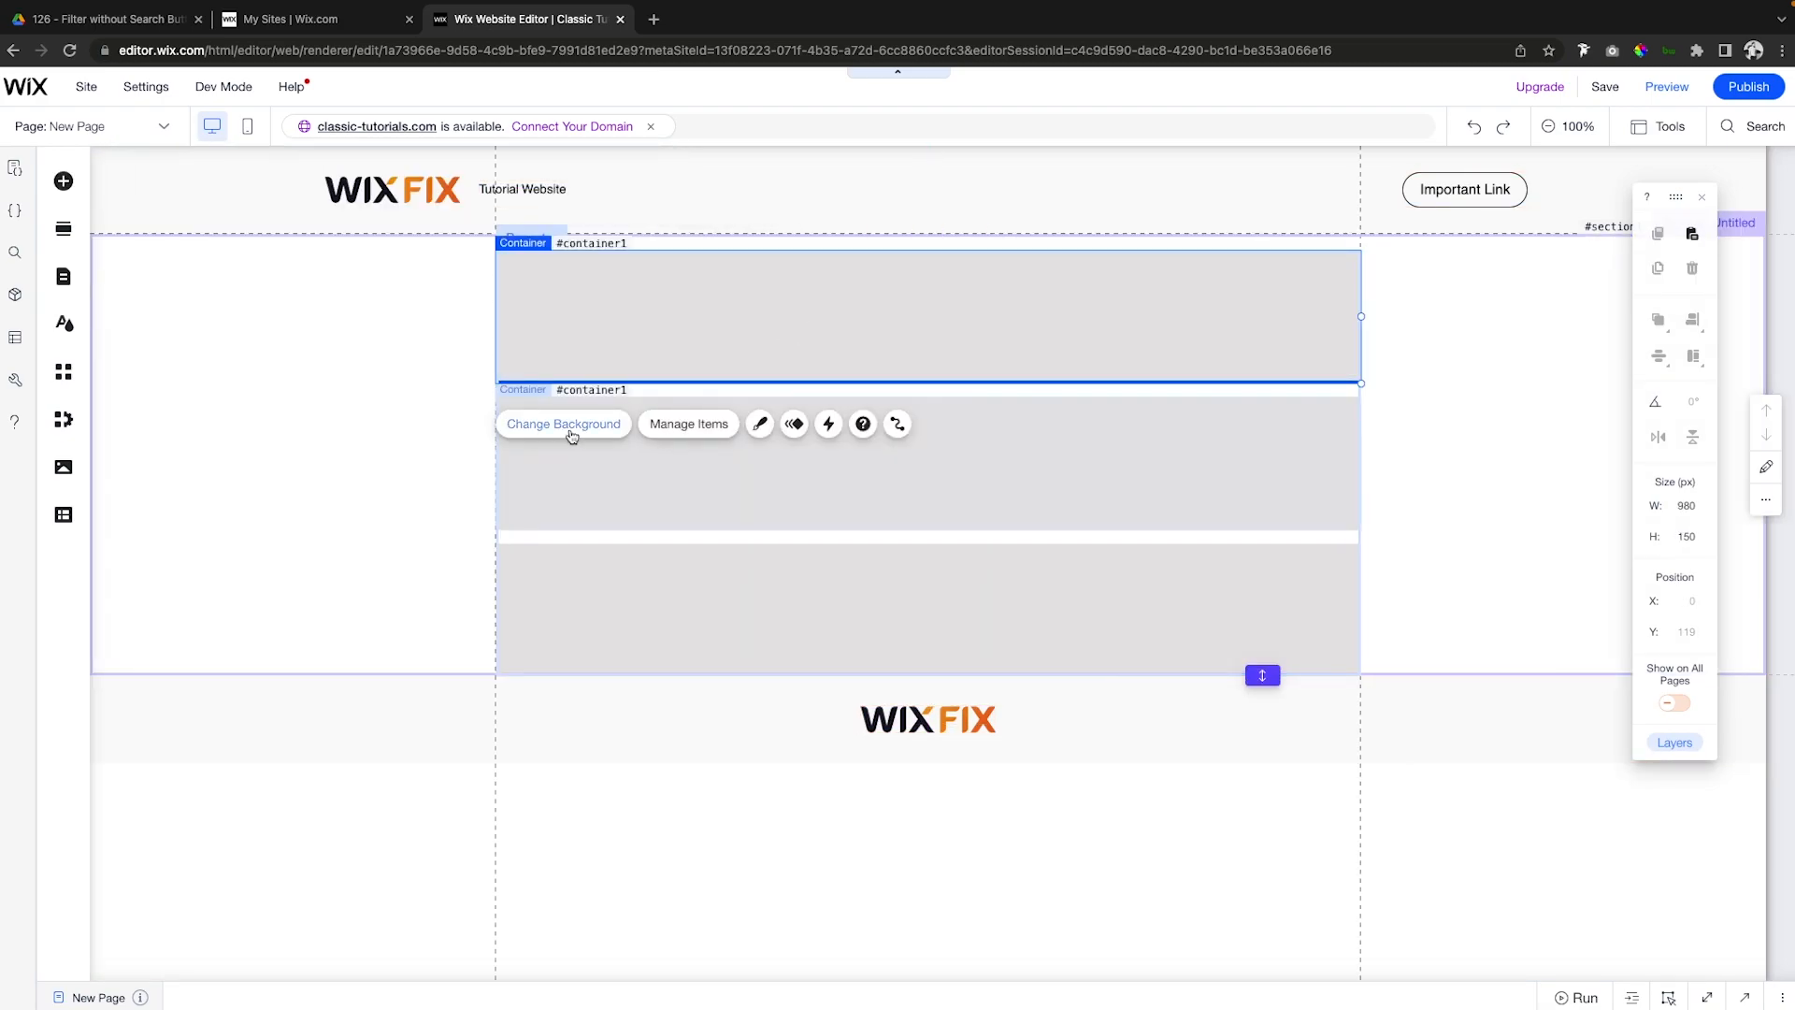
left_click(563, 424)
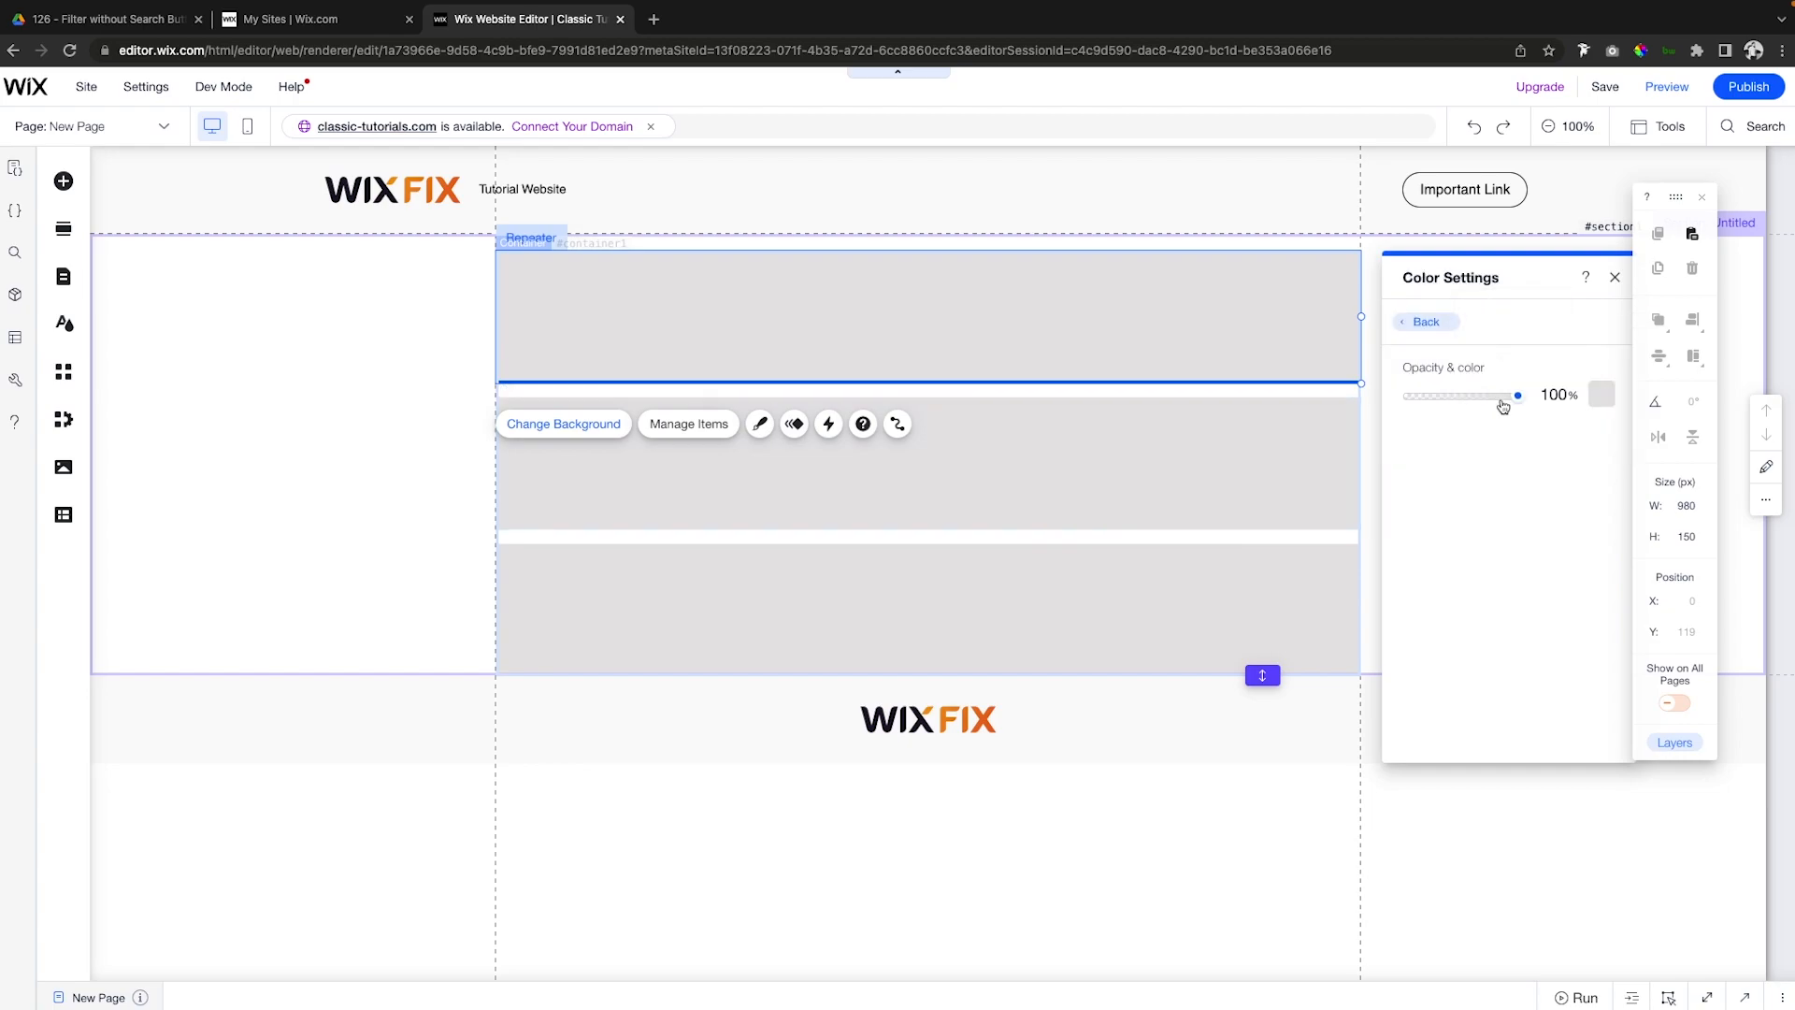
left_click_drag(1516, 394, 1411, 394)
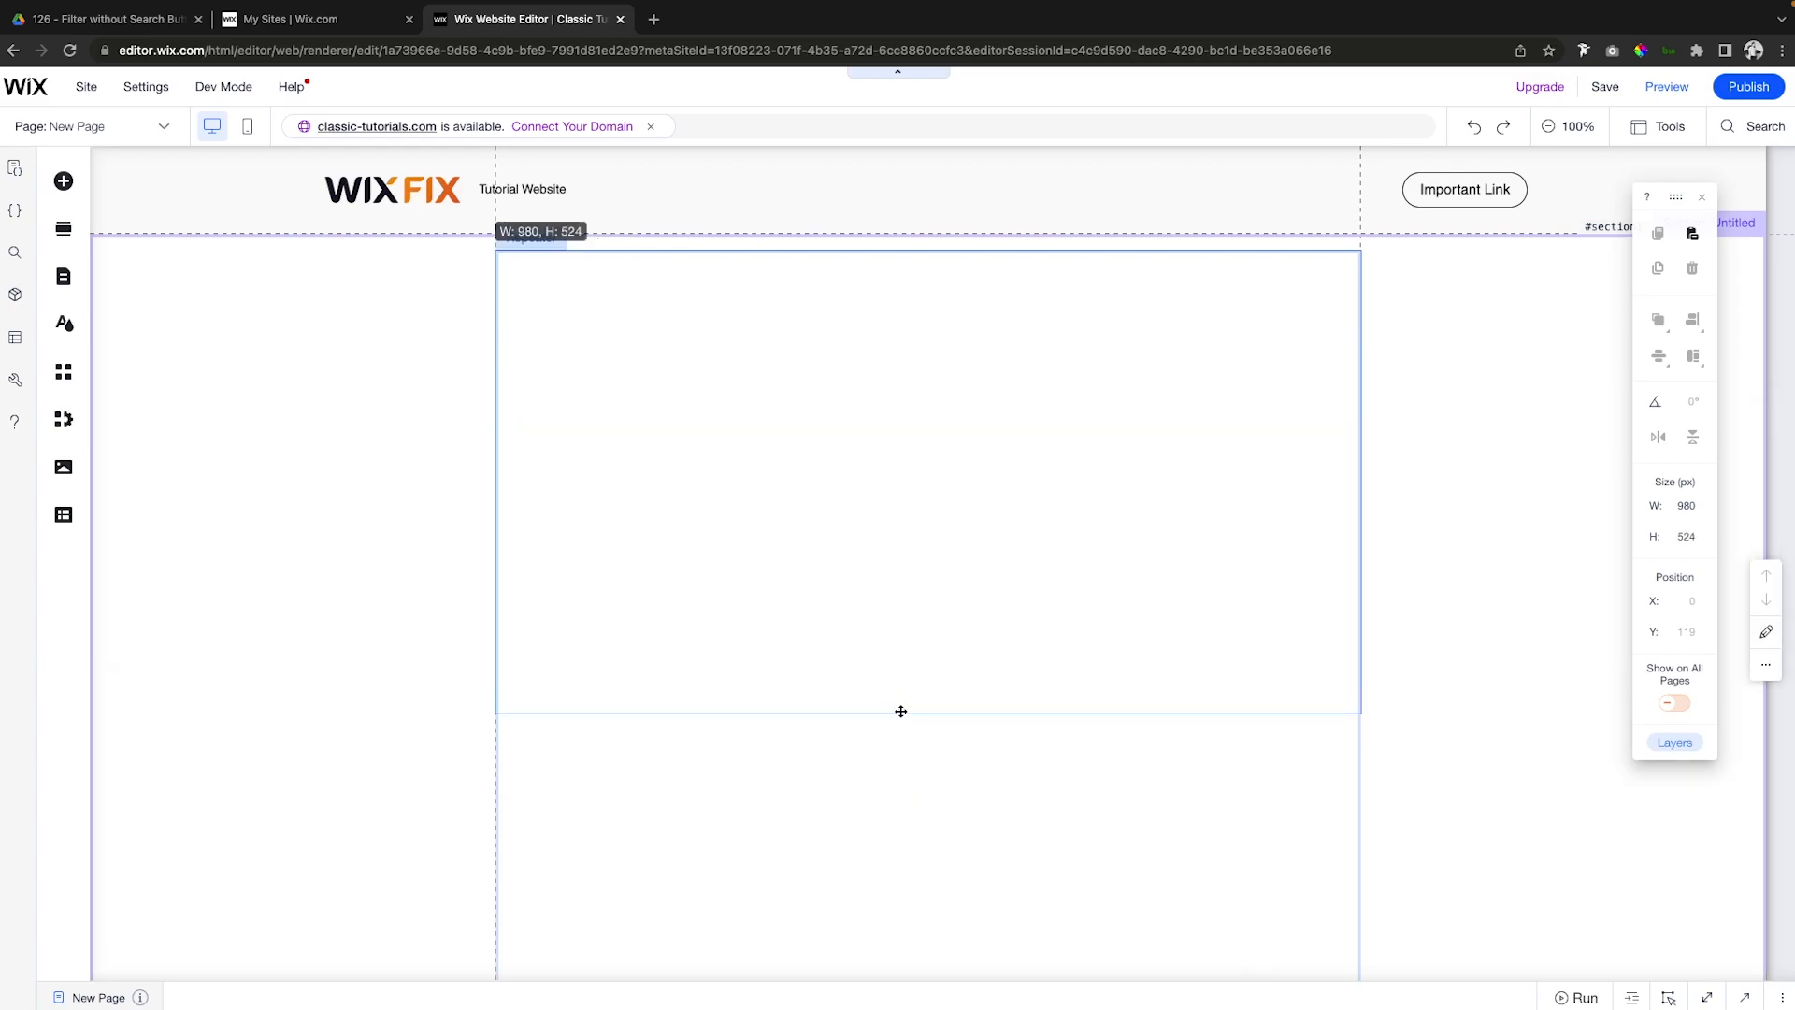
left_click_drag(900, 710, 900, 797)
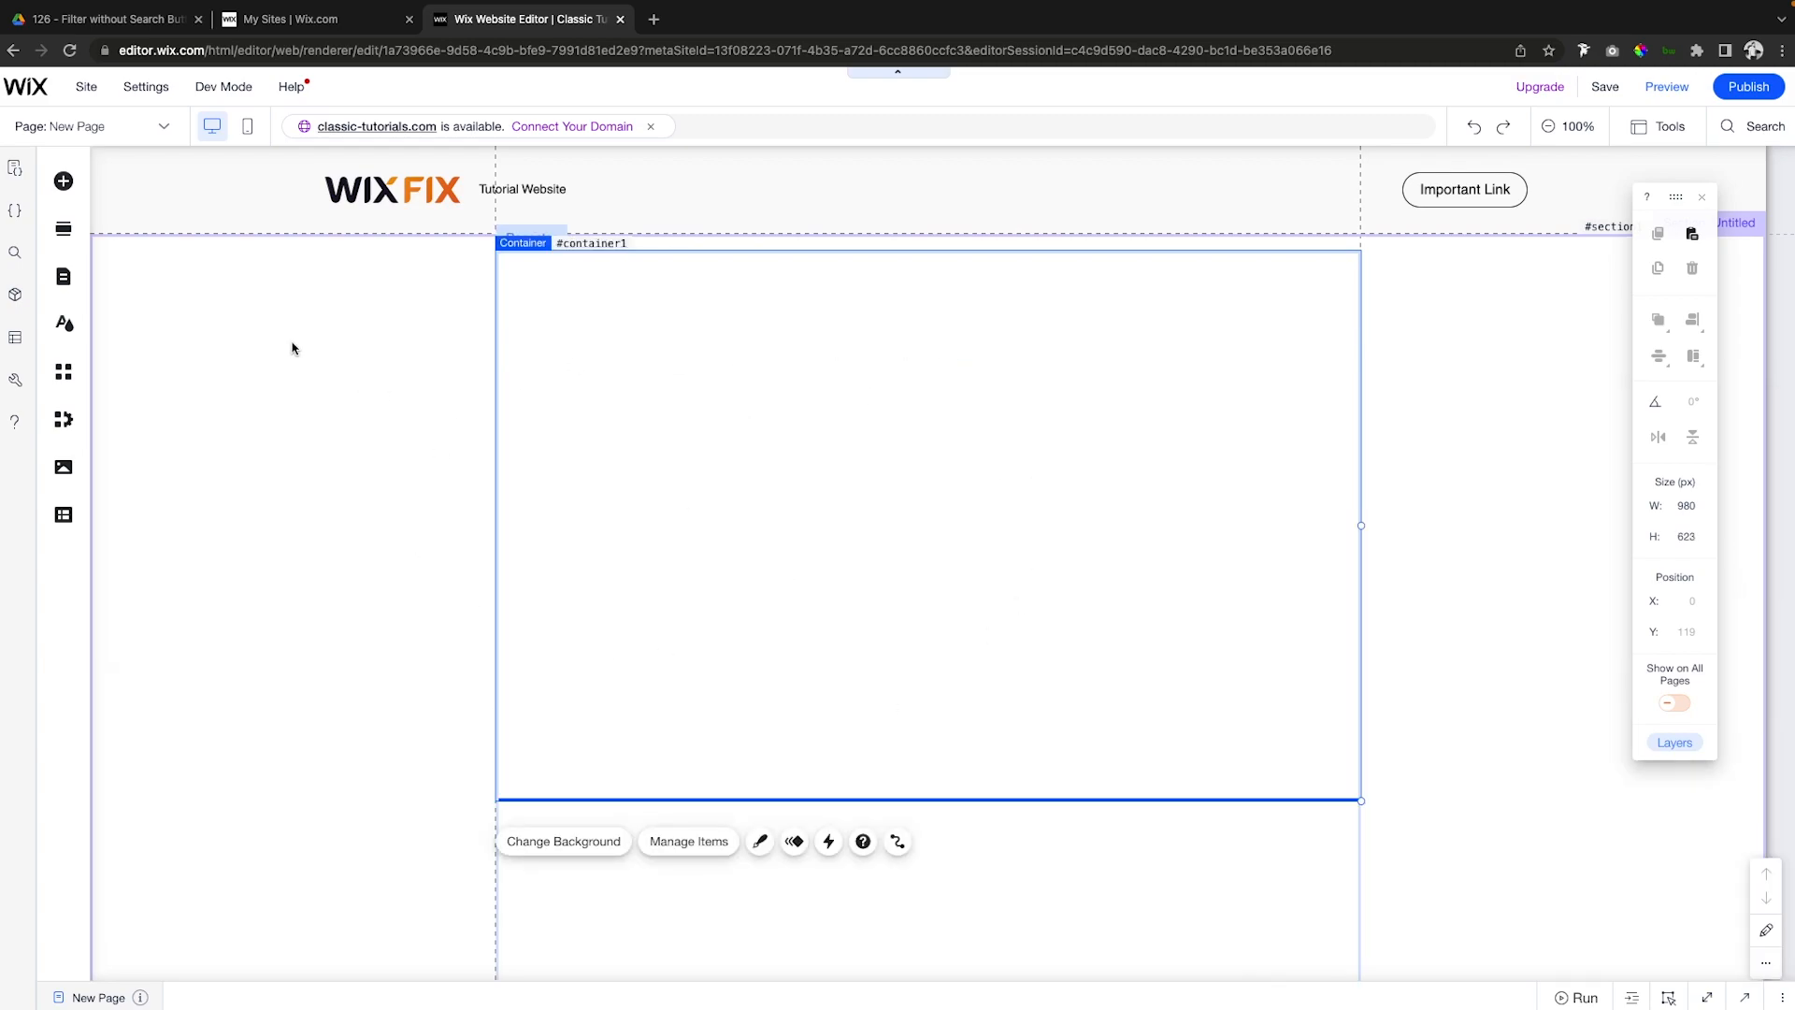
Add an Unsplash 'profile' photo, shrink it to a small portrait, and place it in the first item.
left_click(62, 180)
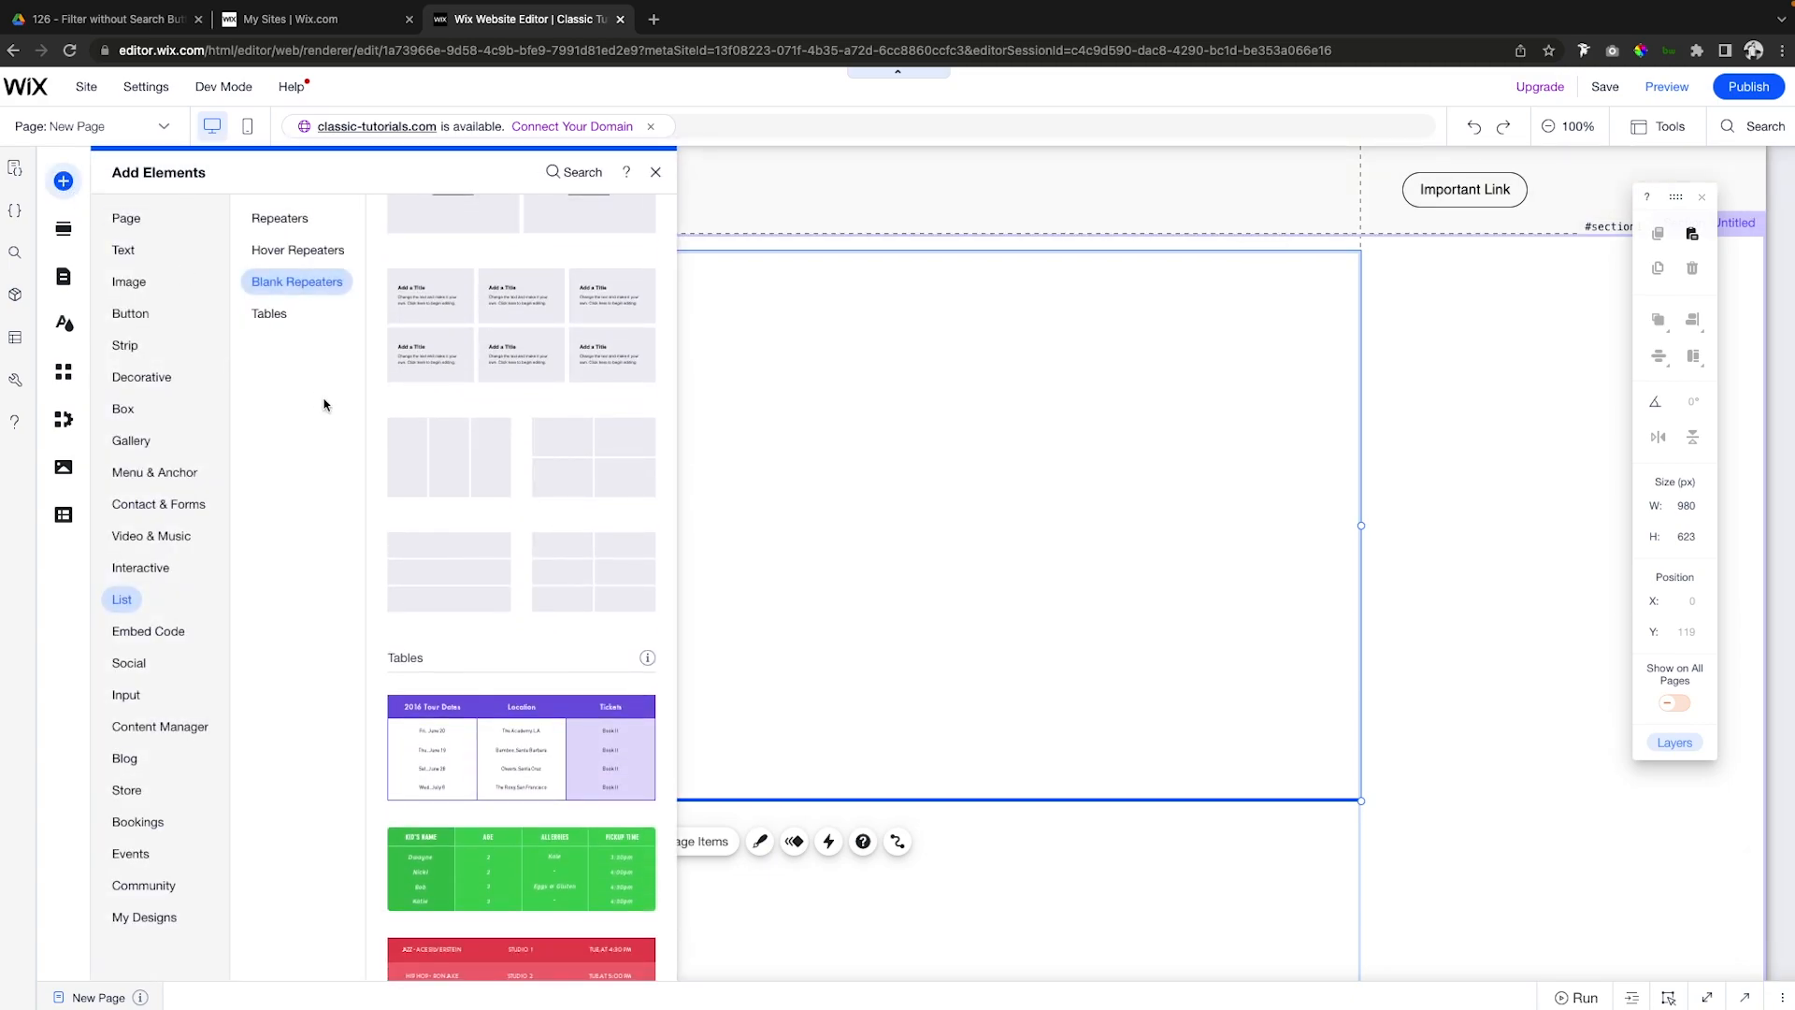
left_click(129, 282)
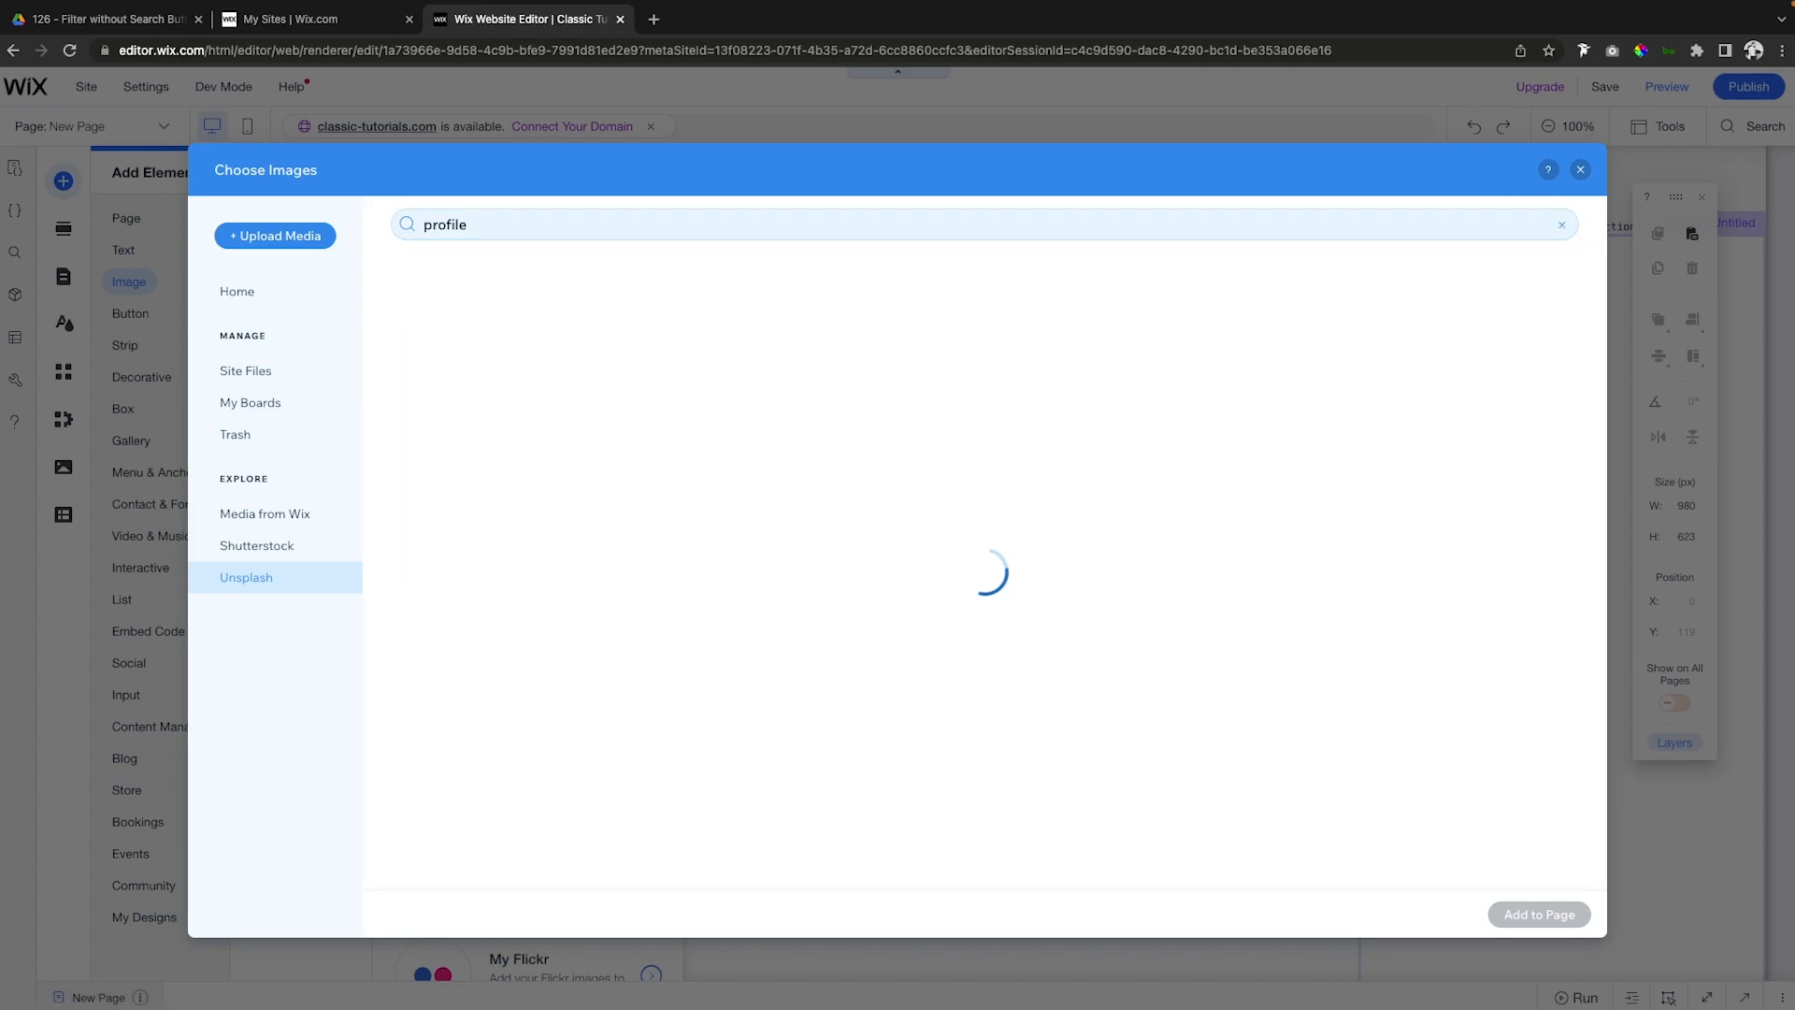
left_click(1539, 913)
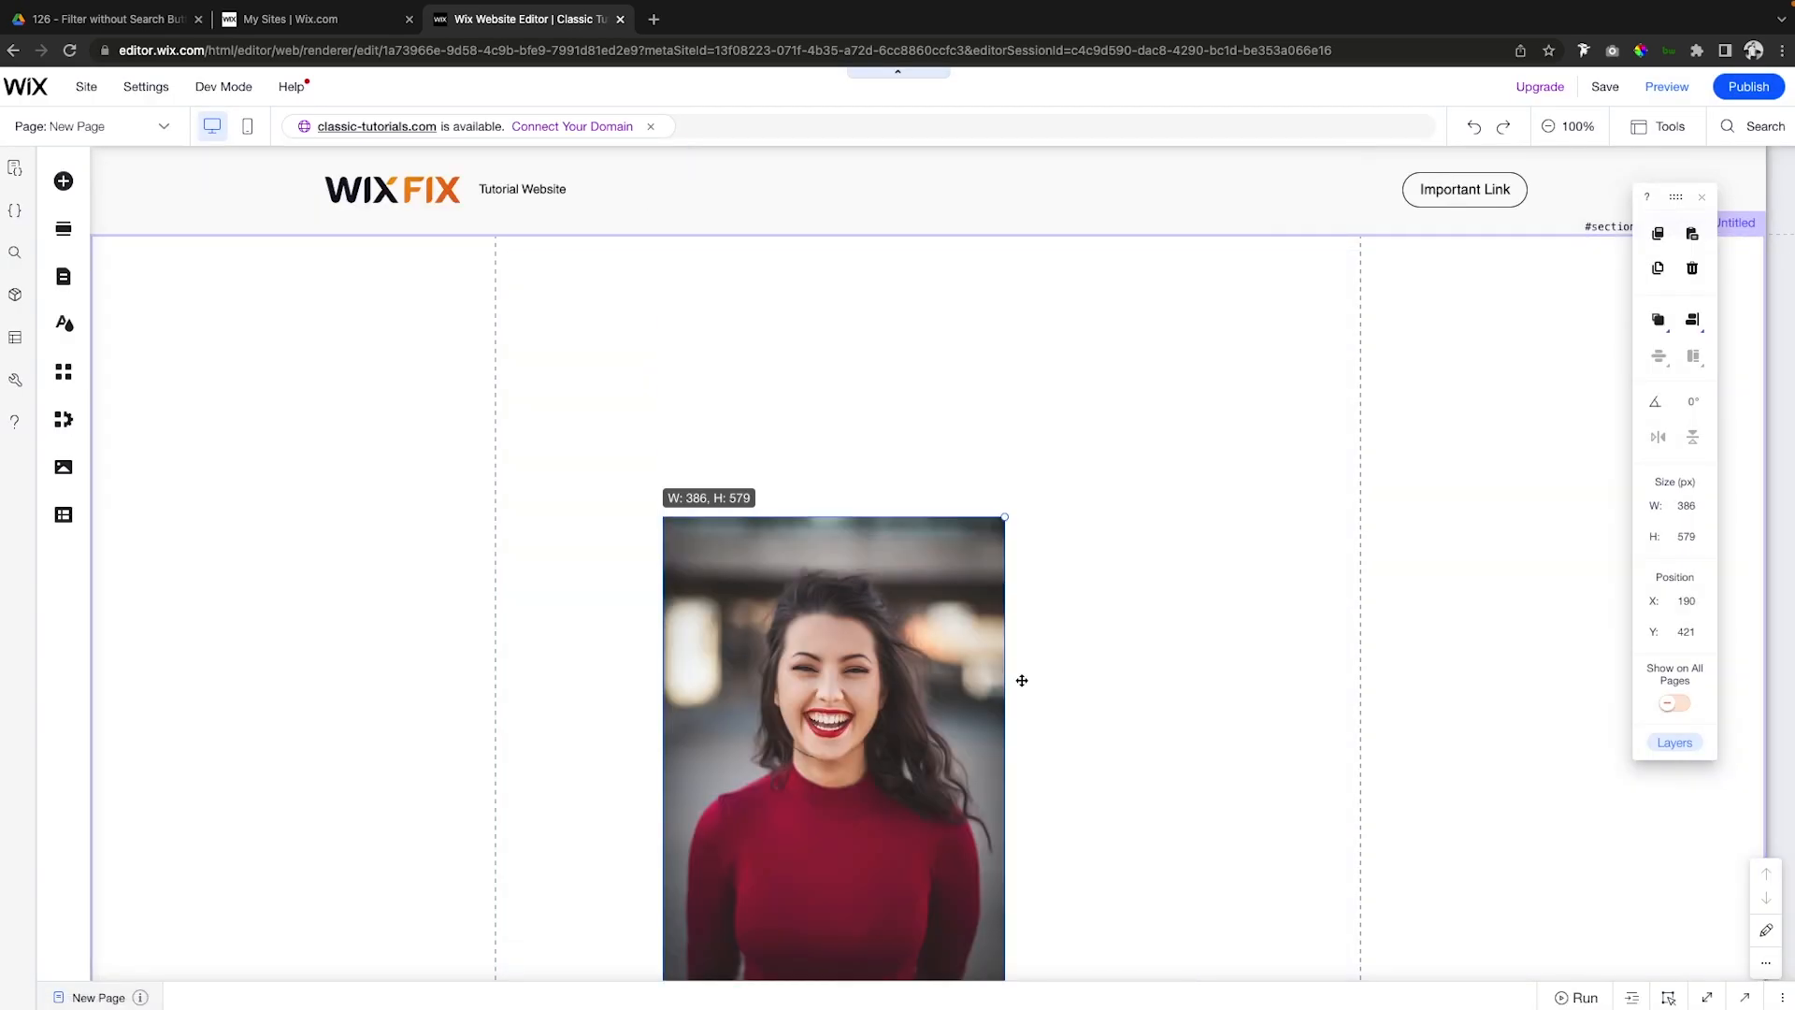
left_click_drag(1004, 516, 821, 783)
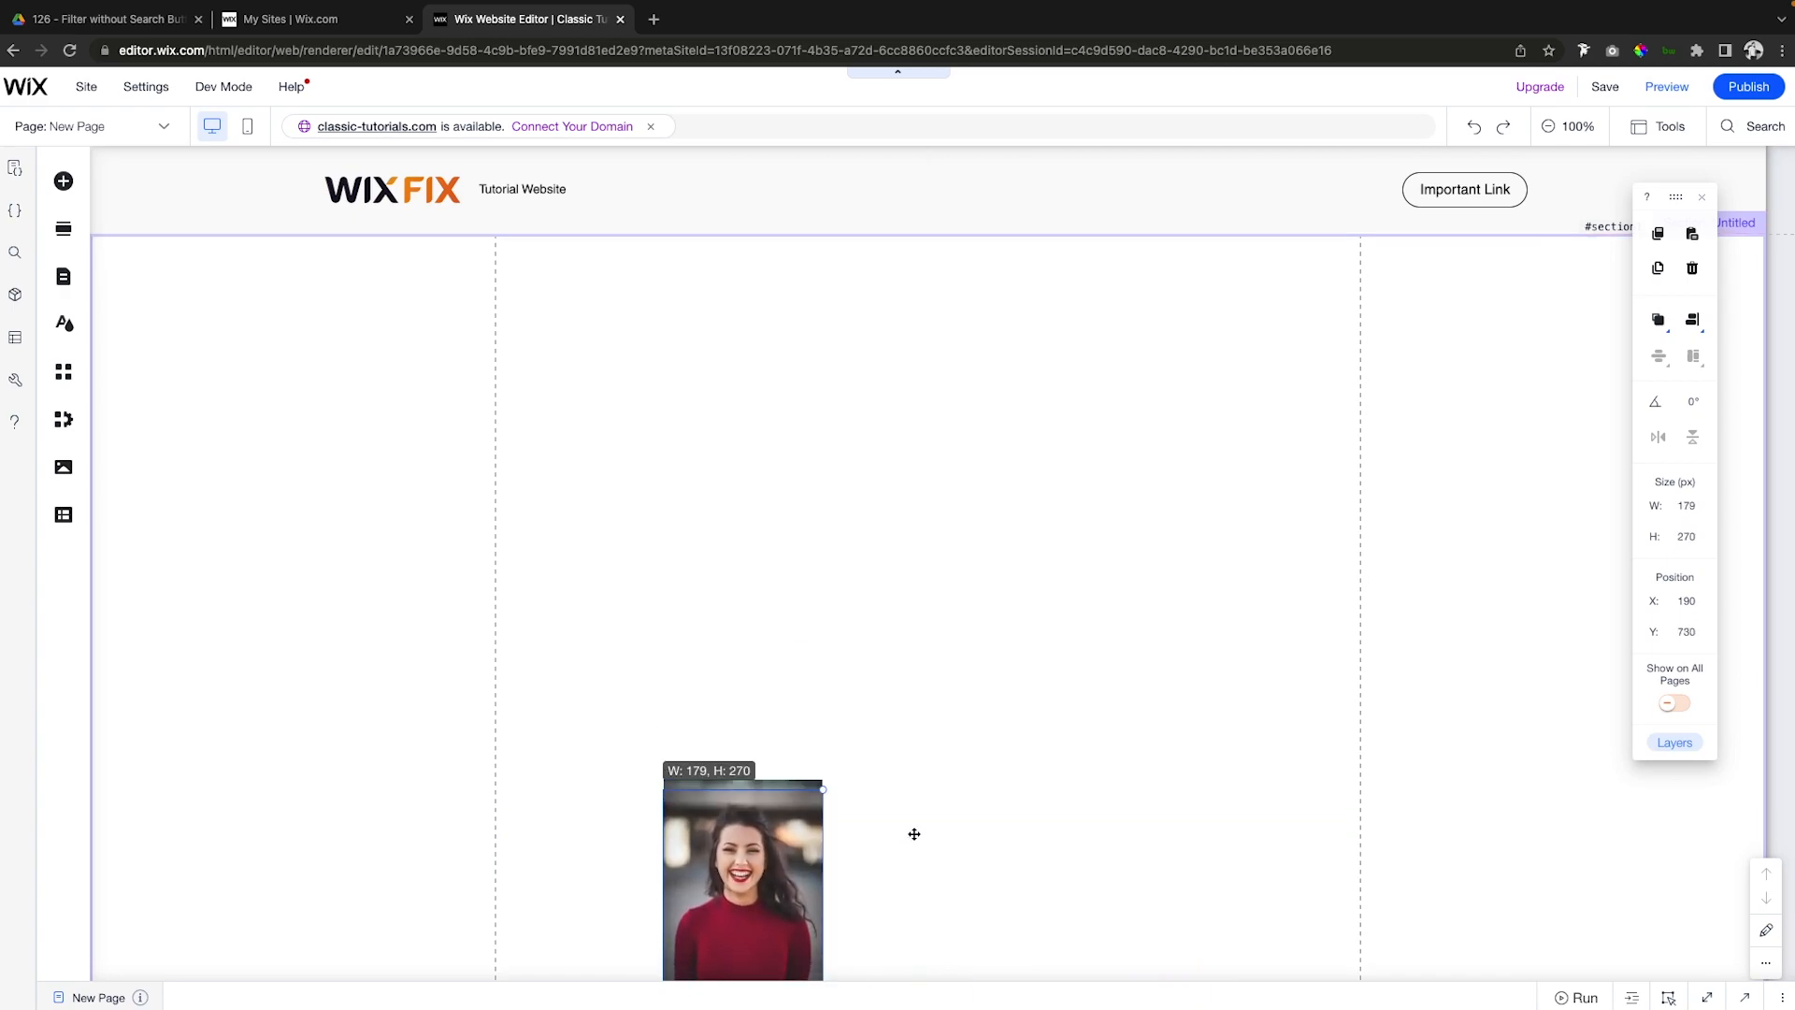
left_click_drag(742, 881, 621, 378)
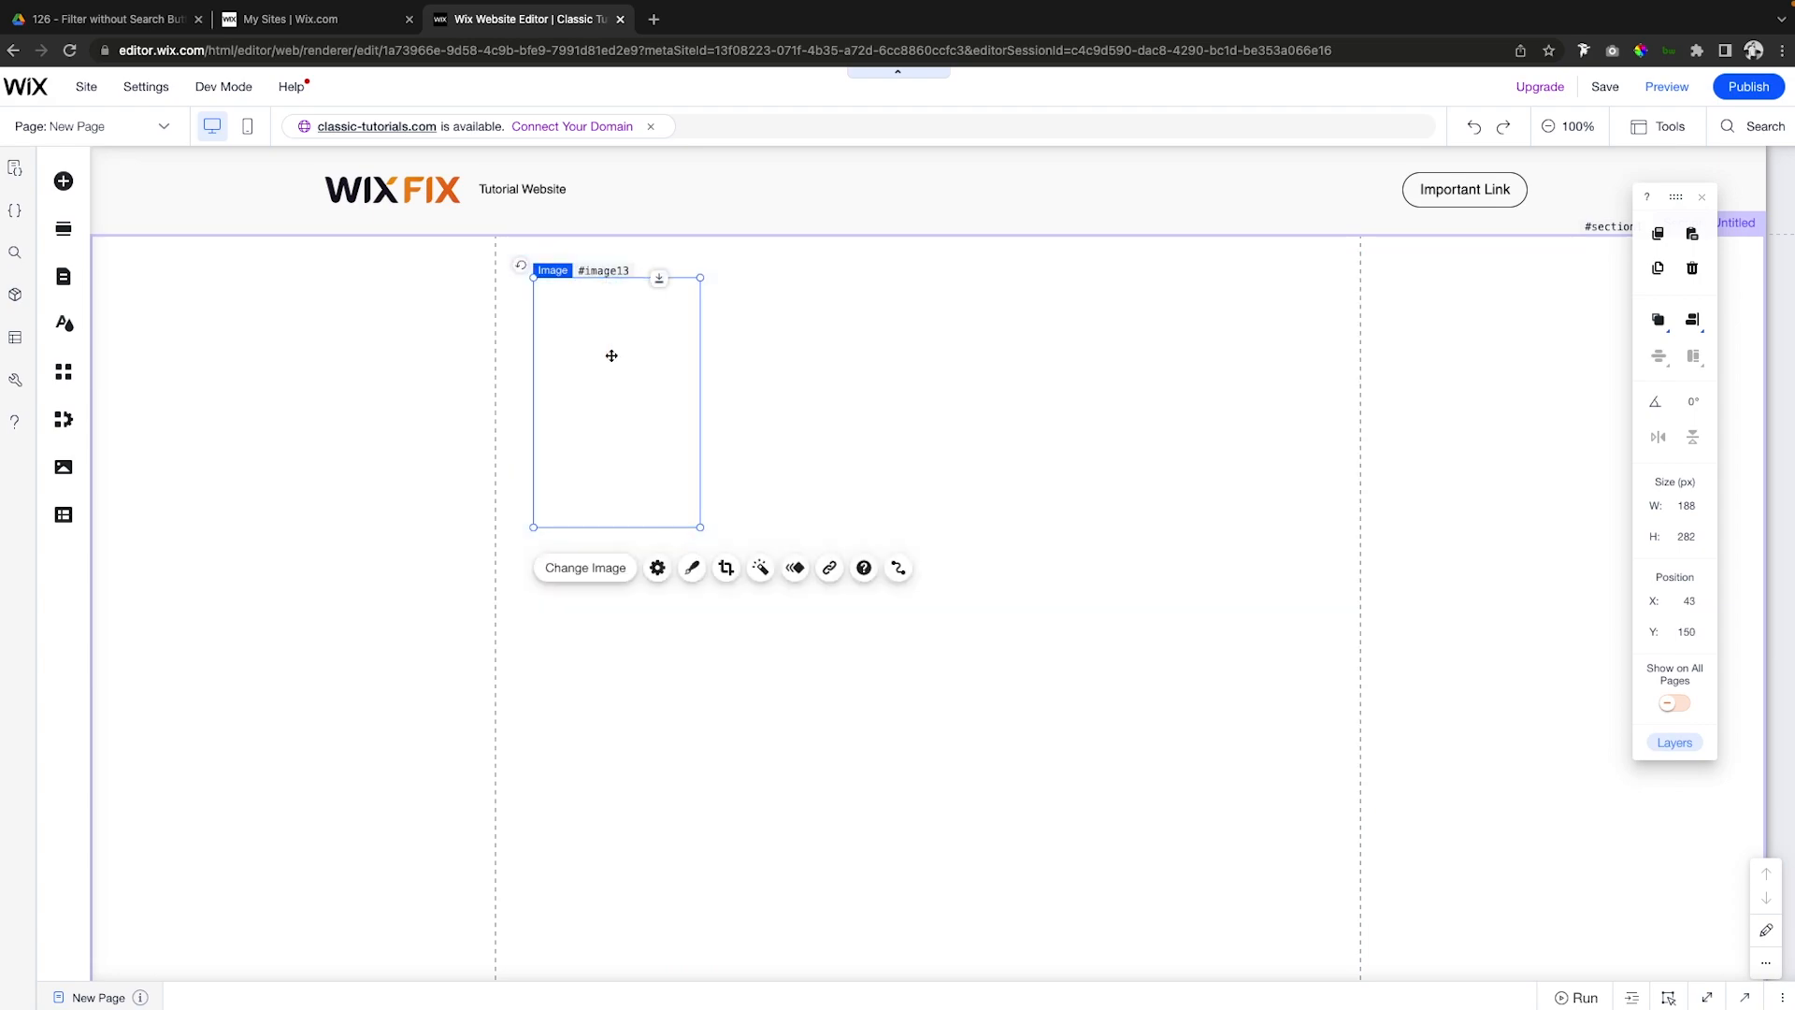
left_click(62, 180)
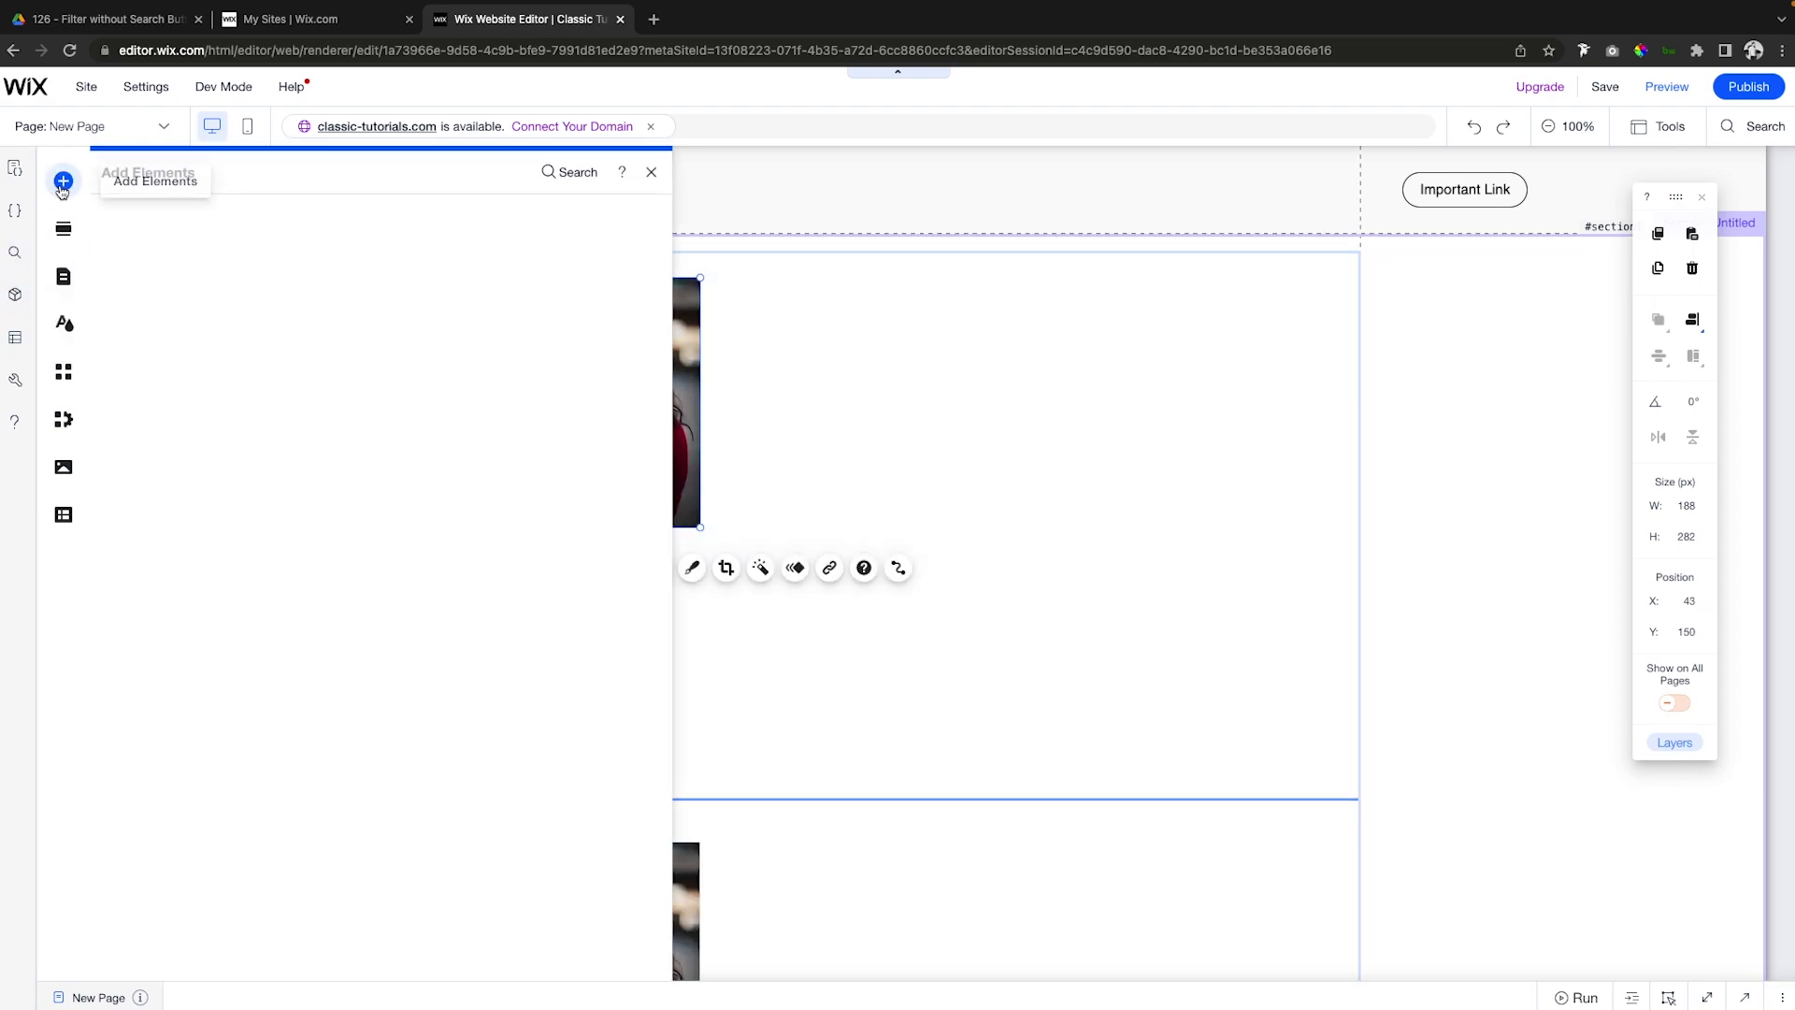
Add a Full Name heading, a paragraph, and a 'Job Title' line beside the photo.
left_click(62, 180)
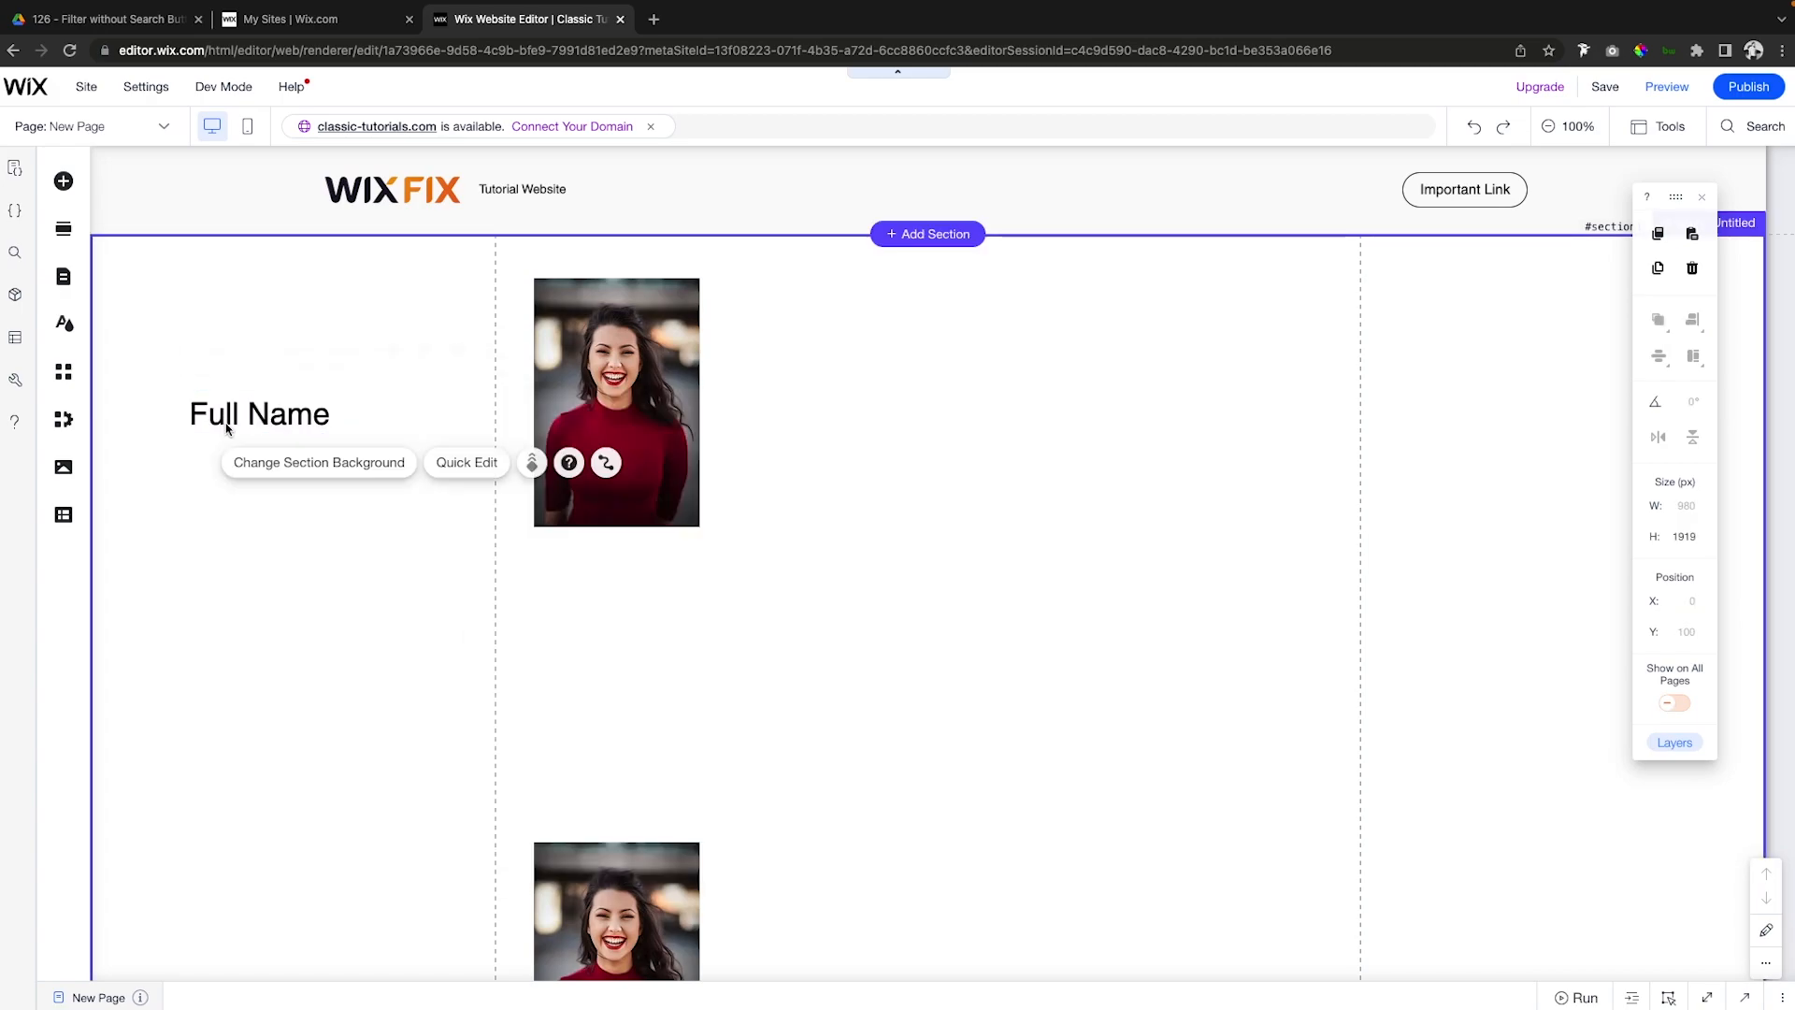
left_click_drag(259, 414, 782, 307)
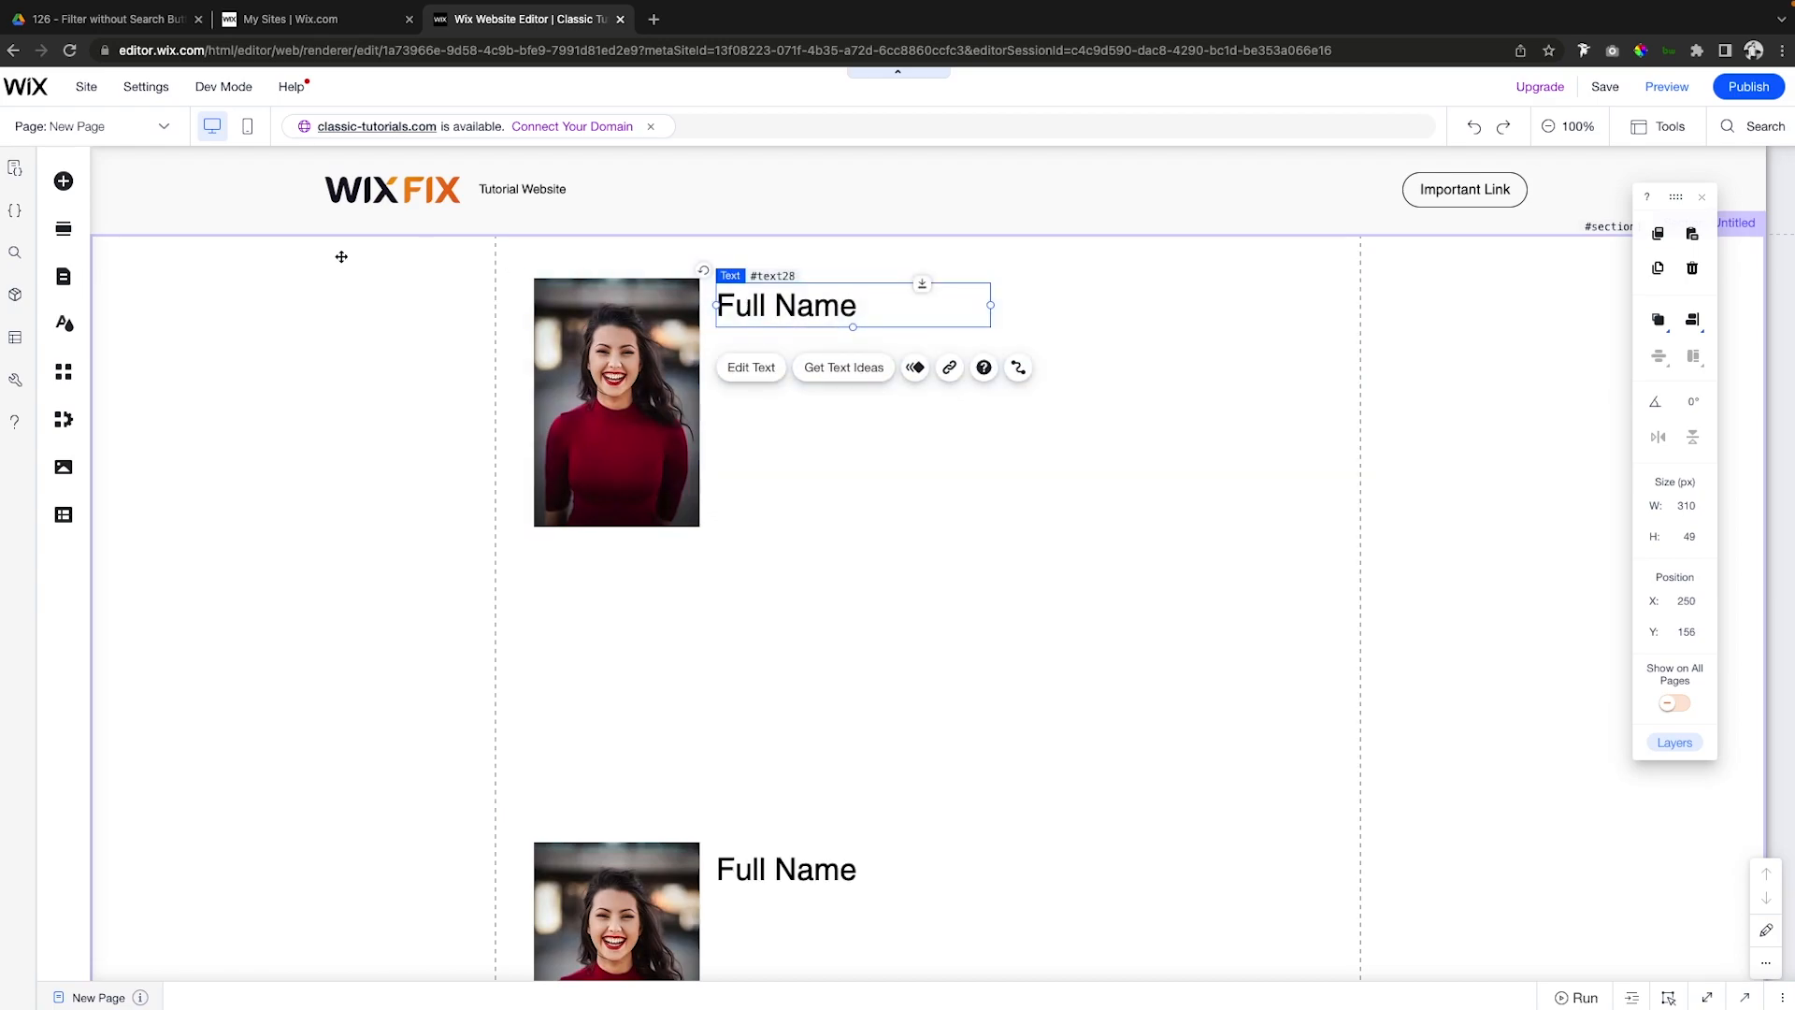
left_click(62, 181)
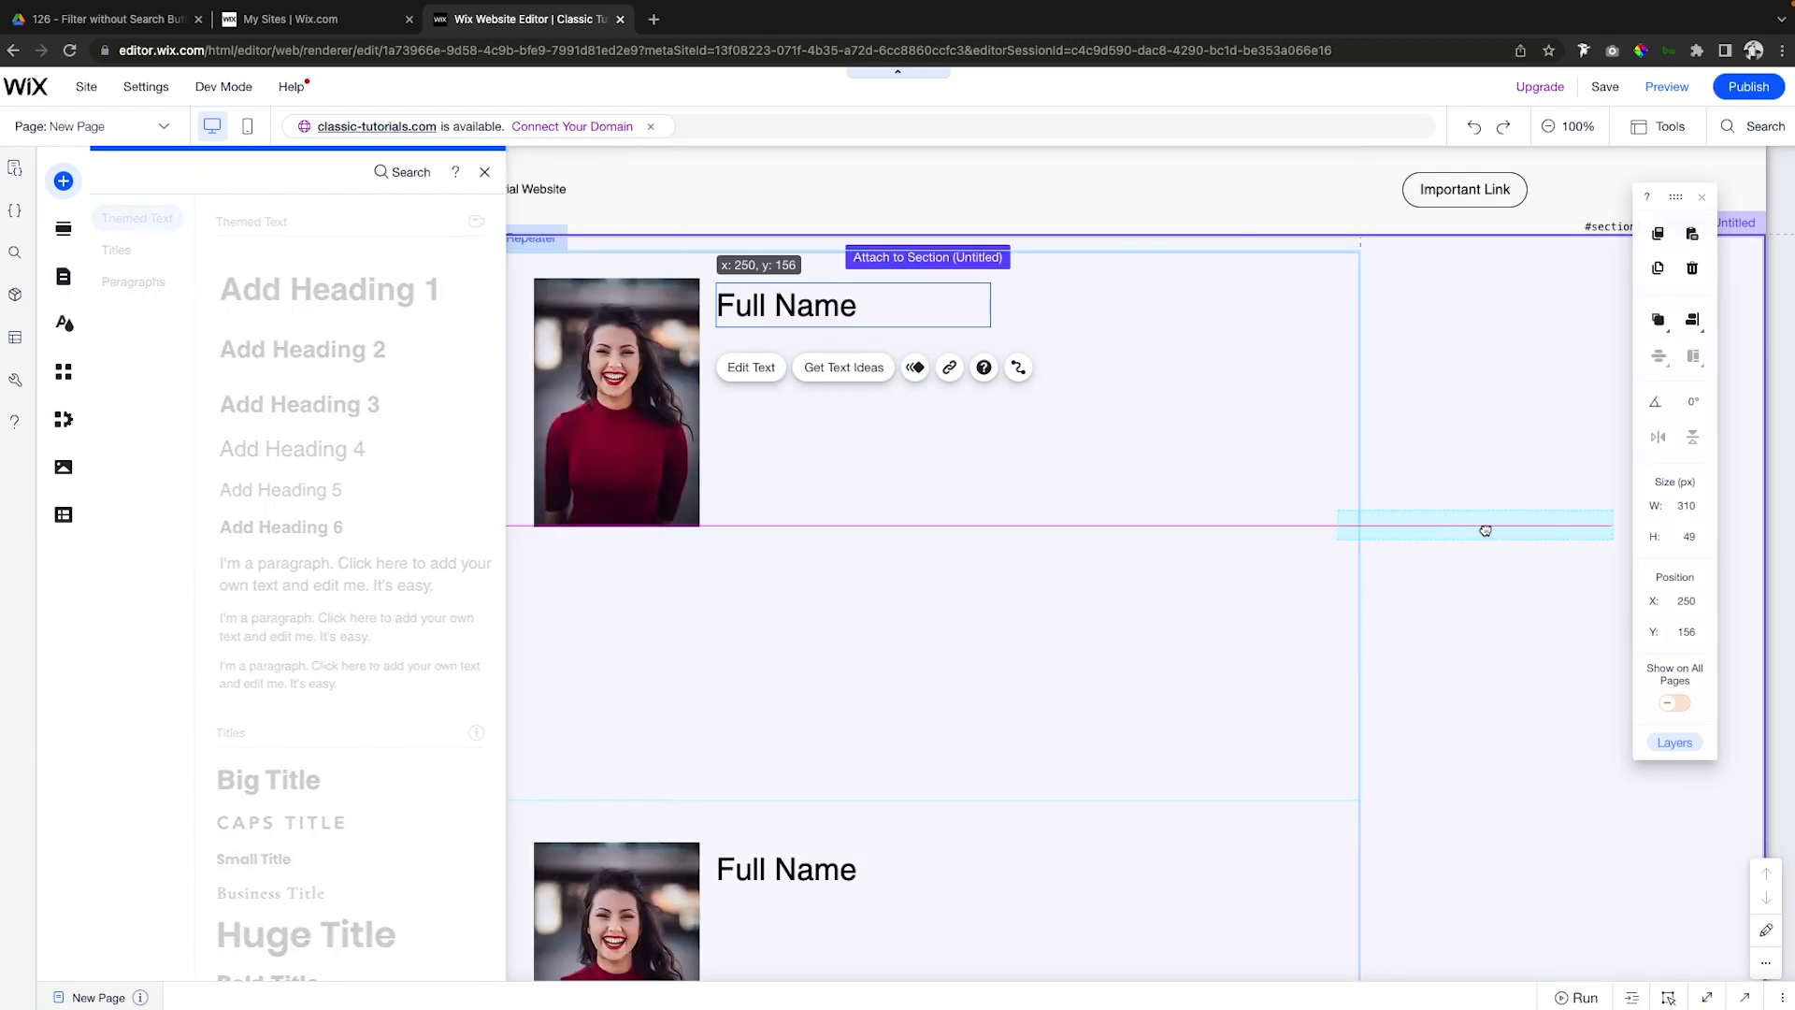
left_click(484, 172)
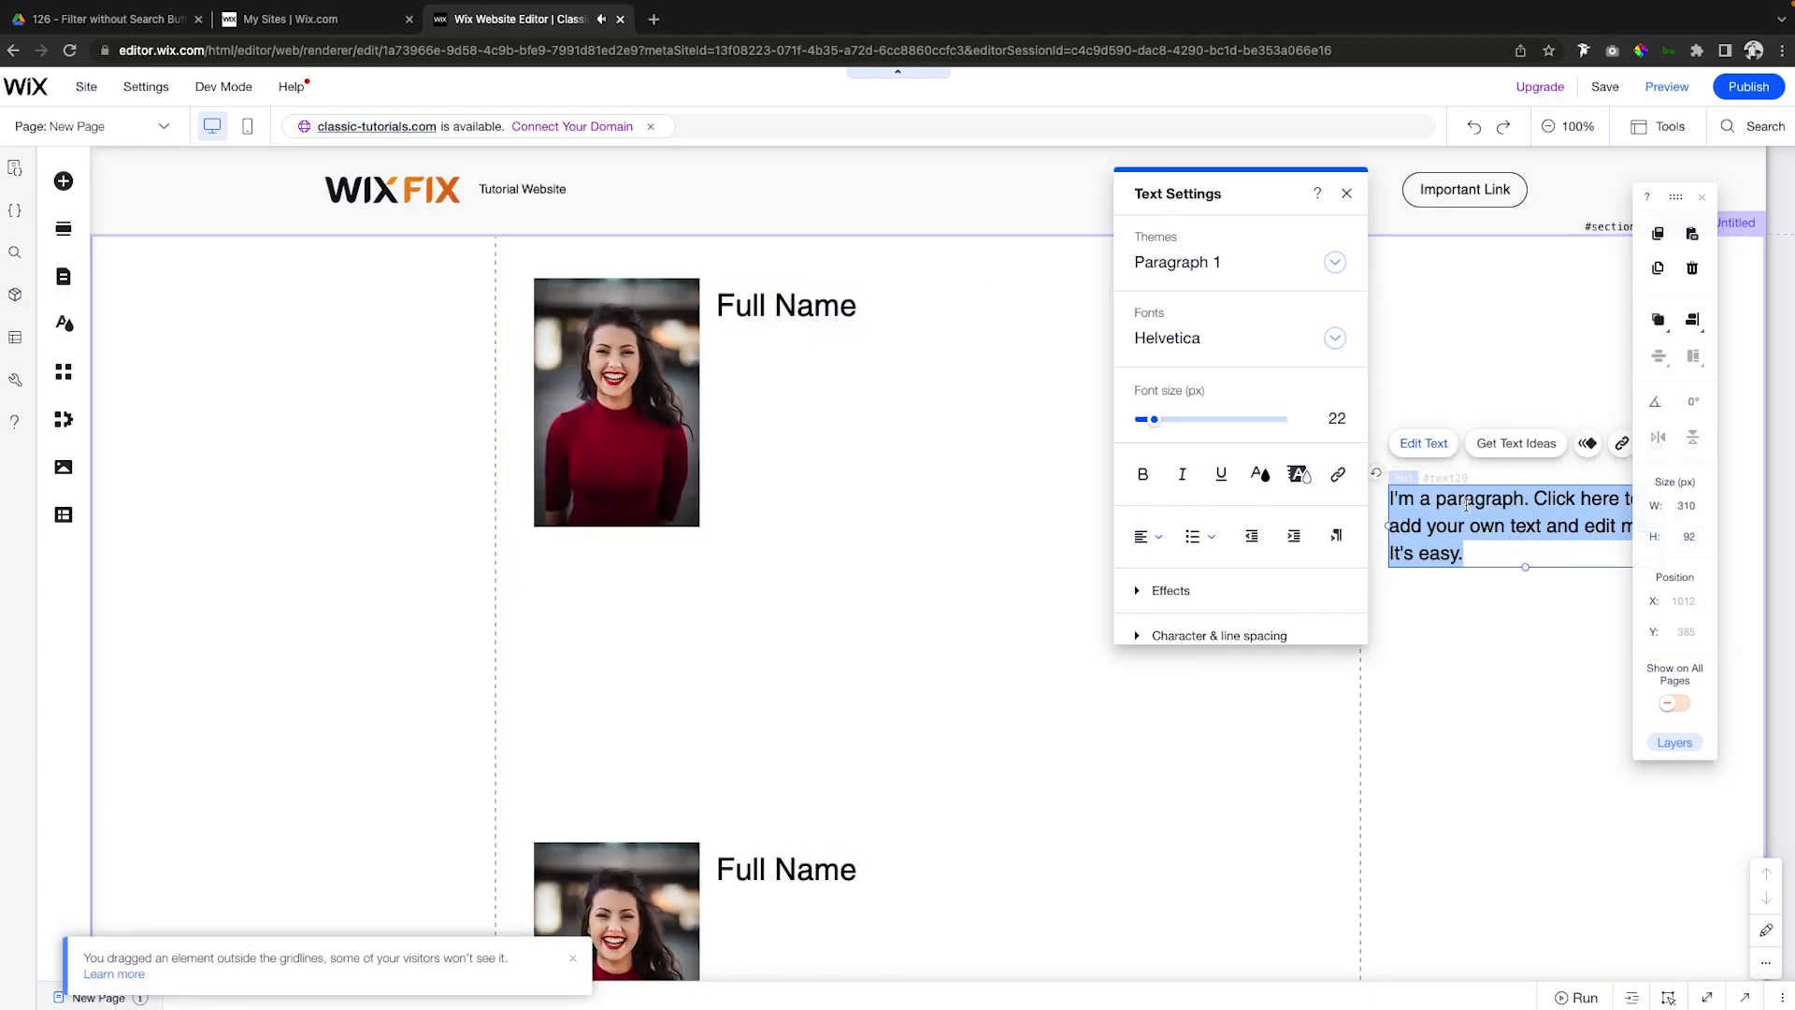
type("Job Title")
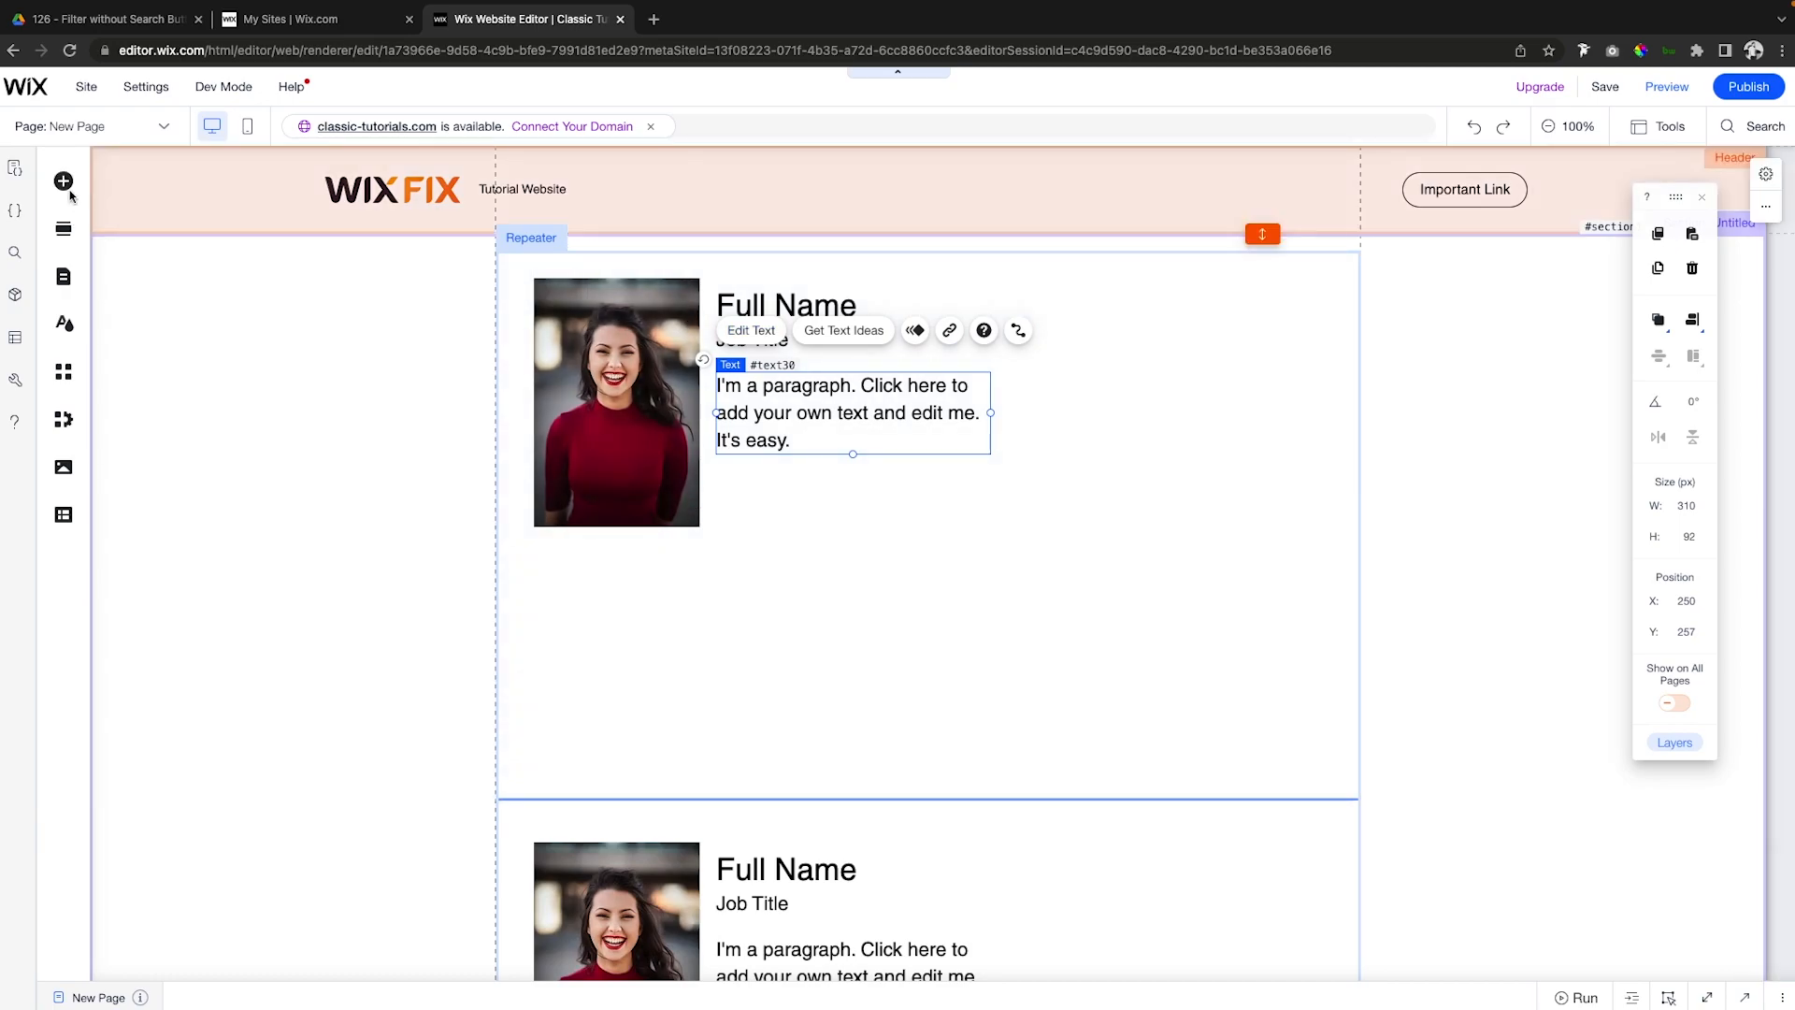
Add a read-only dataset named 'Team dataset' connected to the Team collection.
left_click(63, 182)
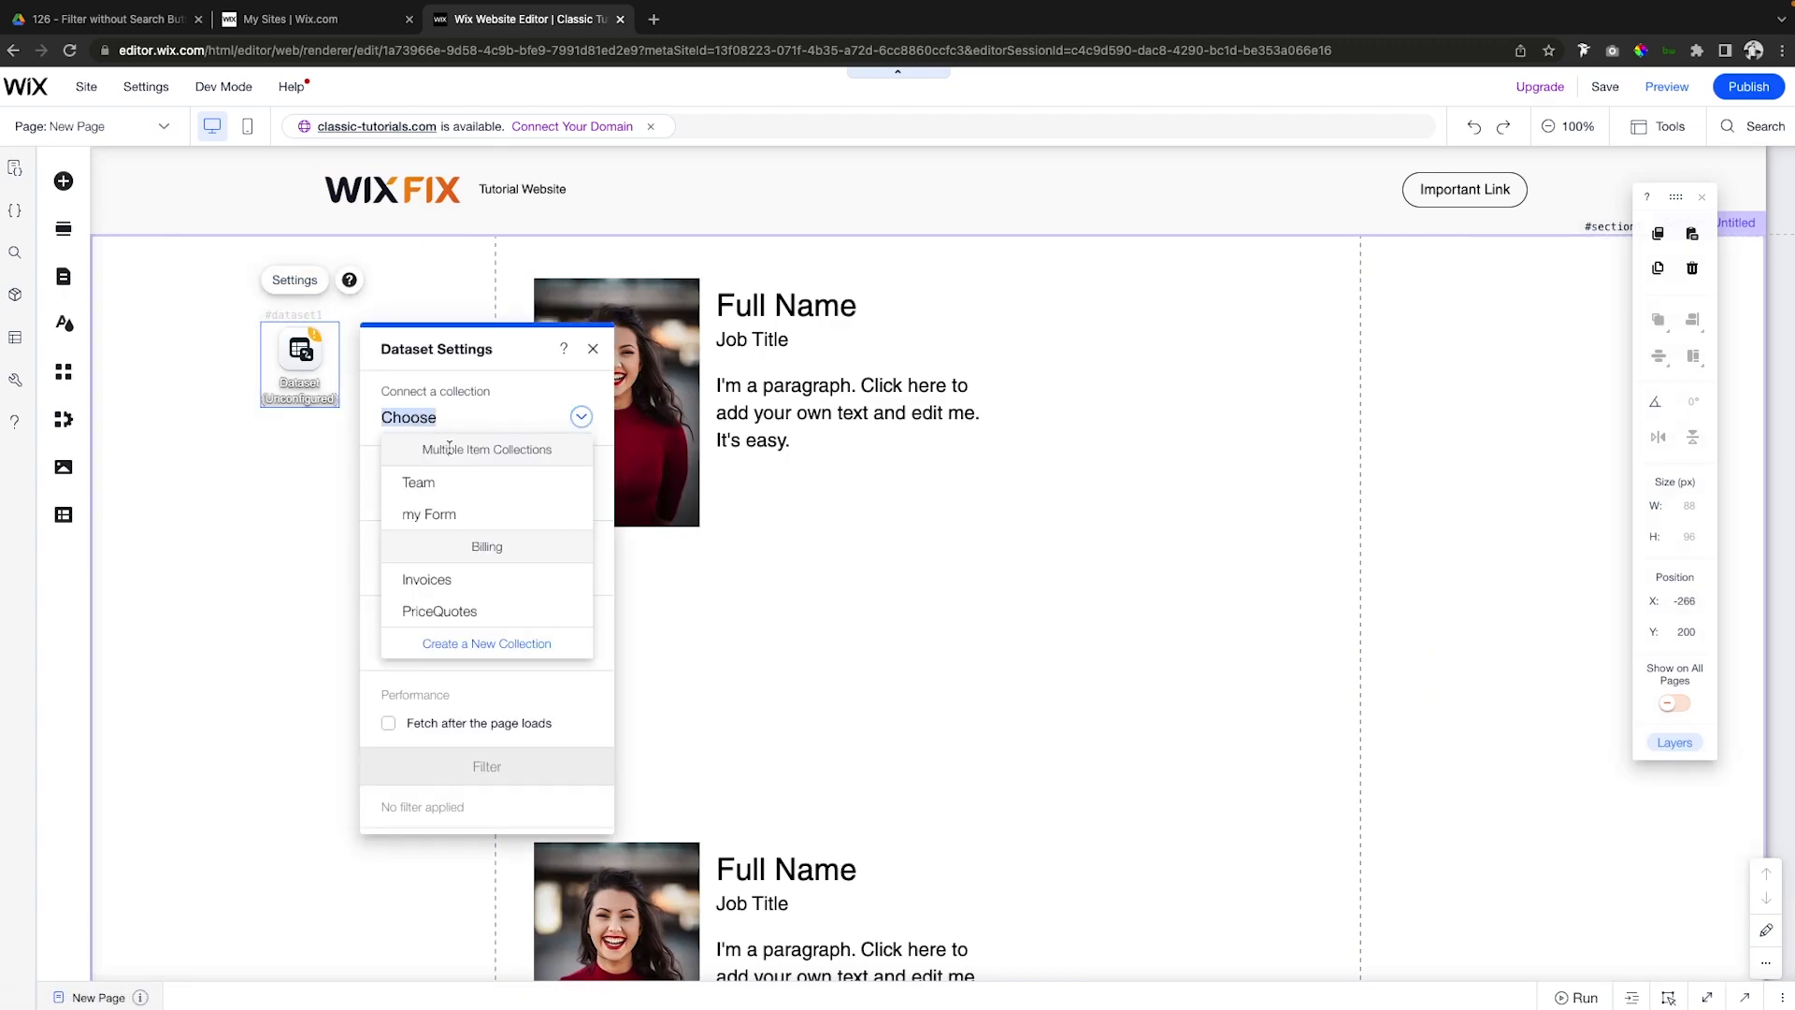
left_click(418, 483)
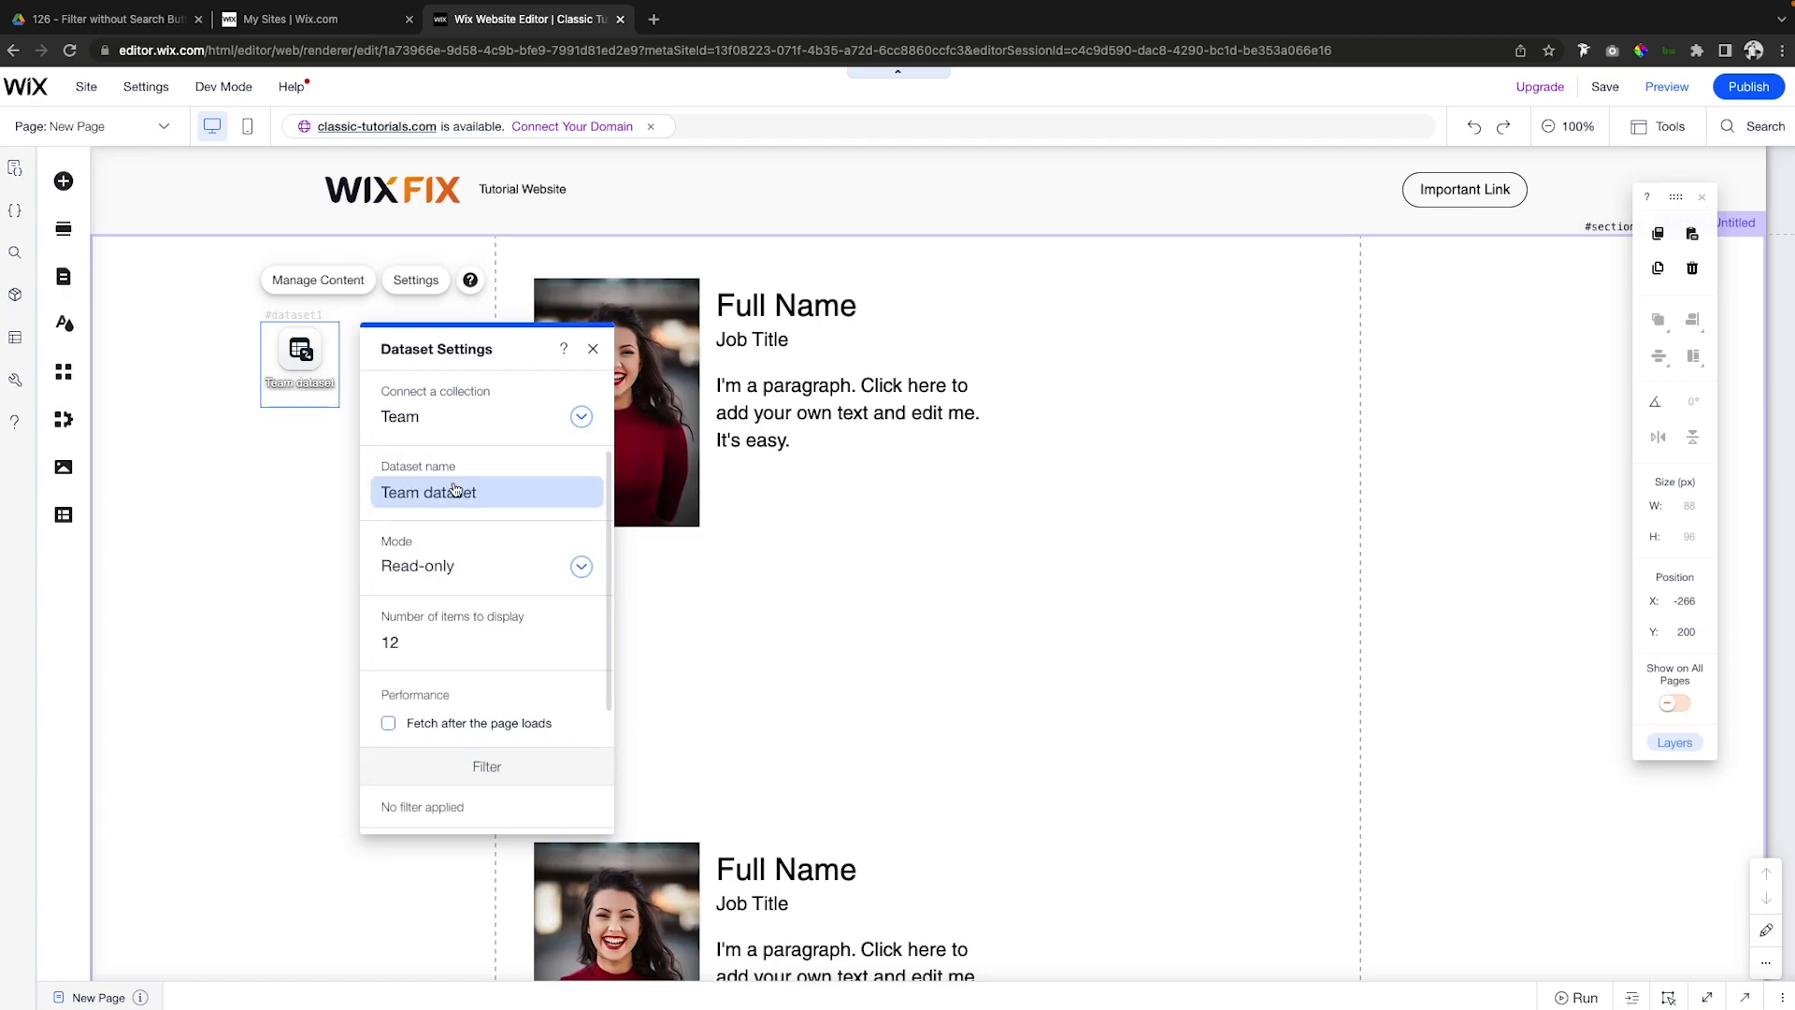
scroll("down", 3)
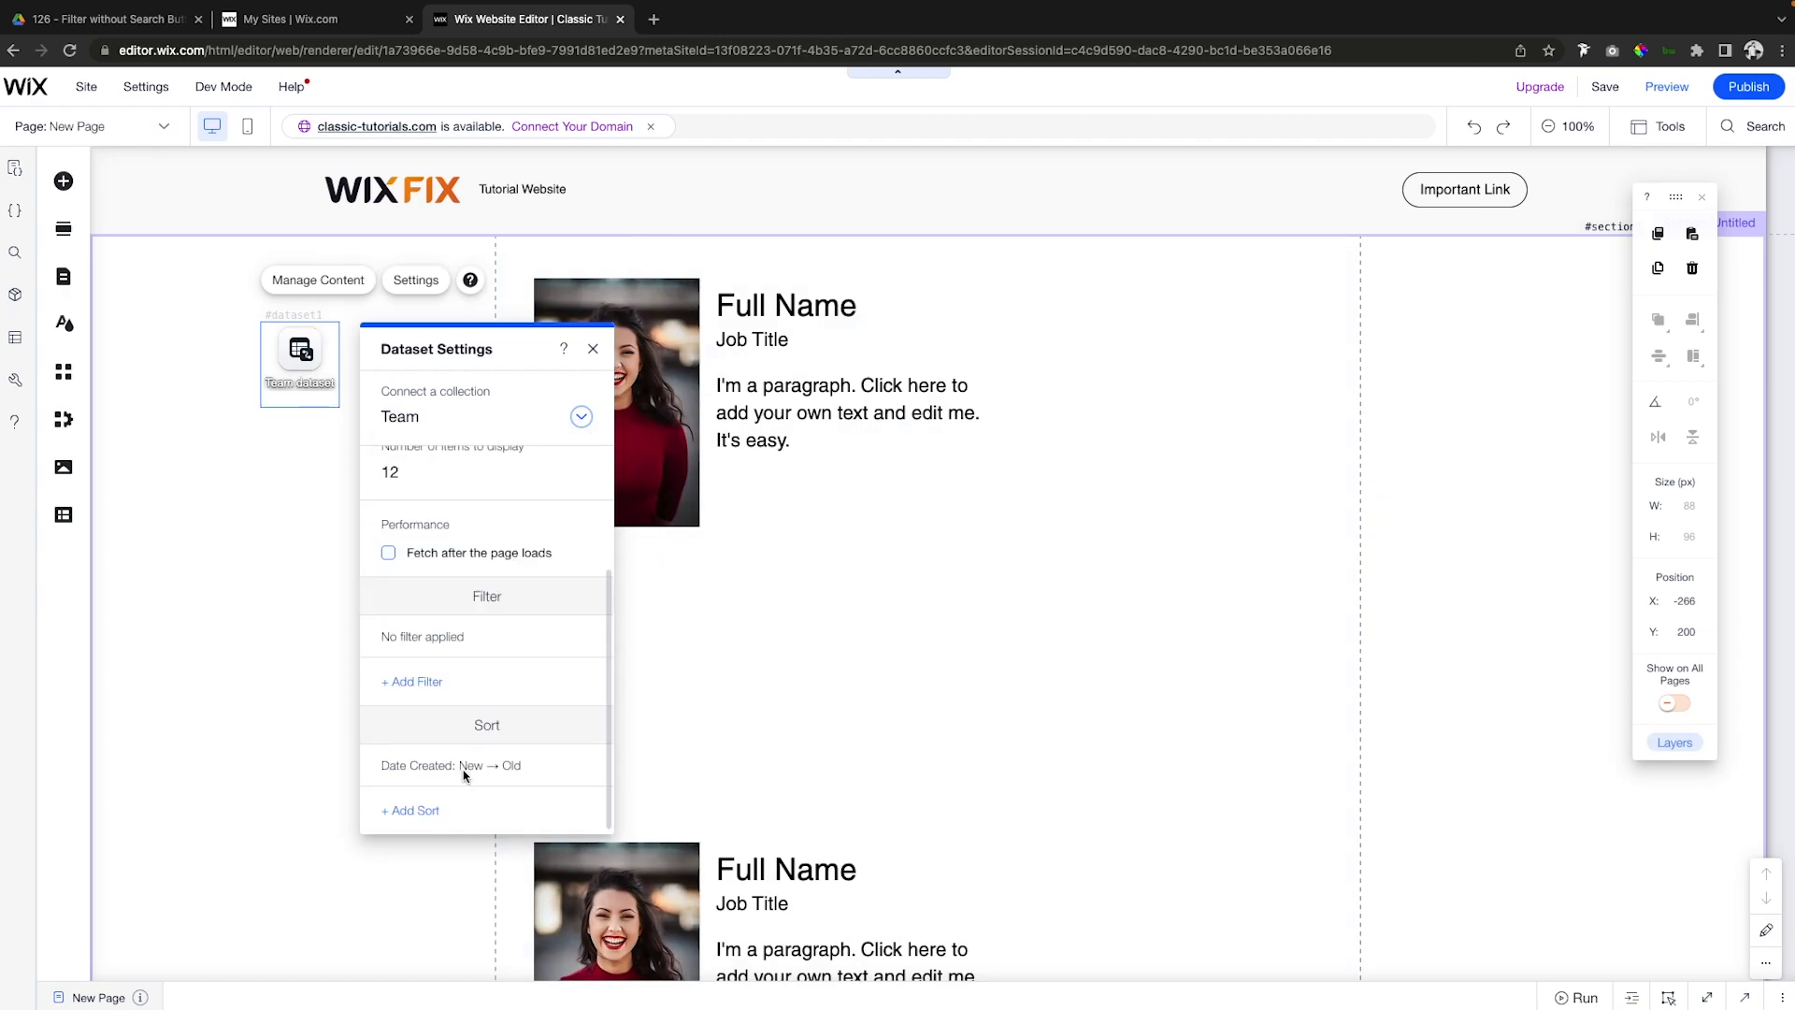
left_click(409, 809)
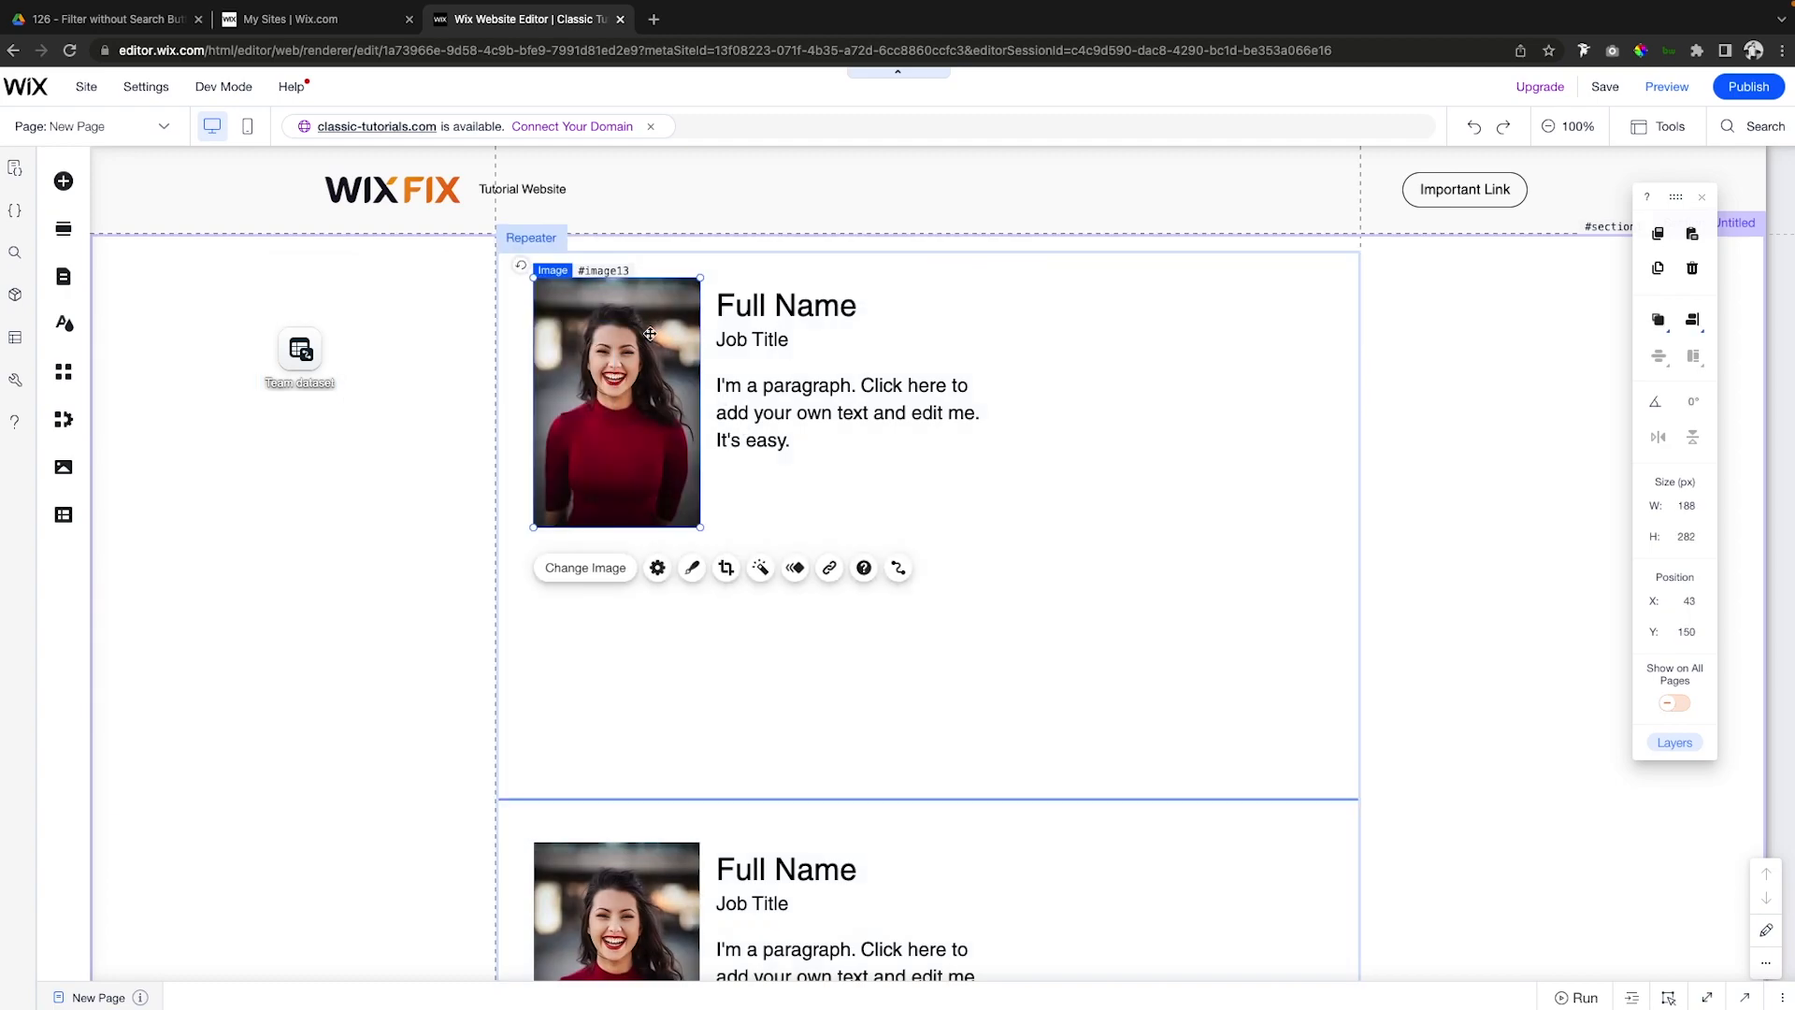
mouse_move(899, 567)
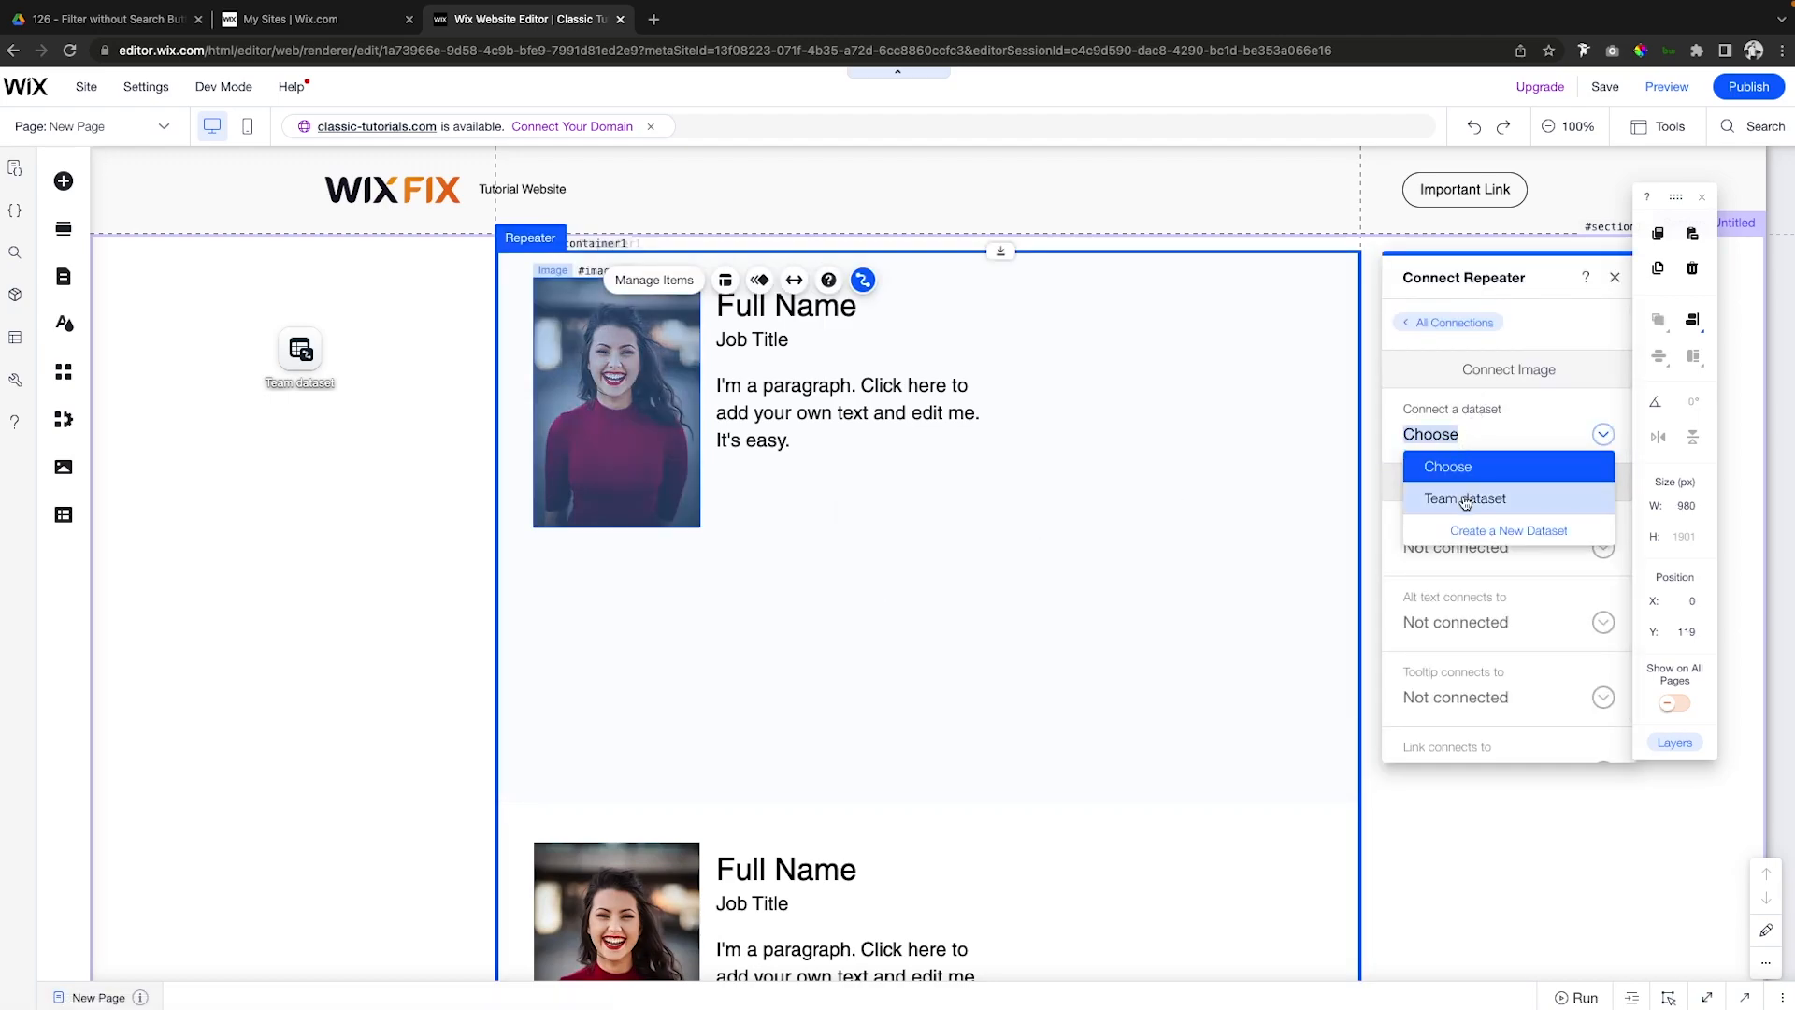
Connect the photo, name, job title and paragraph to Team dataset's Photo, Name, Job Title, Short Description.
left_click(1463, 498)
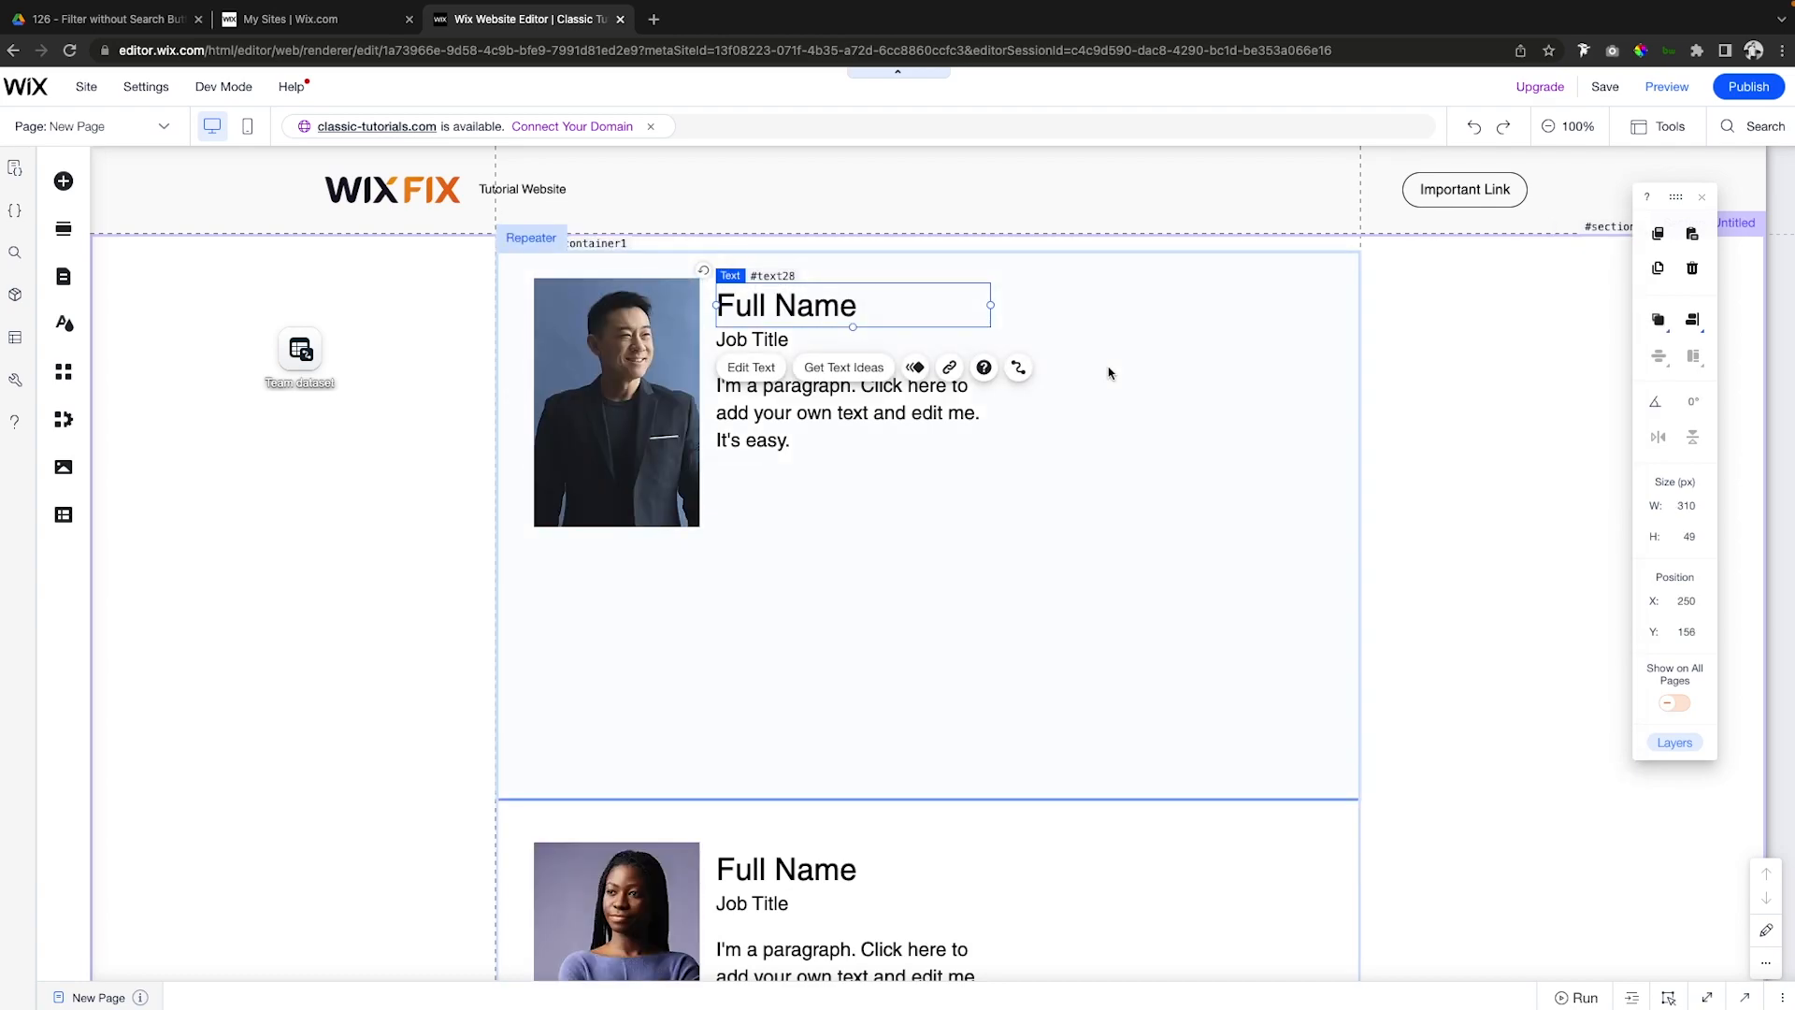
left_click(1018, 367)
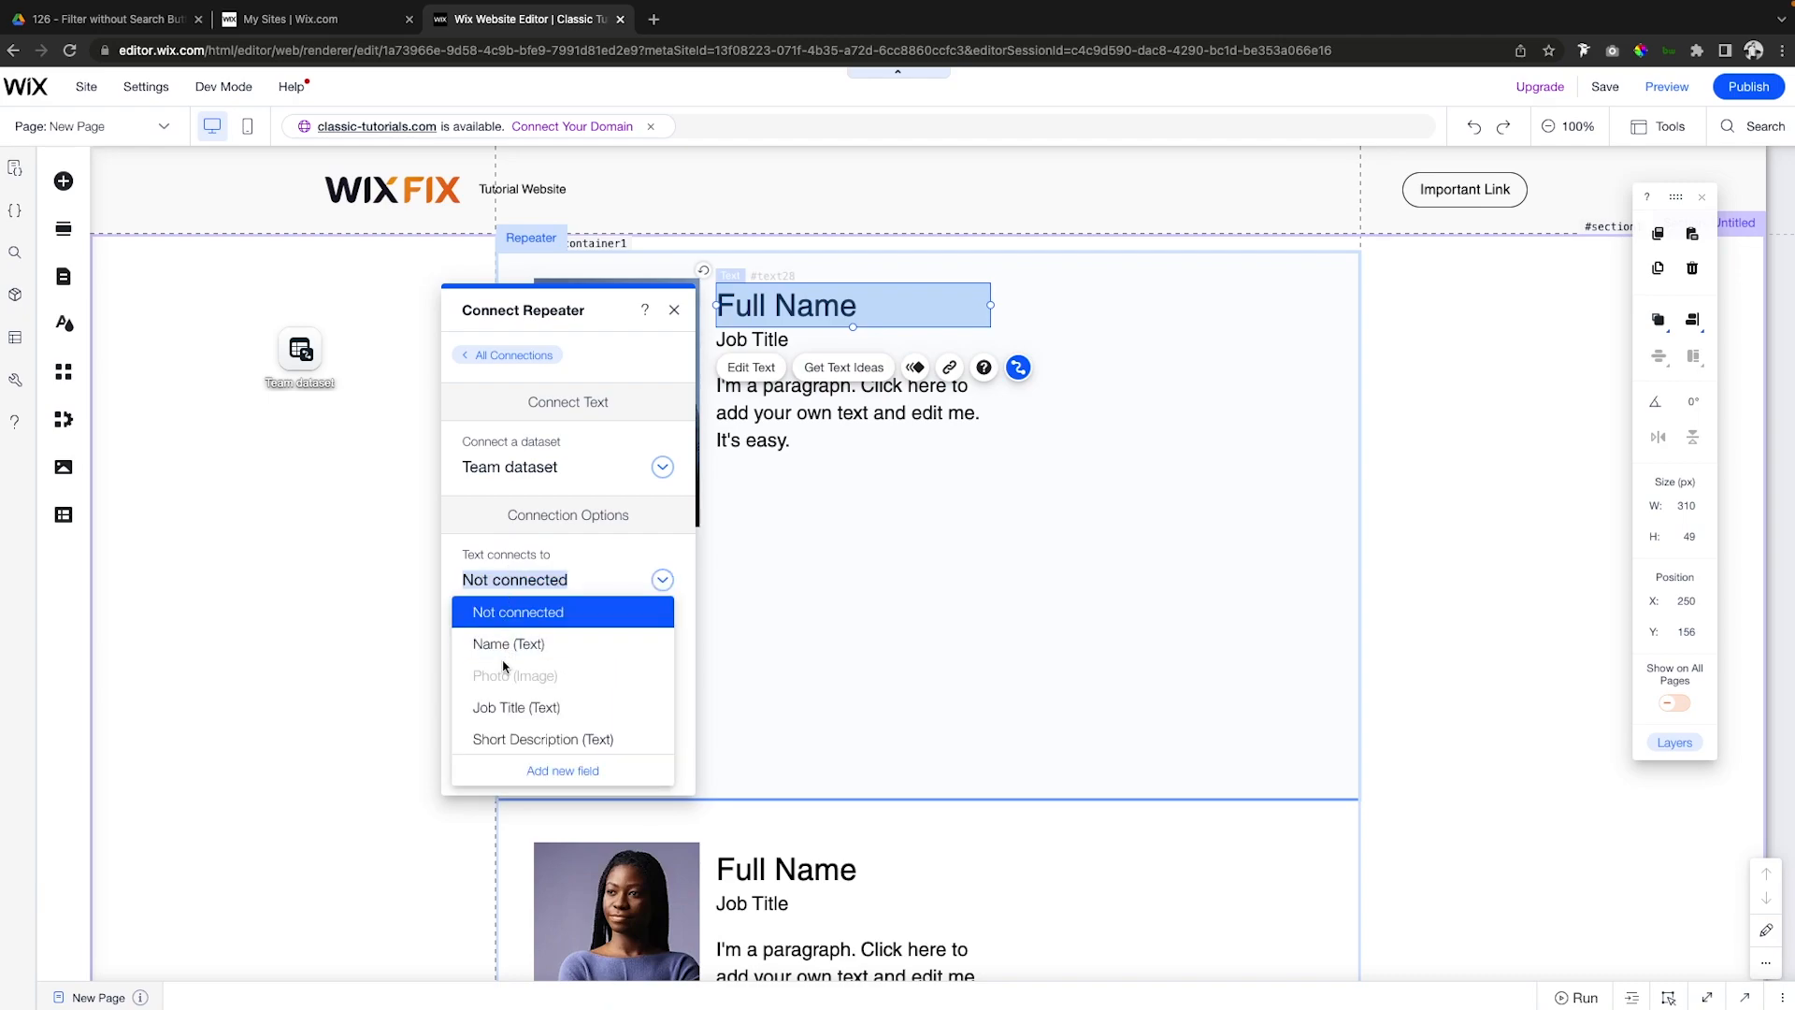
left_click(506, 644)
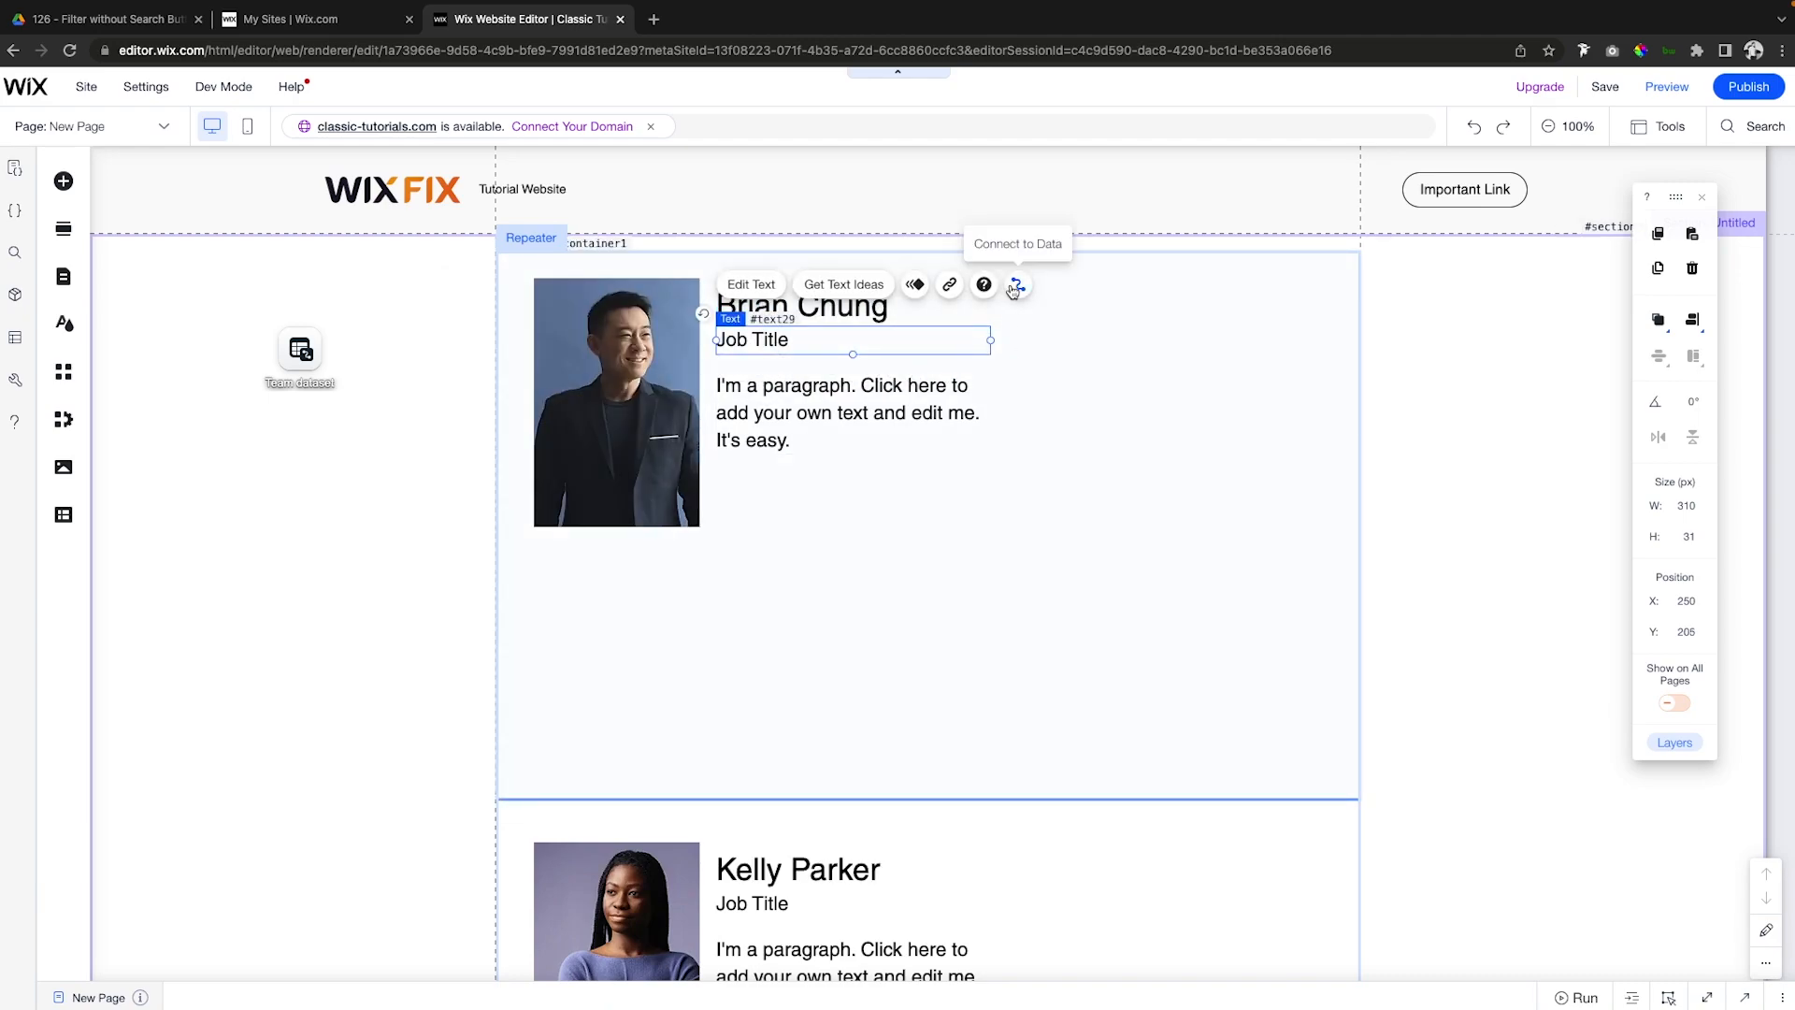
left_click(1015, 284)
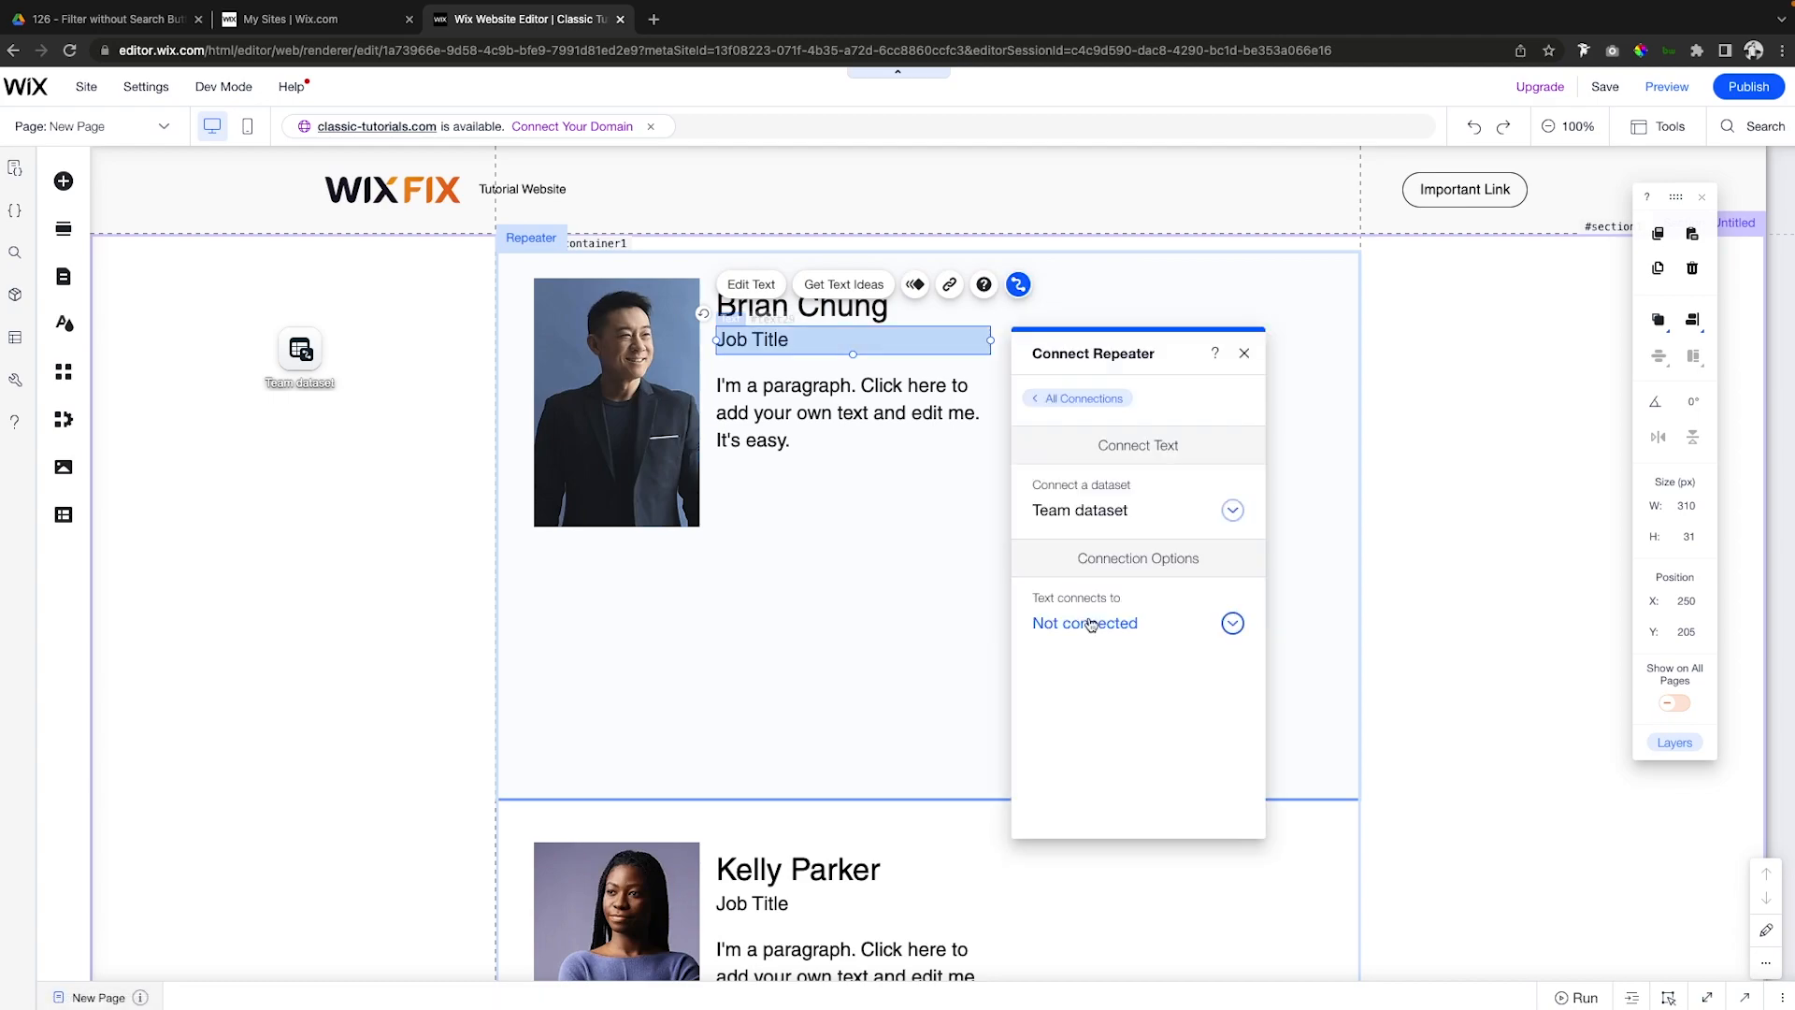
left_click(1083, 623)
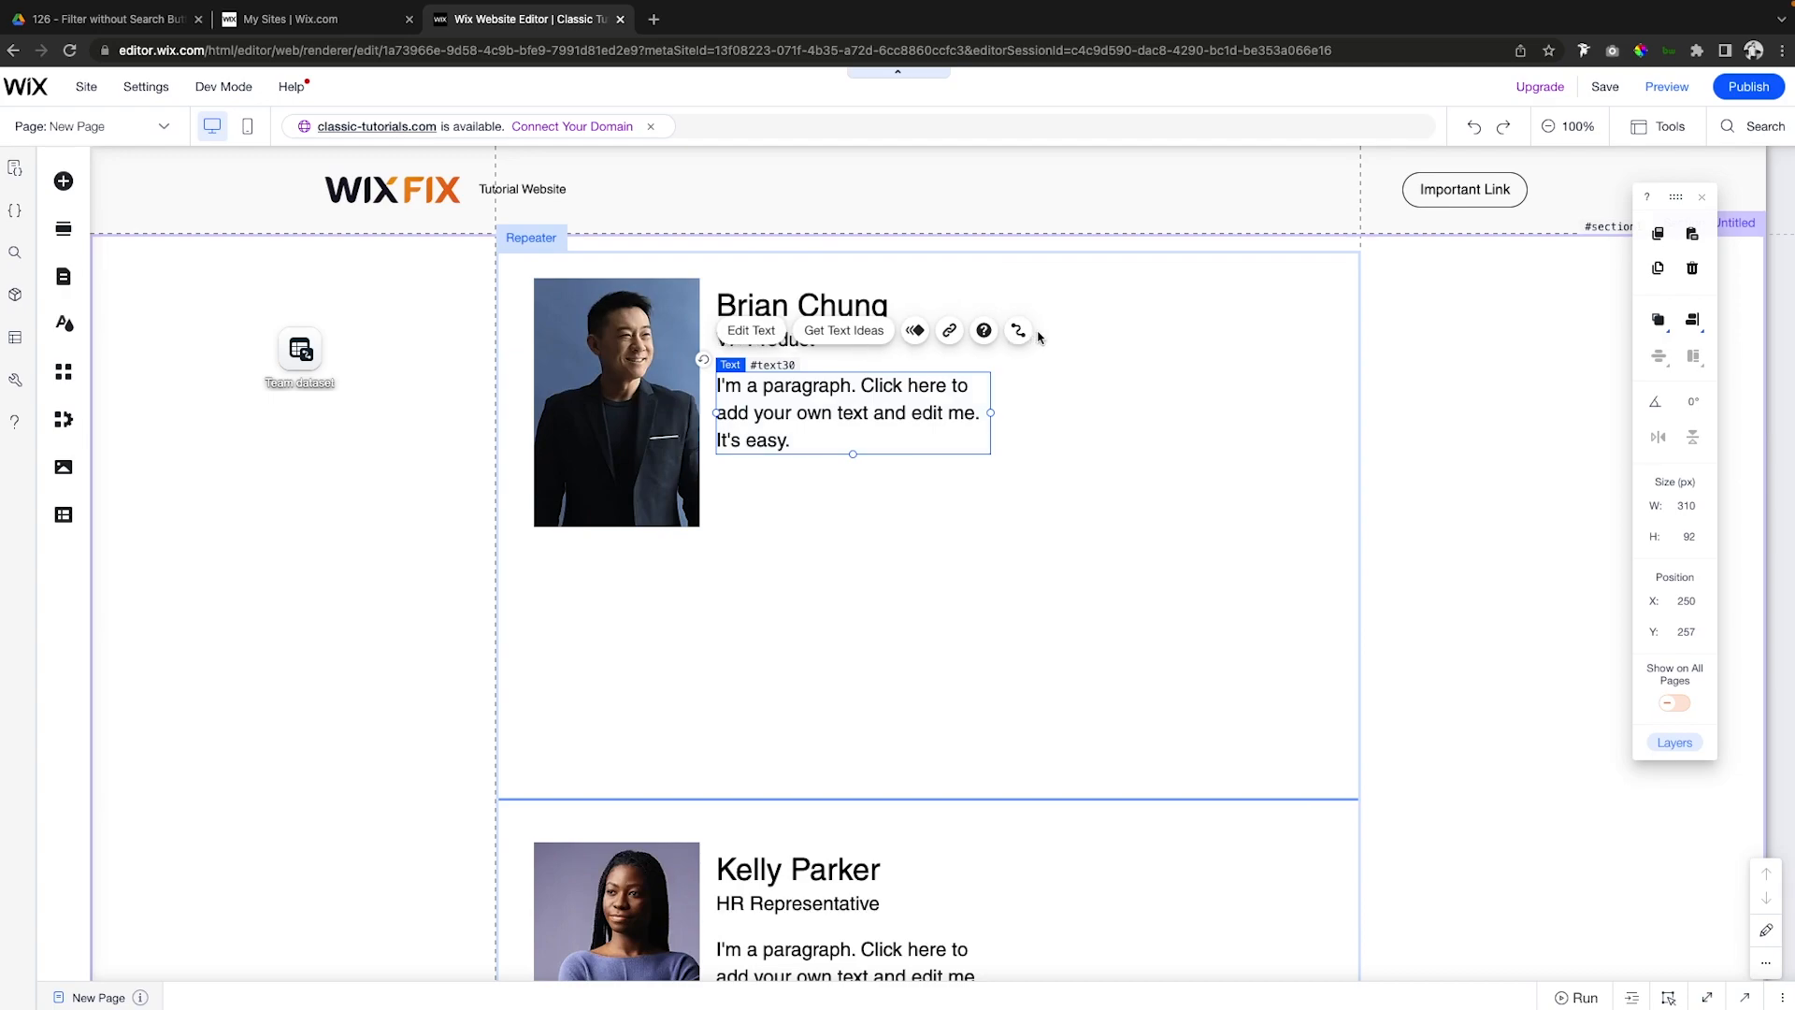
left_click(1016, 330)
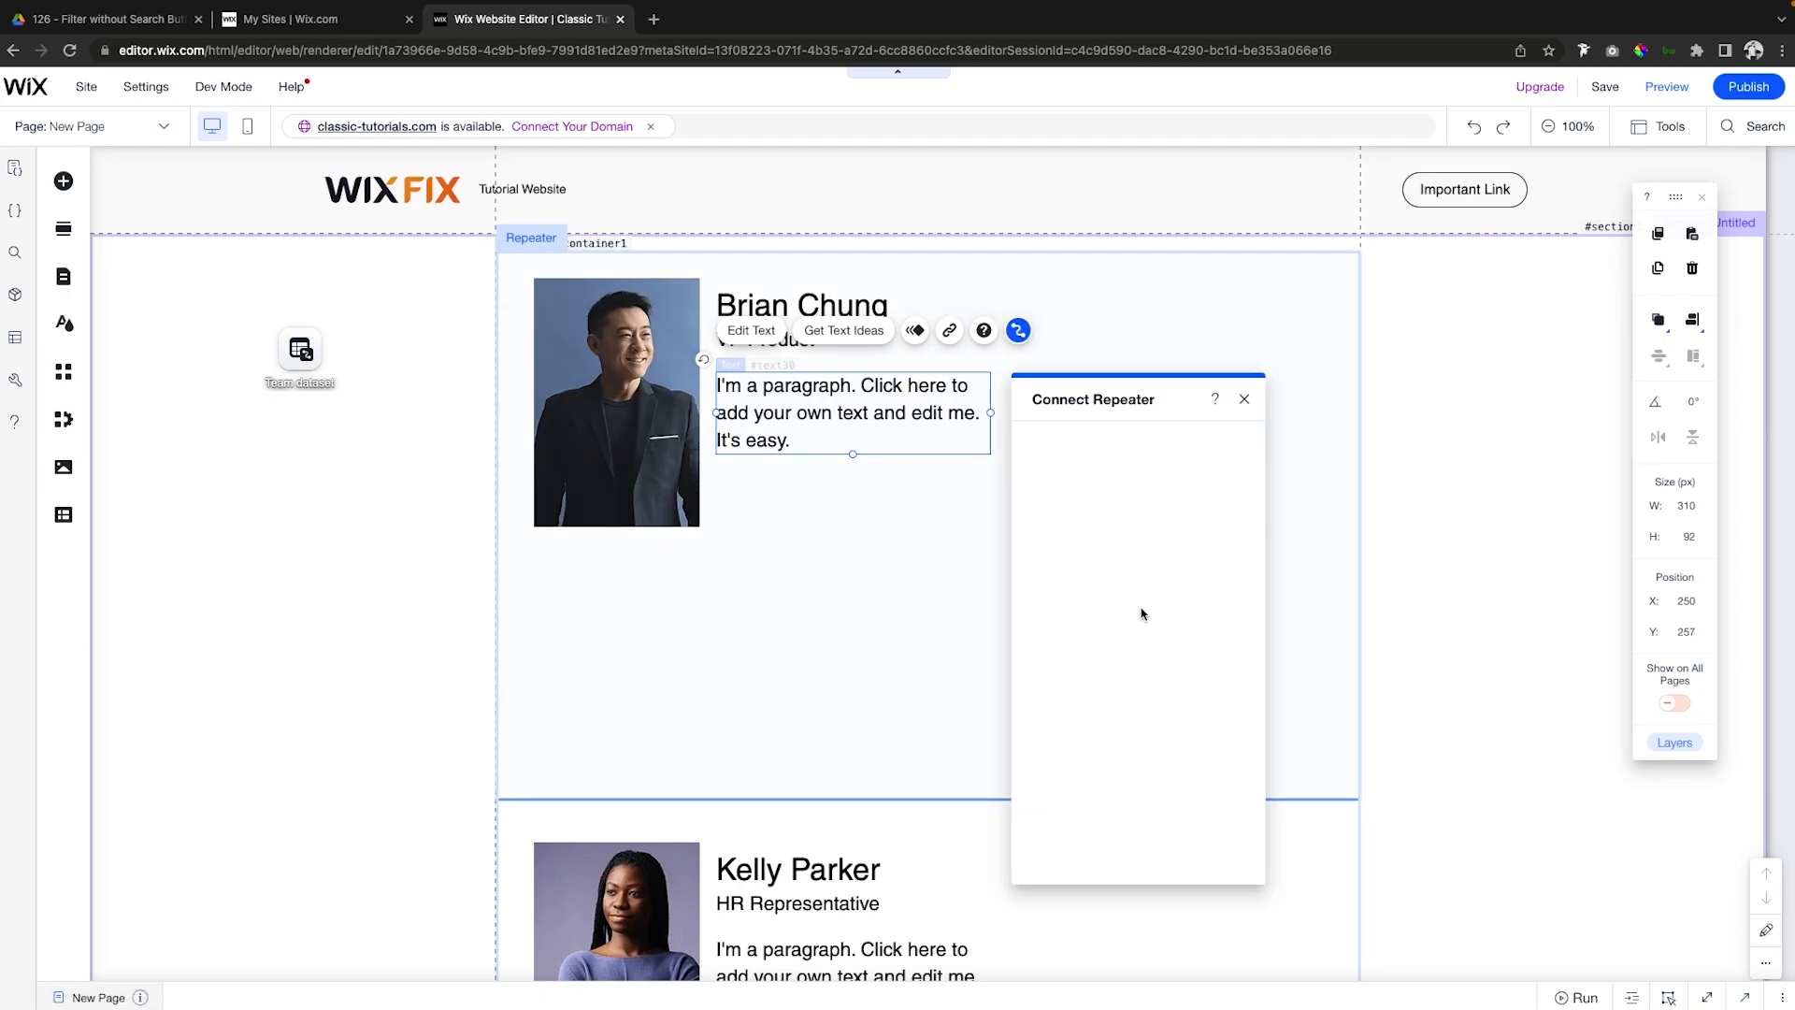
left_click(1130, 669)
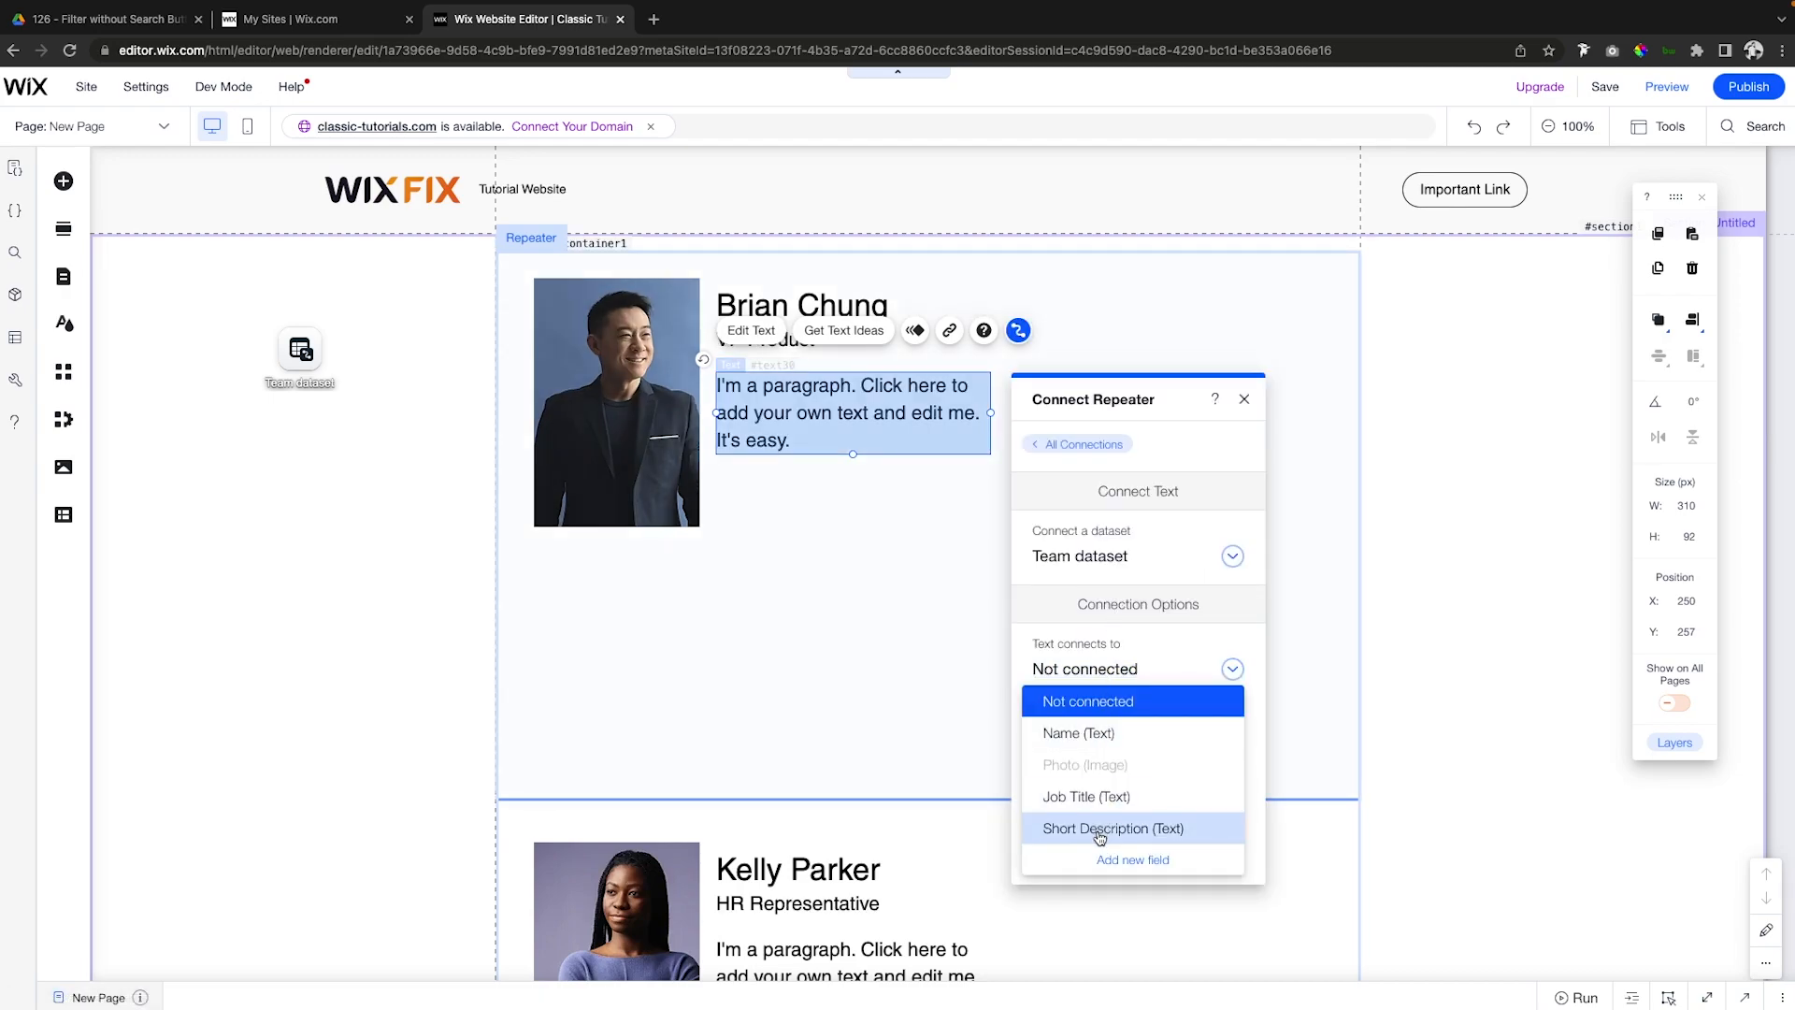
left_click(1112, 827)
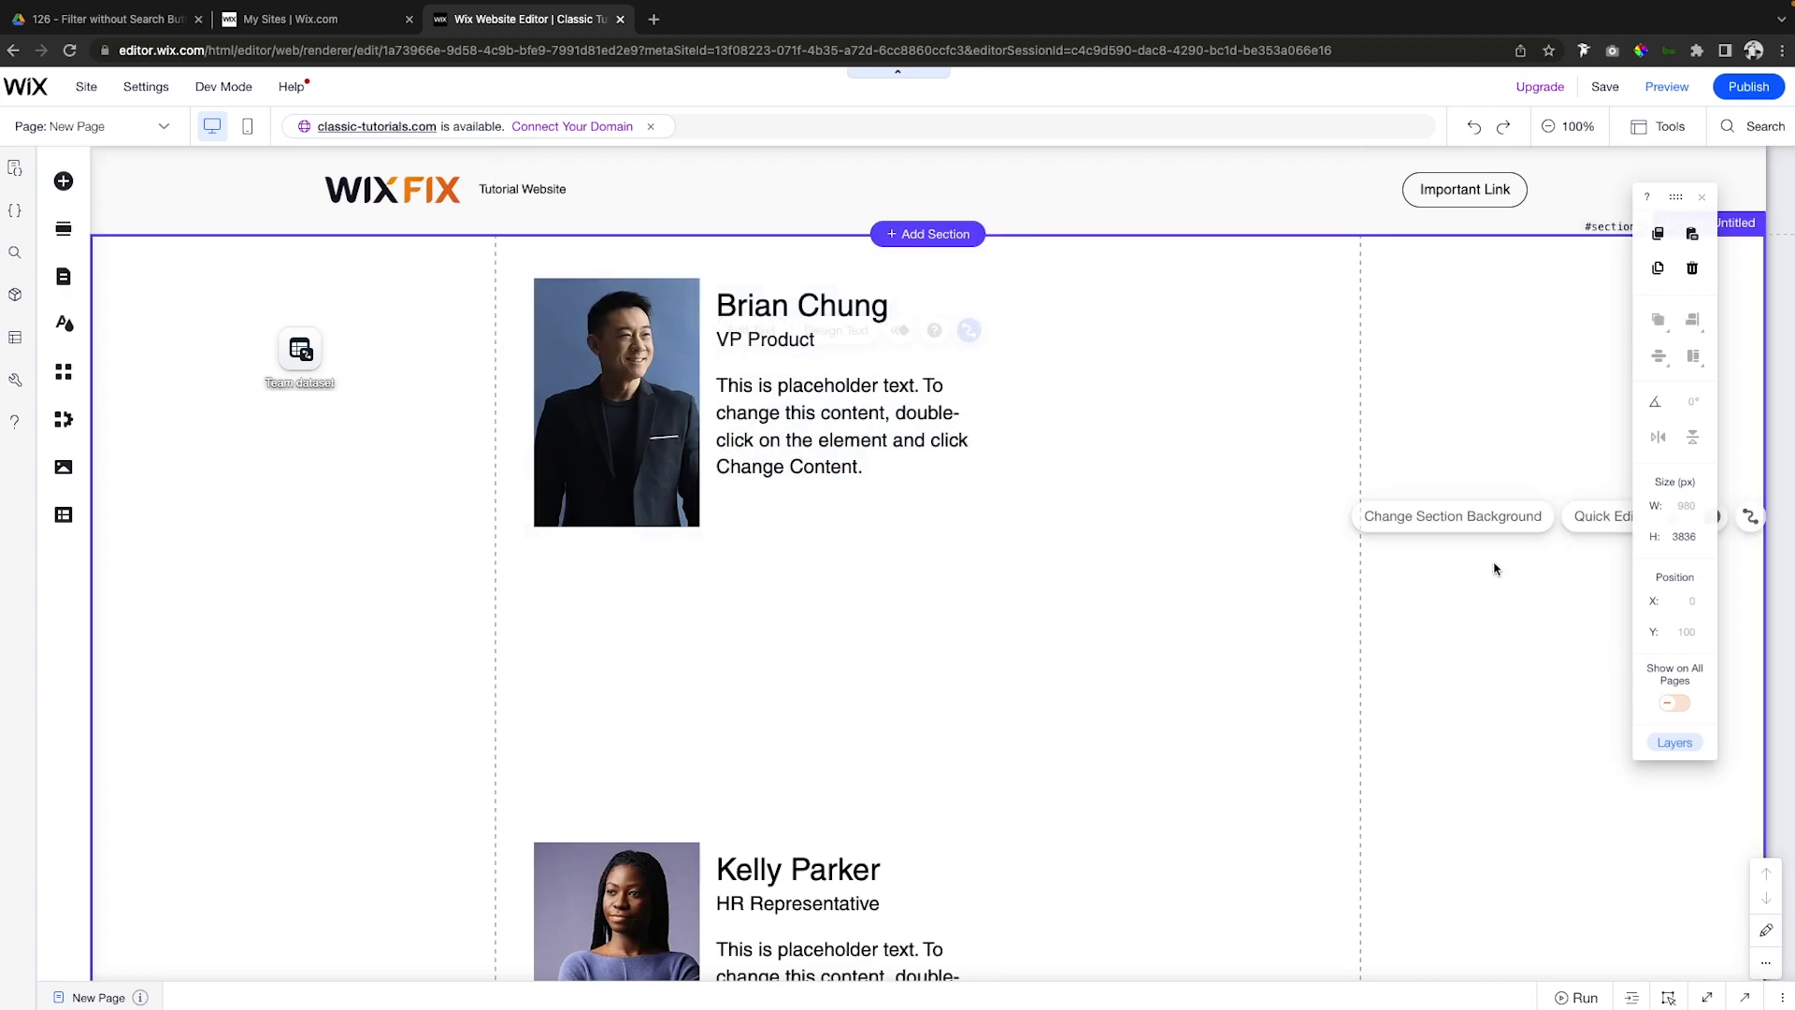
Group the photo and texts, duplicate the group, and mirror the copy: texts left, photo right.
left_click(801, 306)
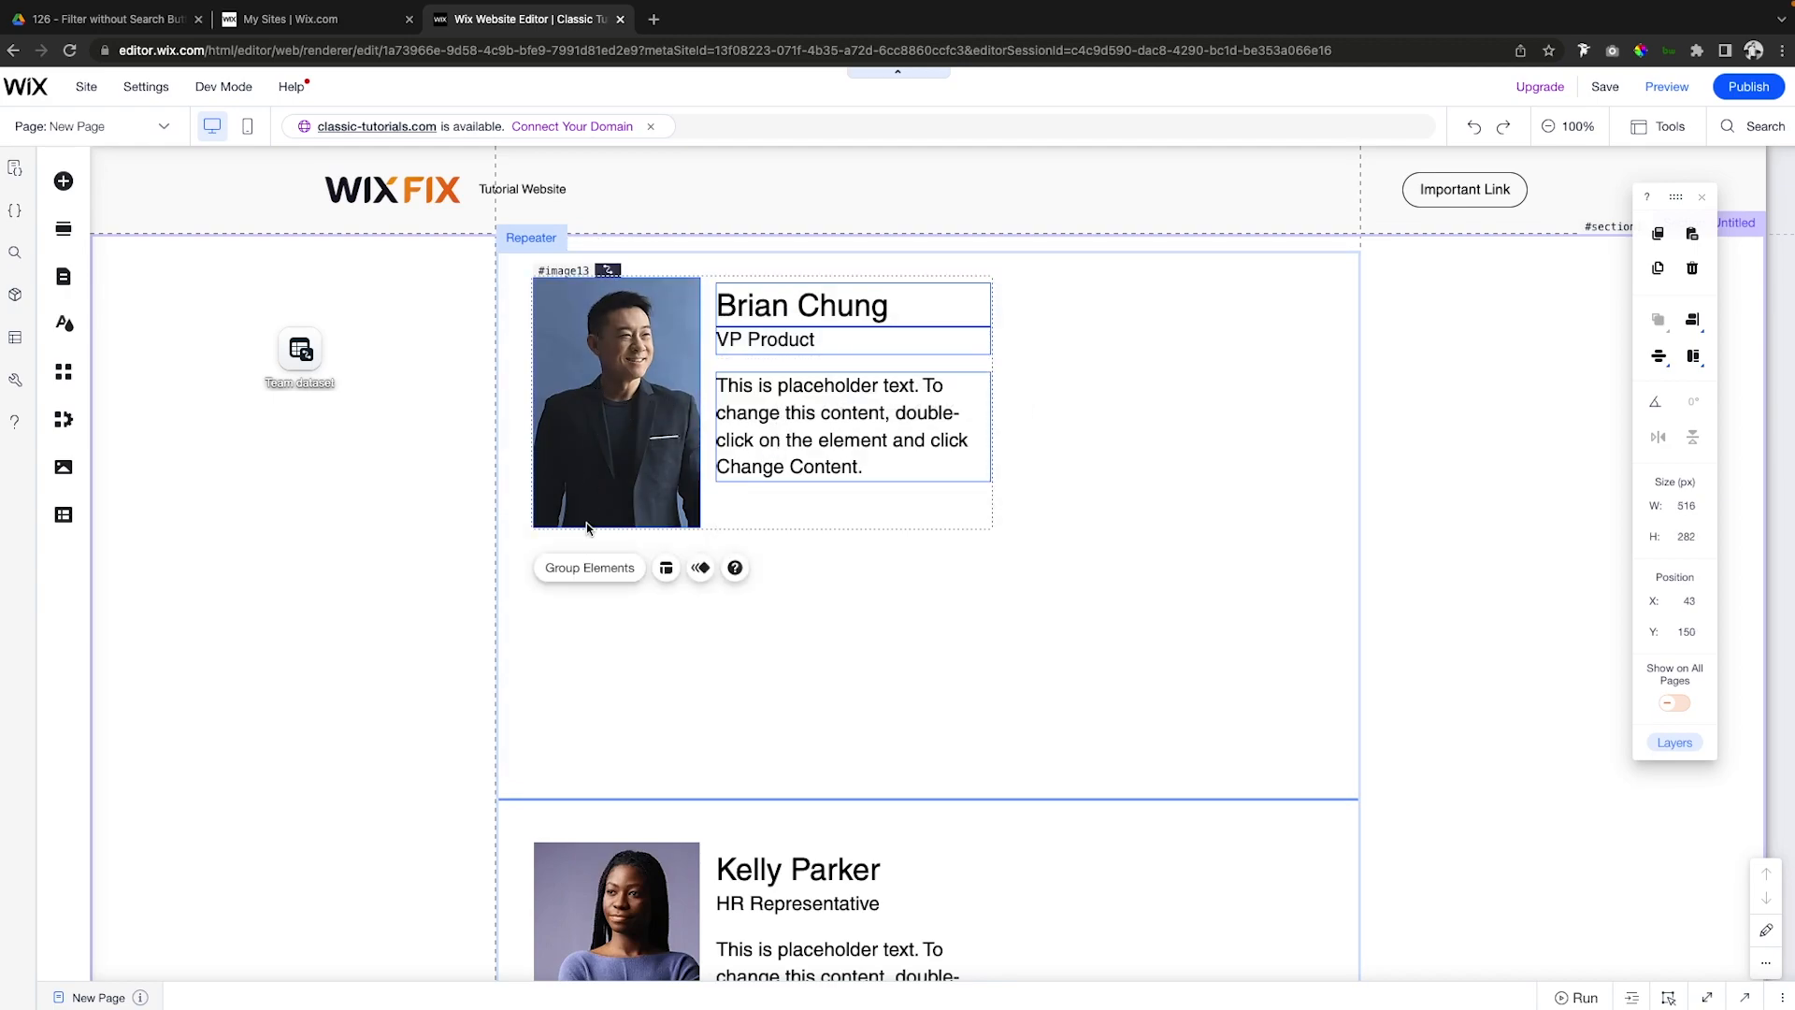
left_click(588, 566)
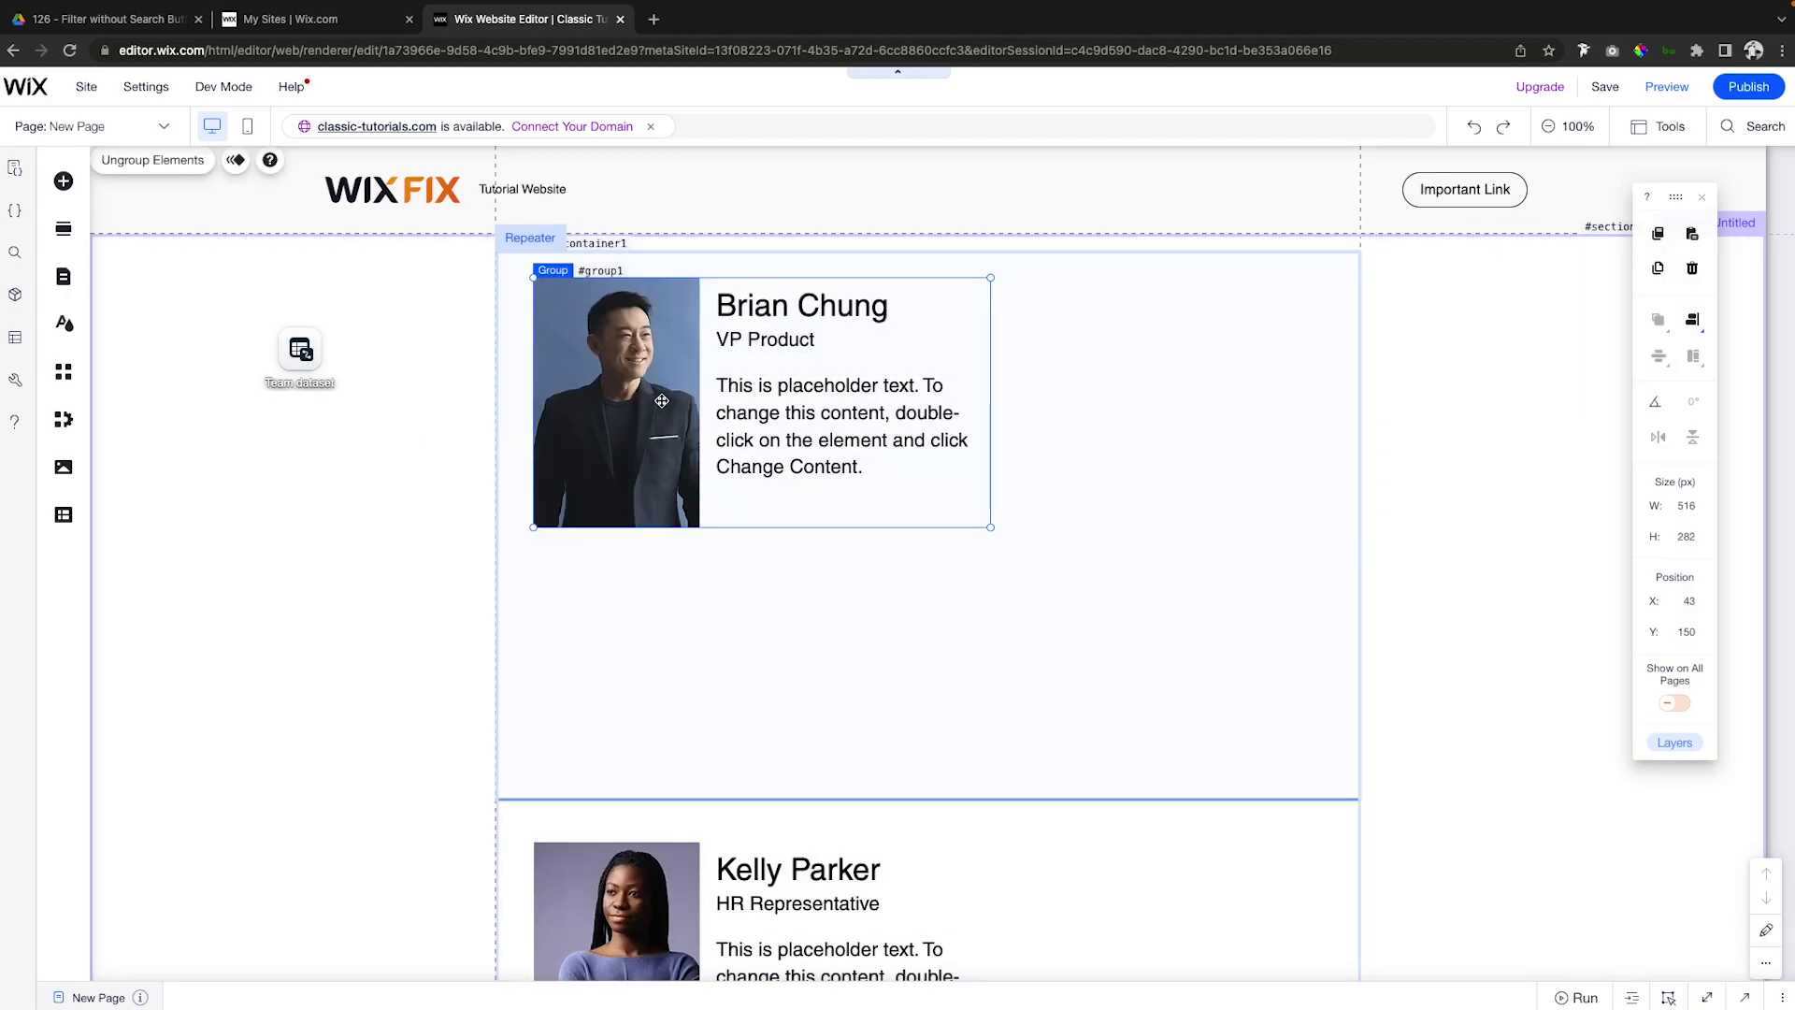
right_click(661, 402)
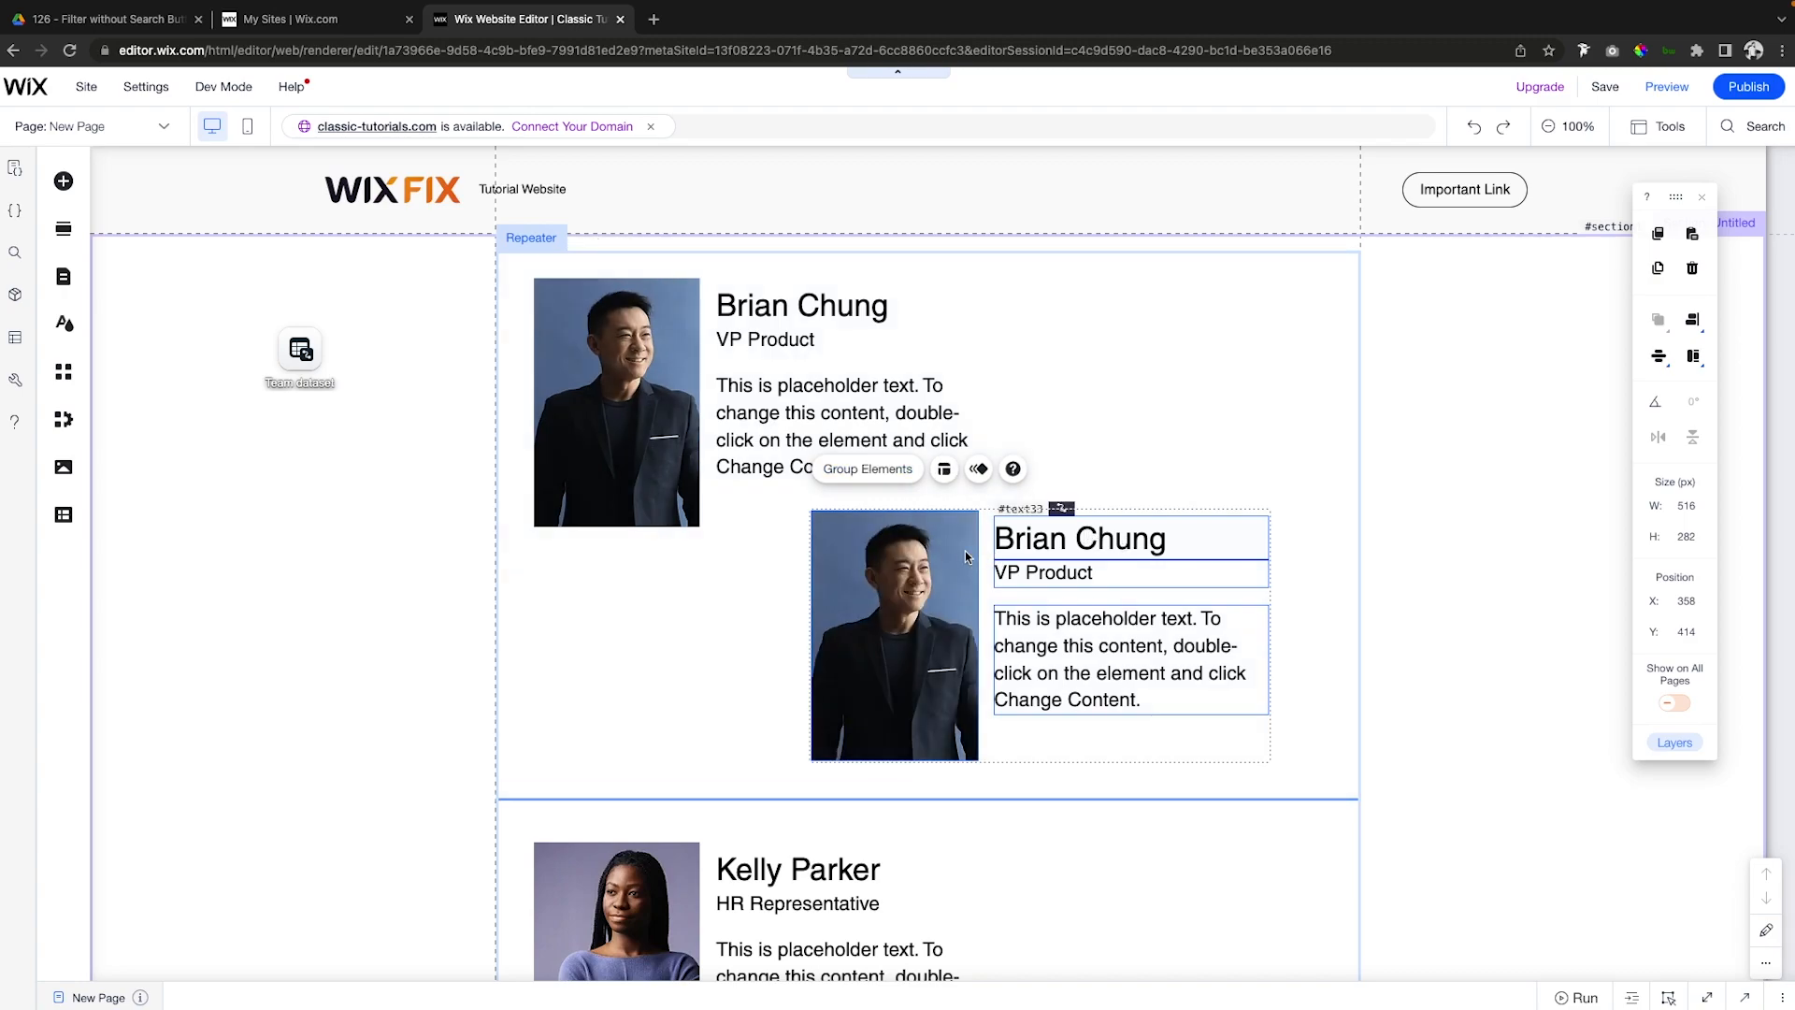
mouse_move(1061, 618)
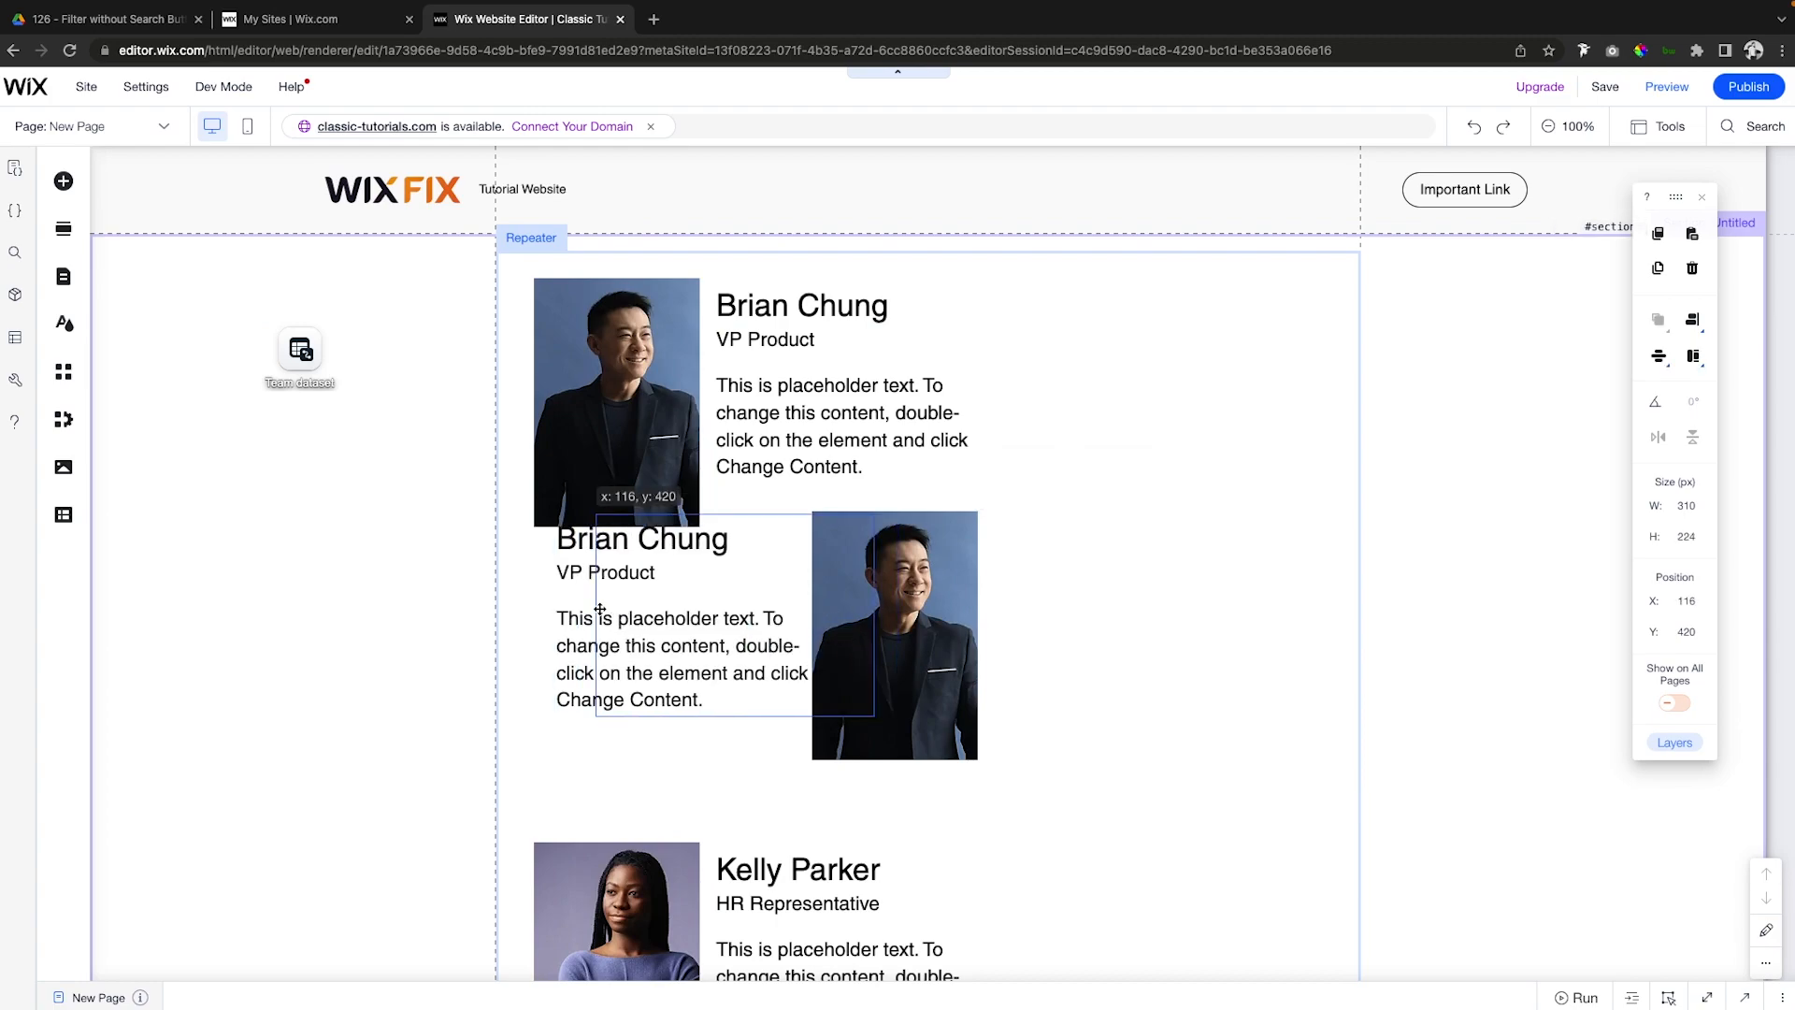
left_click_drag(641, 618, 570, 618)
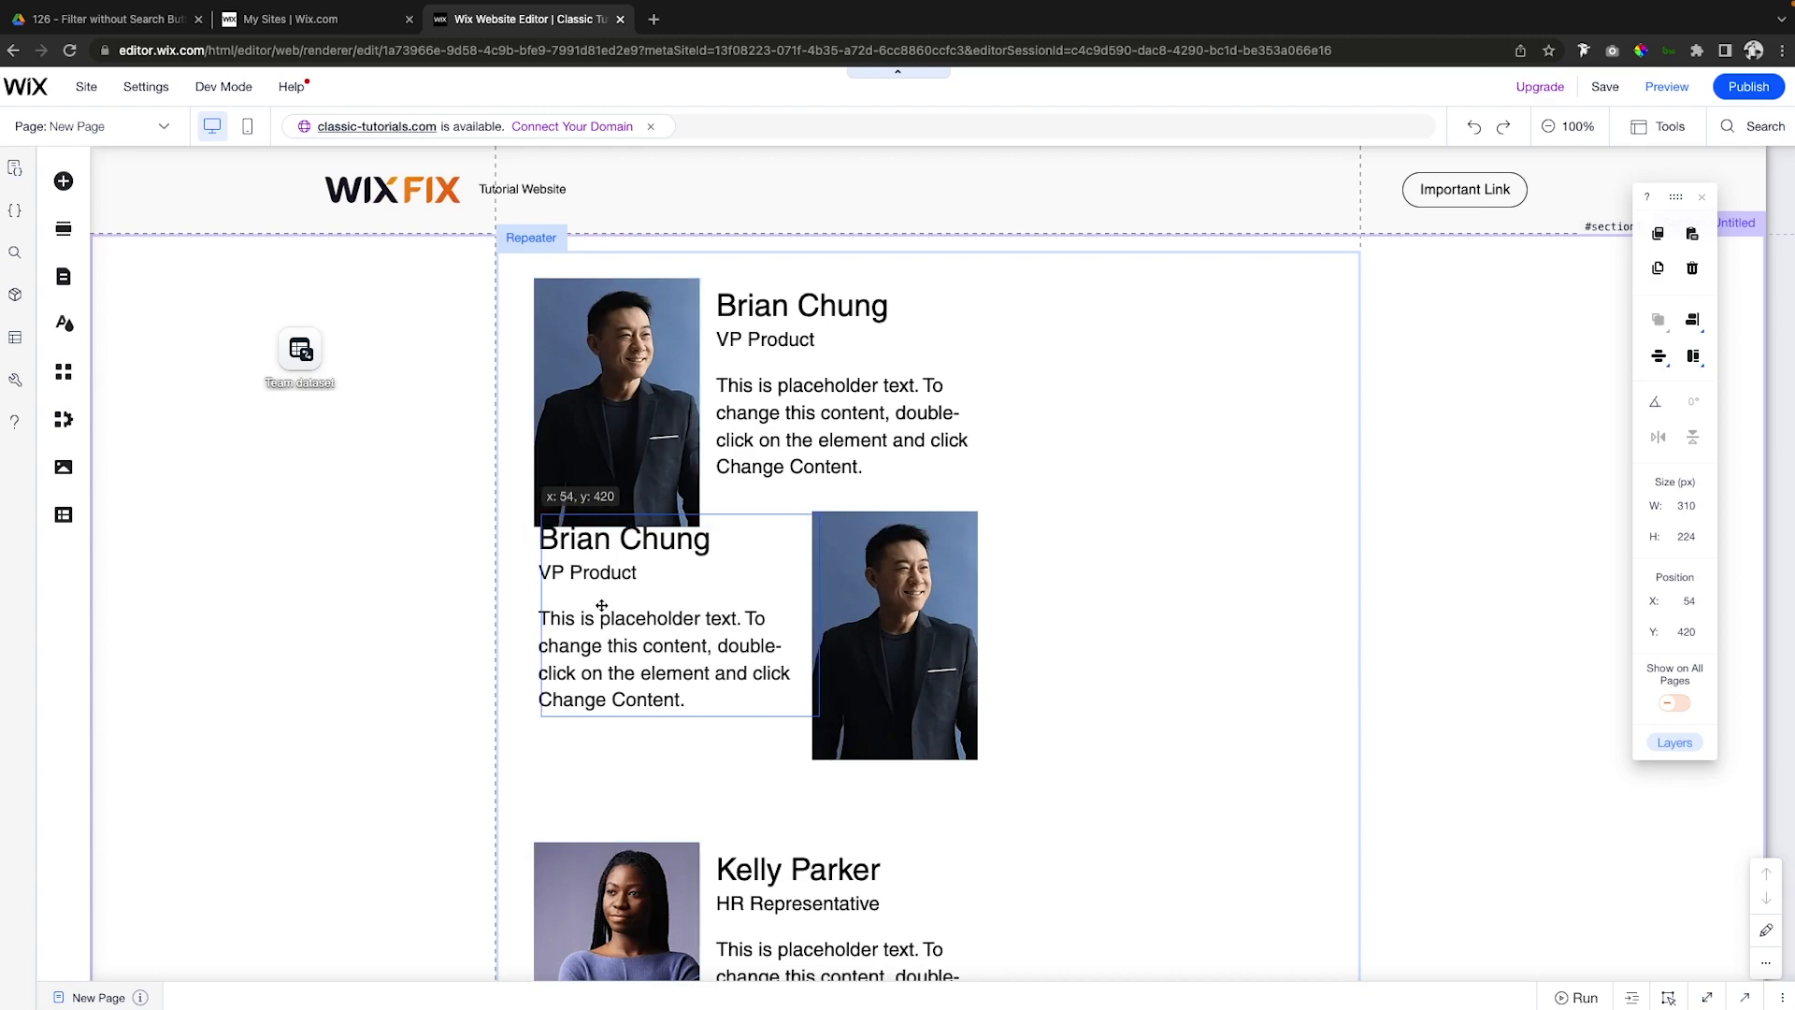
left_click_drag(601, 605, 588, 605)
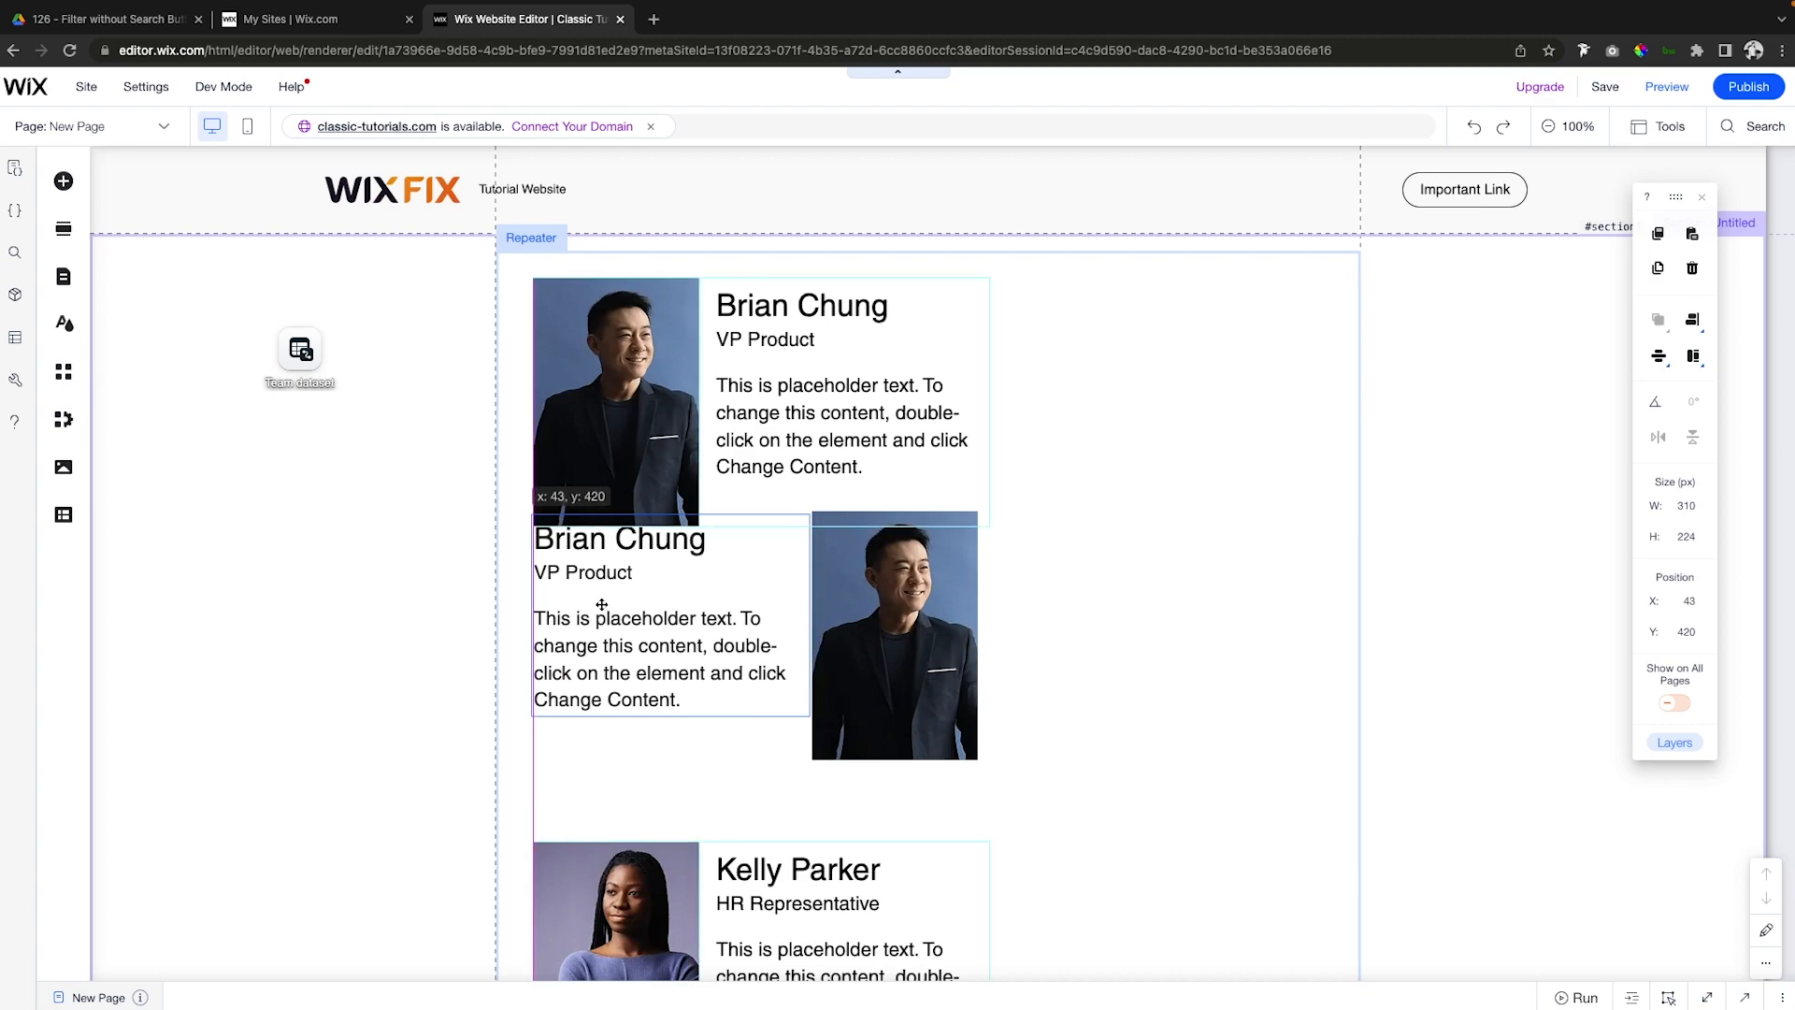
left_click(894, 636)
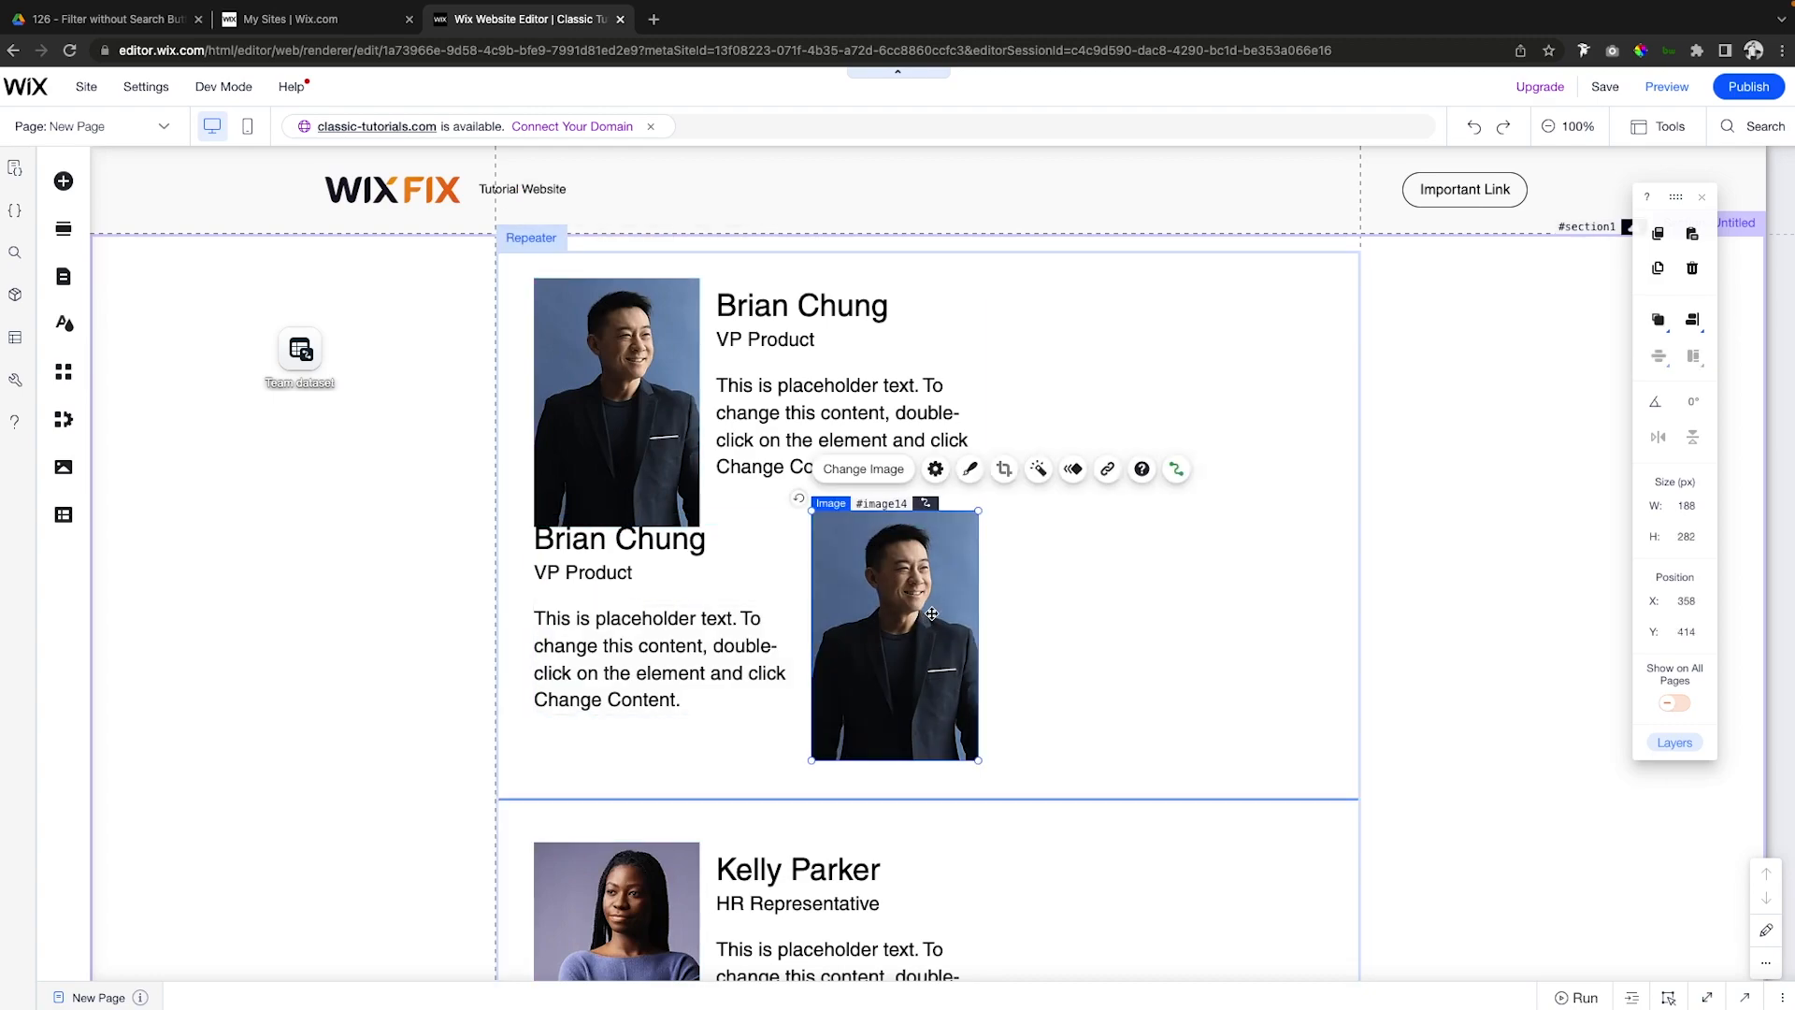
left_click_drag(896, 636, 906, 636)
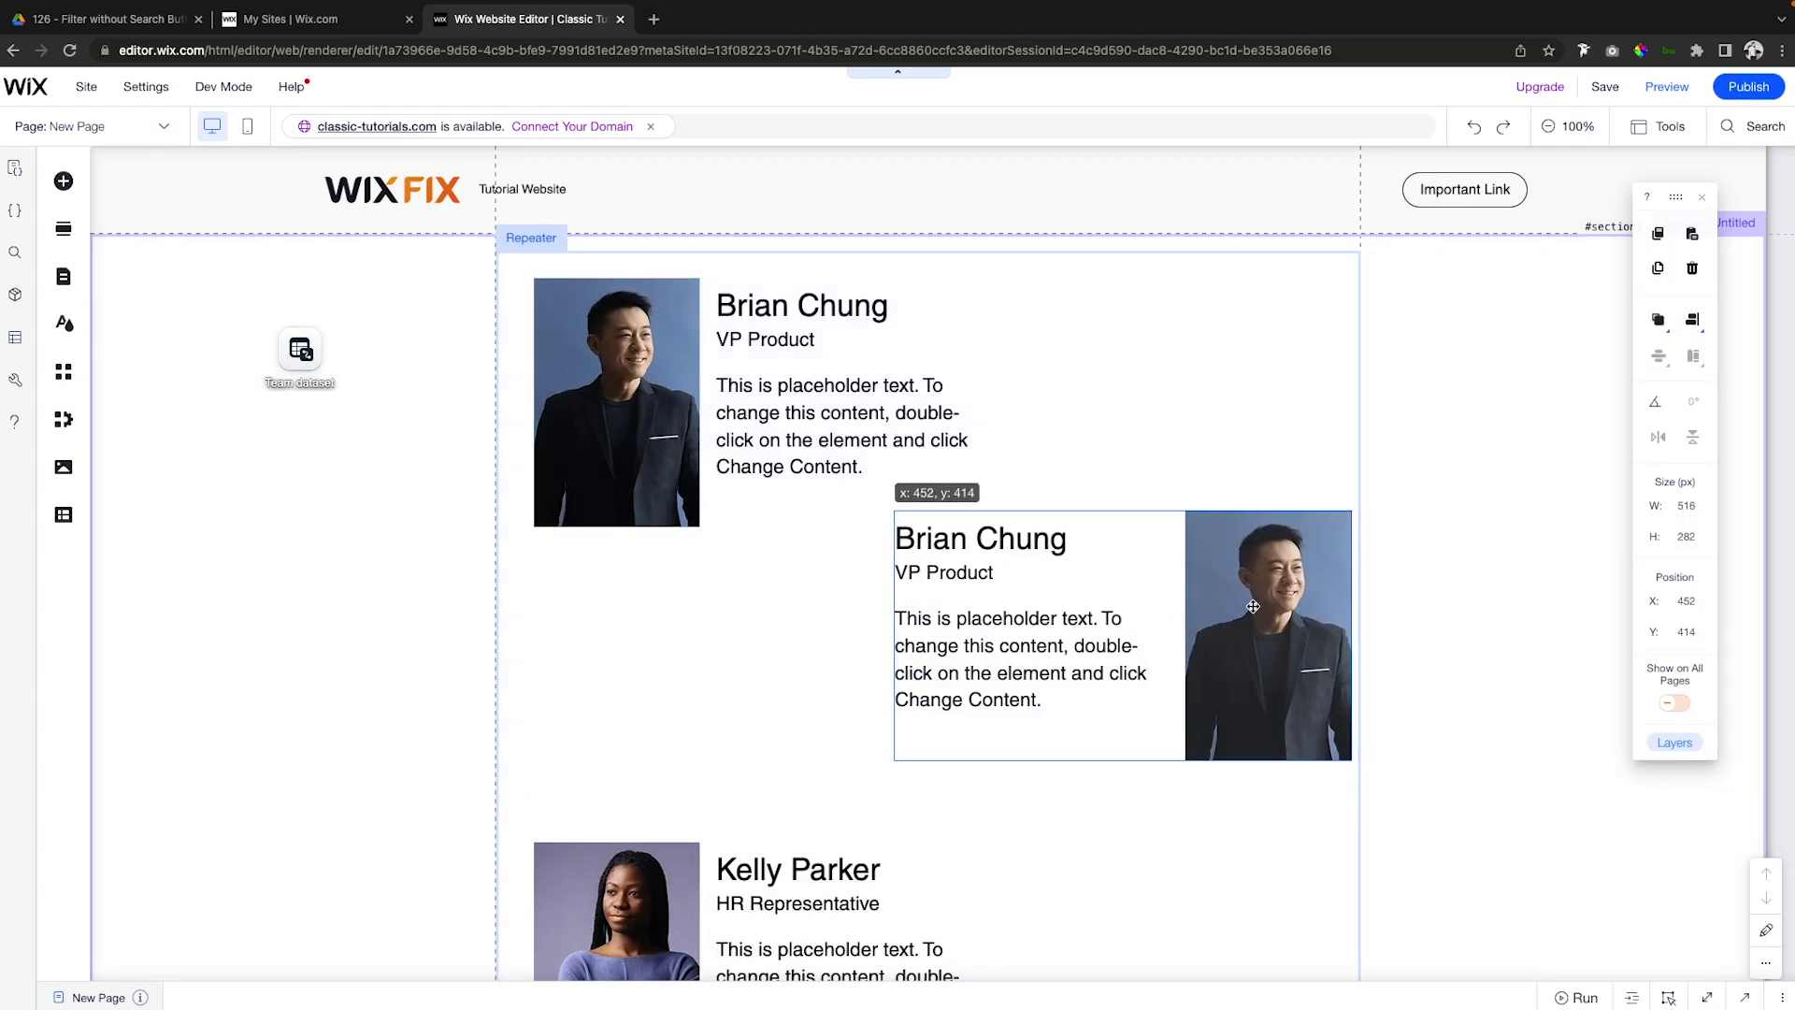
left_click_drag(1253, 607, 1228, 607)
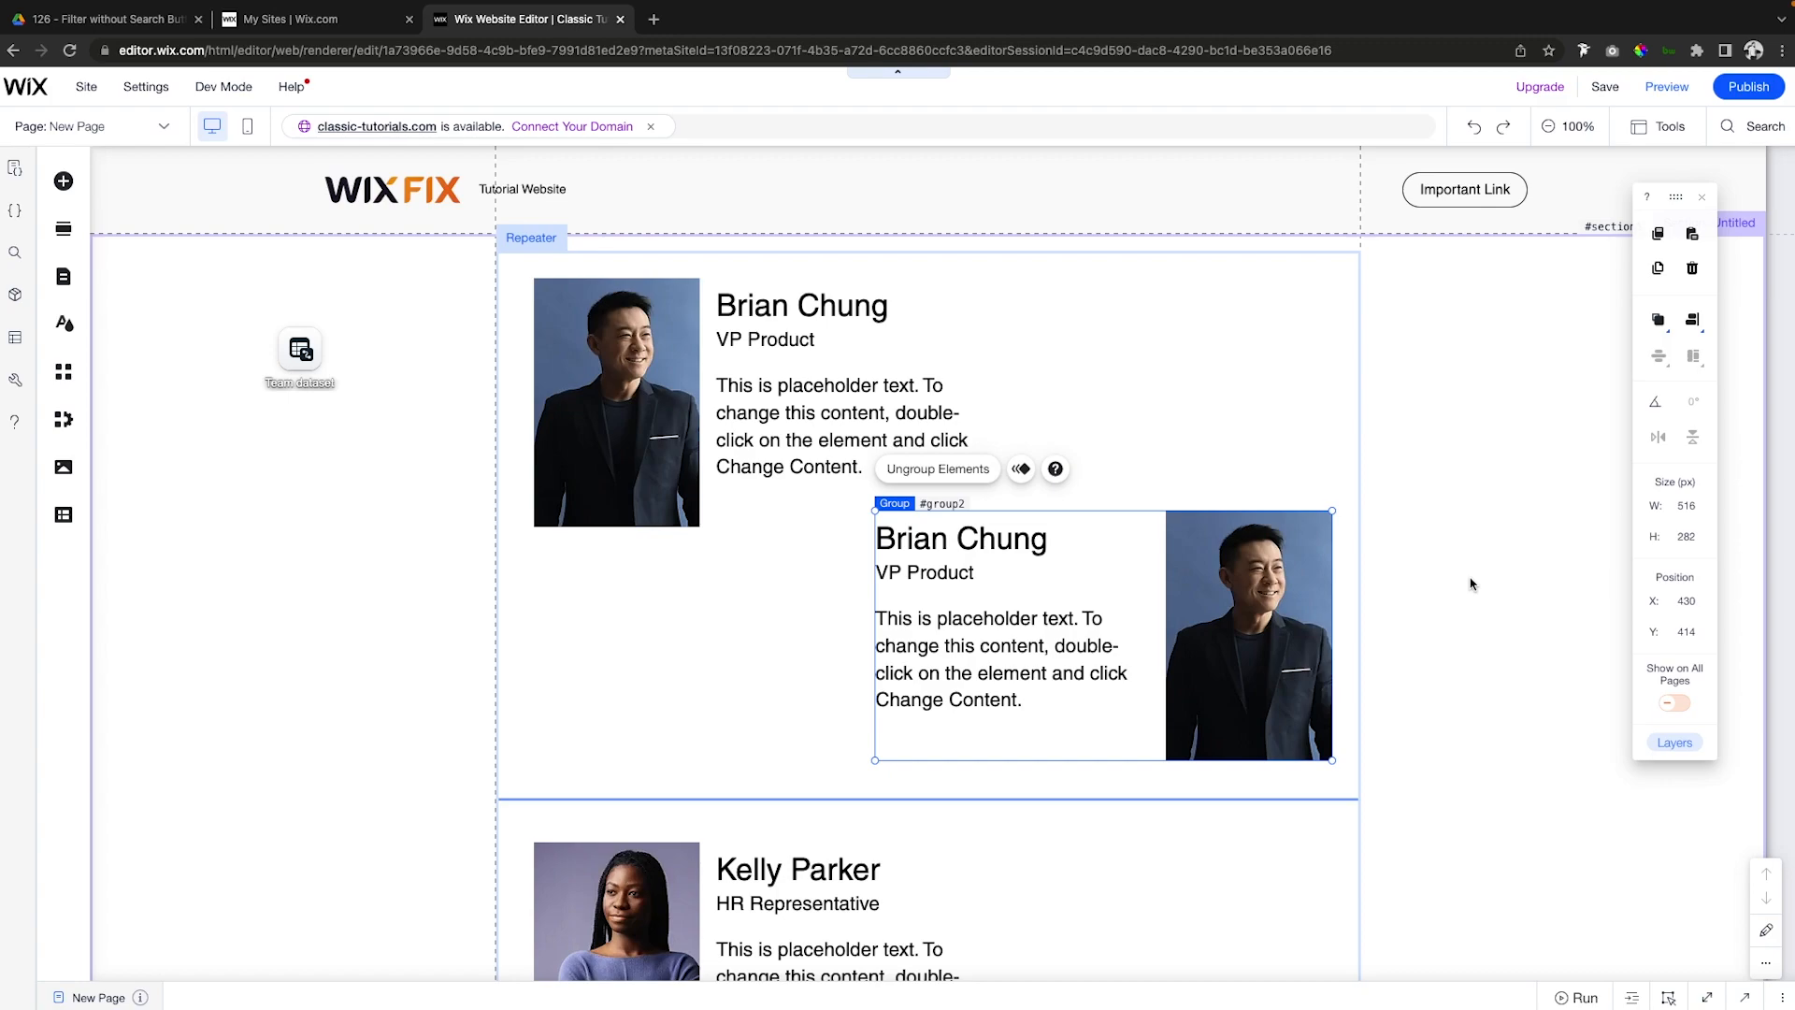
mouse_move(1615, 735)
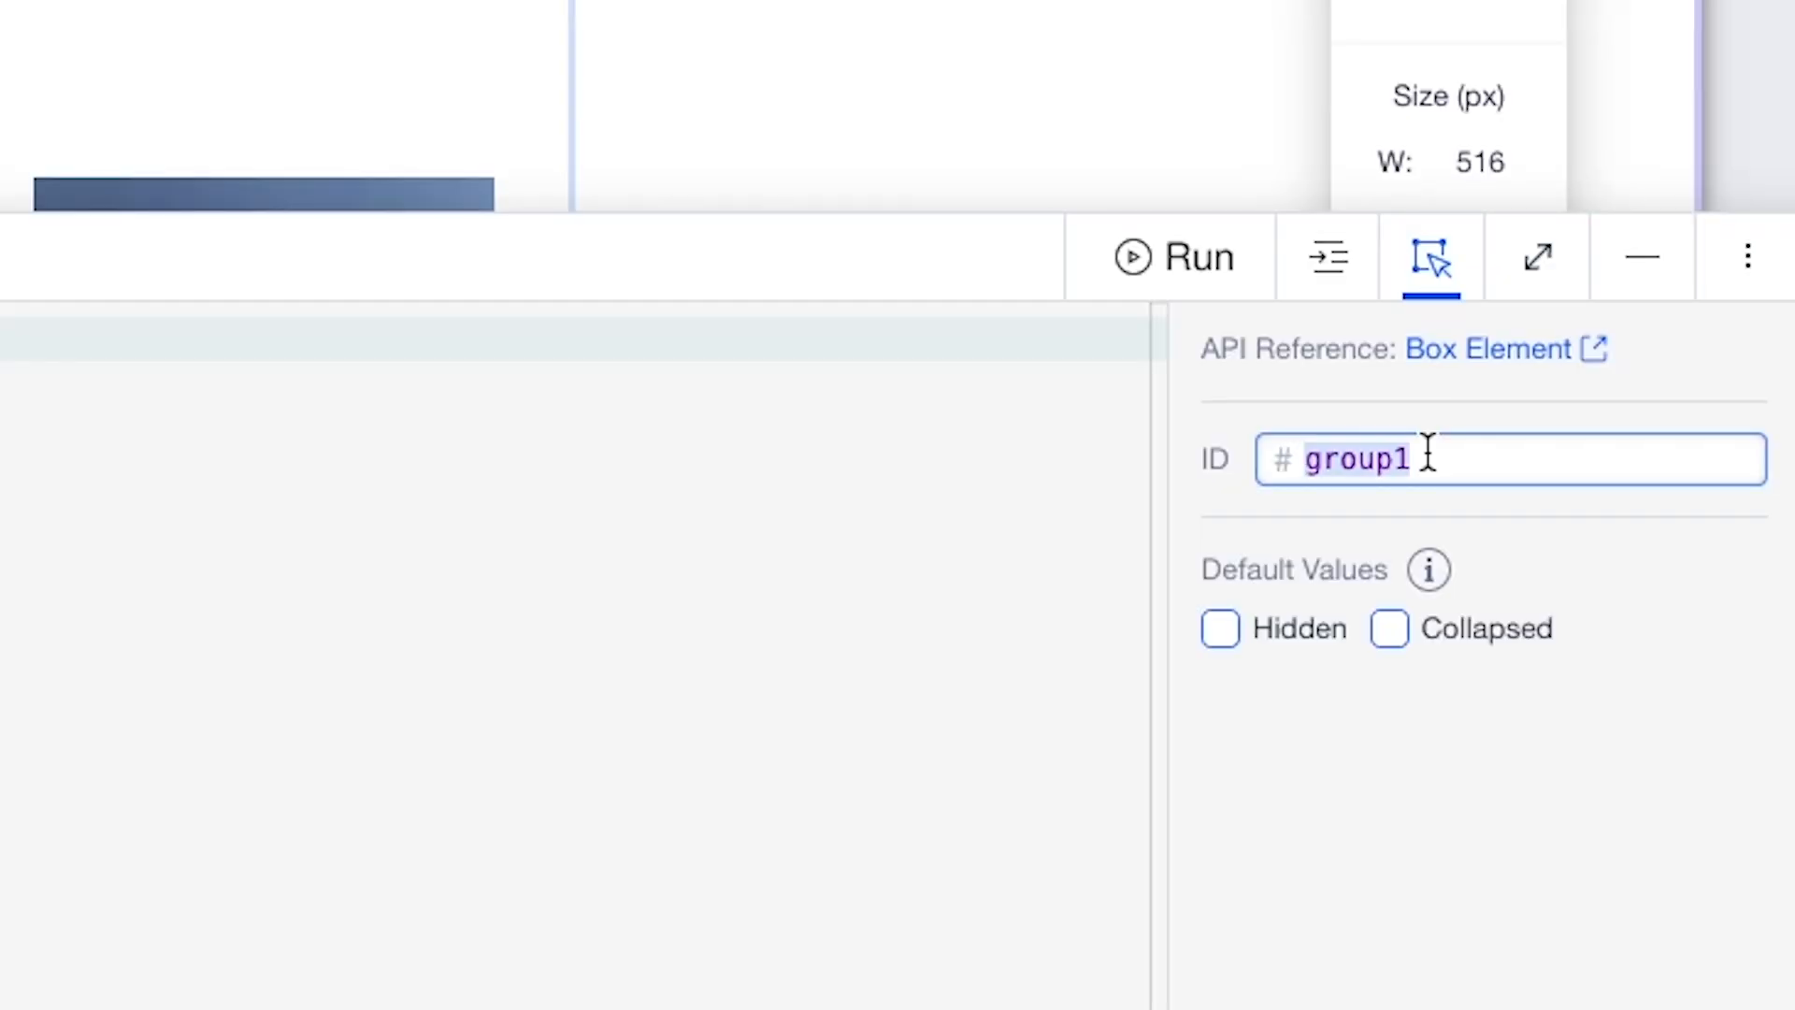
Rename the two layout group IDs from group1 and group2 to v1 and v2.
type("v1")
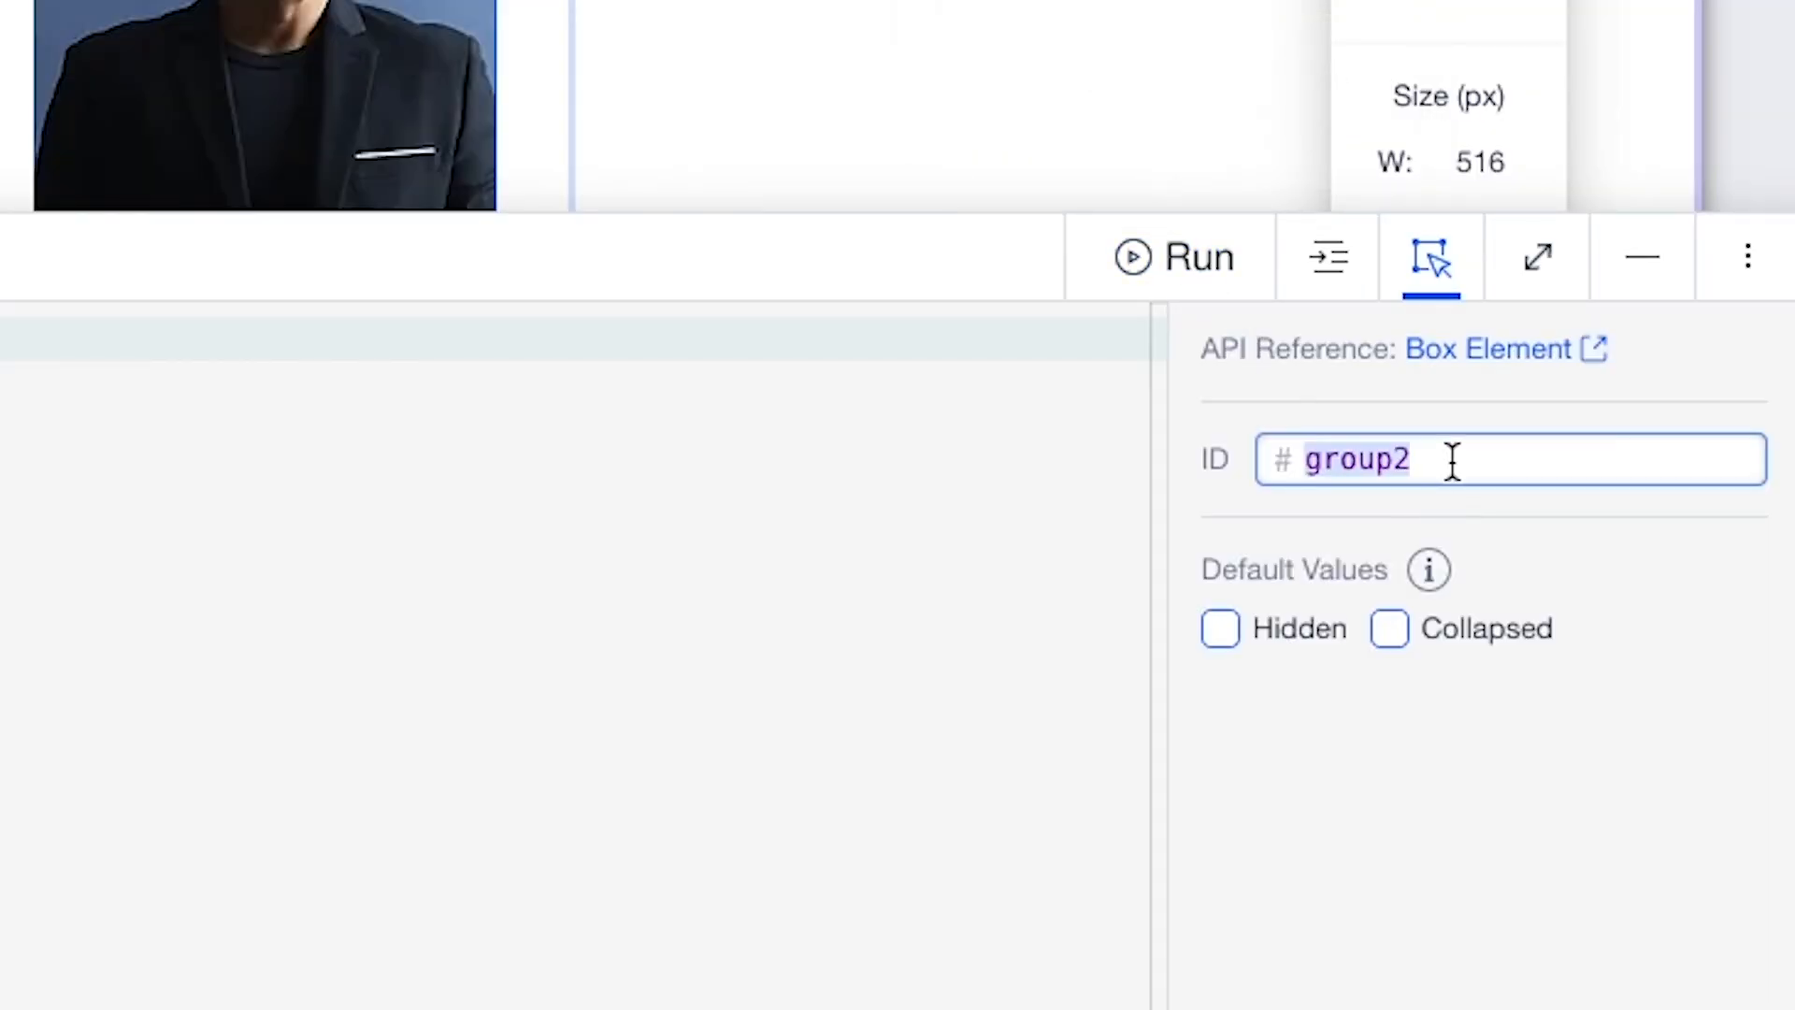
type("v2")
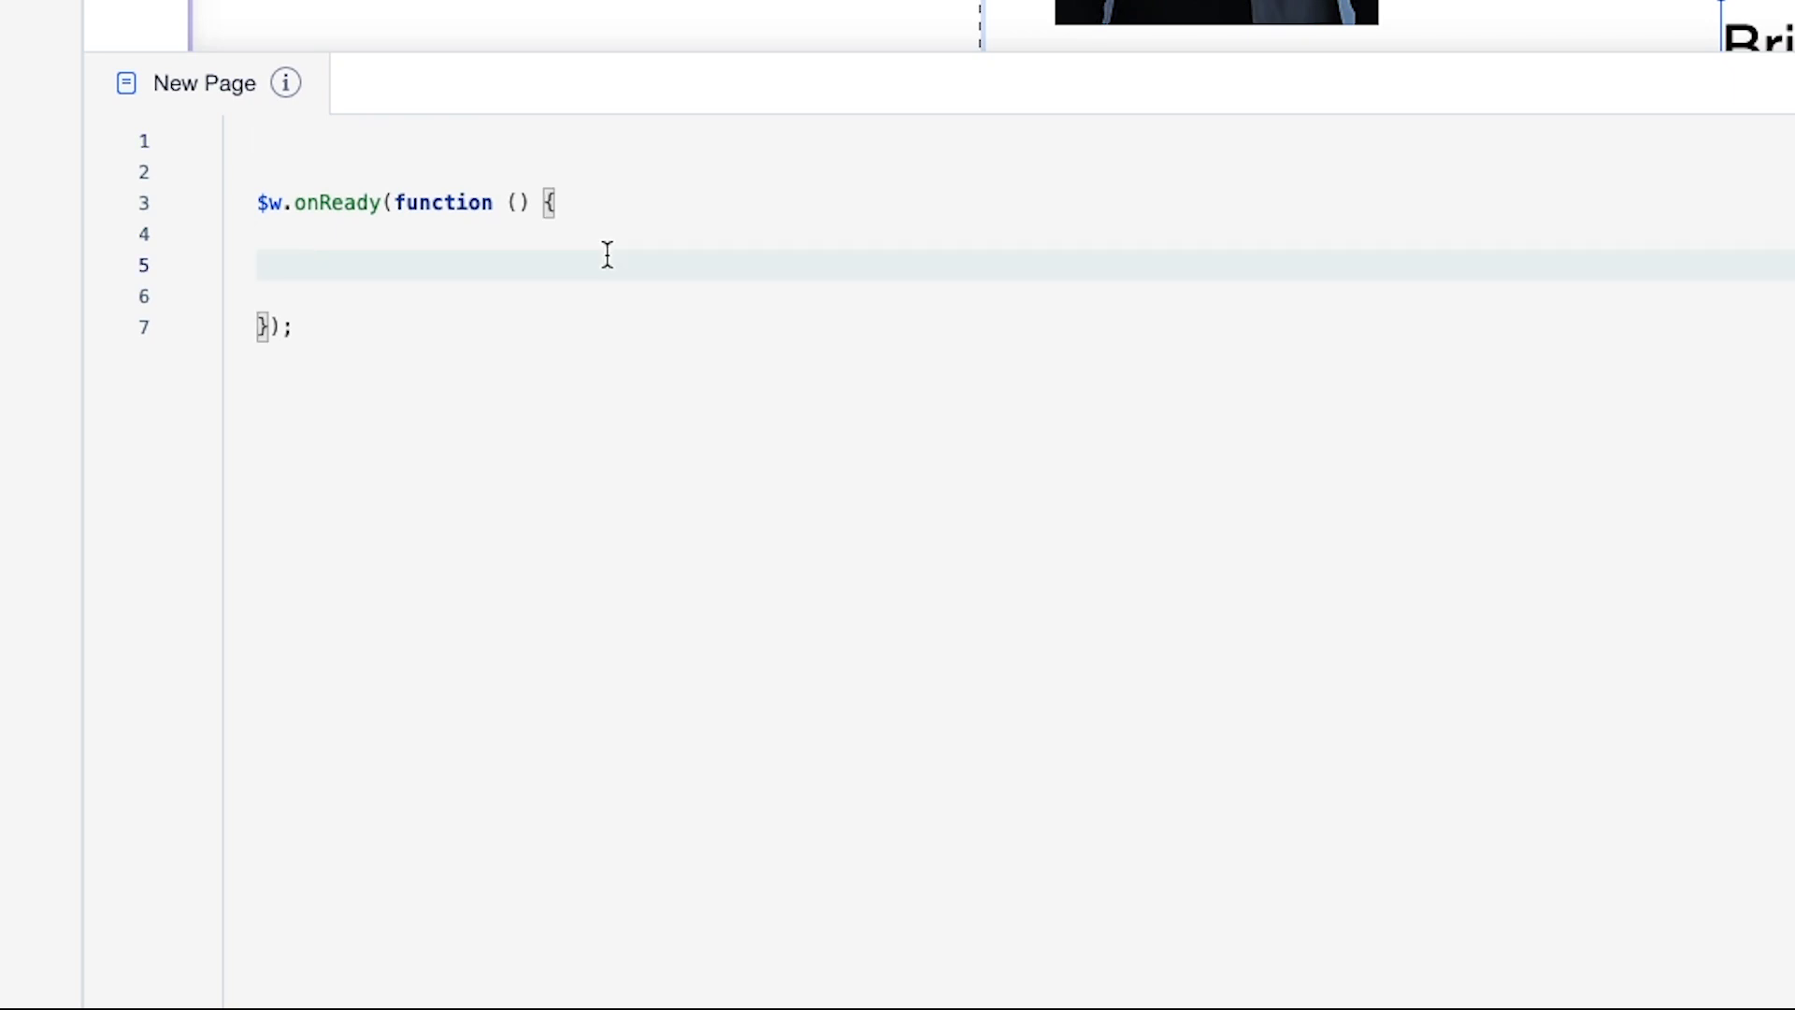
Start a $w('#dataset1').onReady handler in the page code.
type("$w('#dataset1")
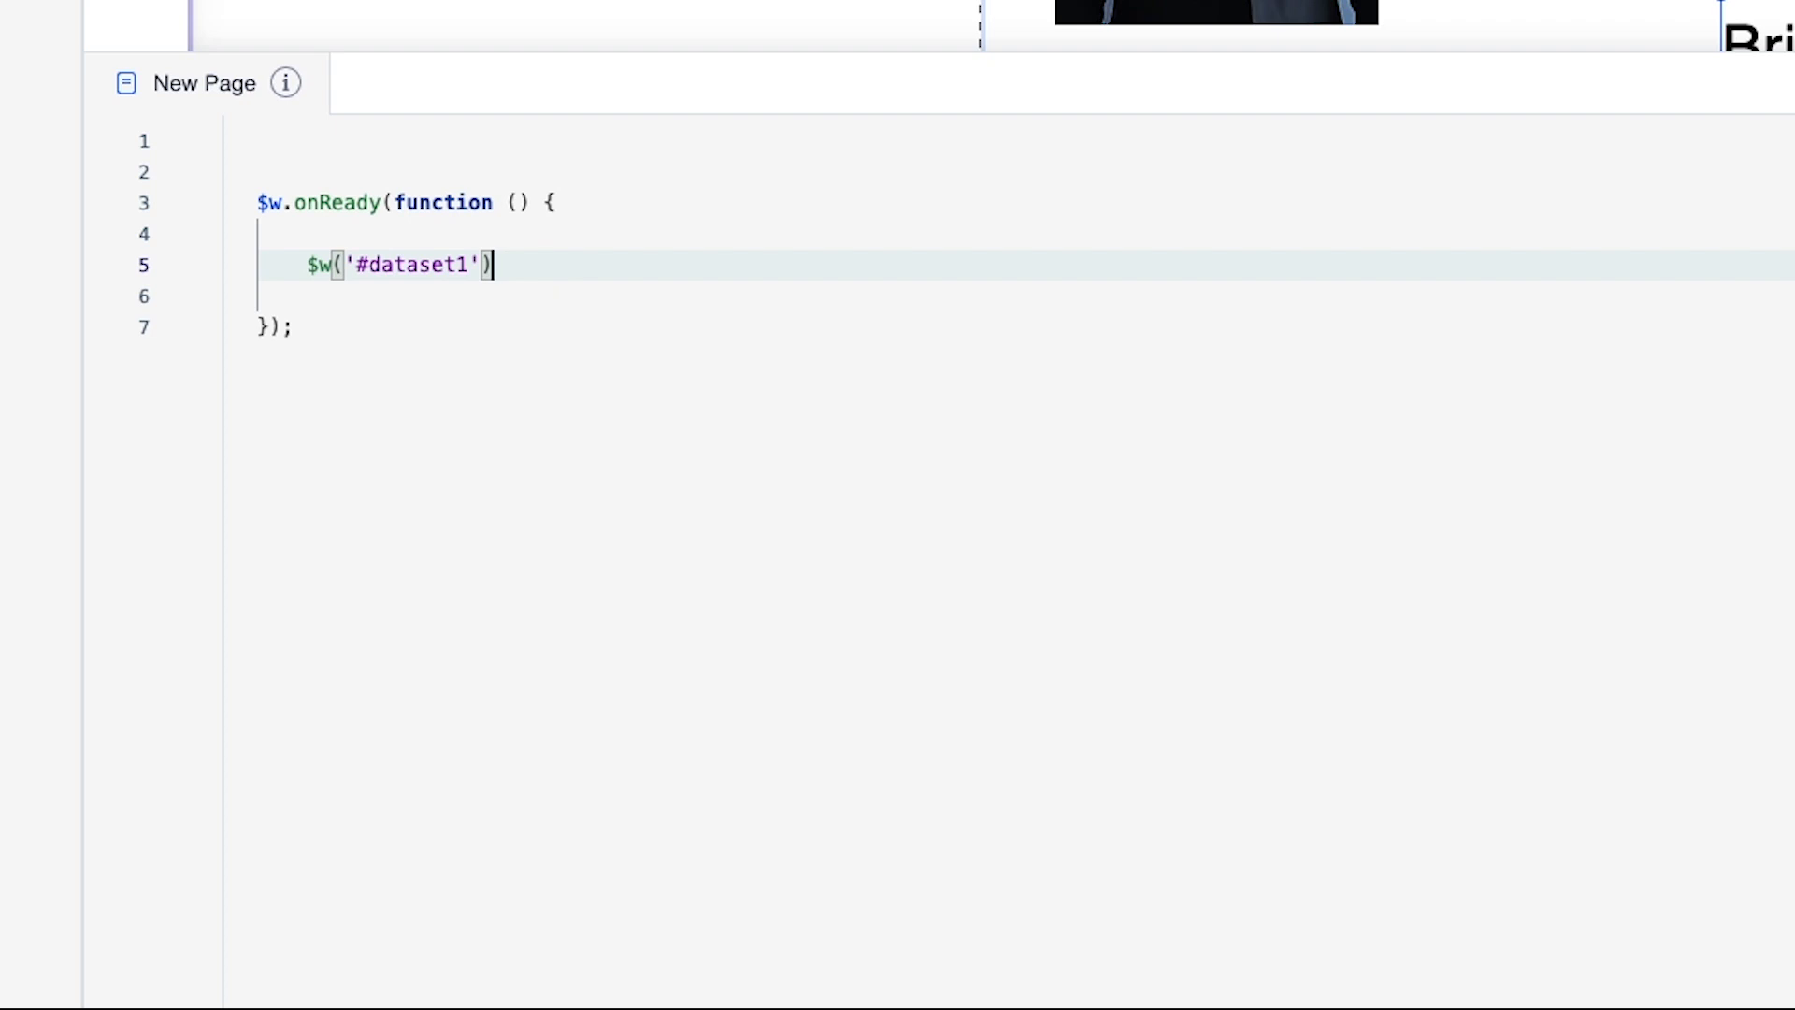
type(".onReady")
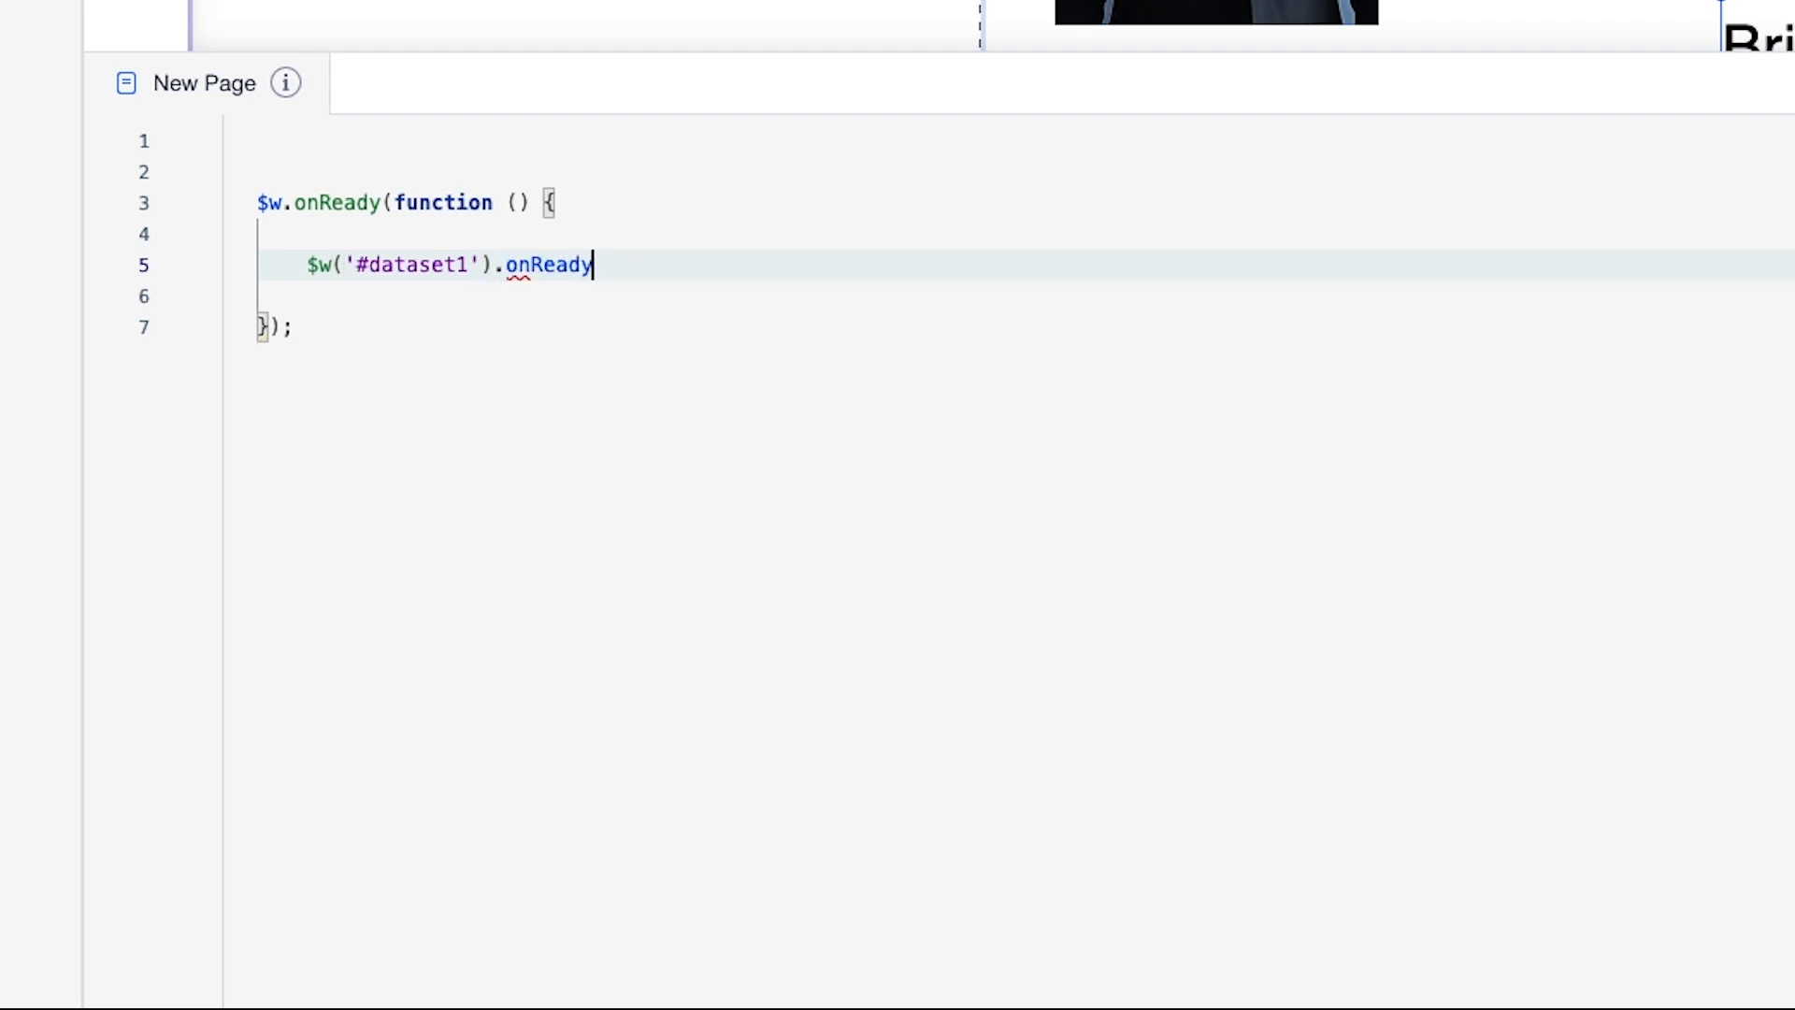
type("(() => {")
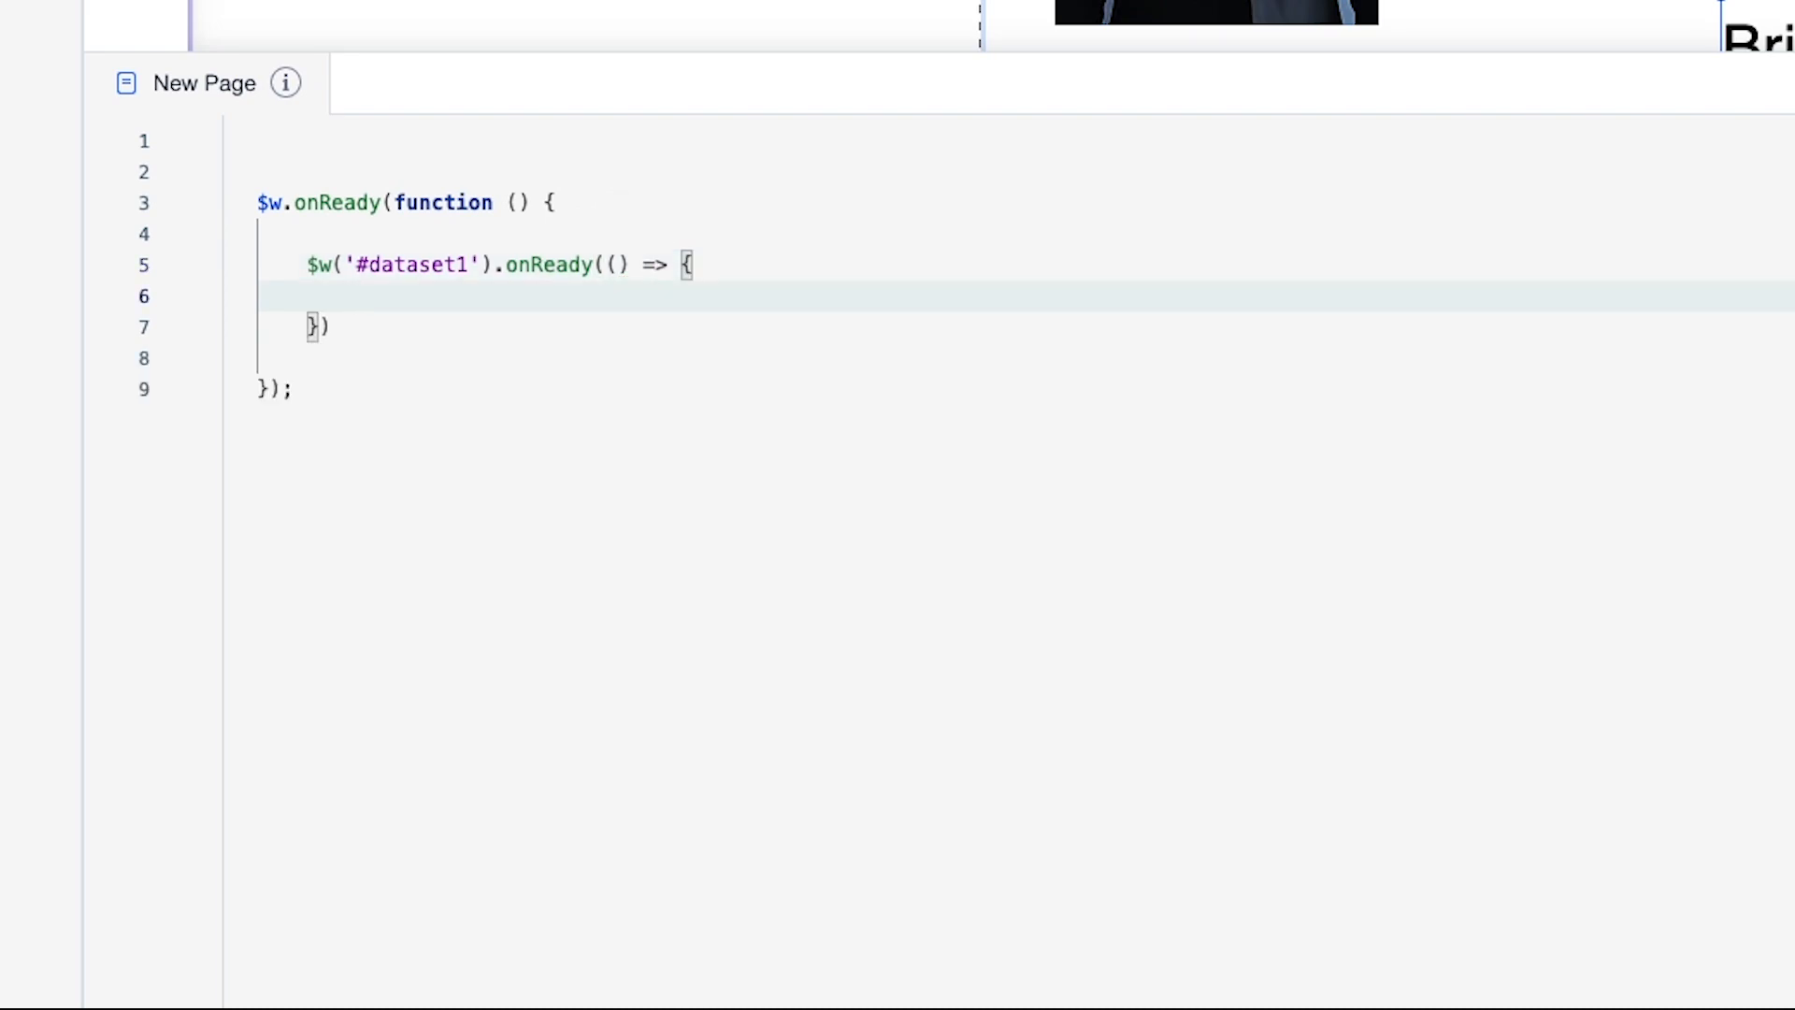
Add $w('#repeater1').onItemReady(($item, itemData)) and begin 'let even = itemData.'.
type("$w")
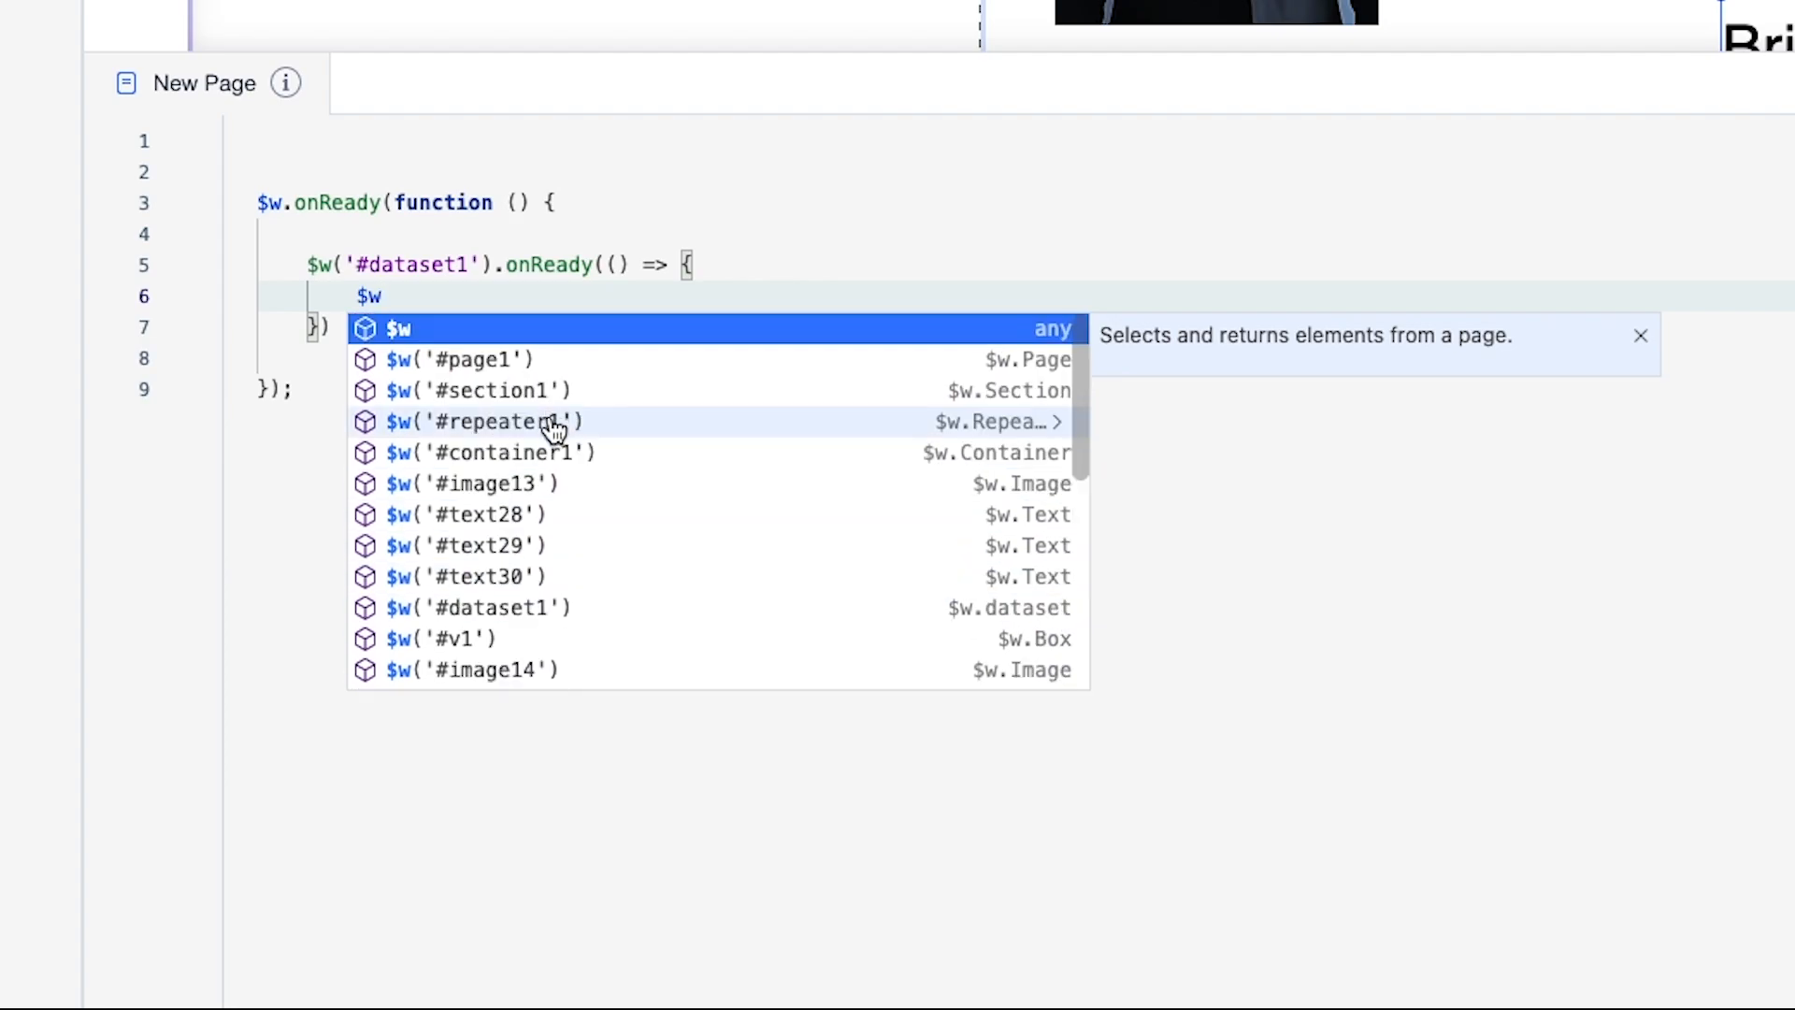
left_click(489, 421)
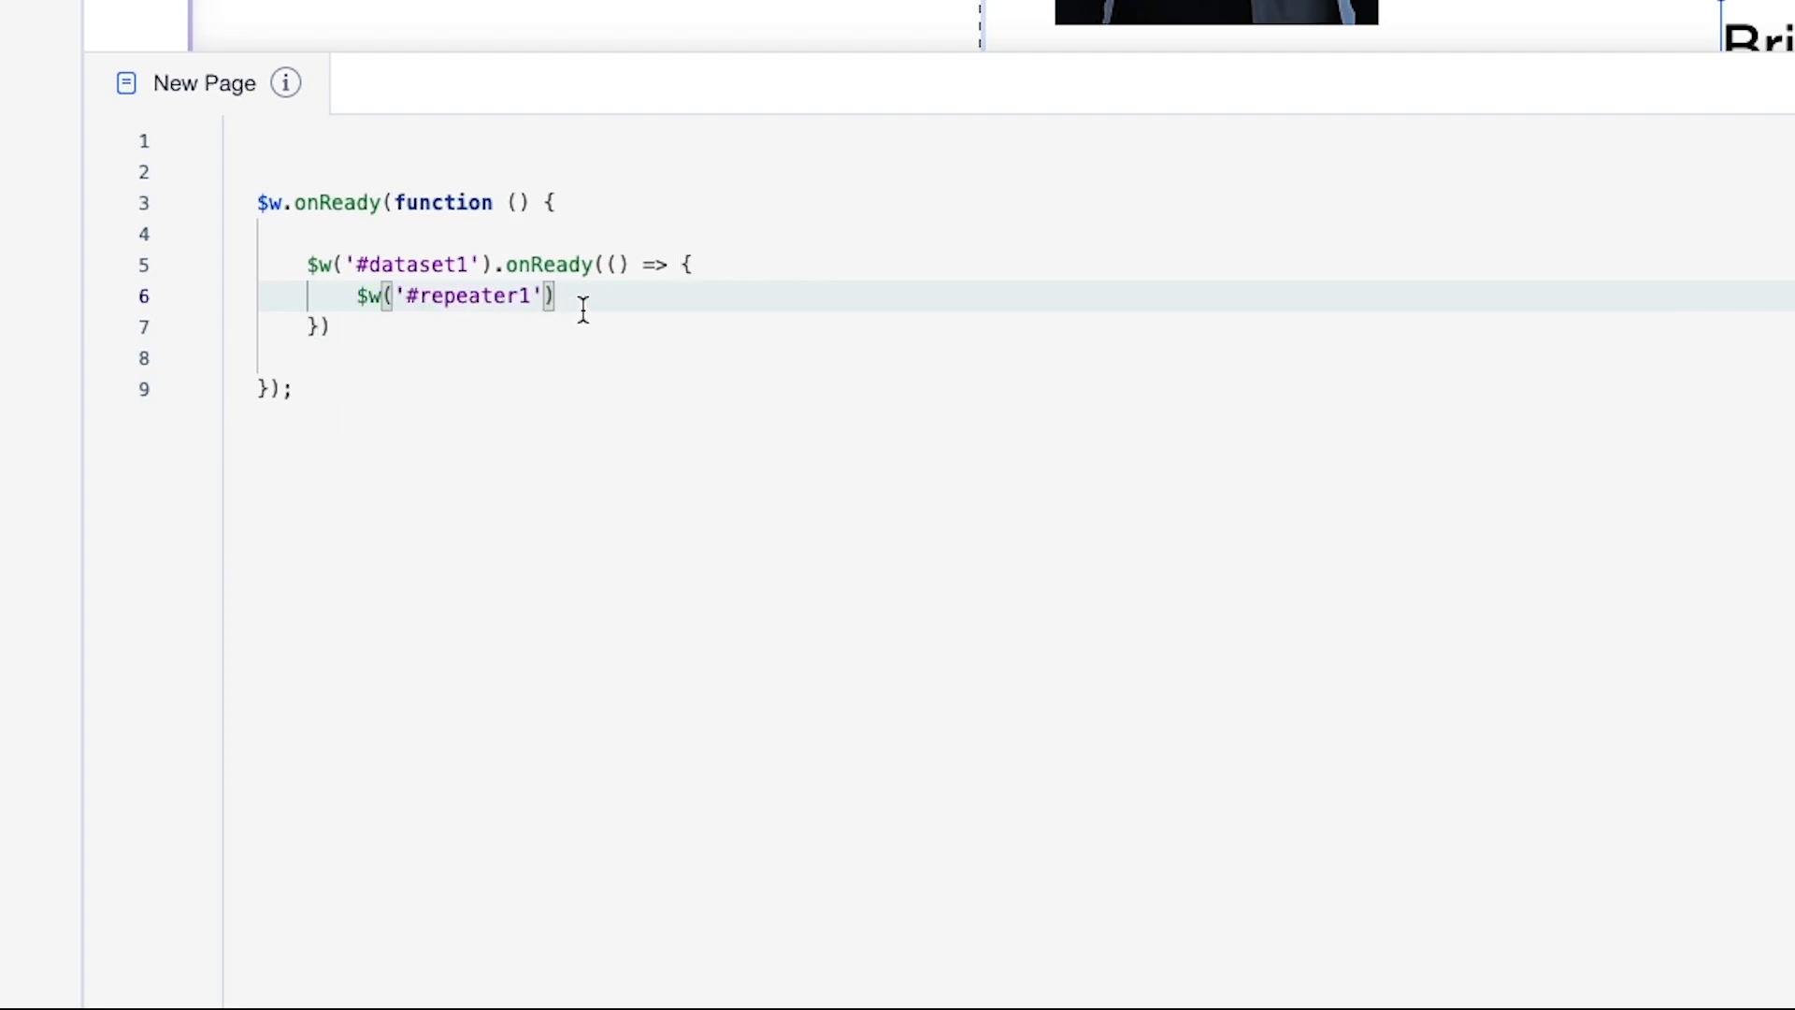
type(".on")
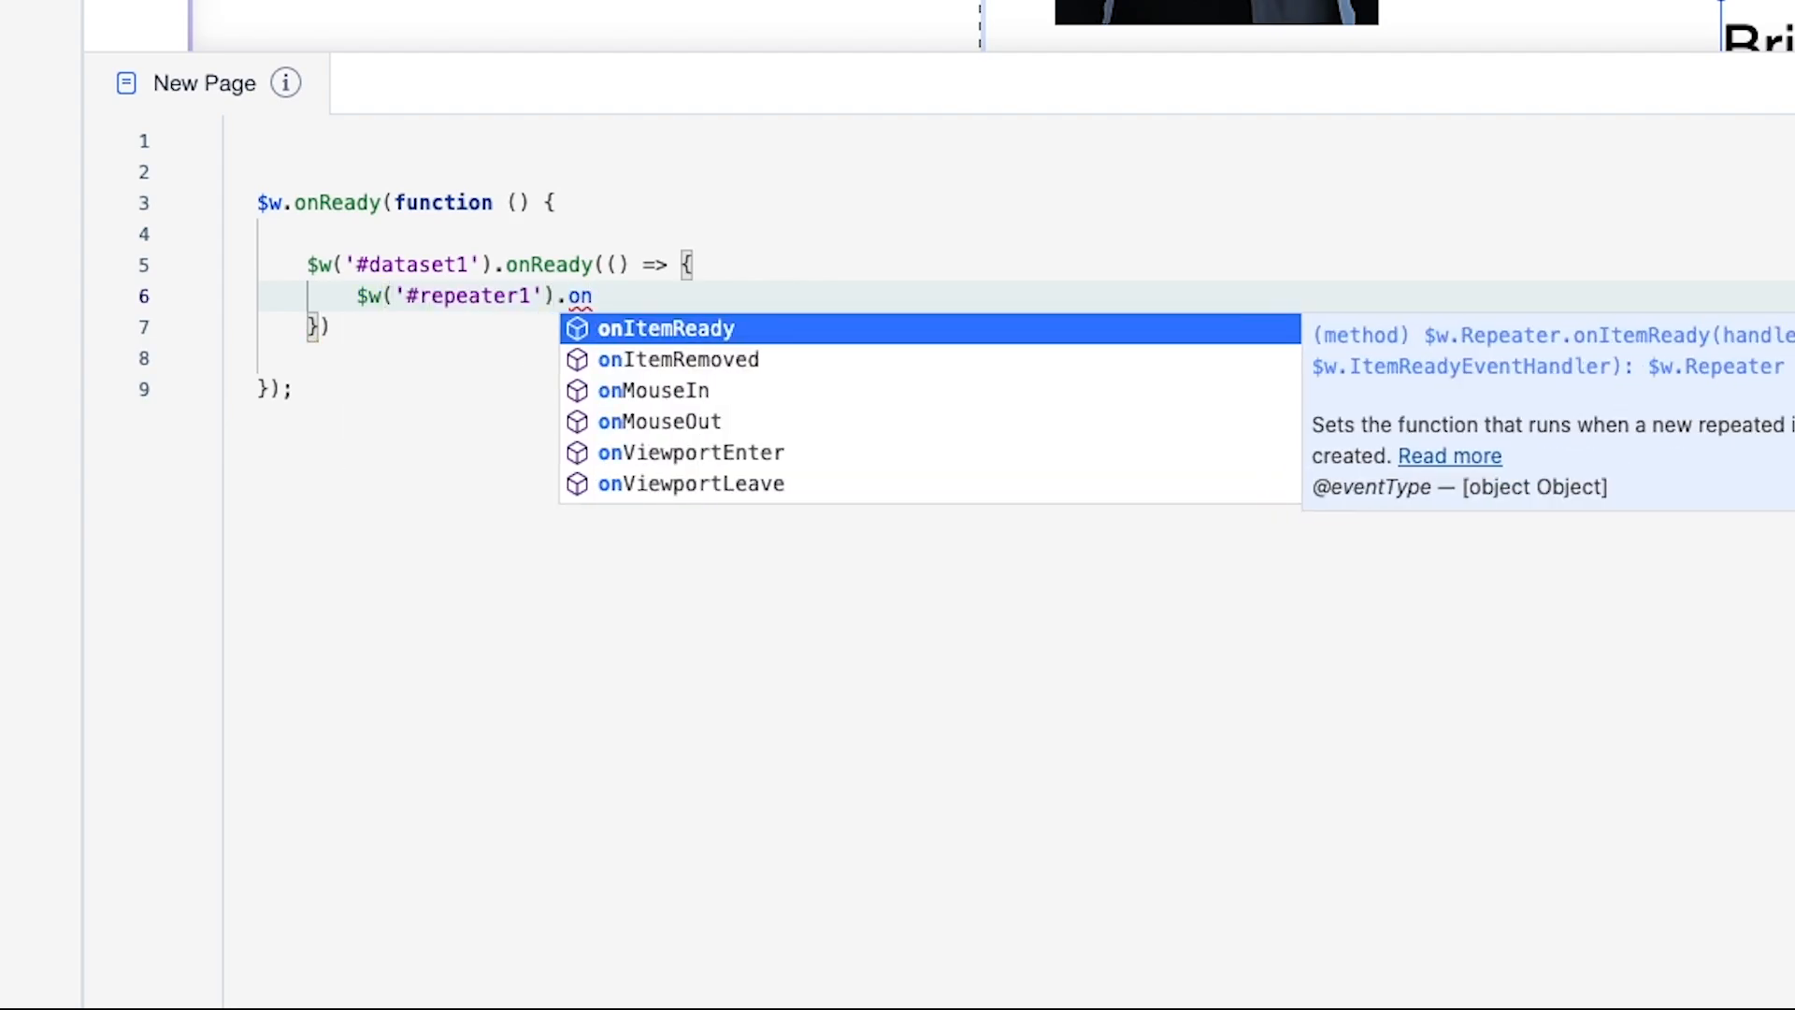
left_click(665, 328)
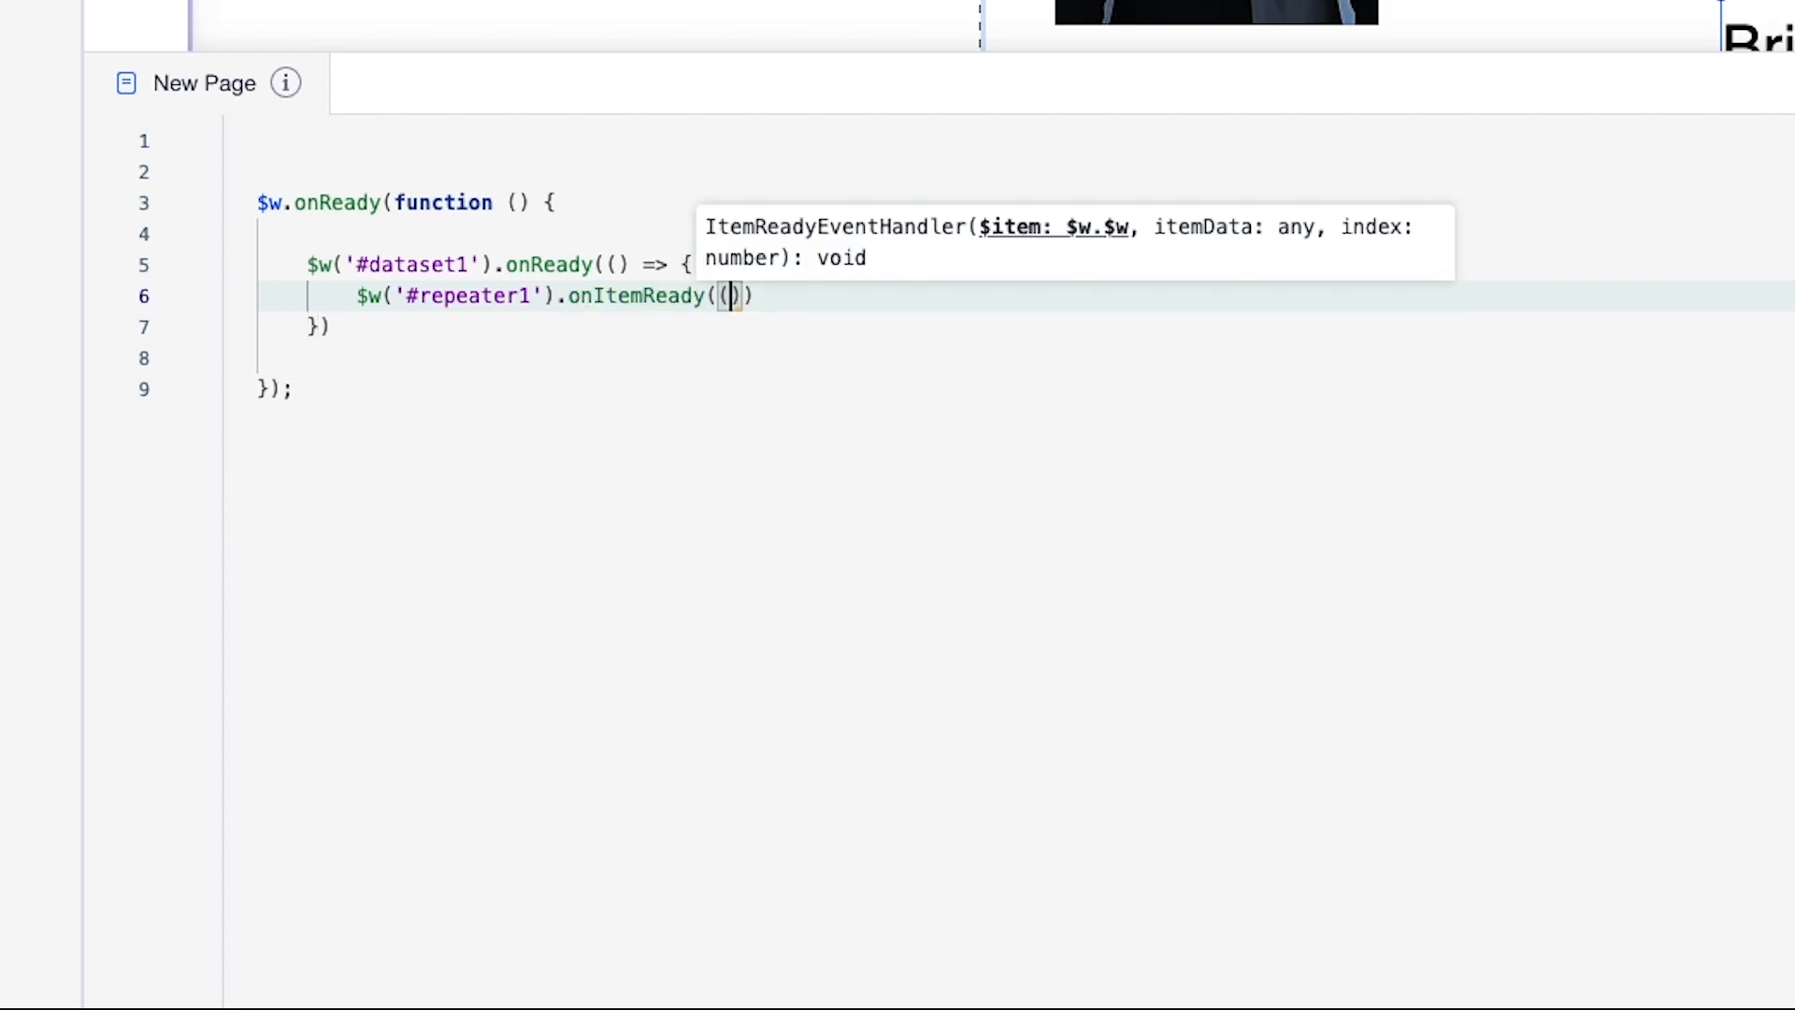
type("$item,")
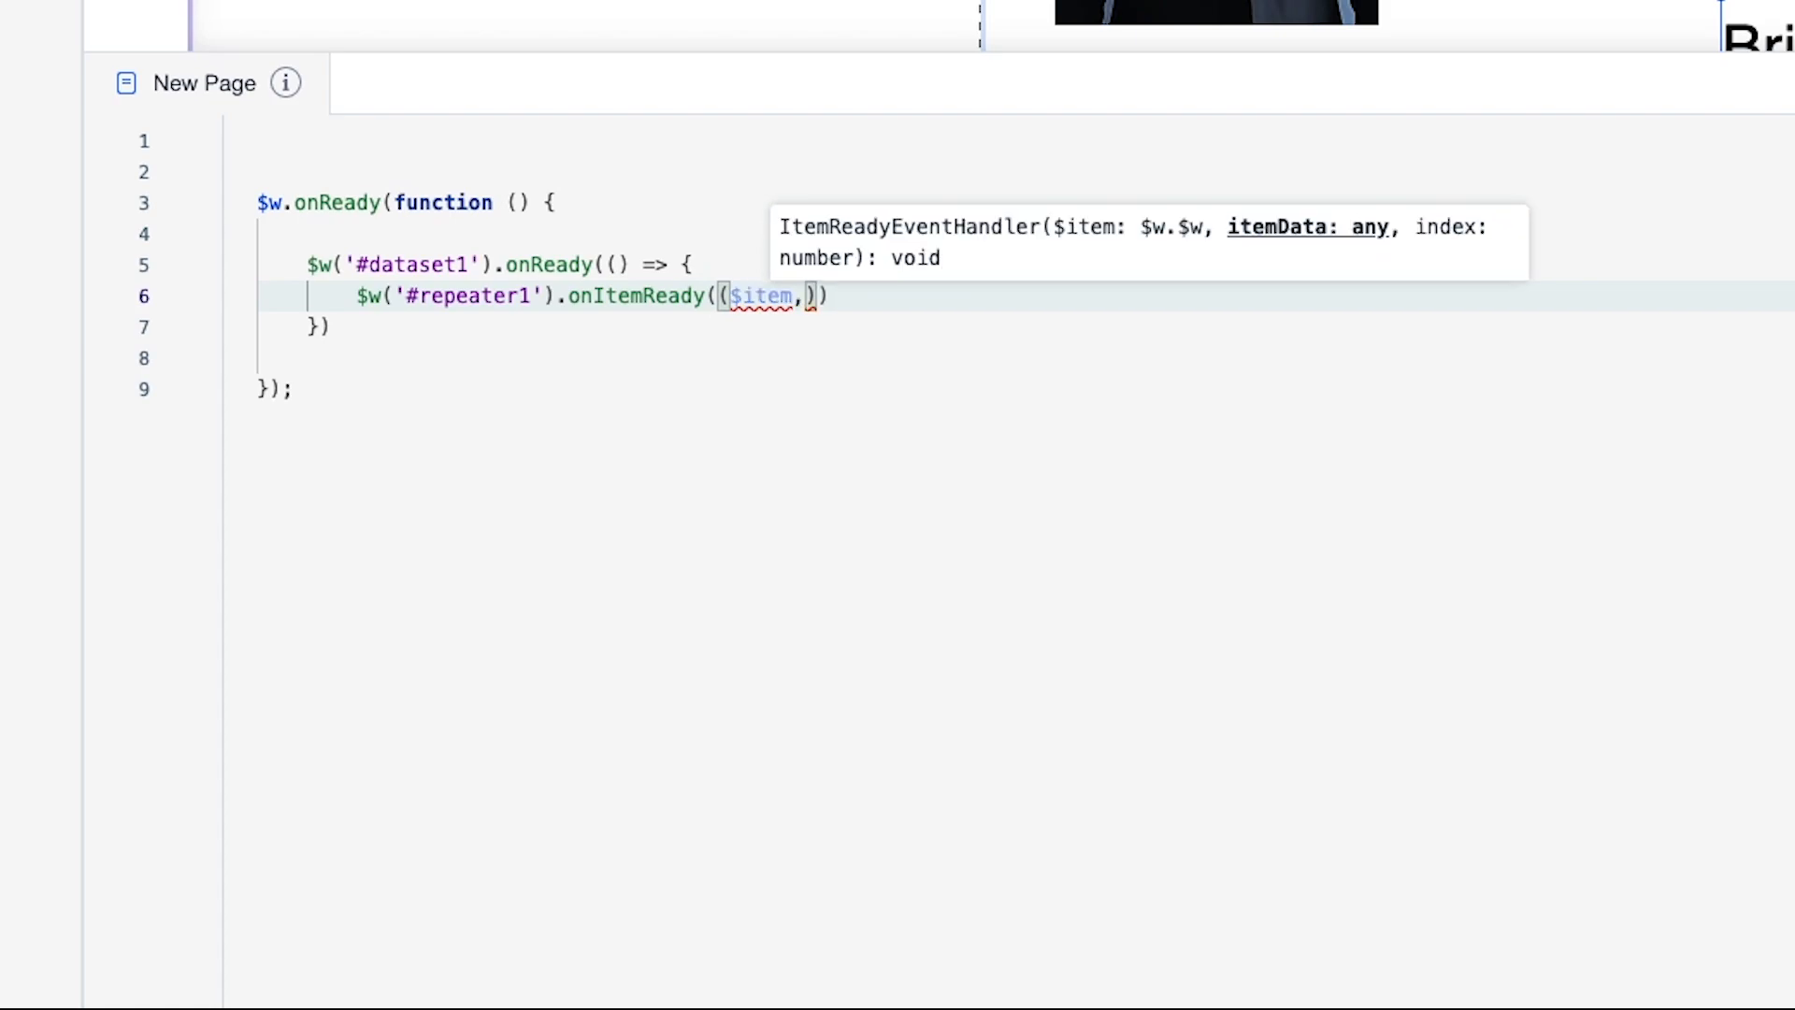
type("itemData")
type("let even")
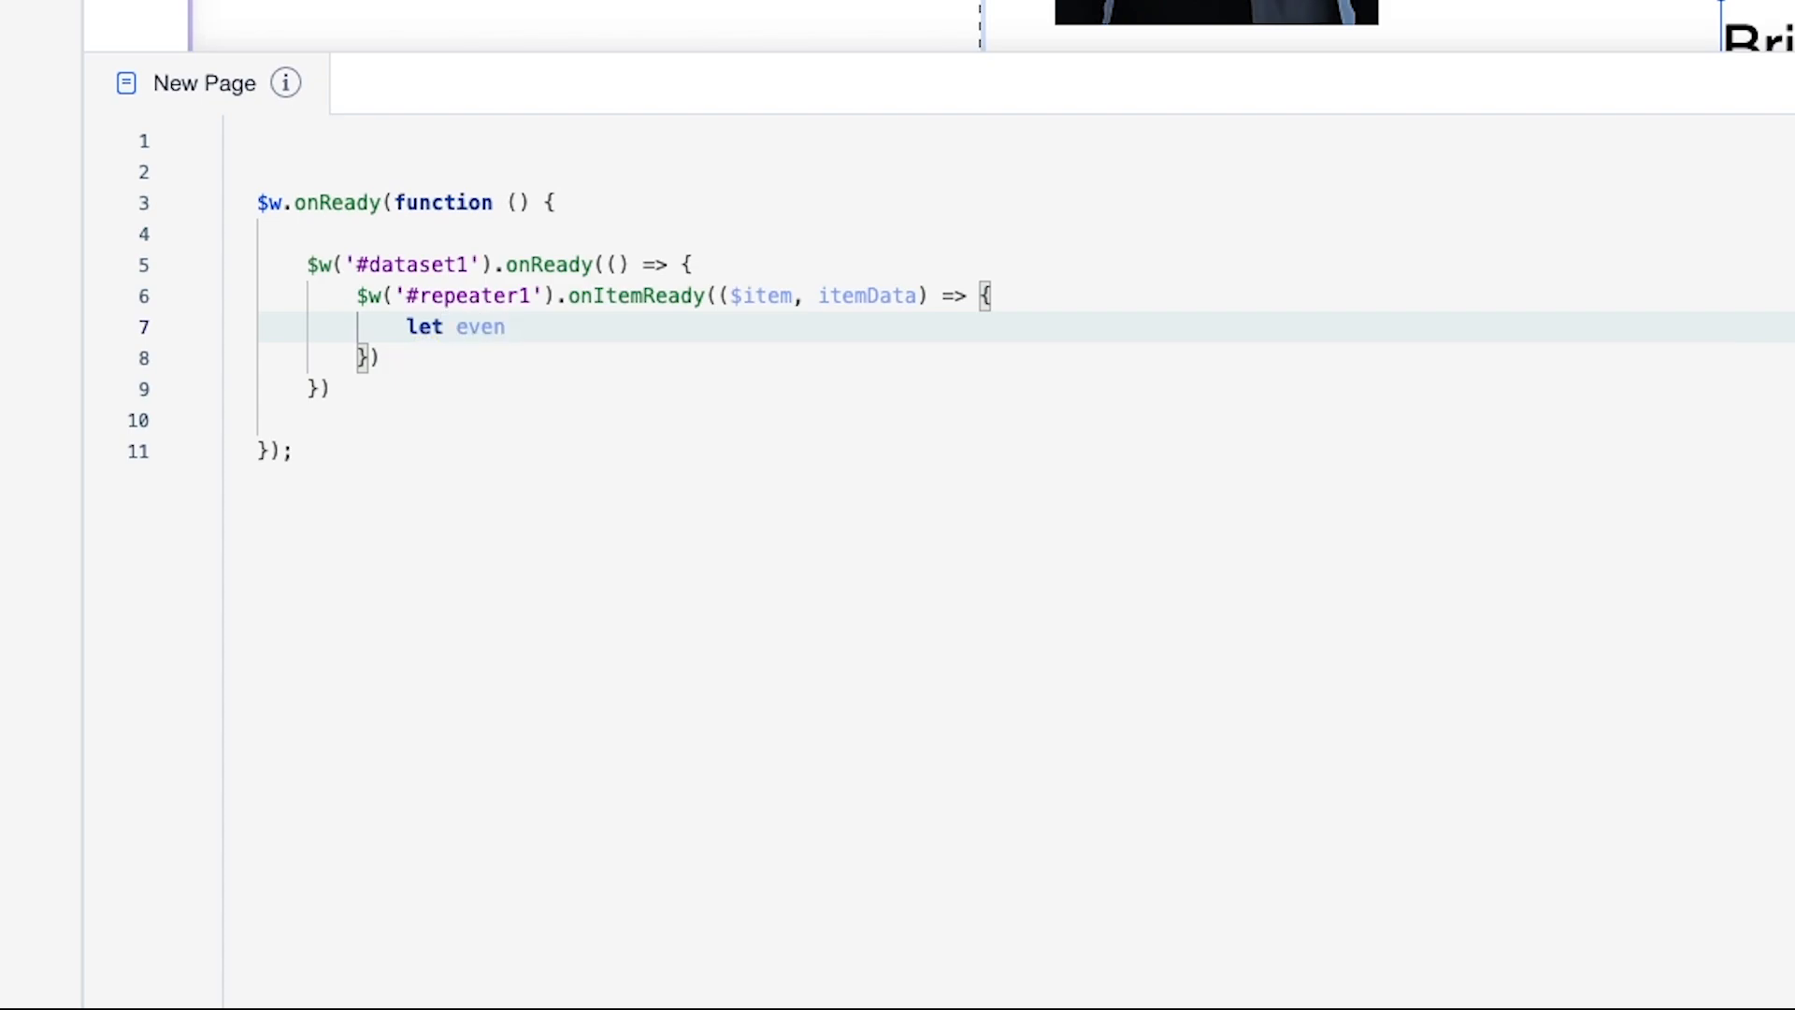
type("=")
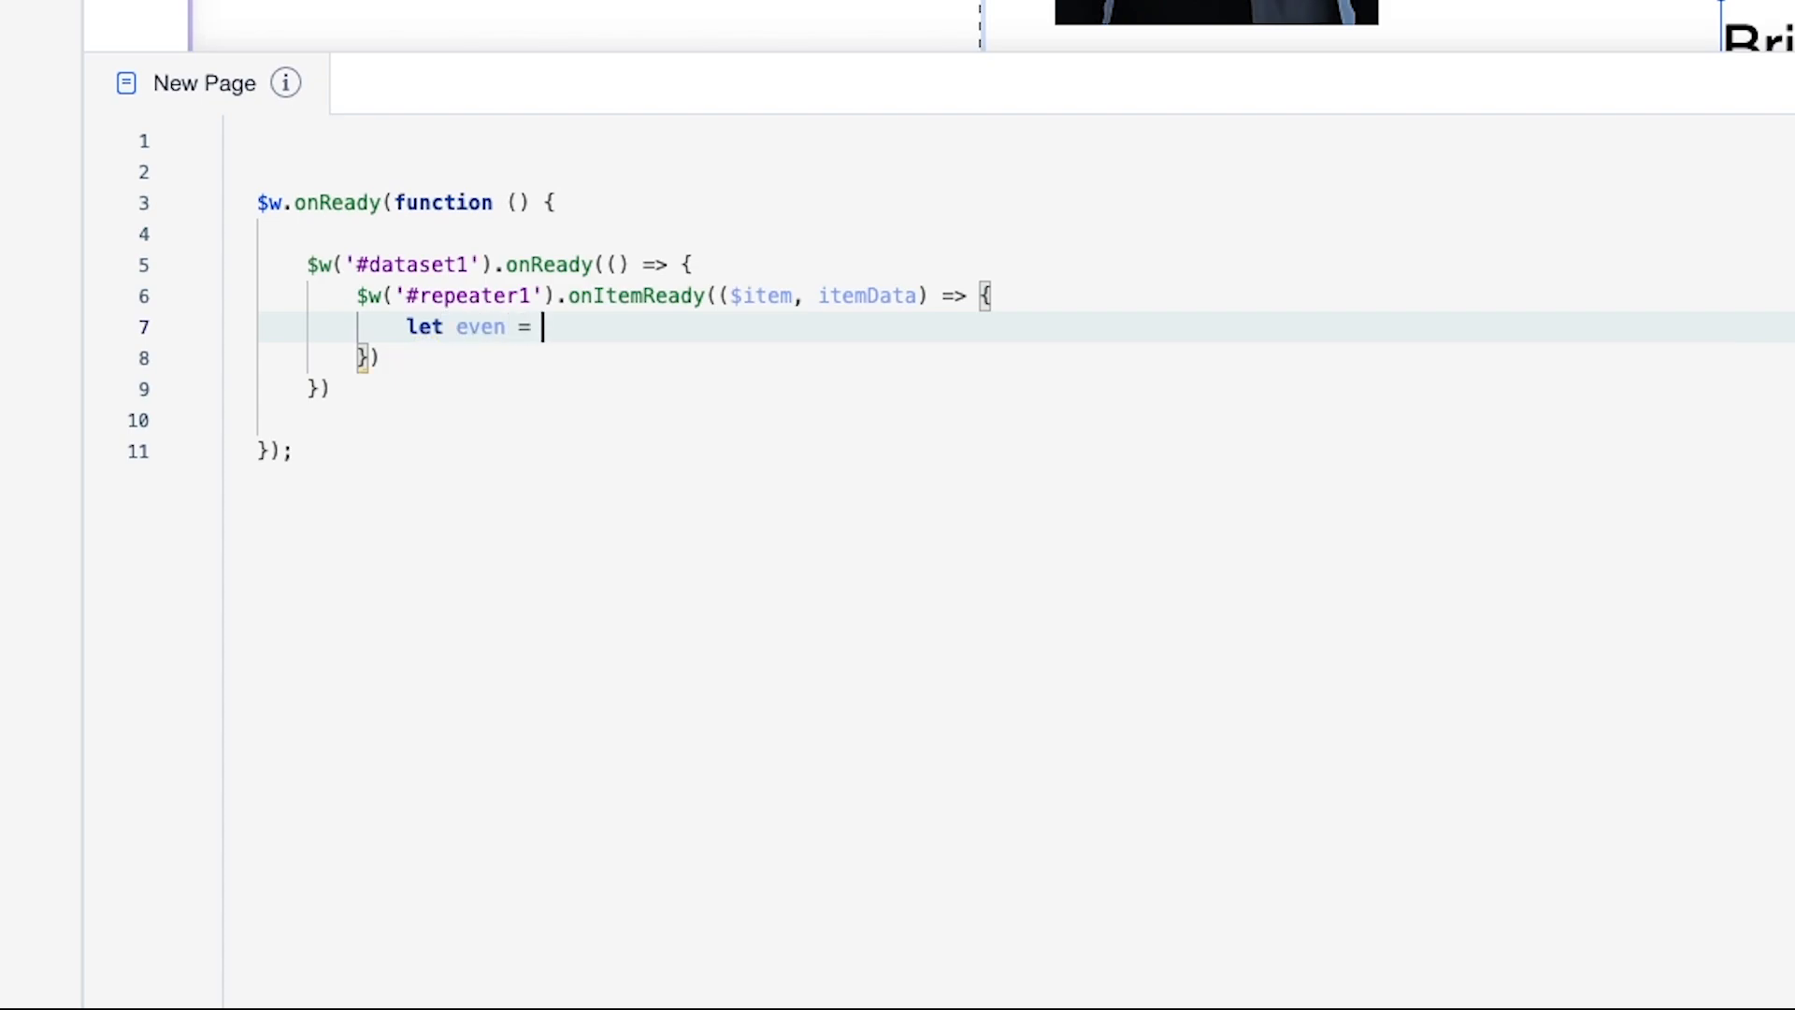
type("itemData")
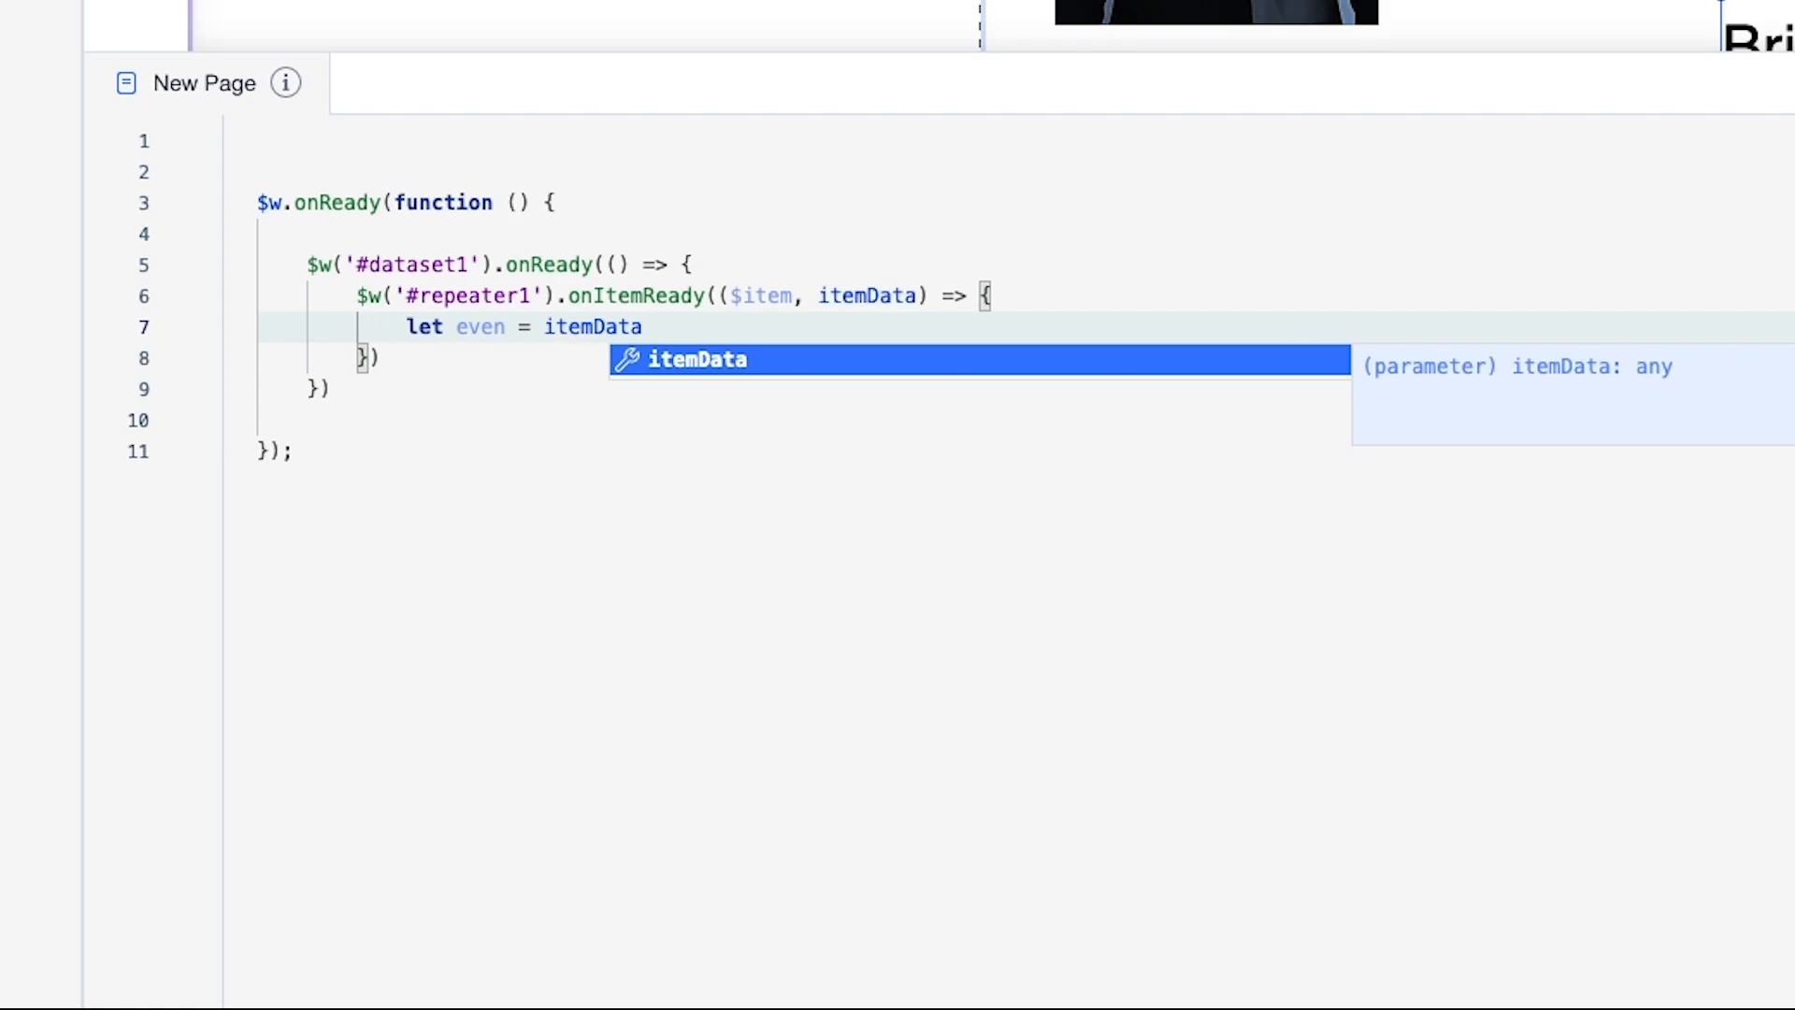
type(".")
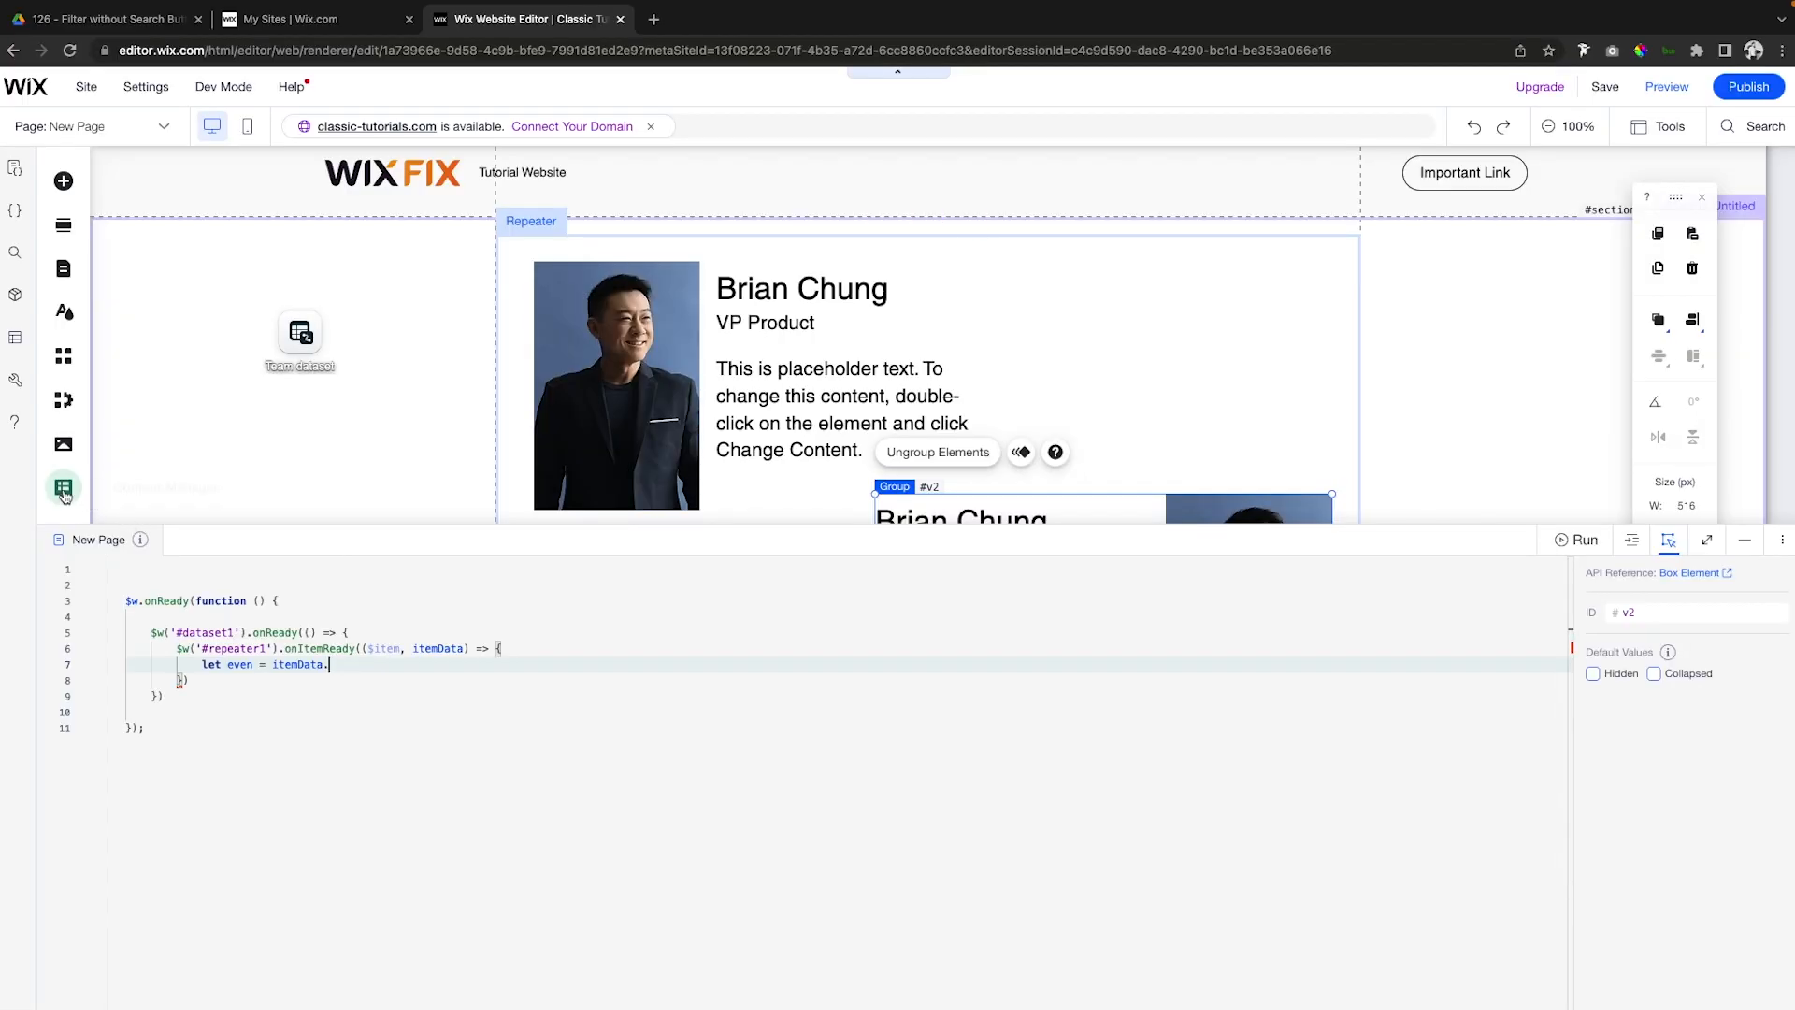
left_click(63, 489)
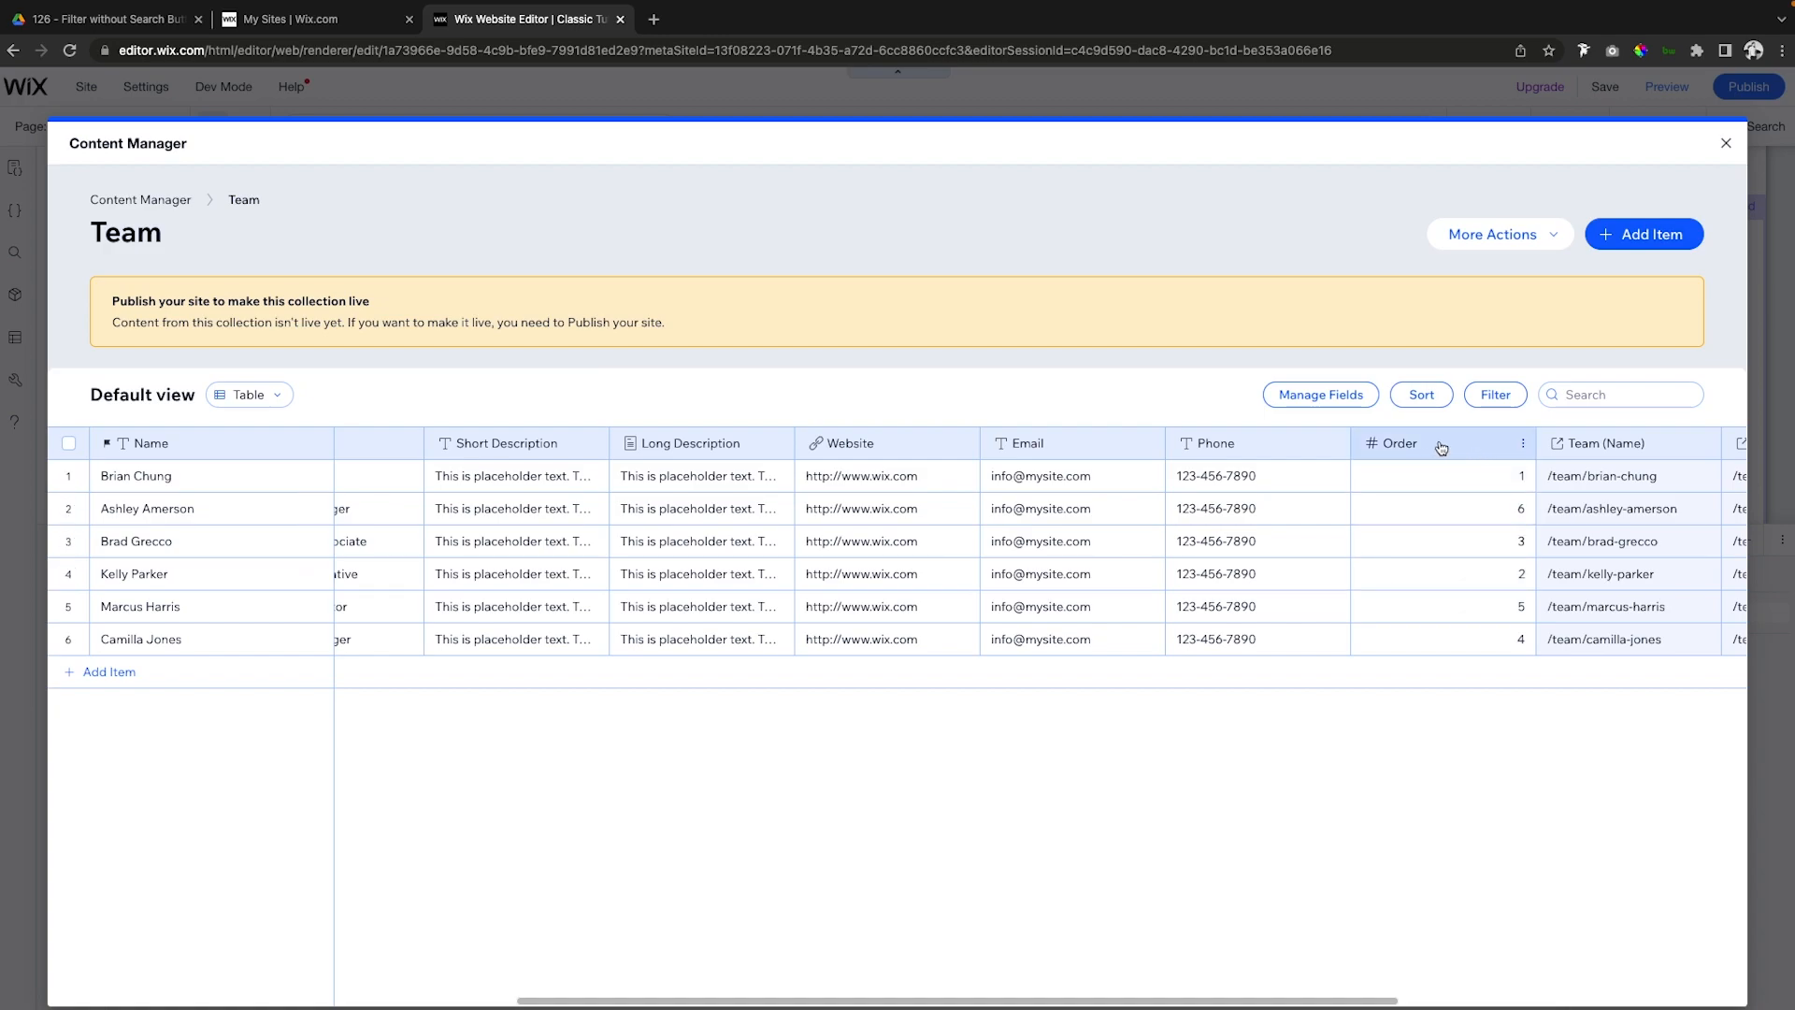
left_click(1523, 443)
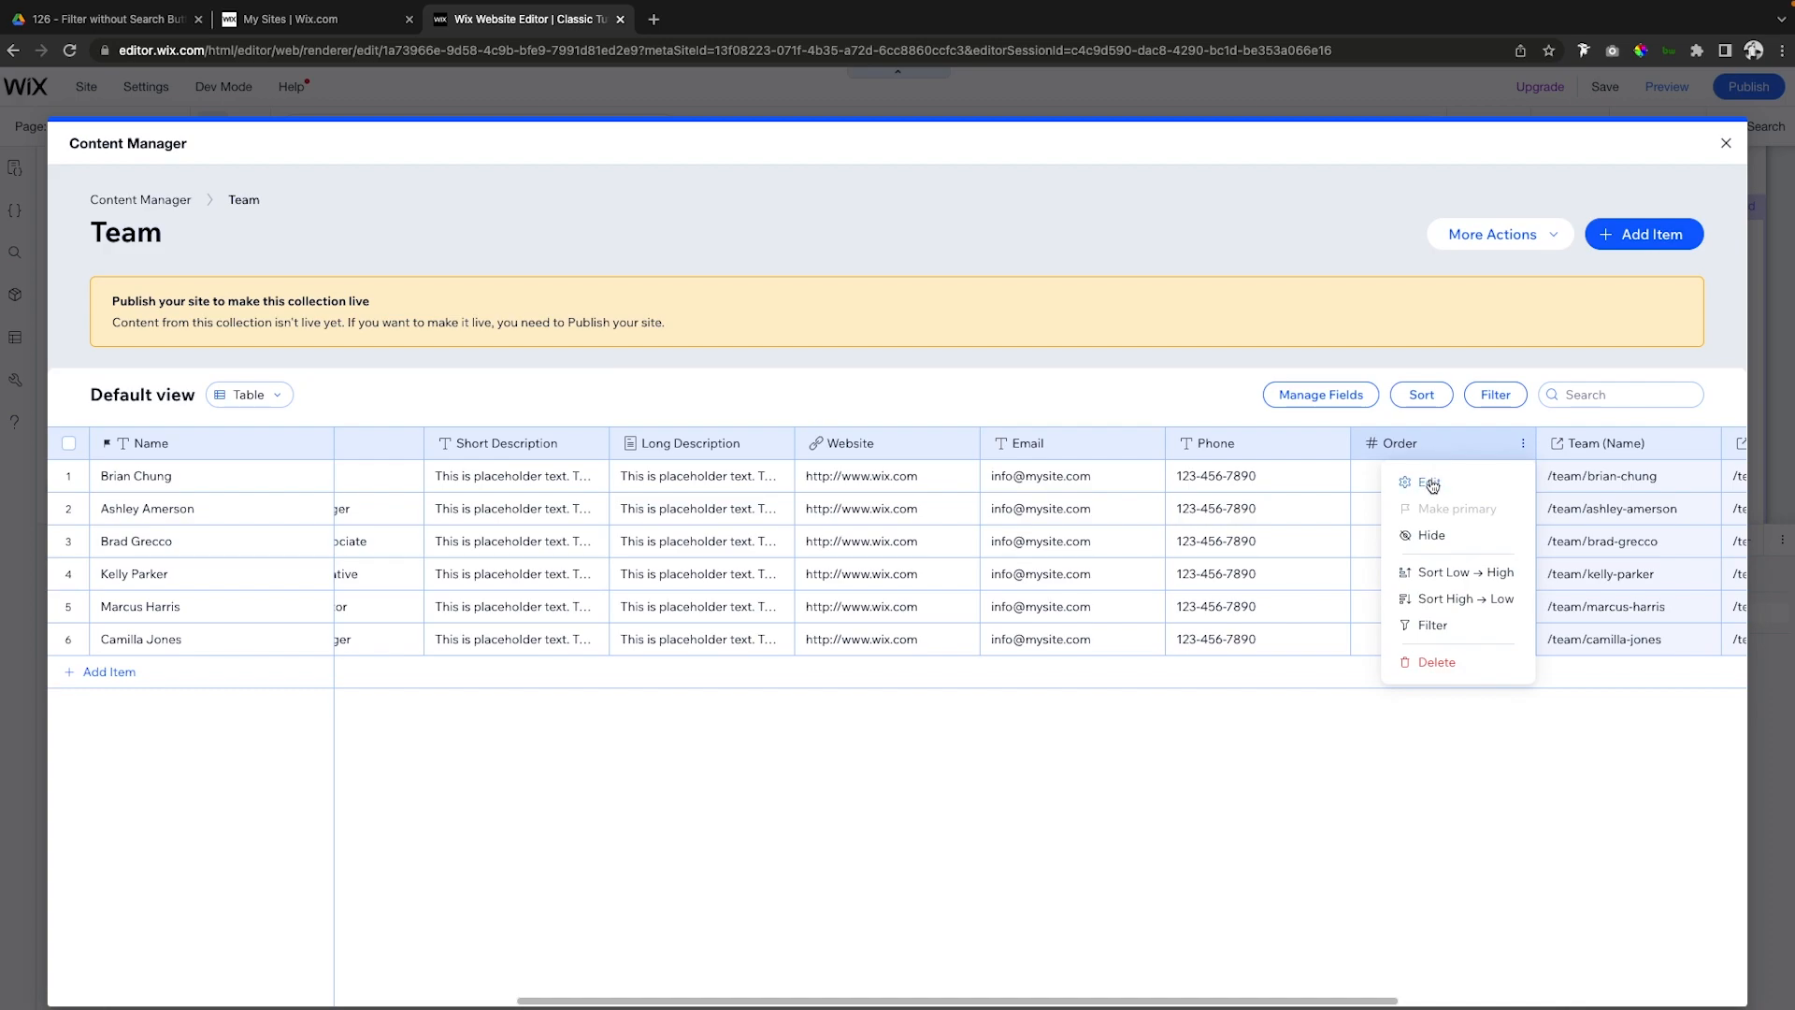
left_click(1428, 480)
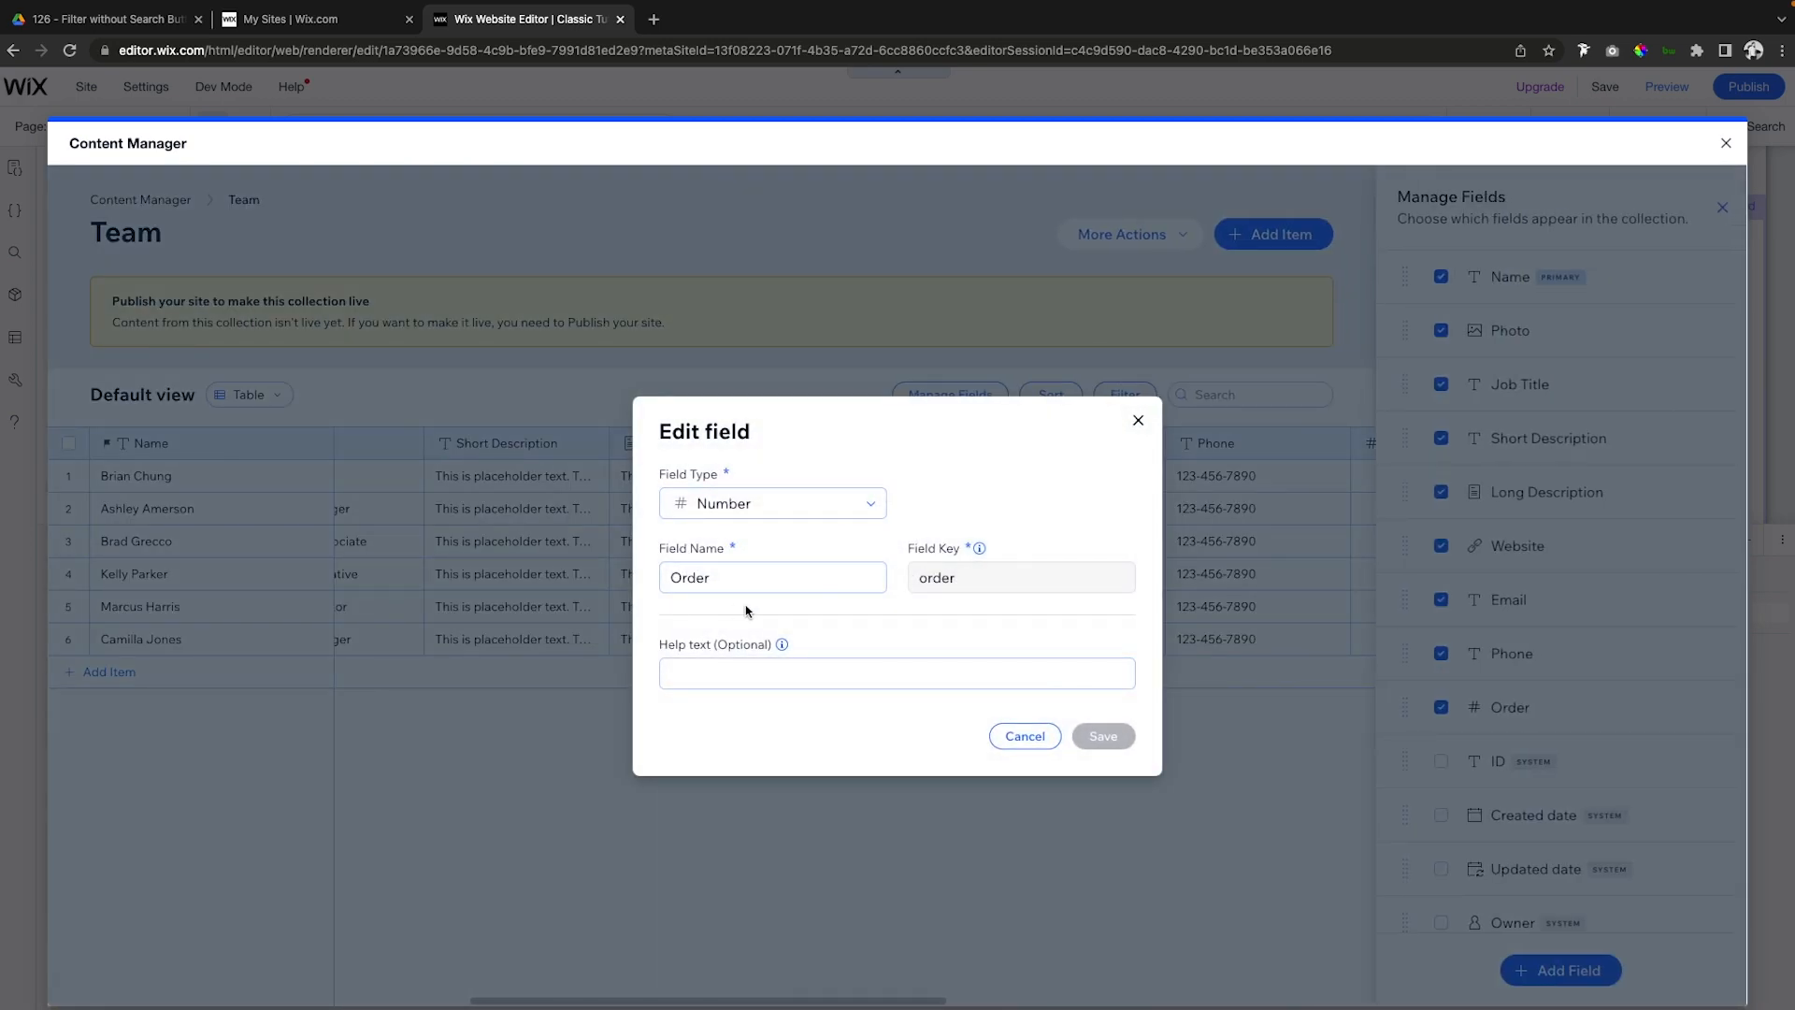
left_click(1018, 577)
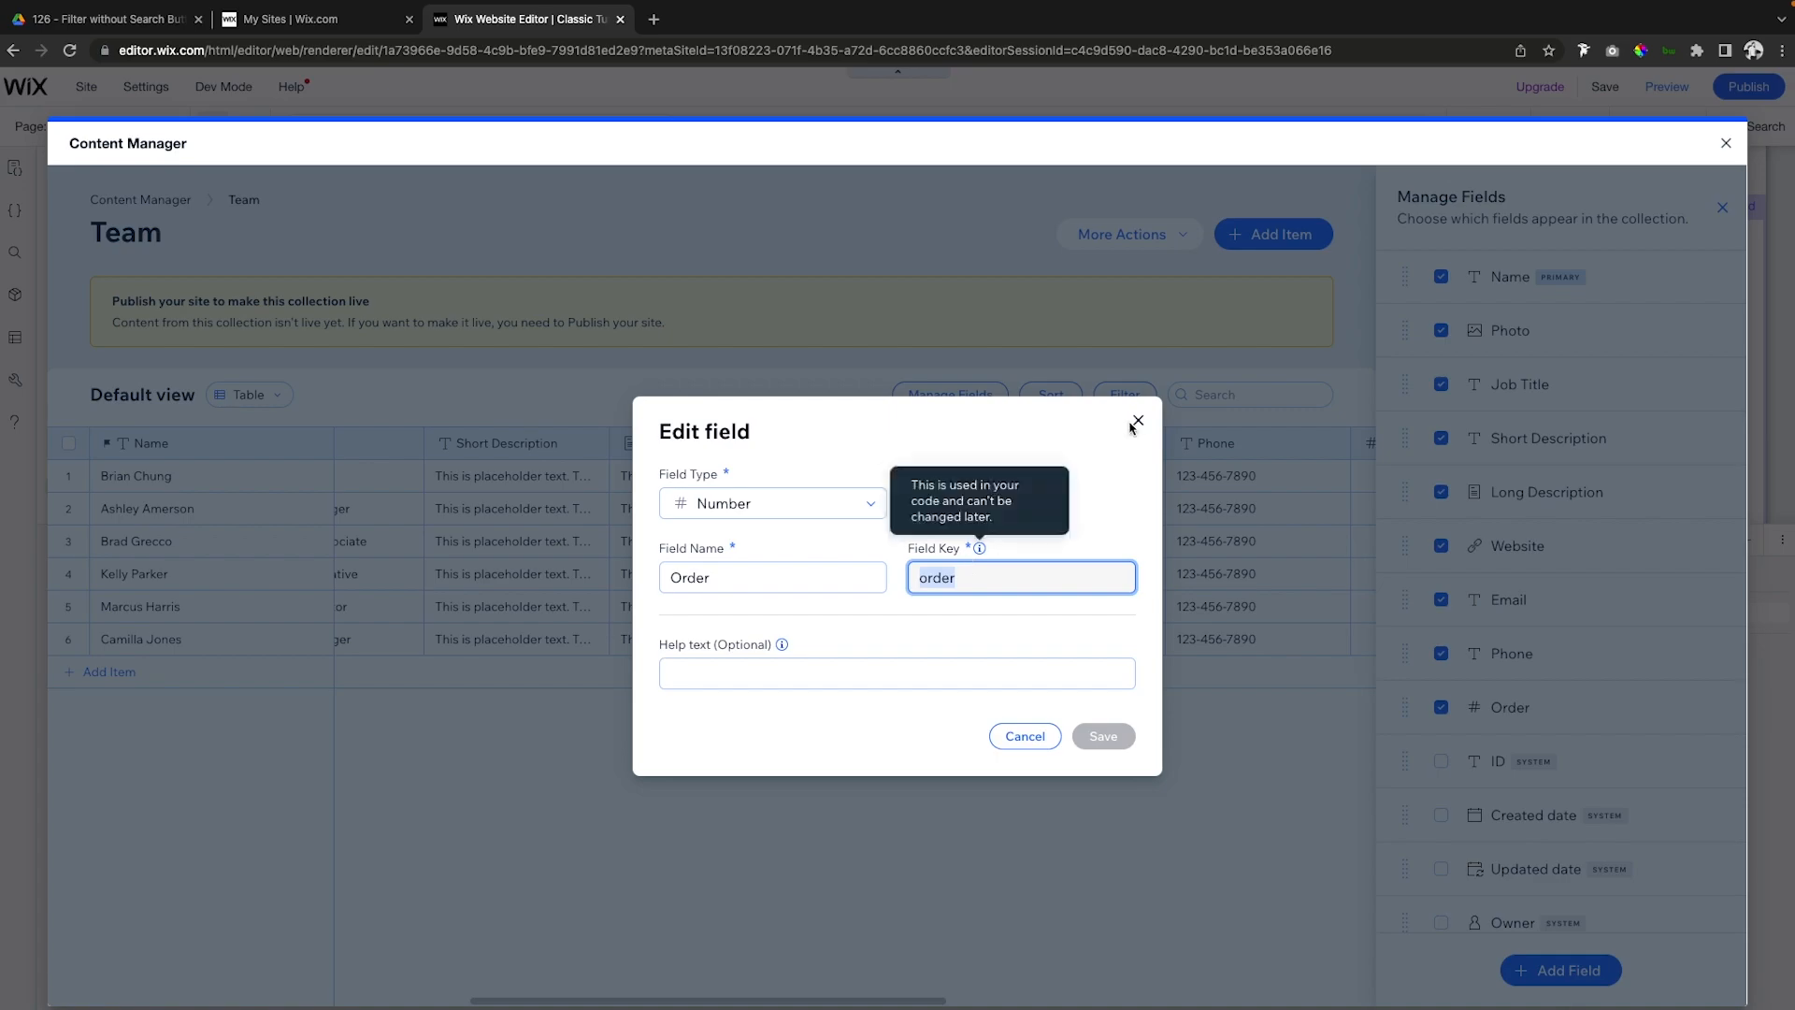
left_click(1137, 422)
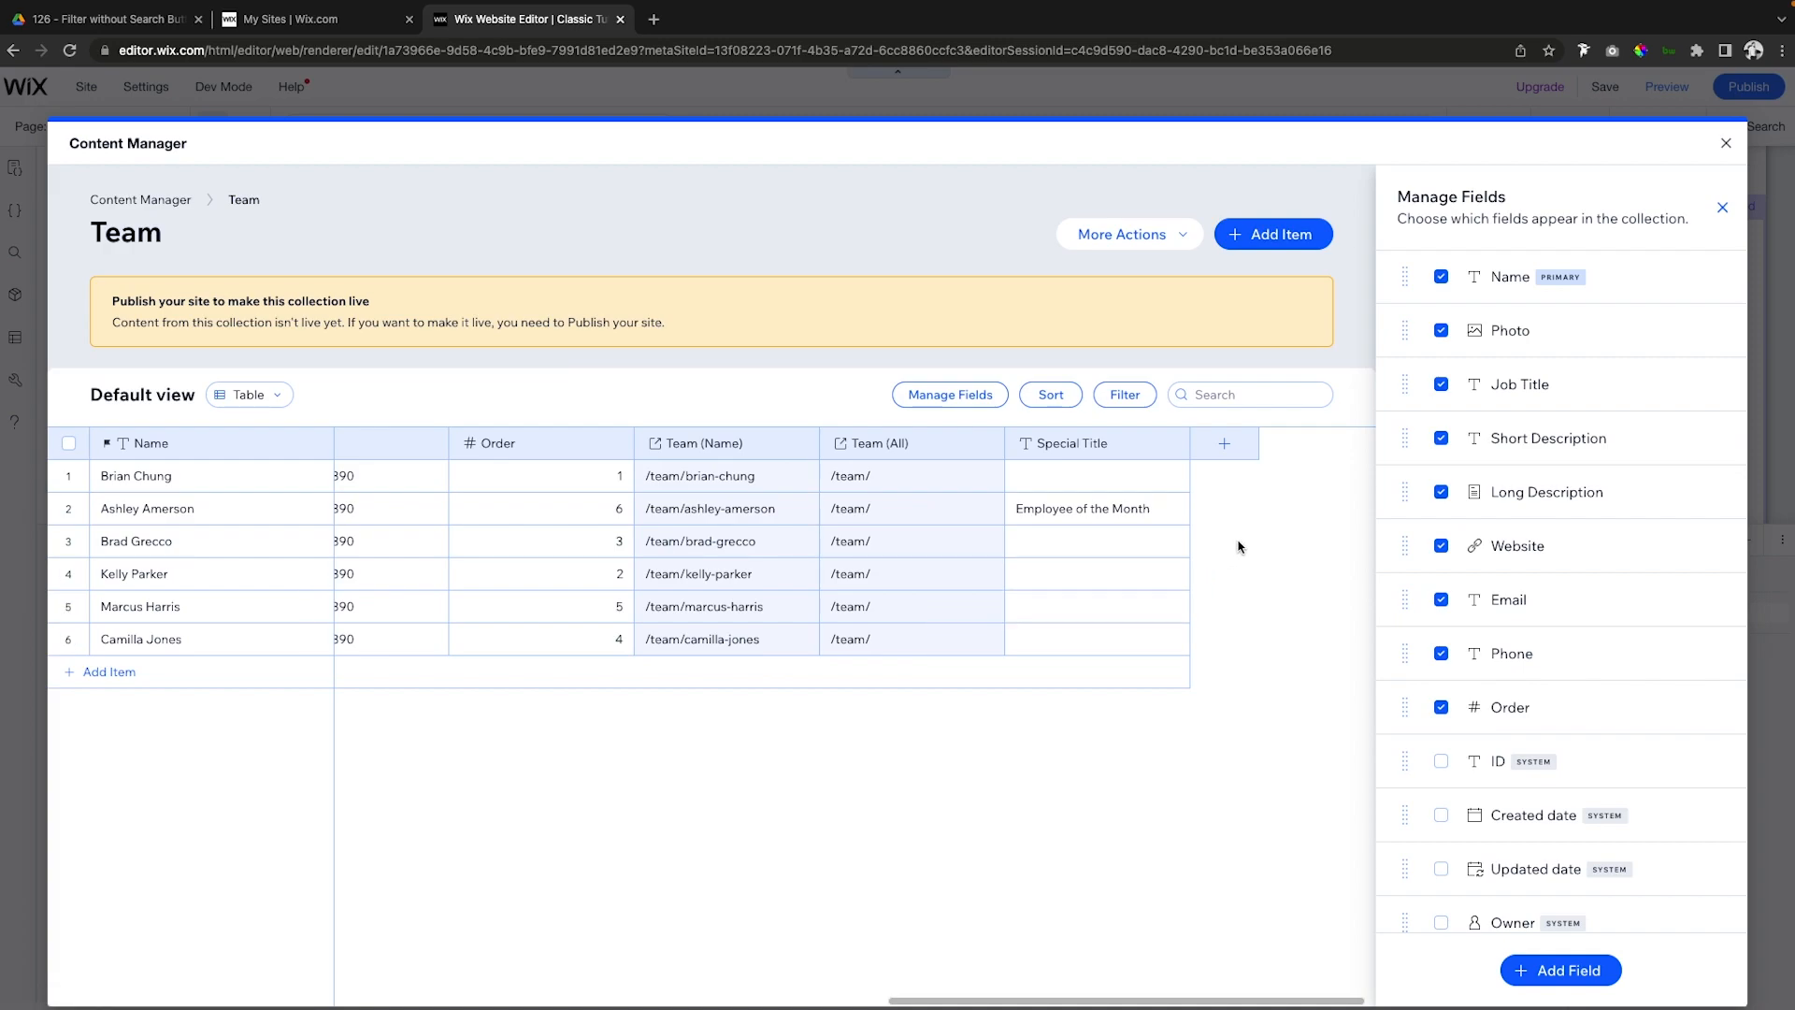
left_click(1559, 970)
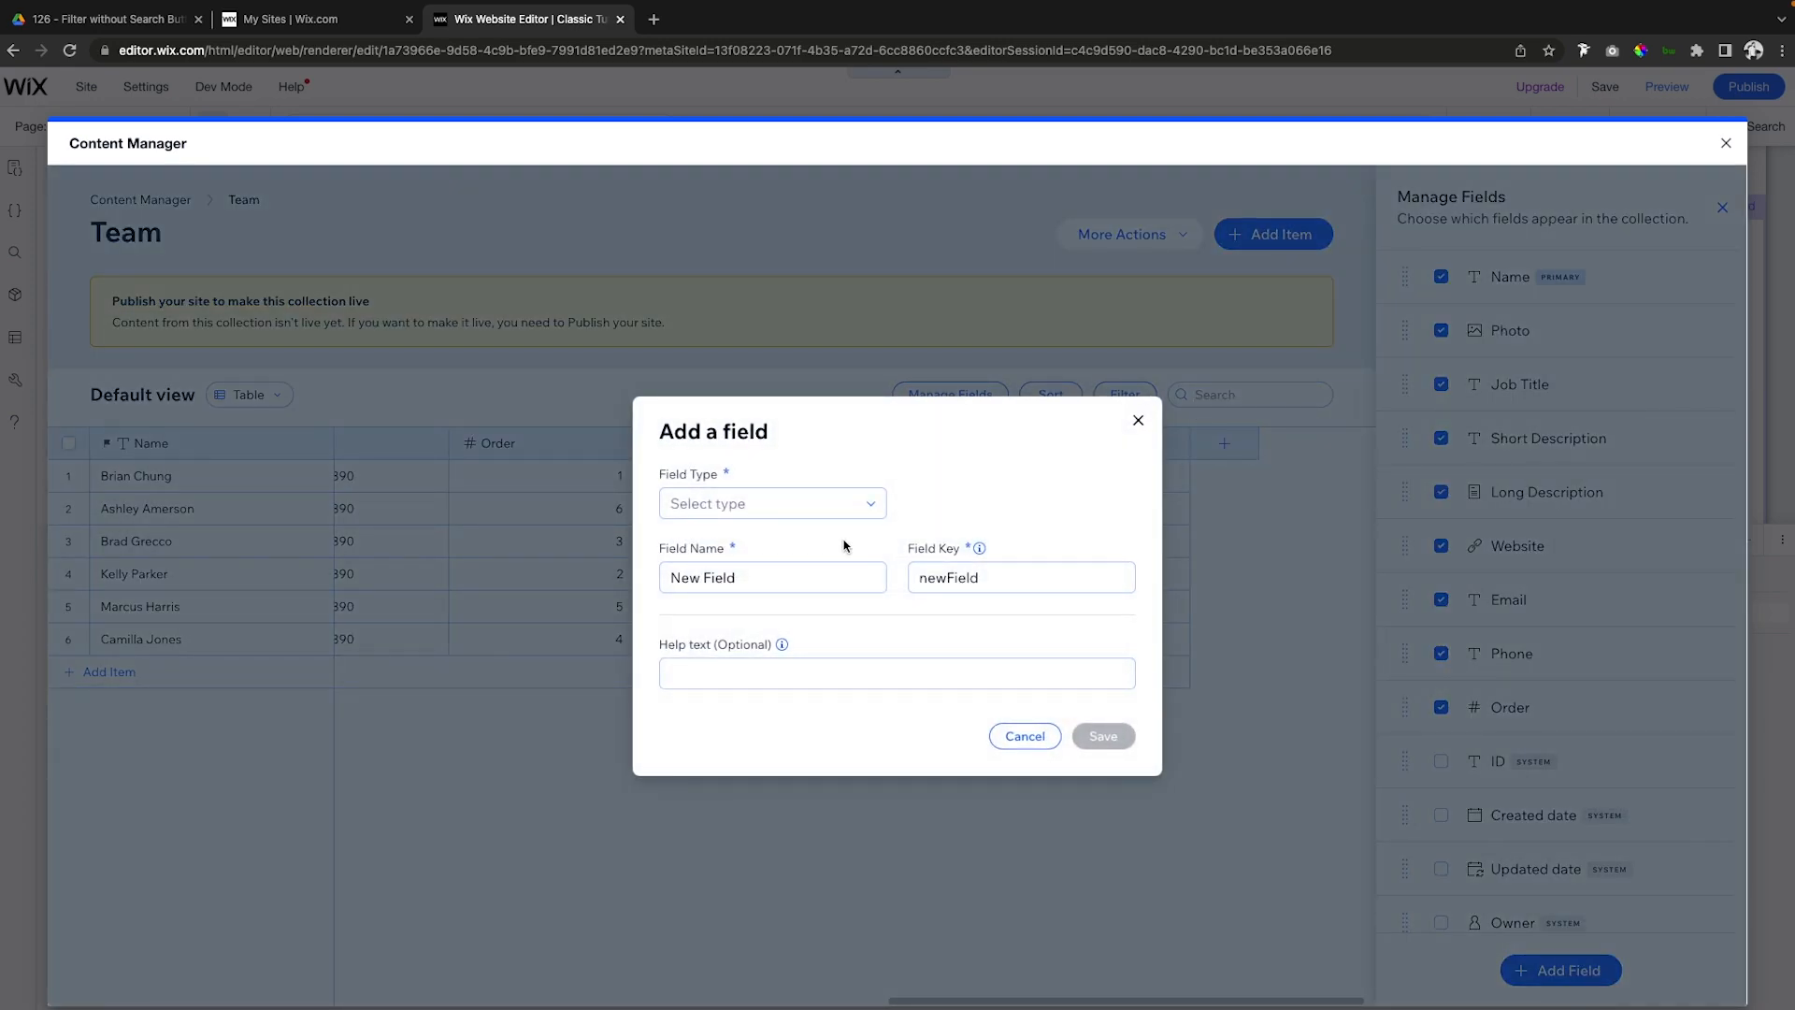
left_click(771, 504)
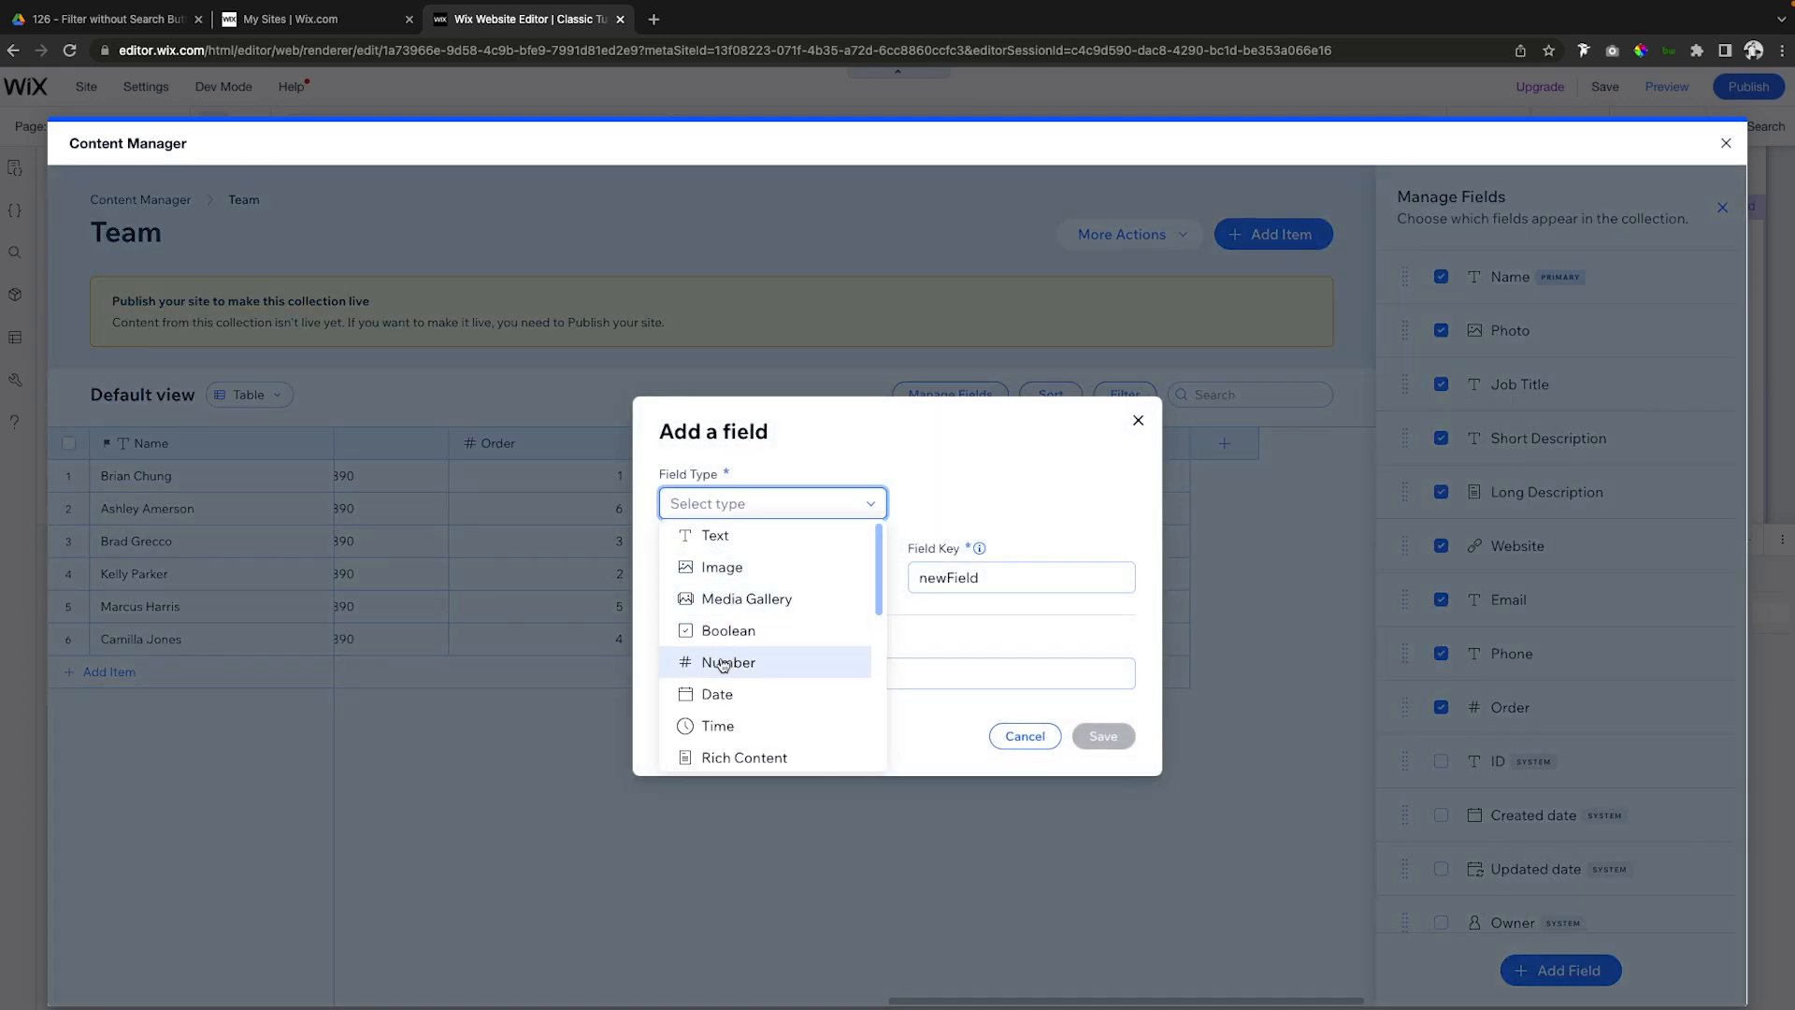
left_click(728, 662)
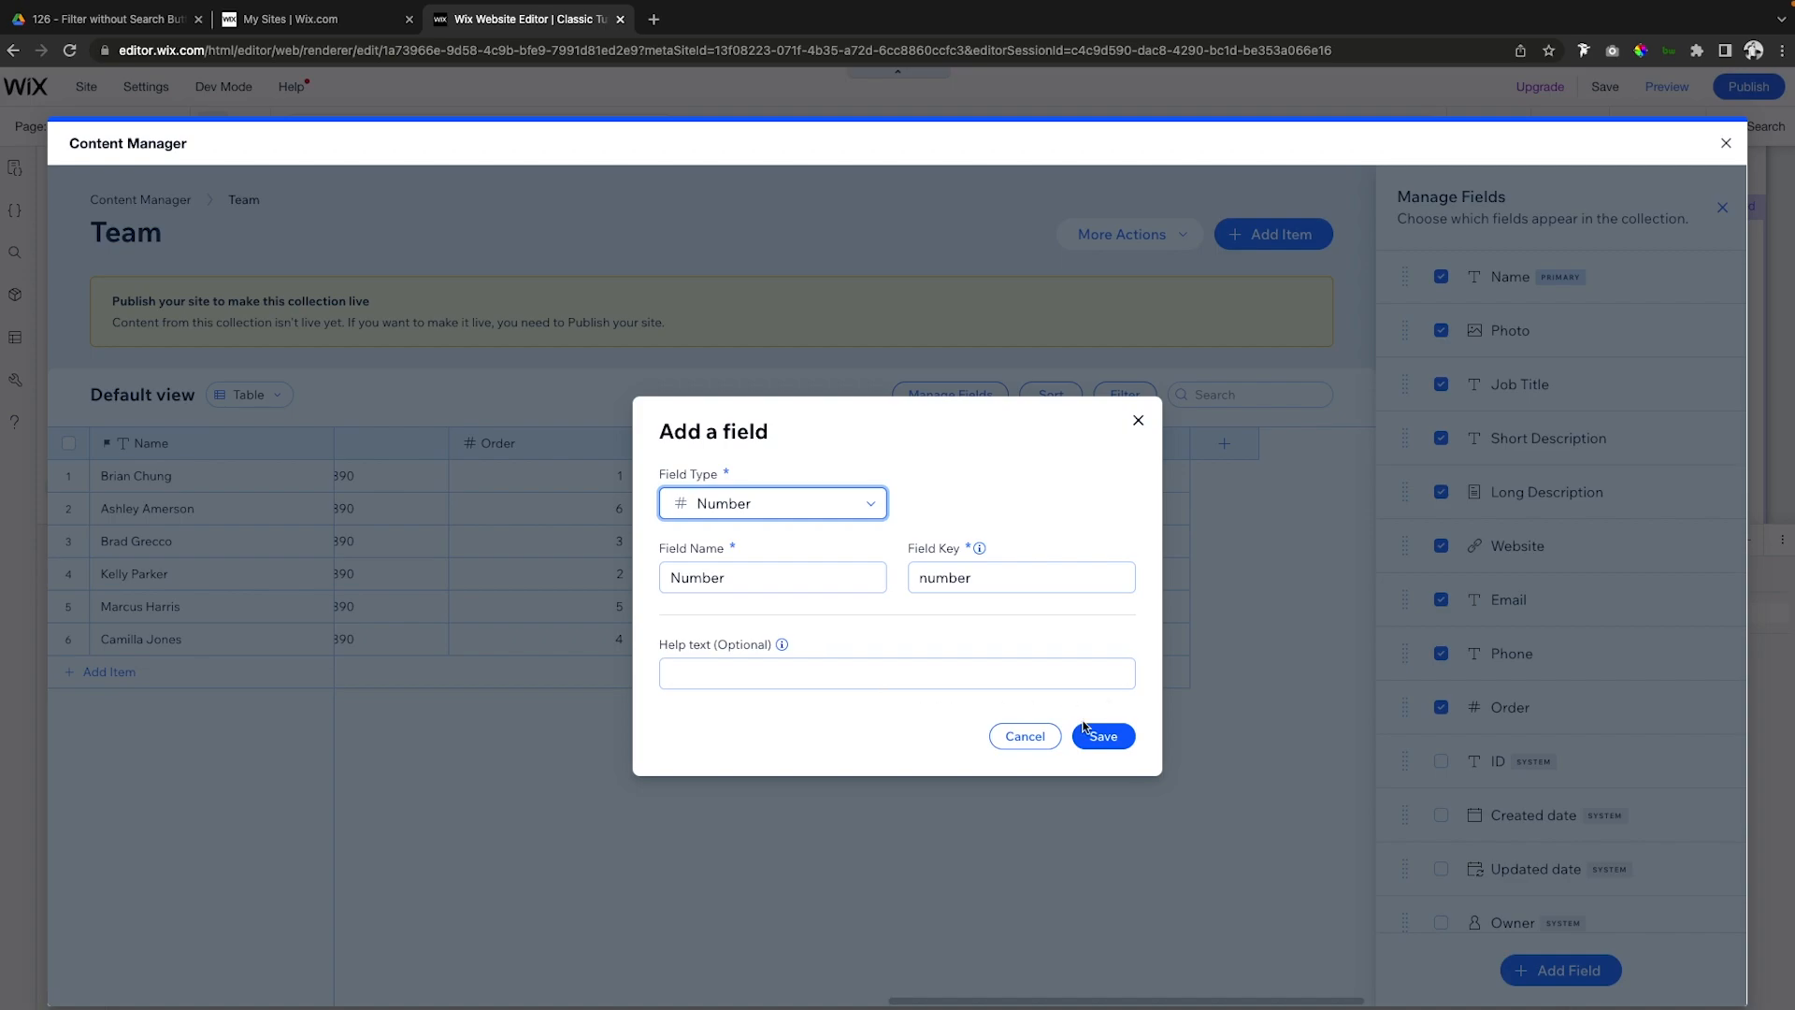
left_click(1101, 736)
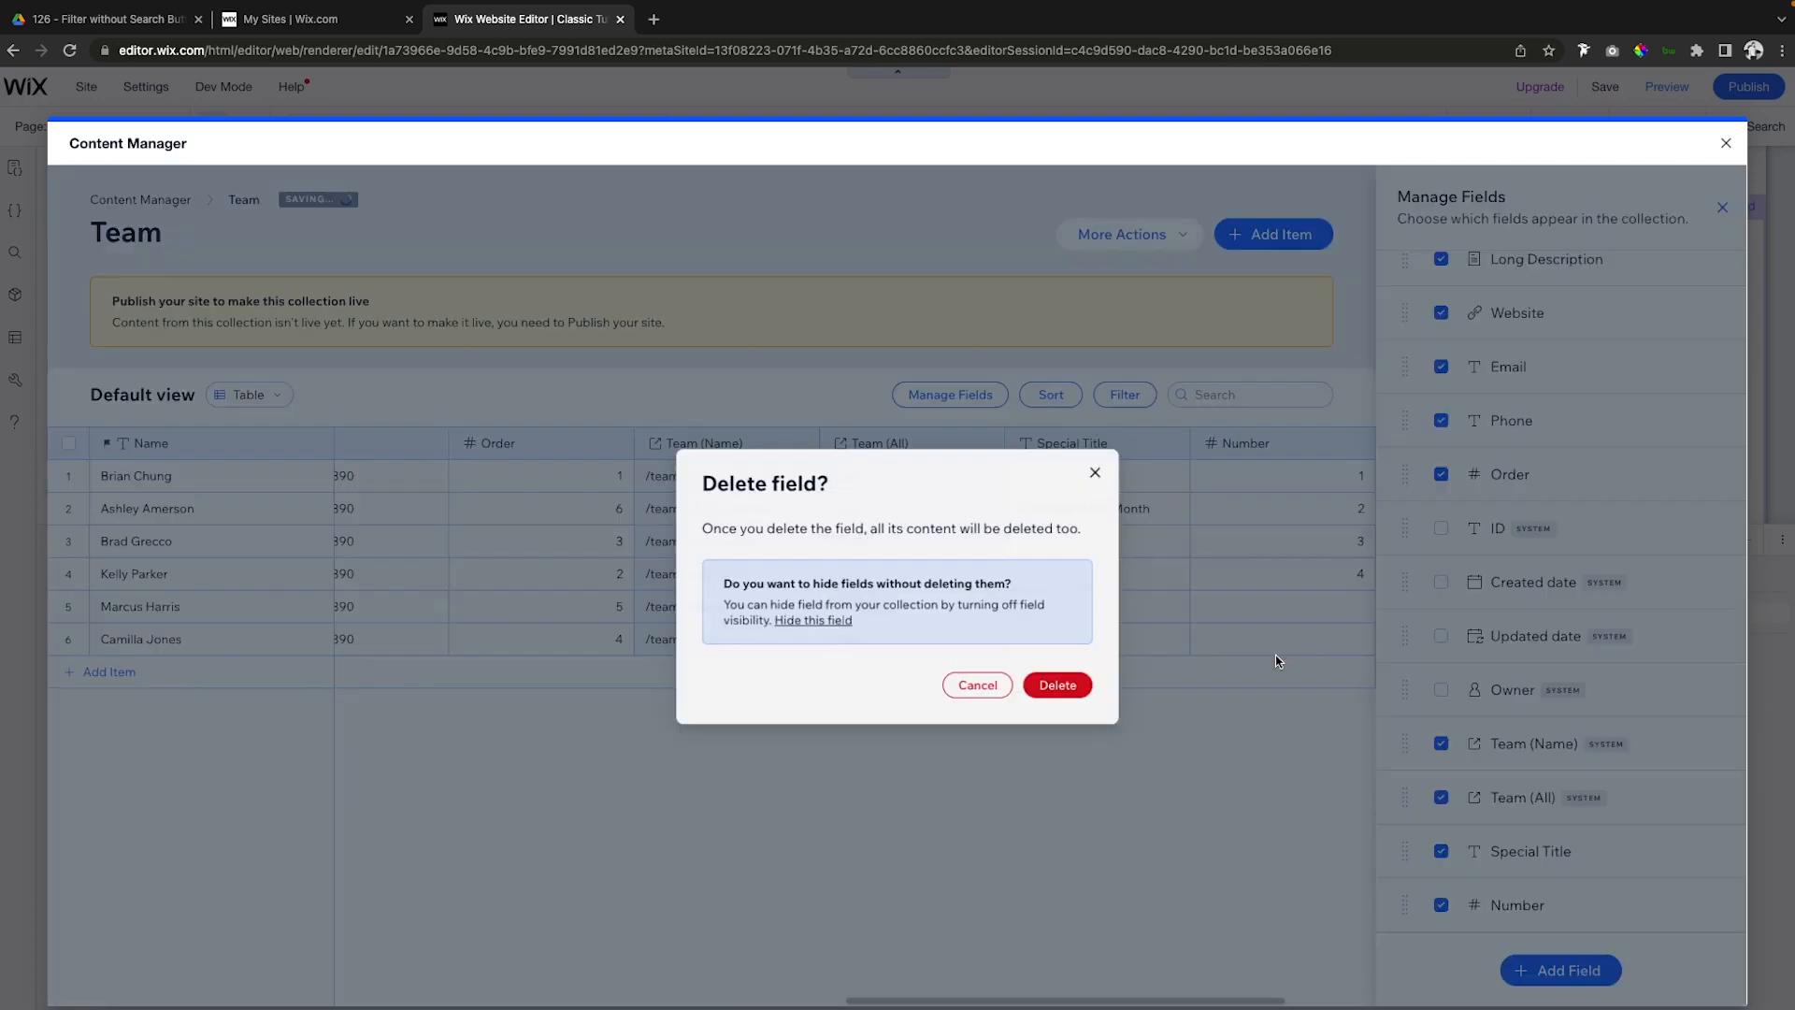
left_click(1055, 685)
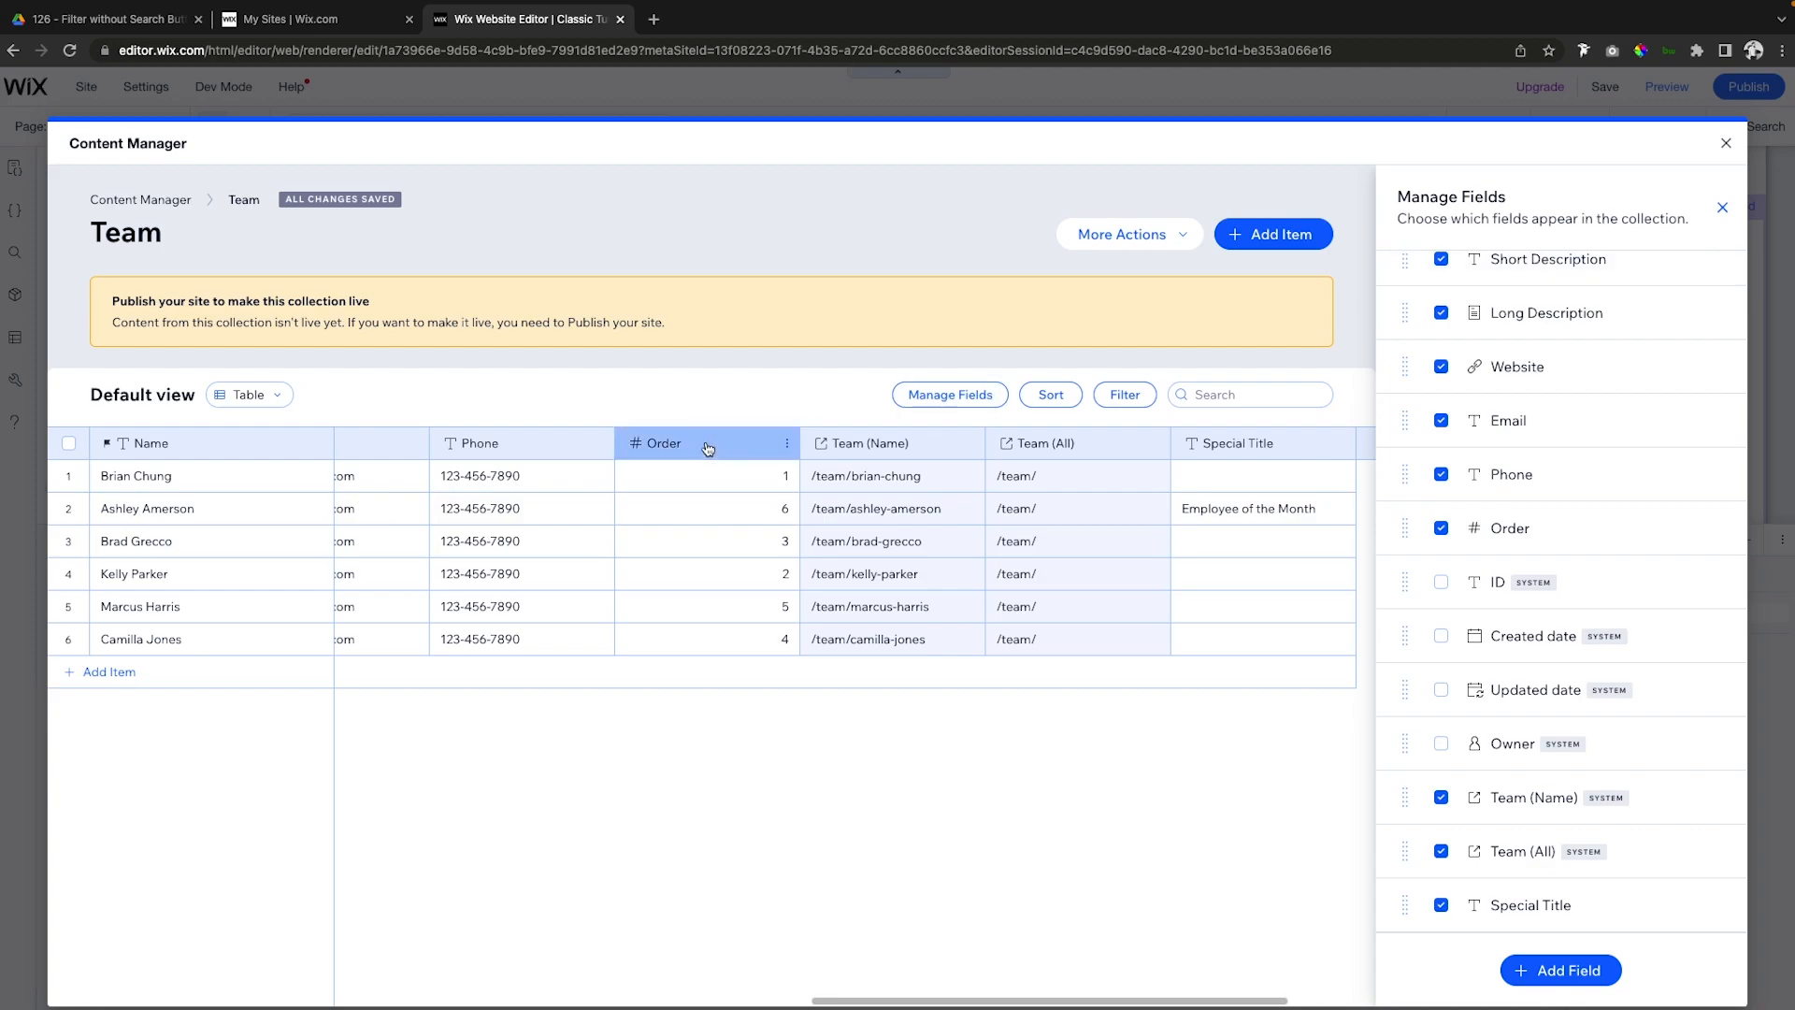
left_click(786, 443)
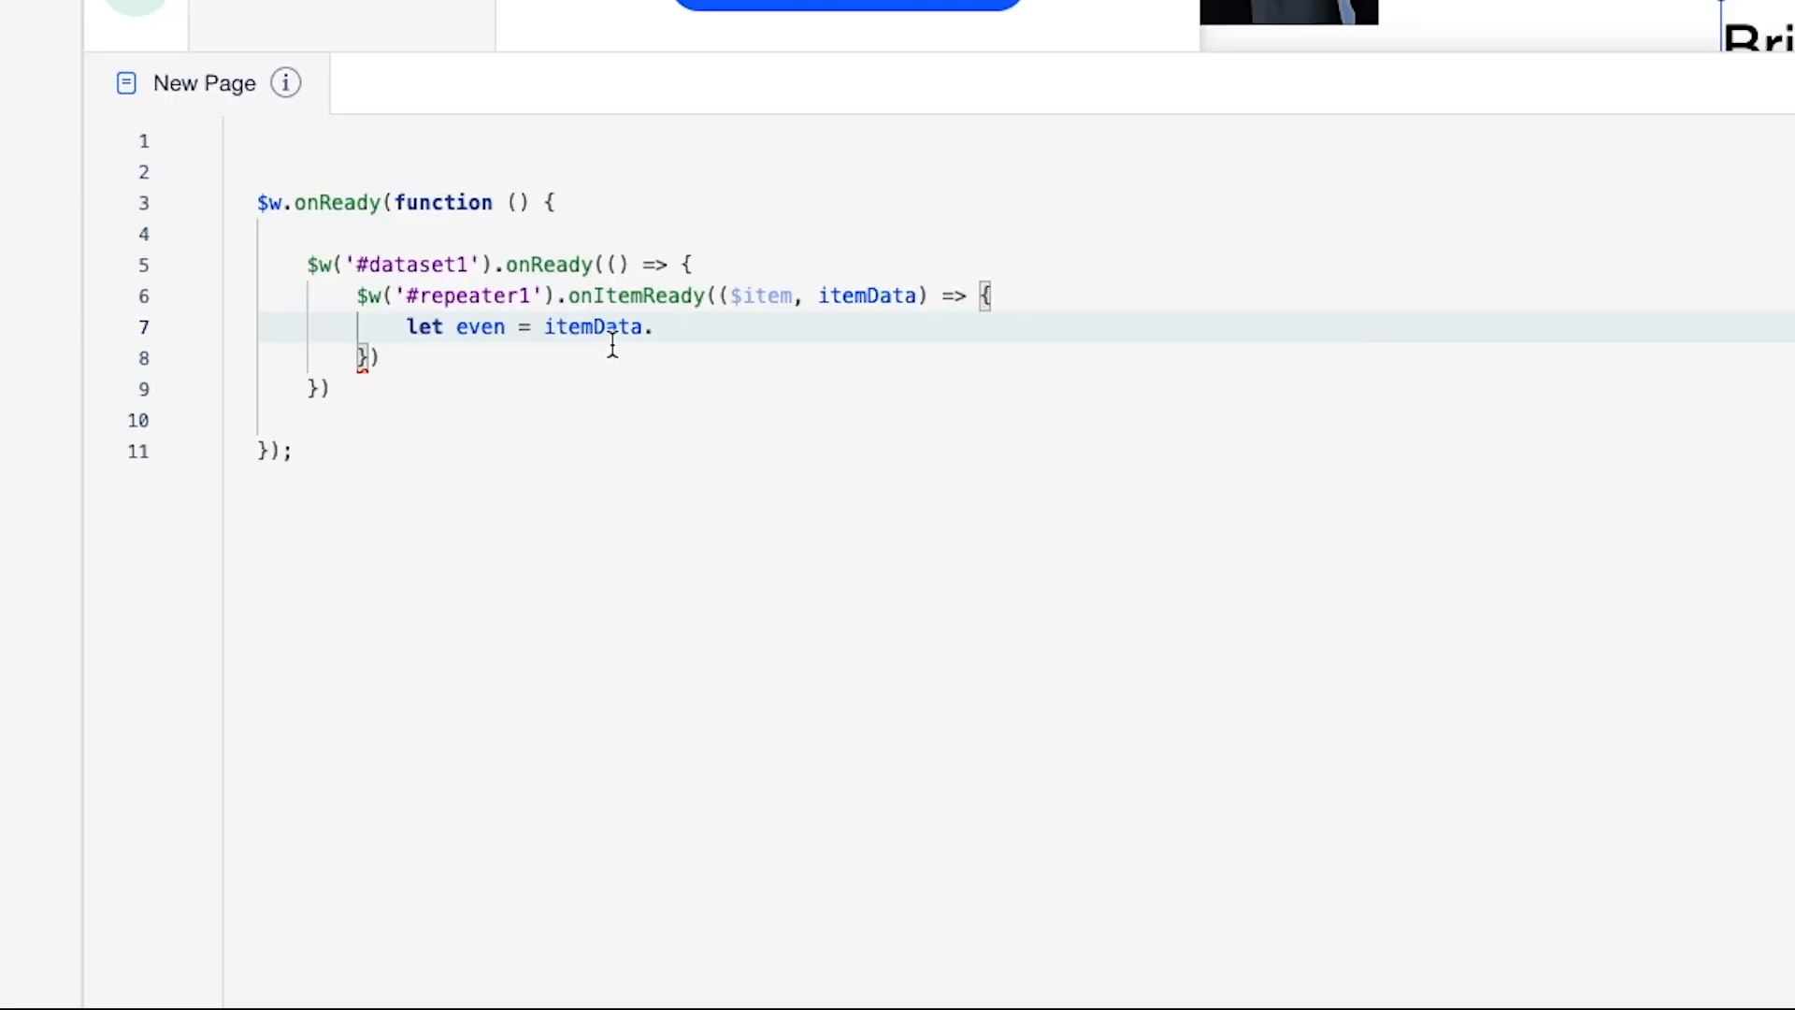
Set even from itemData.order, then open an 'if ( even % 2 === 0) {' block.
type("order;")
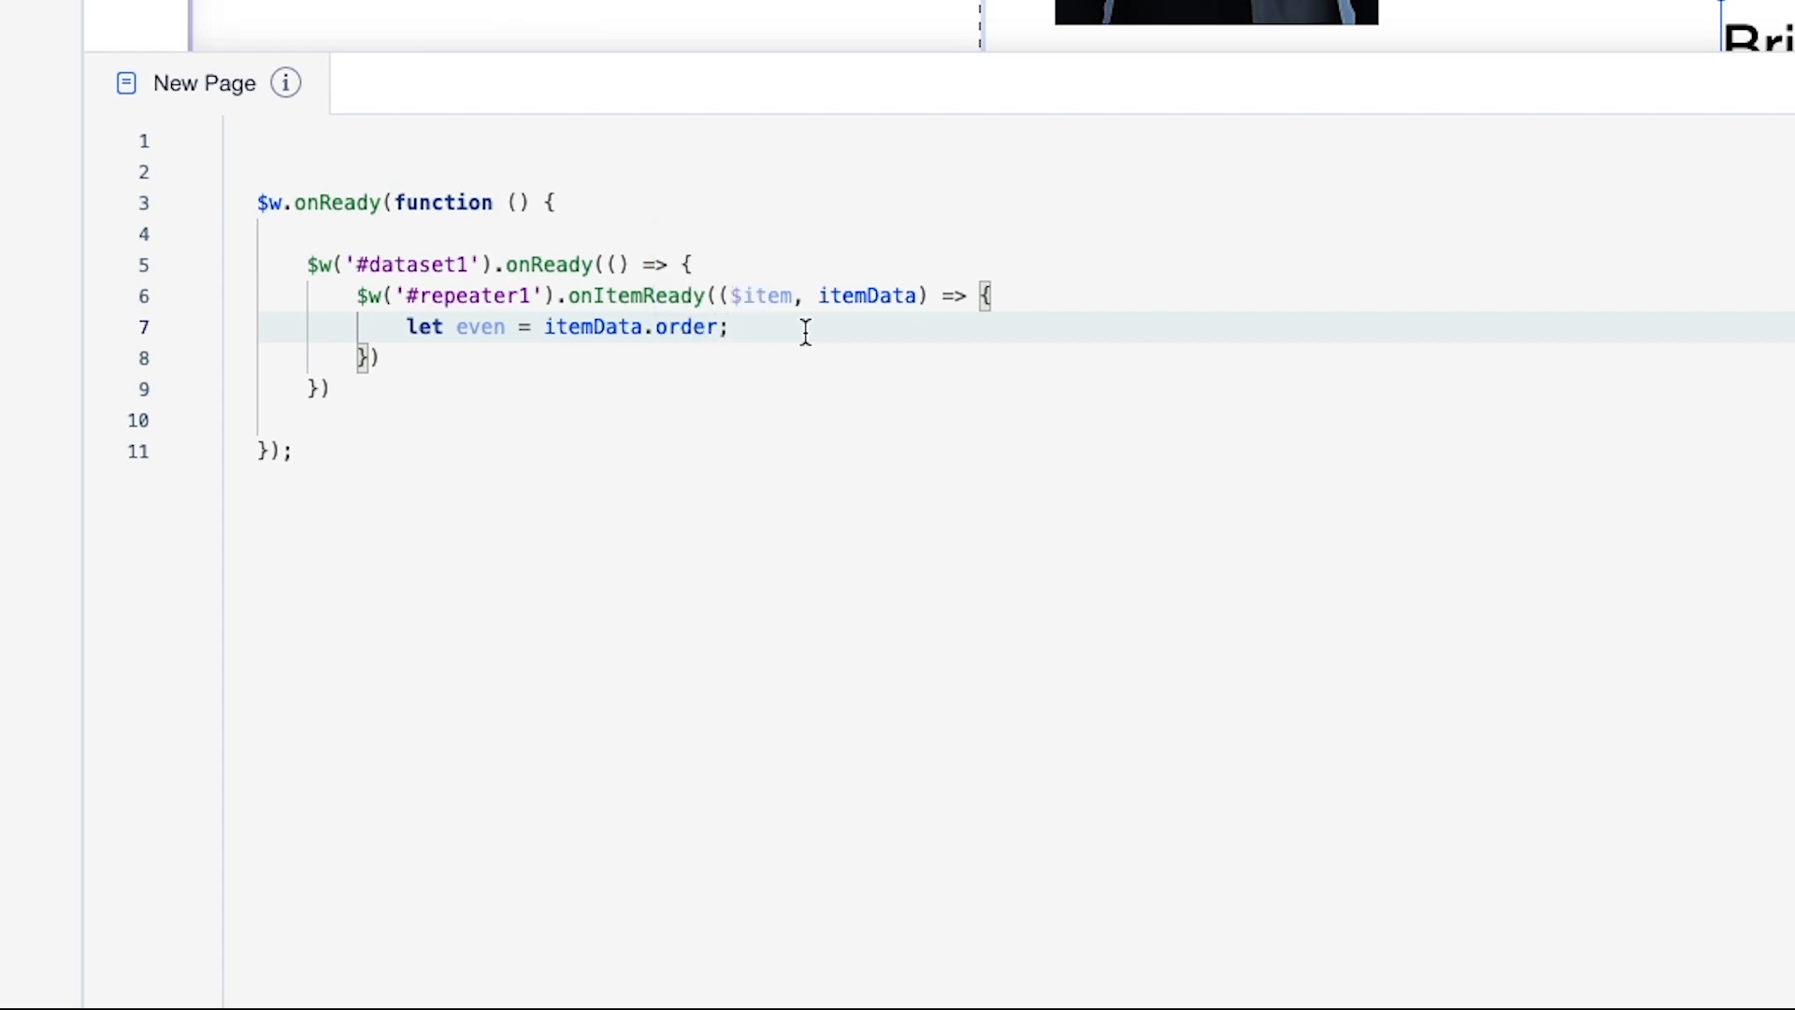
key("enter")
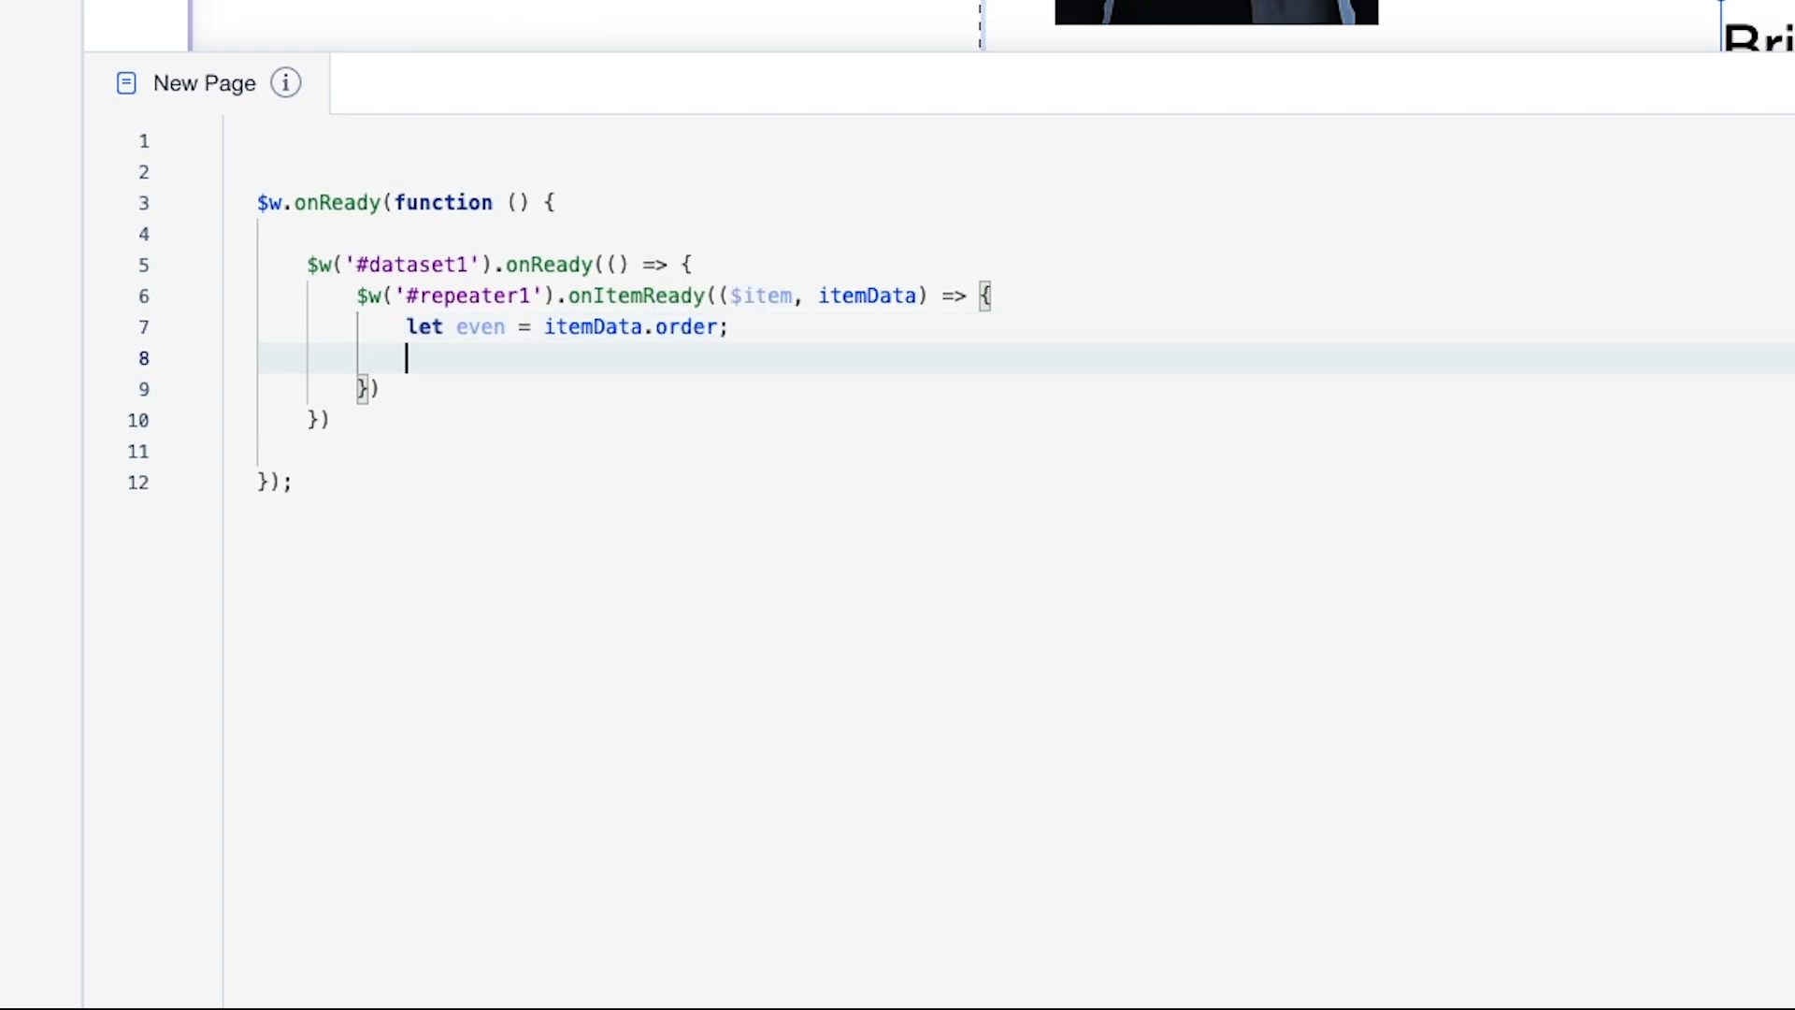
type("if (")
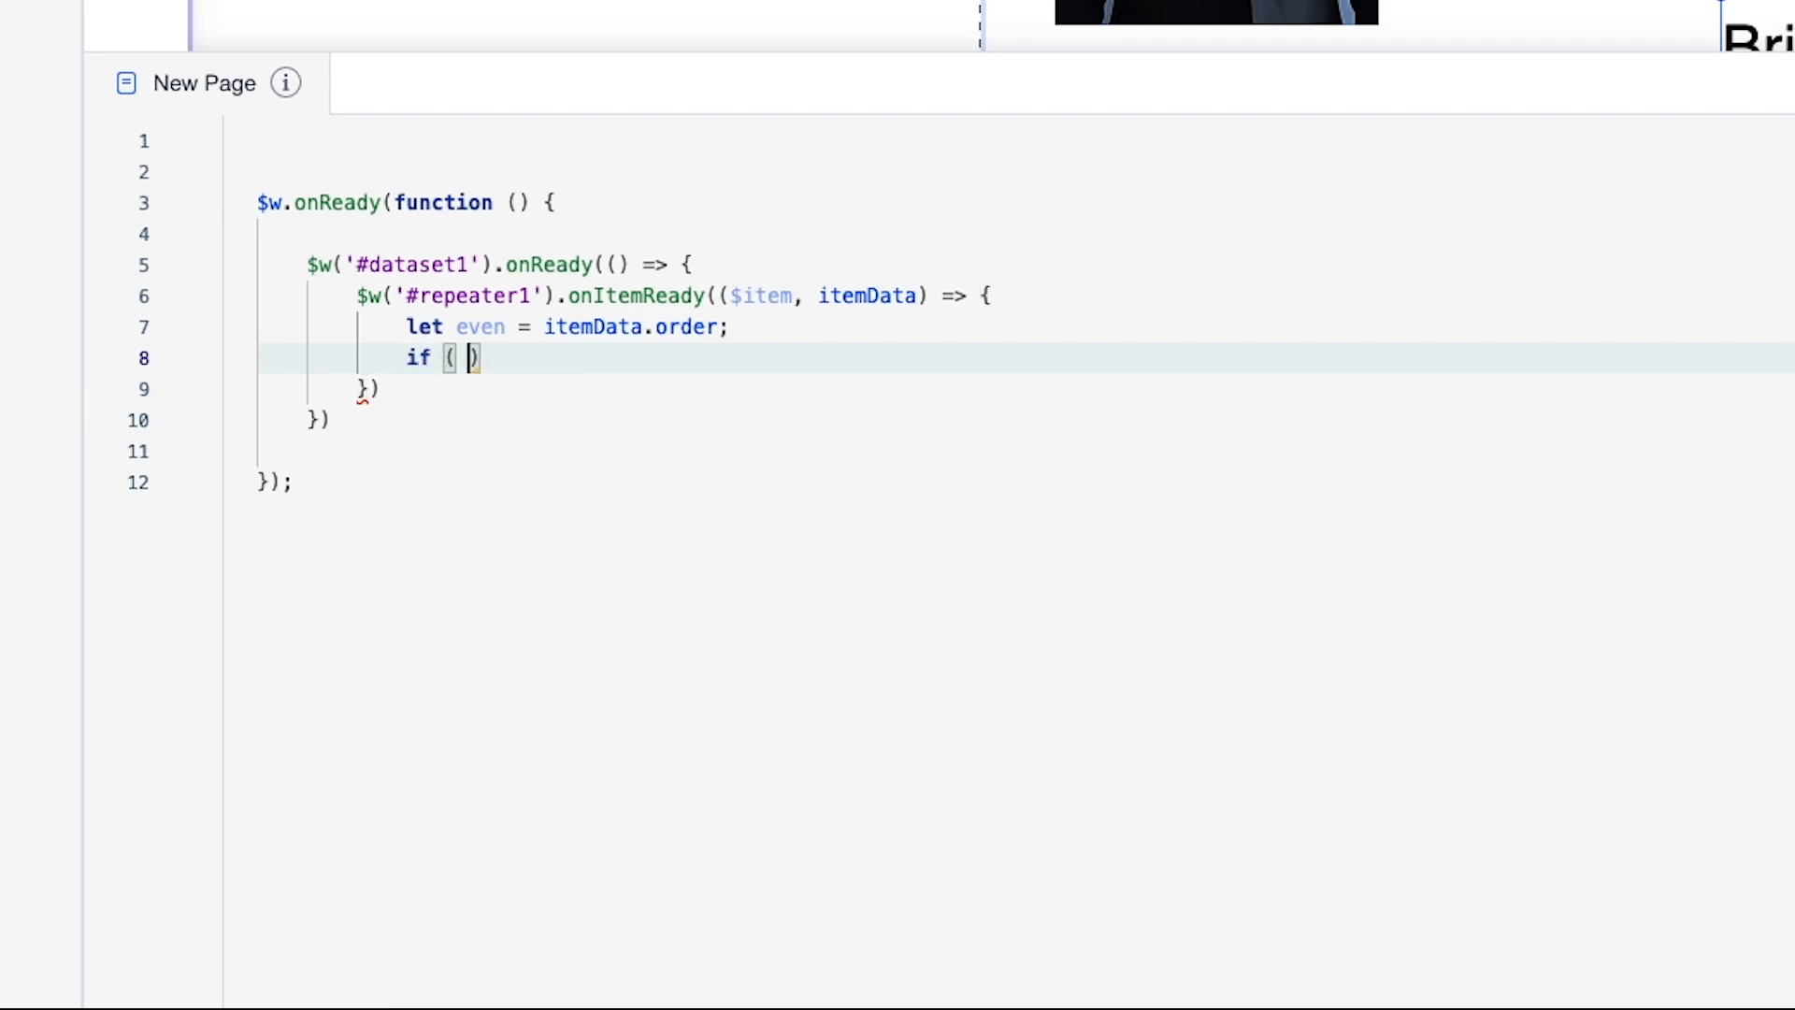
type("even")
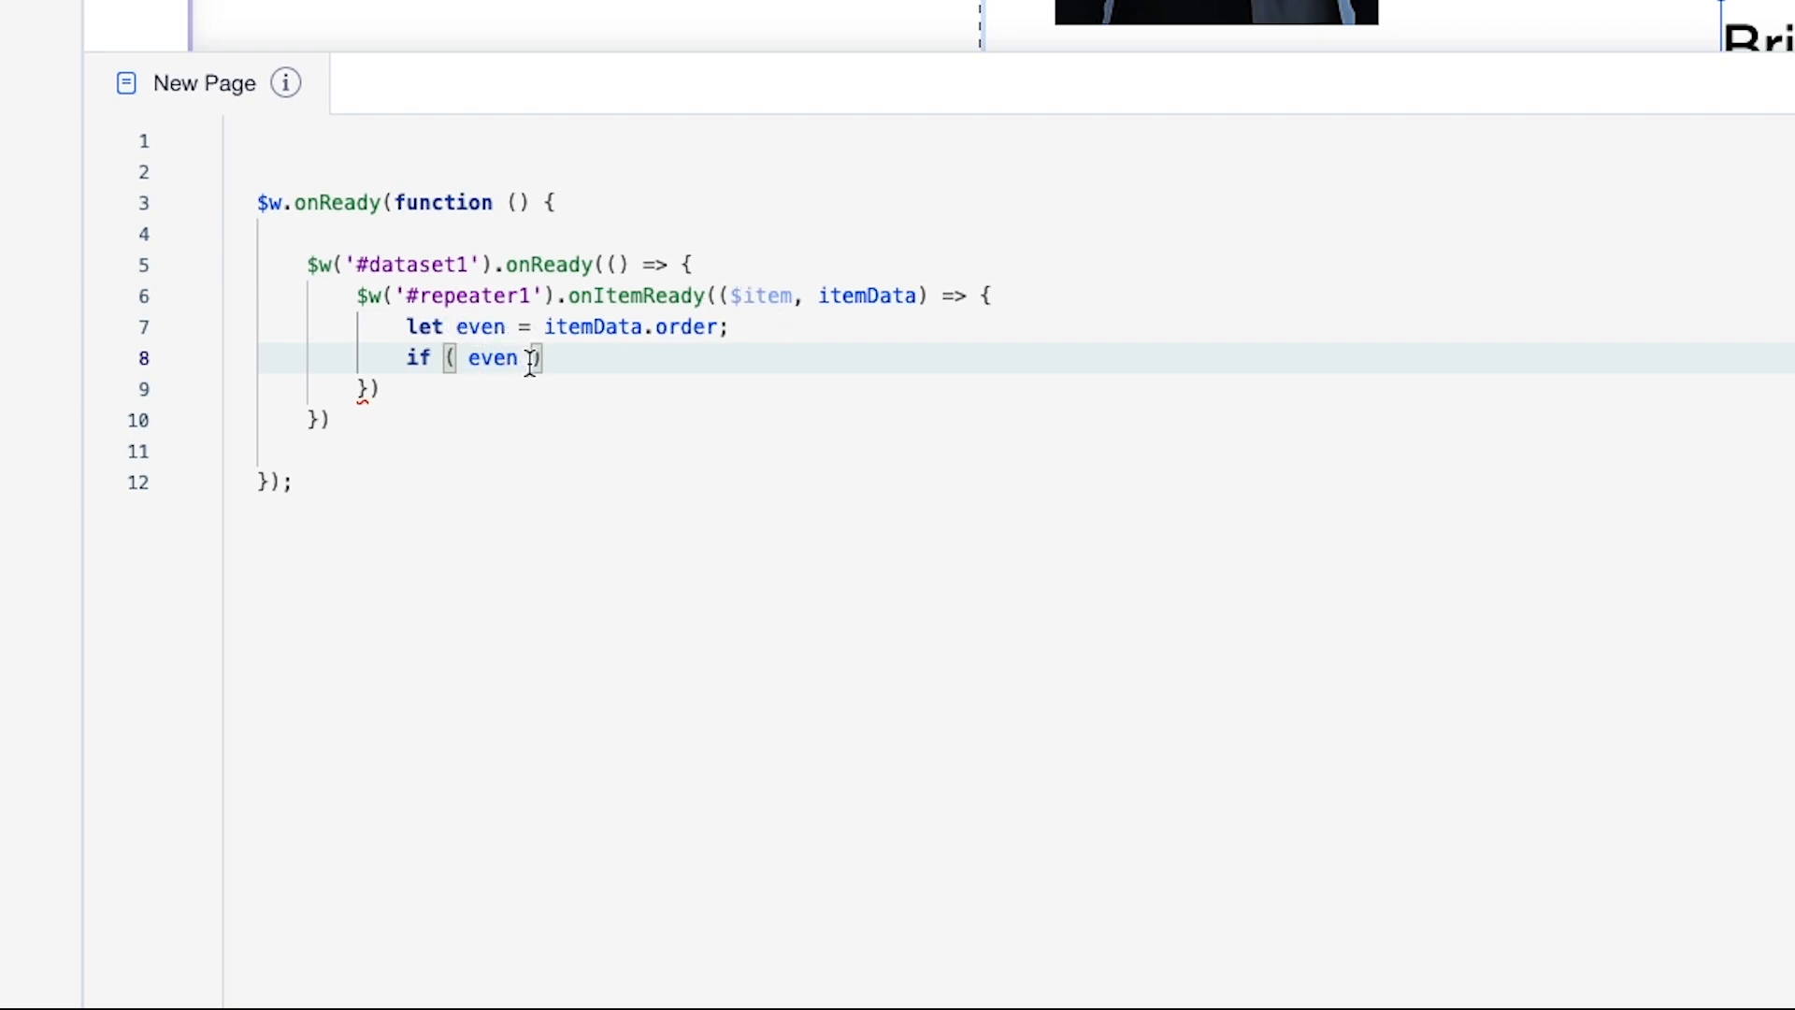
type("% 2")
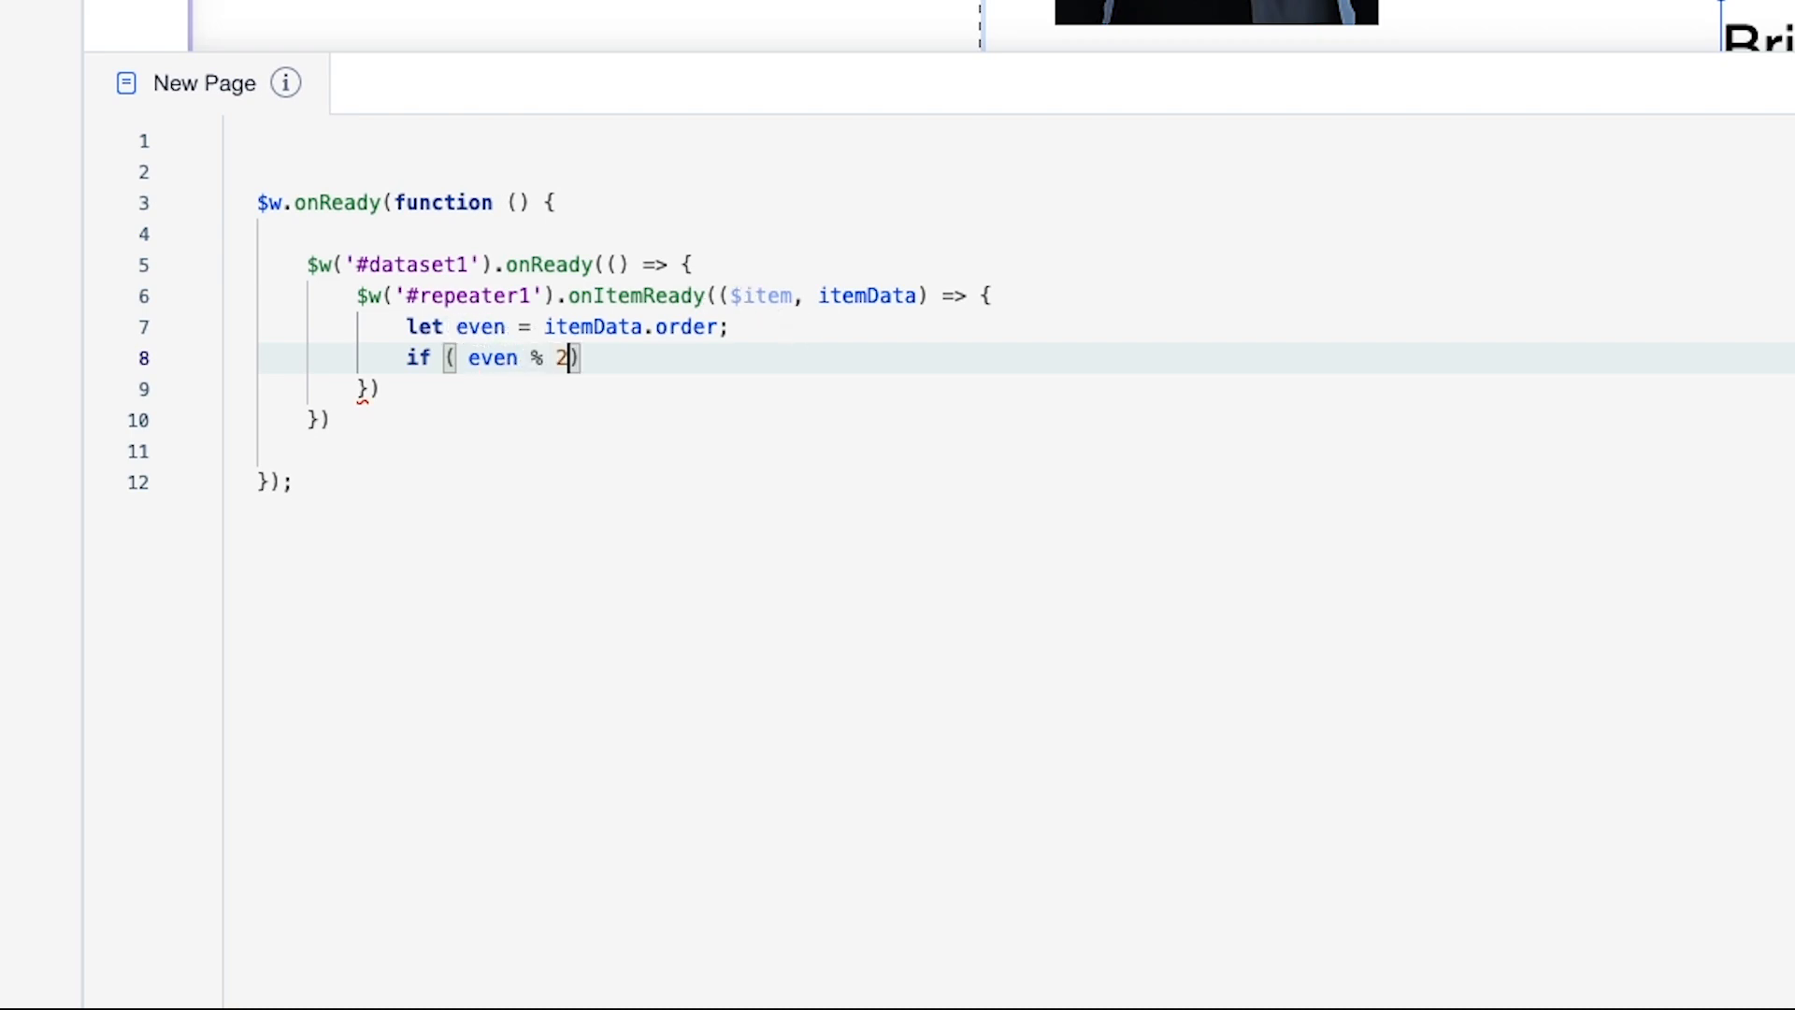
type("===")
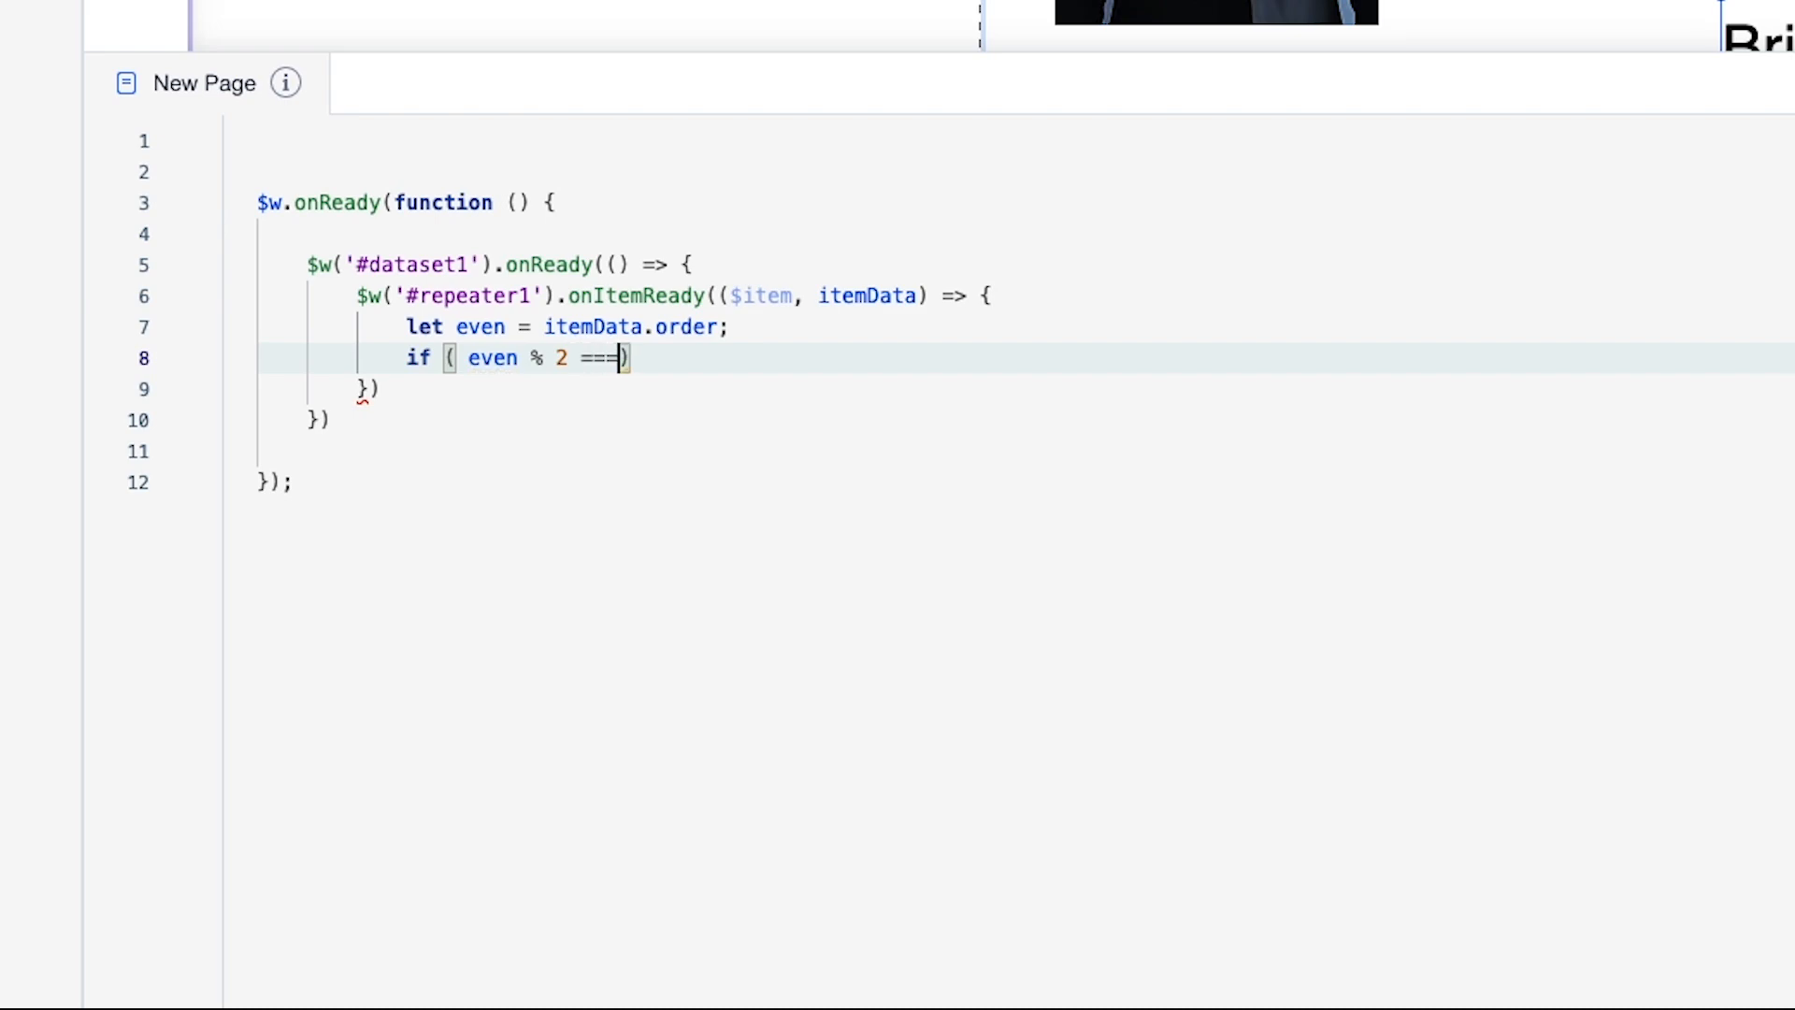
type("0")
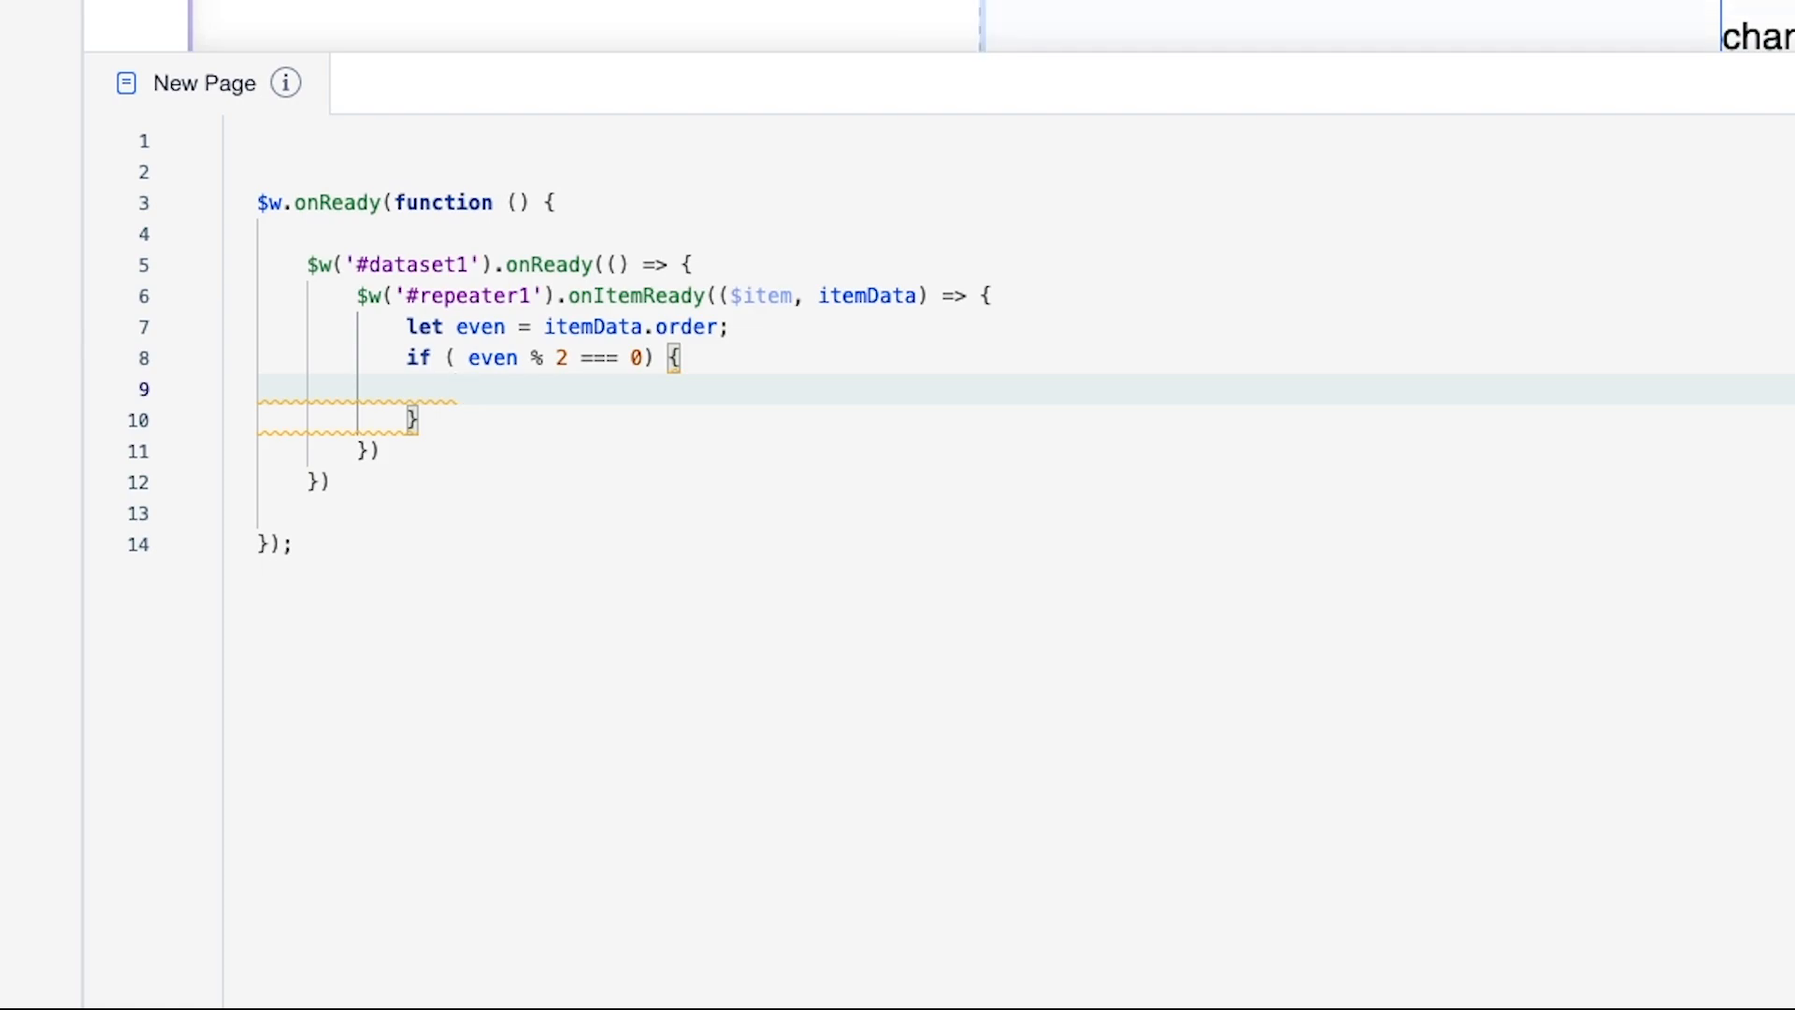
Inside the if block, show and expand the #v2 group with $item('#v2').
left_click(458, 389)
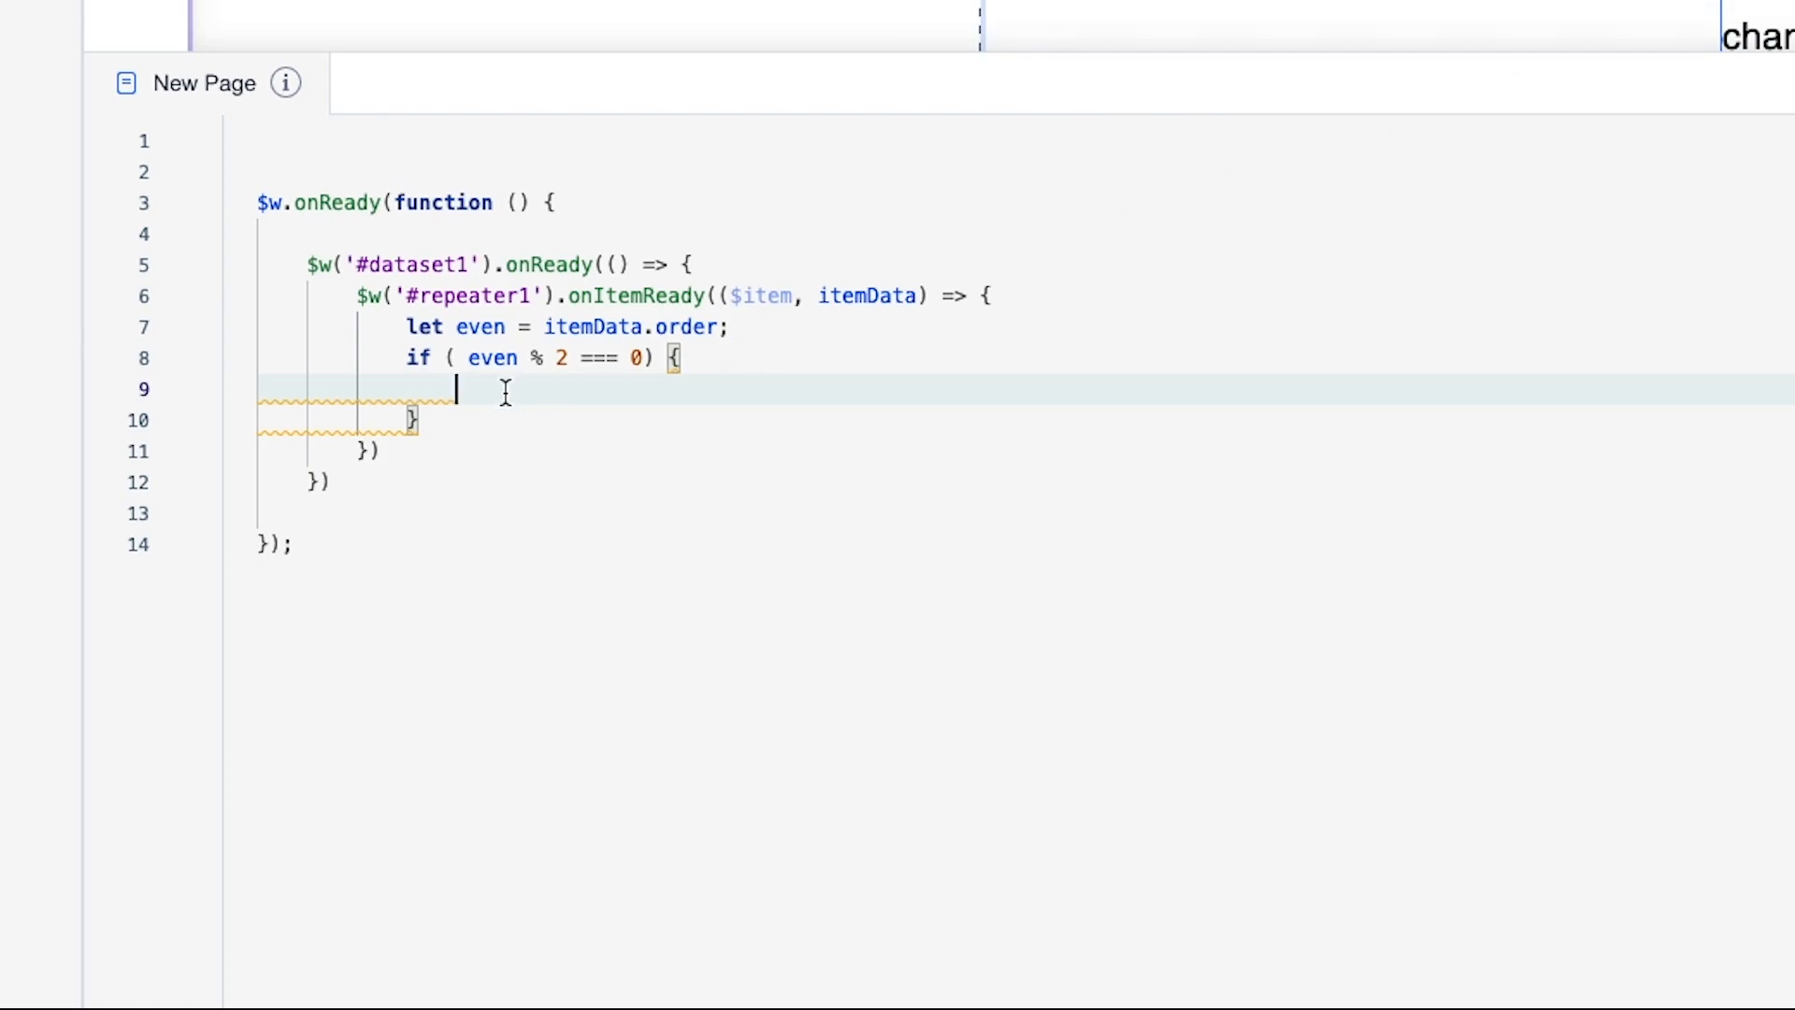
type("$item('#v2').sho")
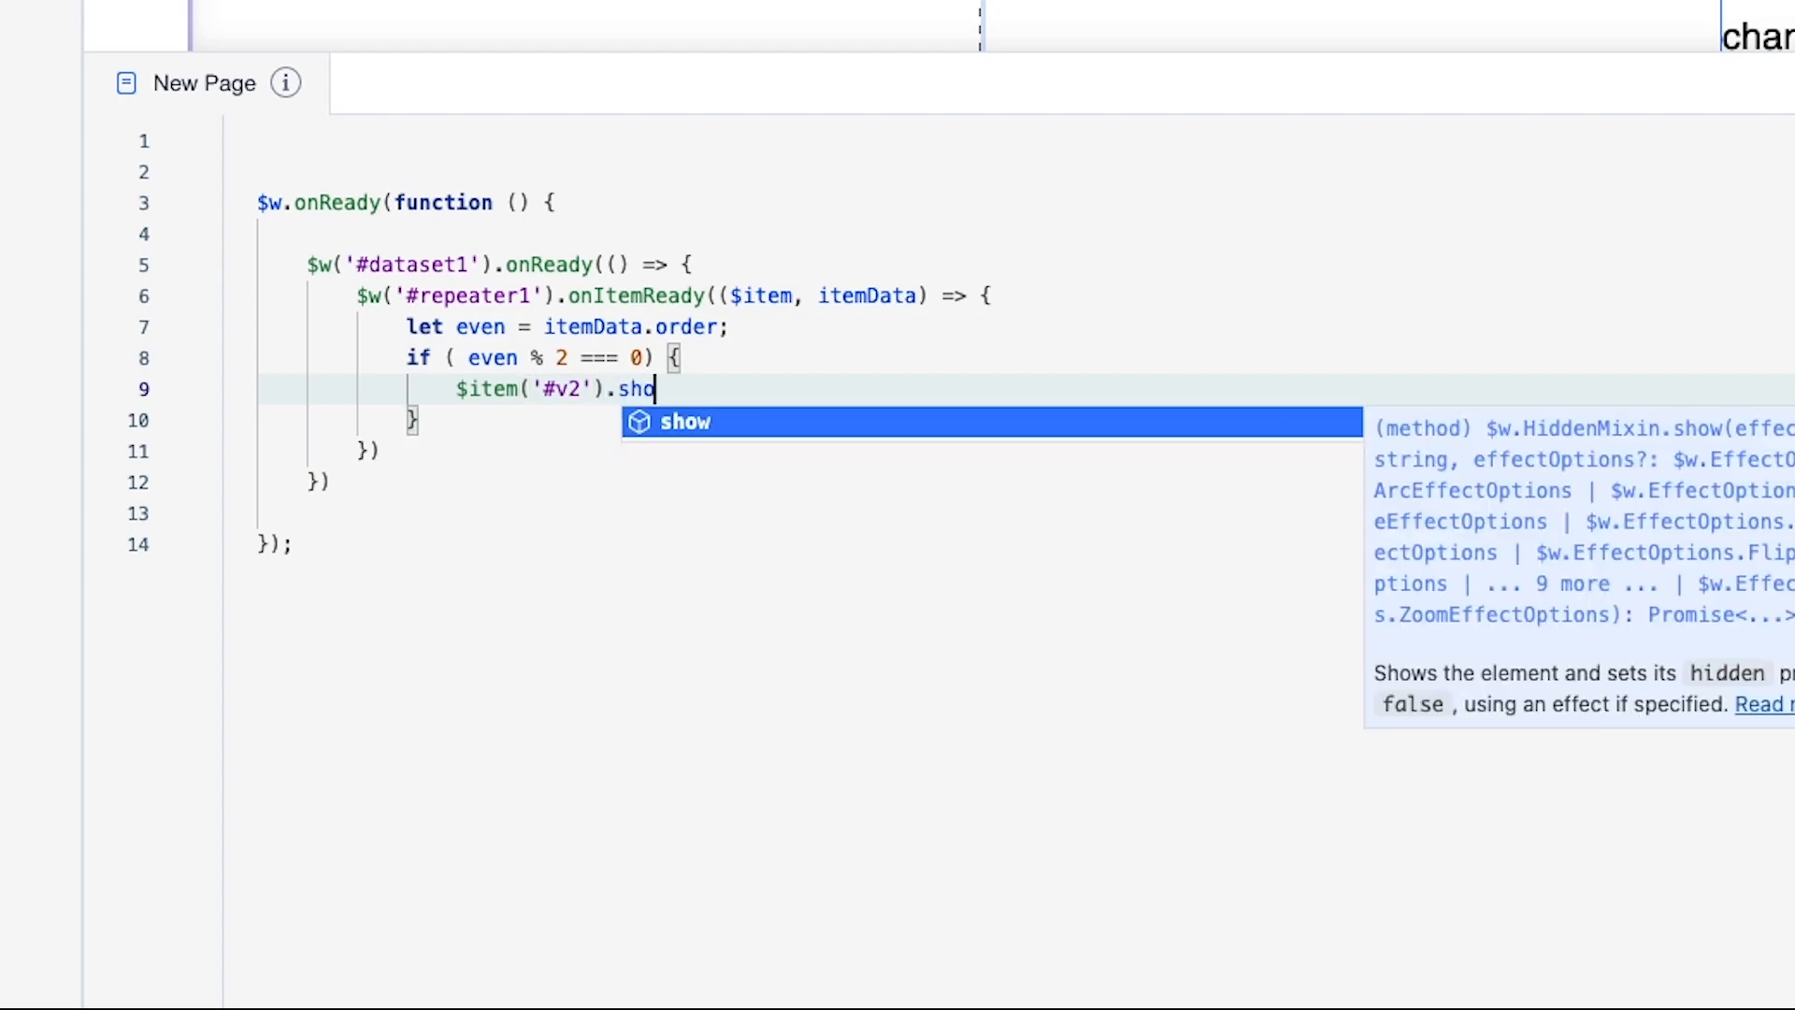
key("Tab")
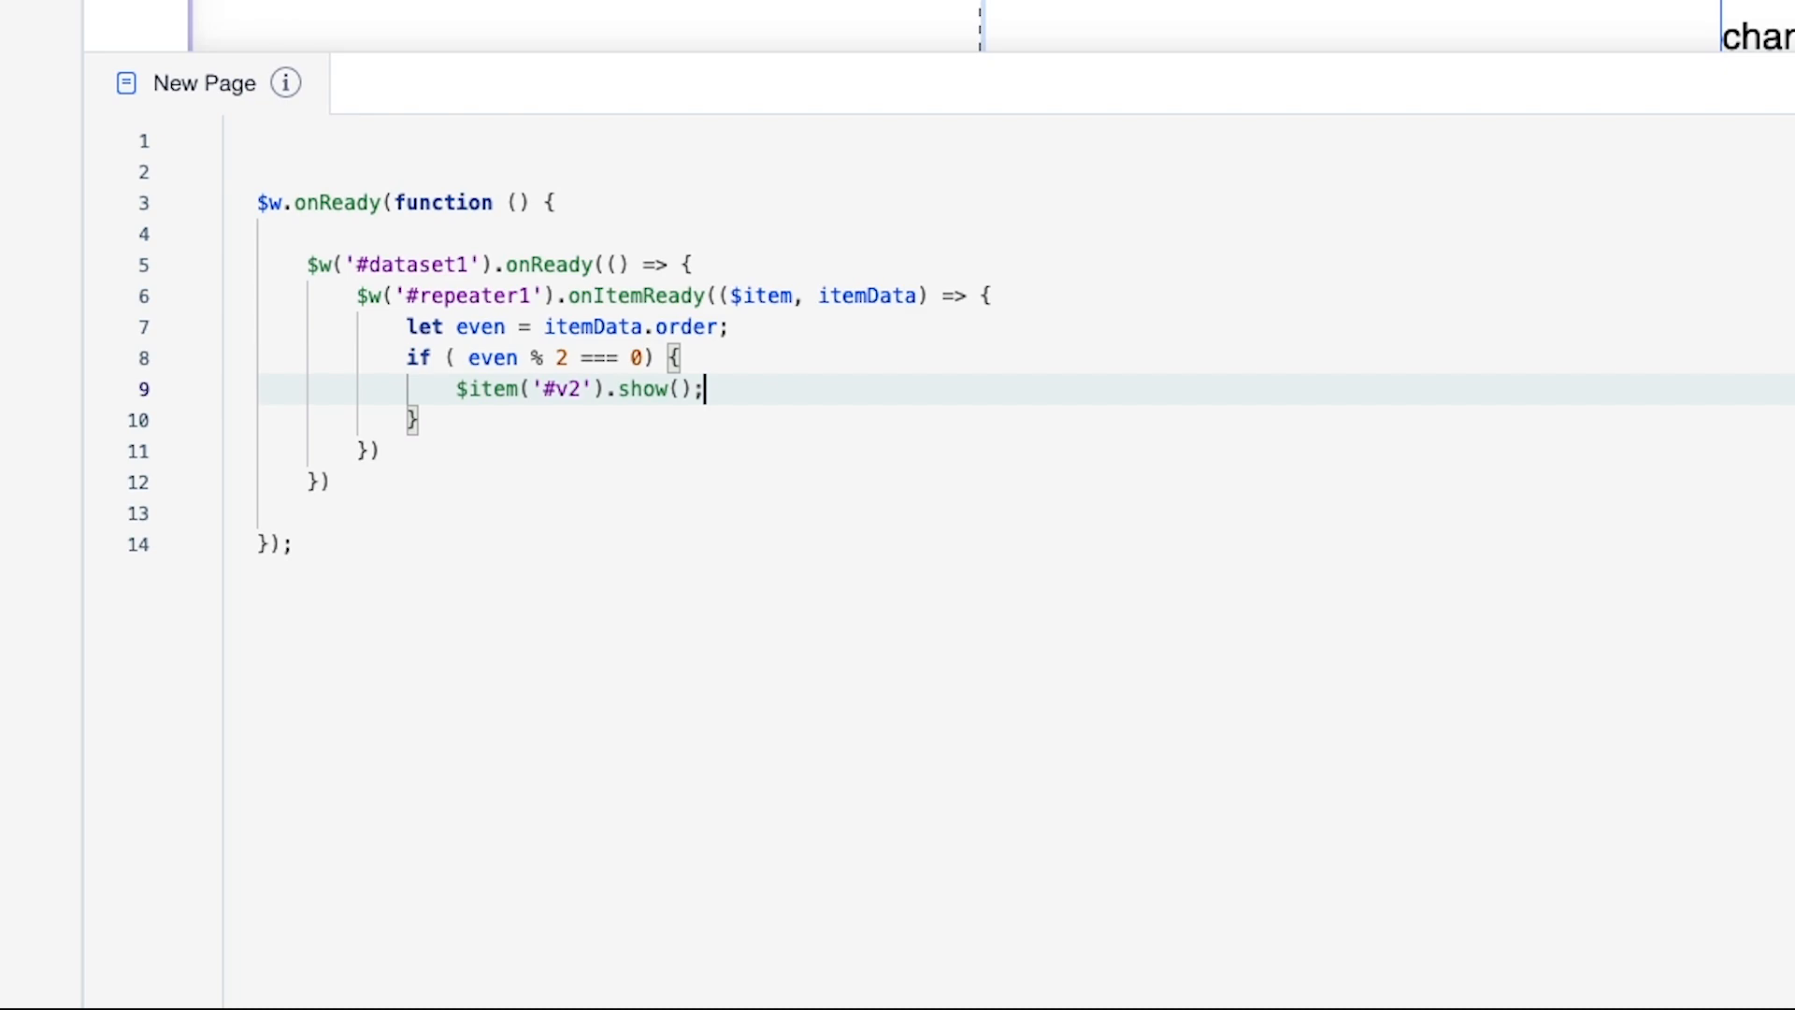
type("$item('#v2').show();")
type("$item('#v2').expa();")
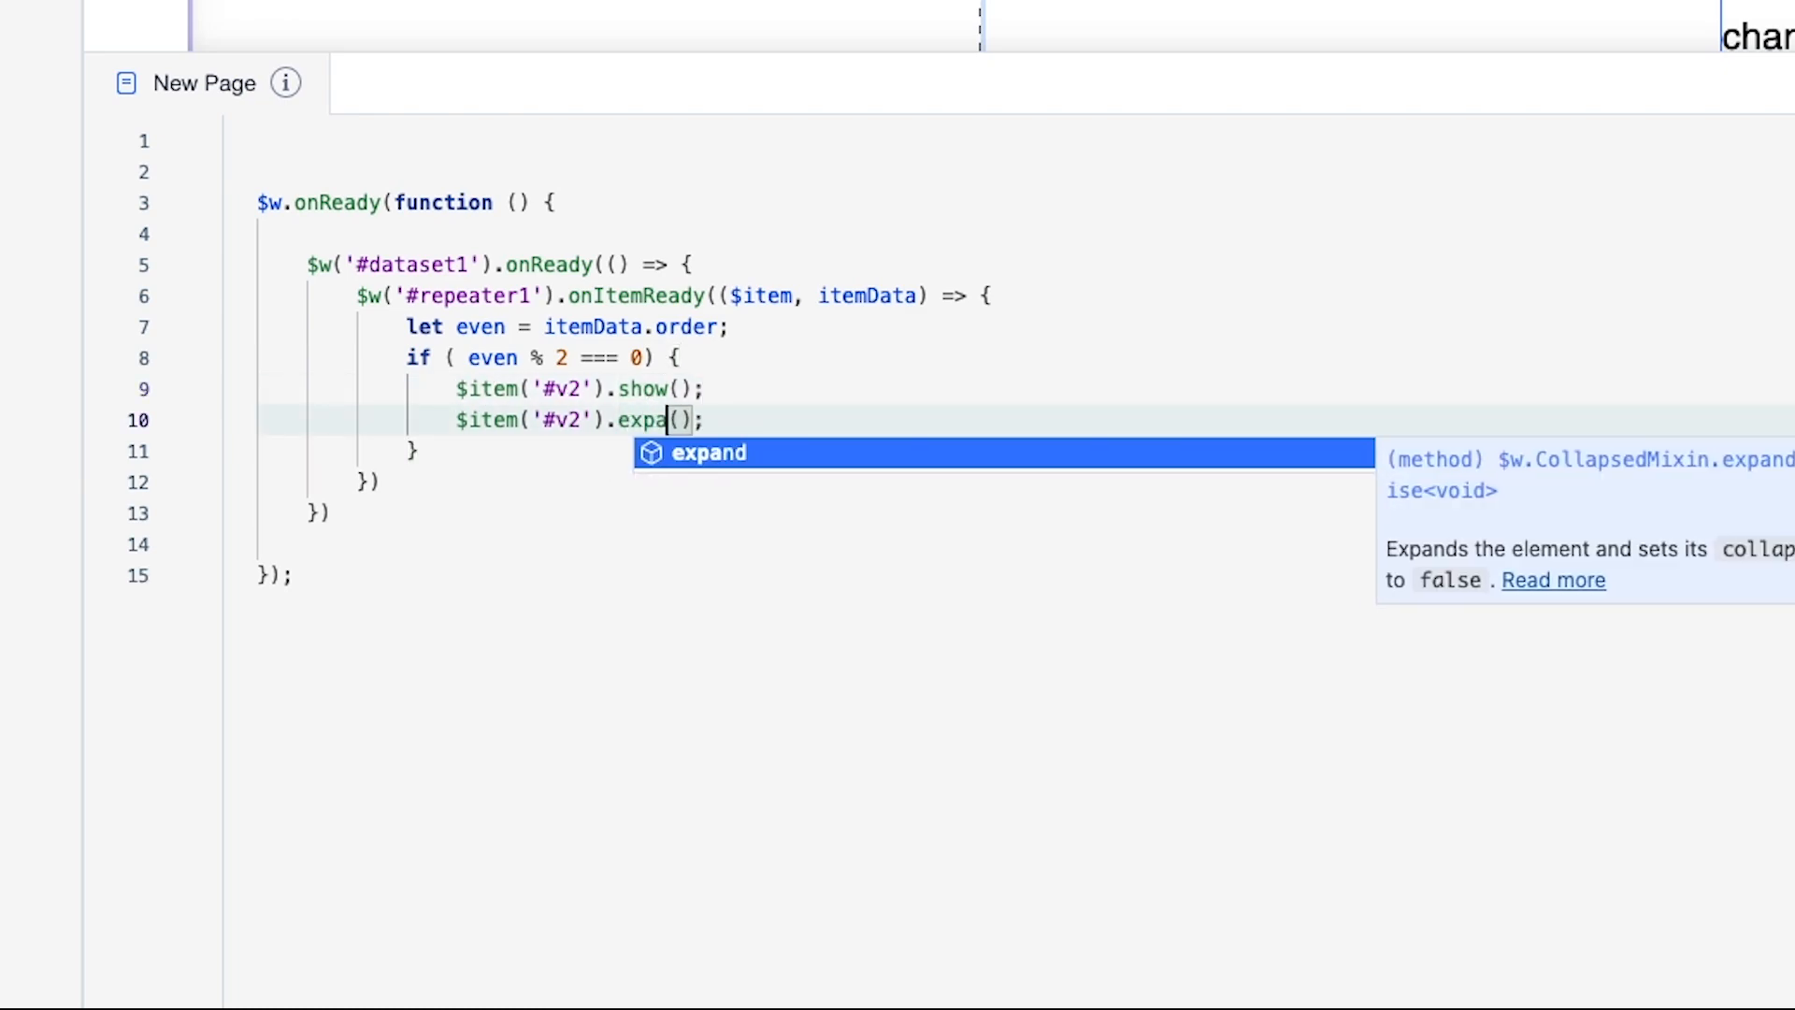
key("Tab")
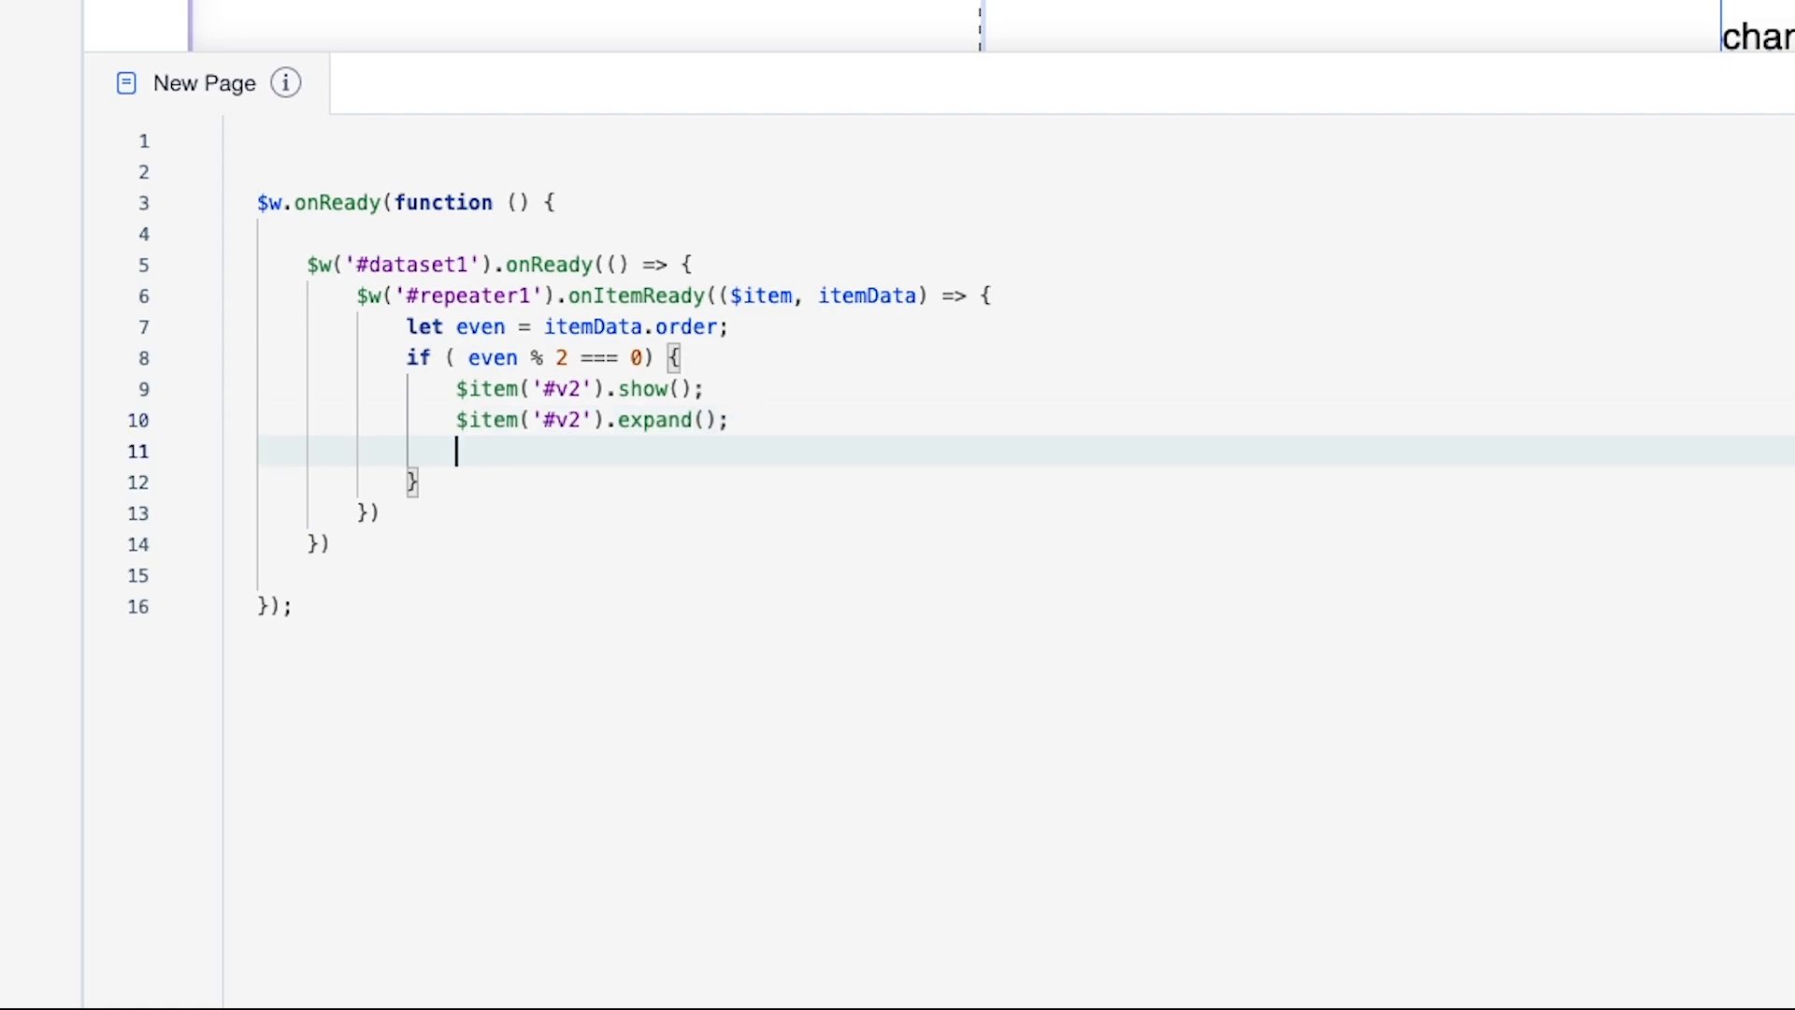
Hide the #v1 group, then duplicate that line and change it to collapse.
type("$ite")
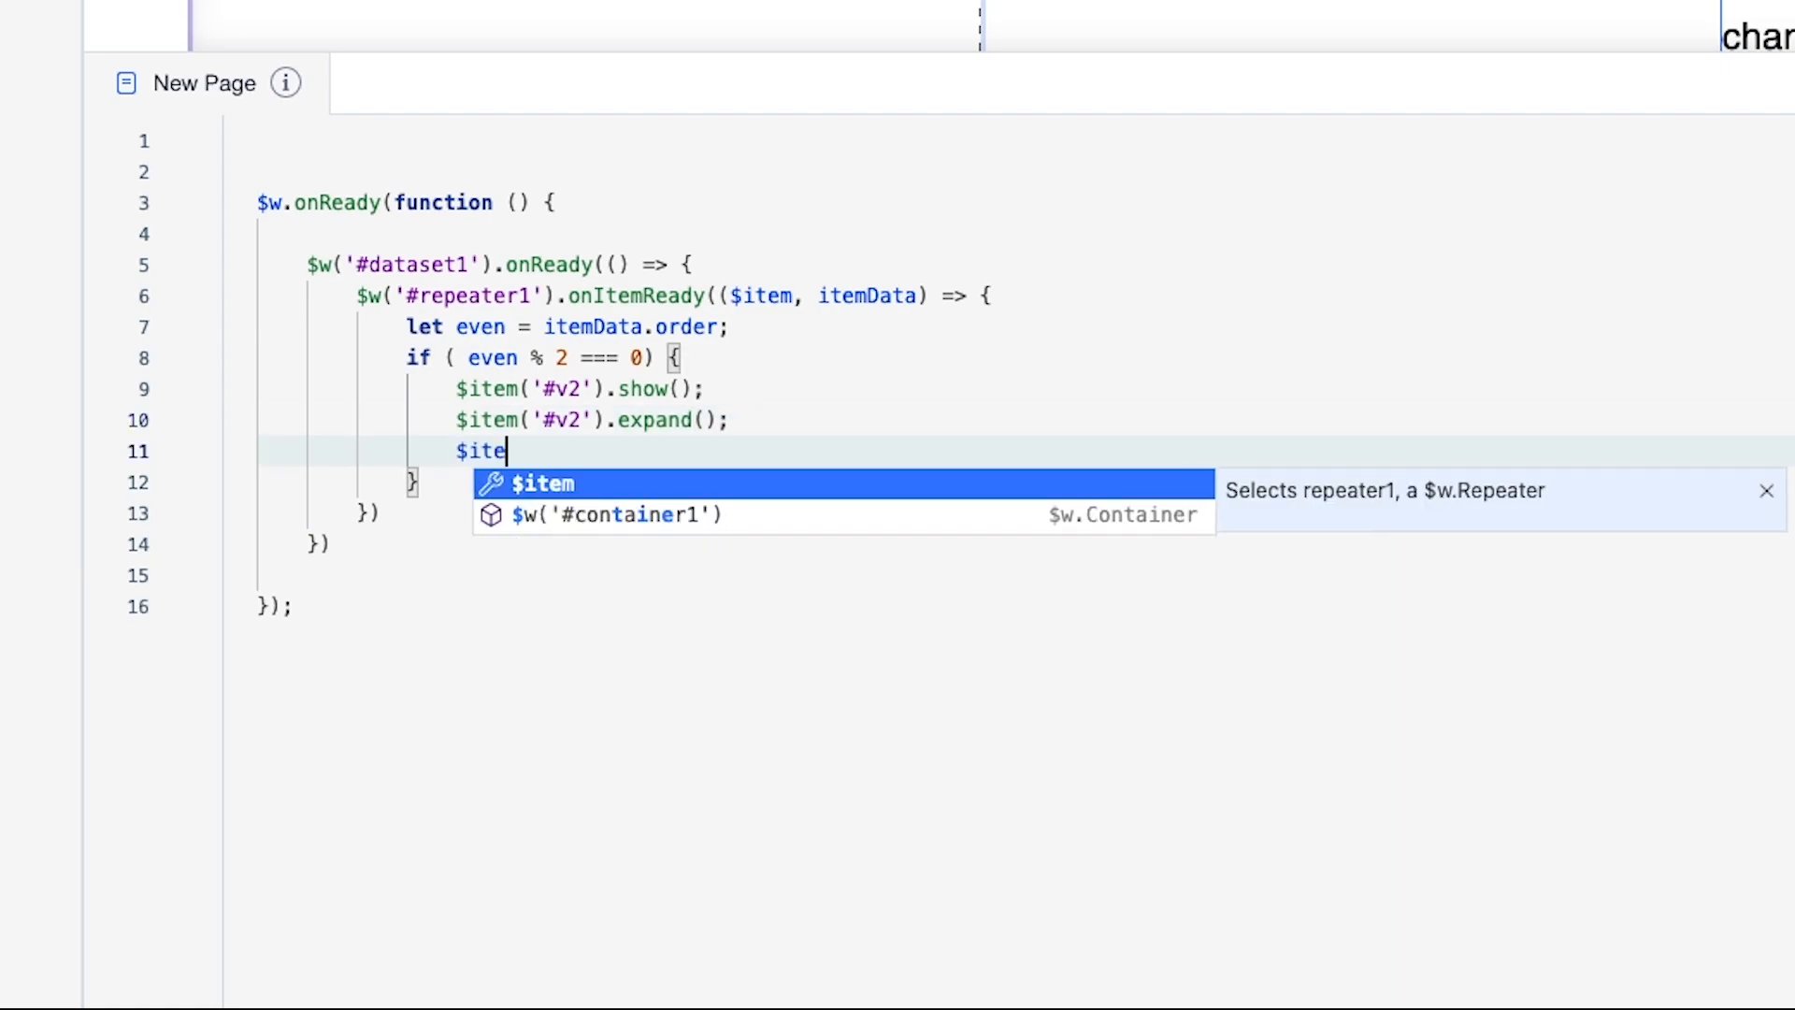
key("Tab")
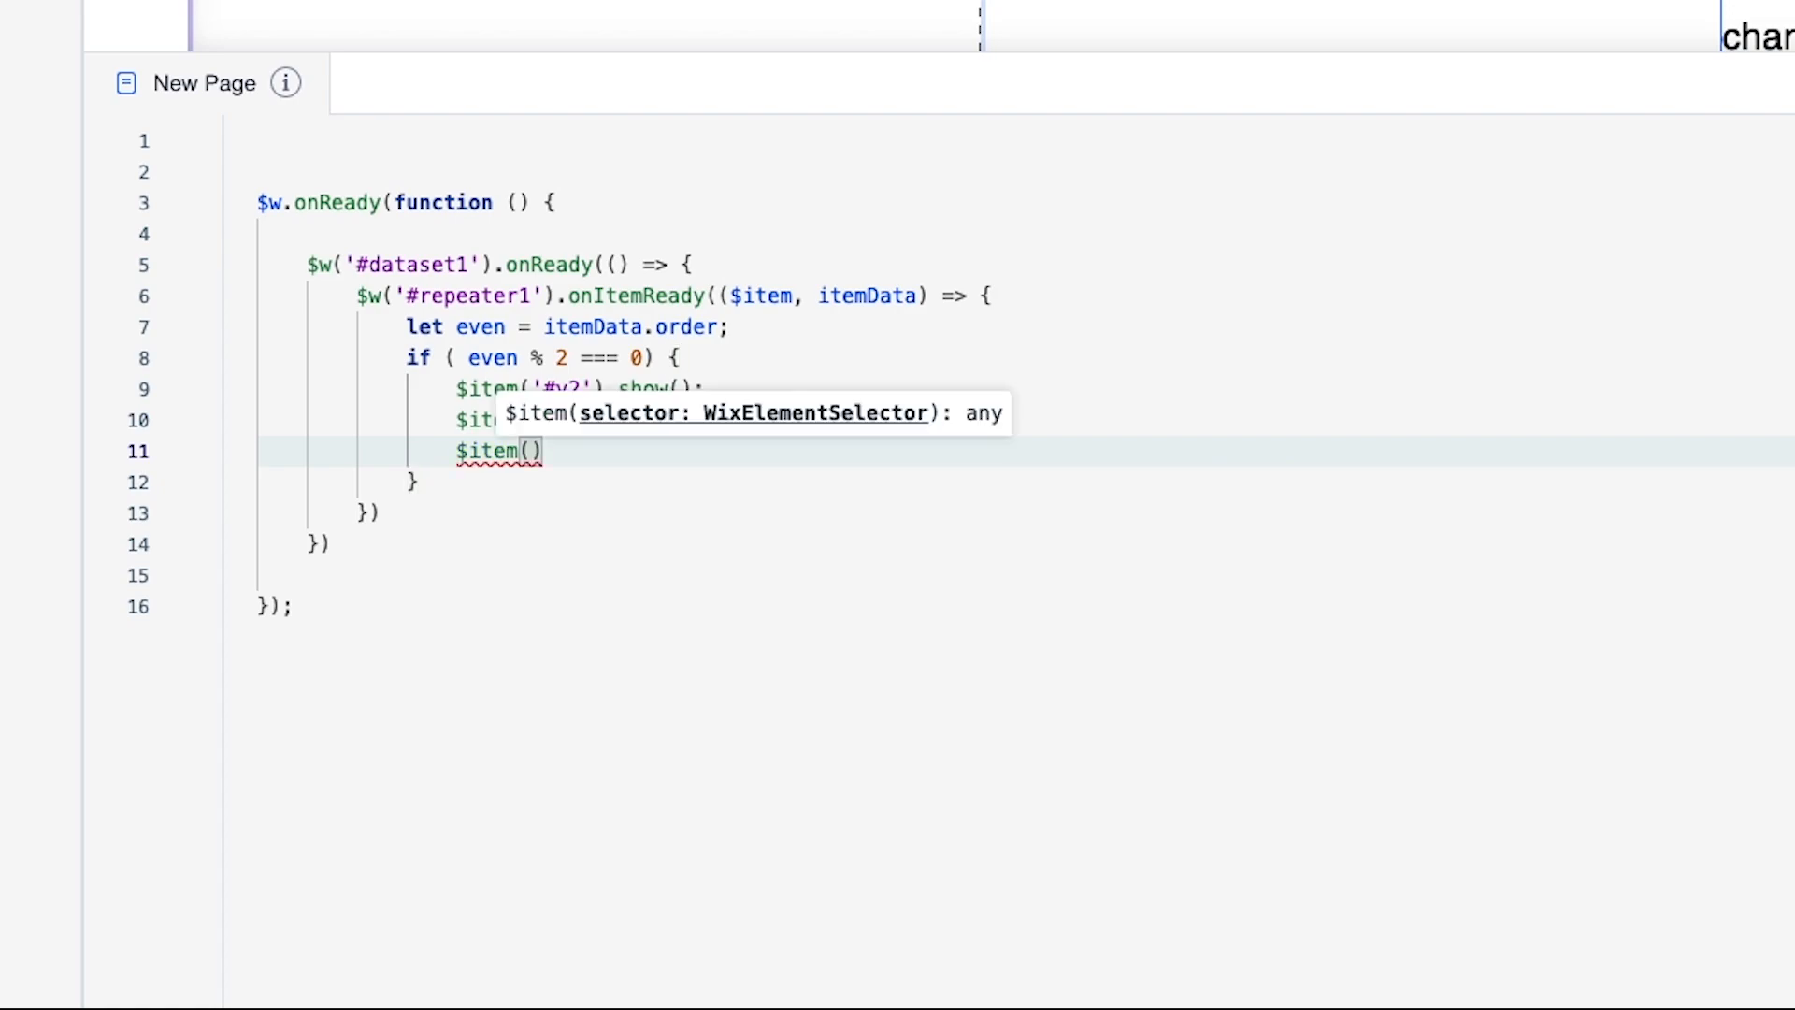
type("'v'")
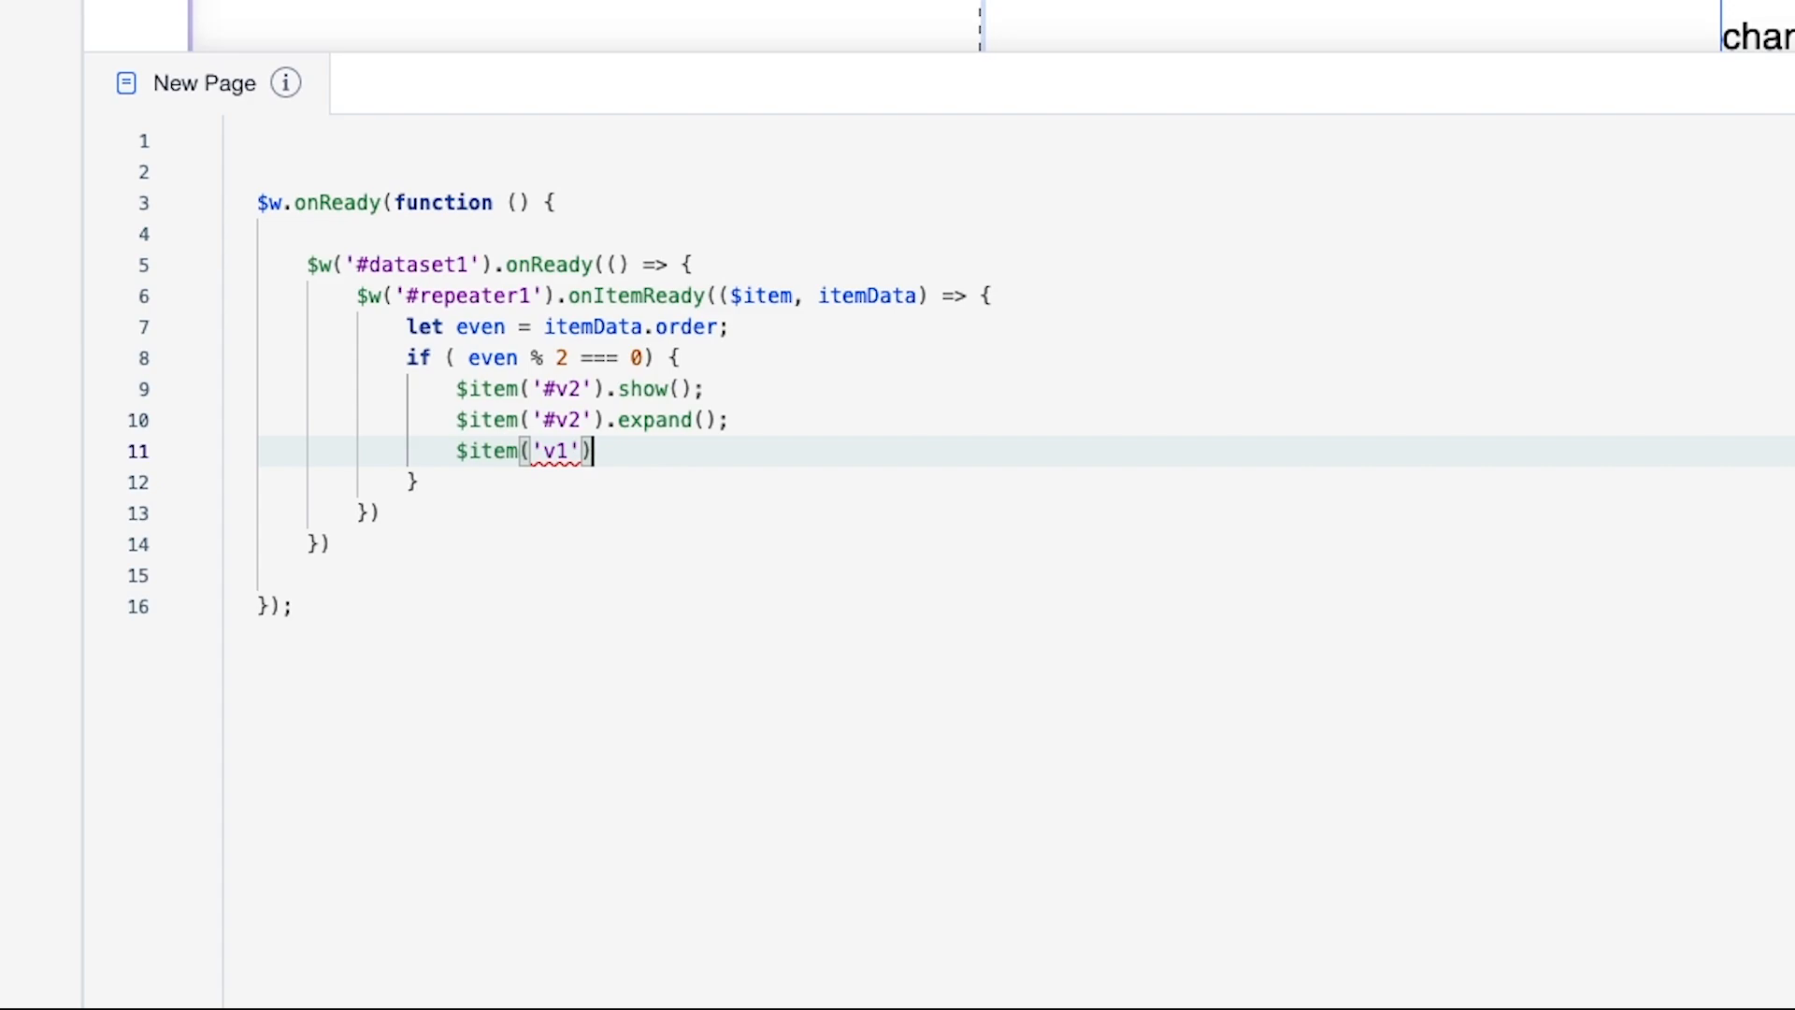
type(".hide")
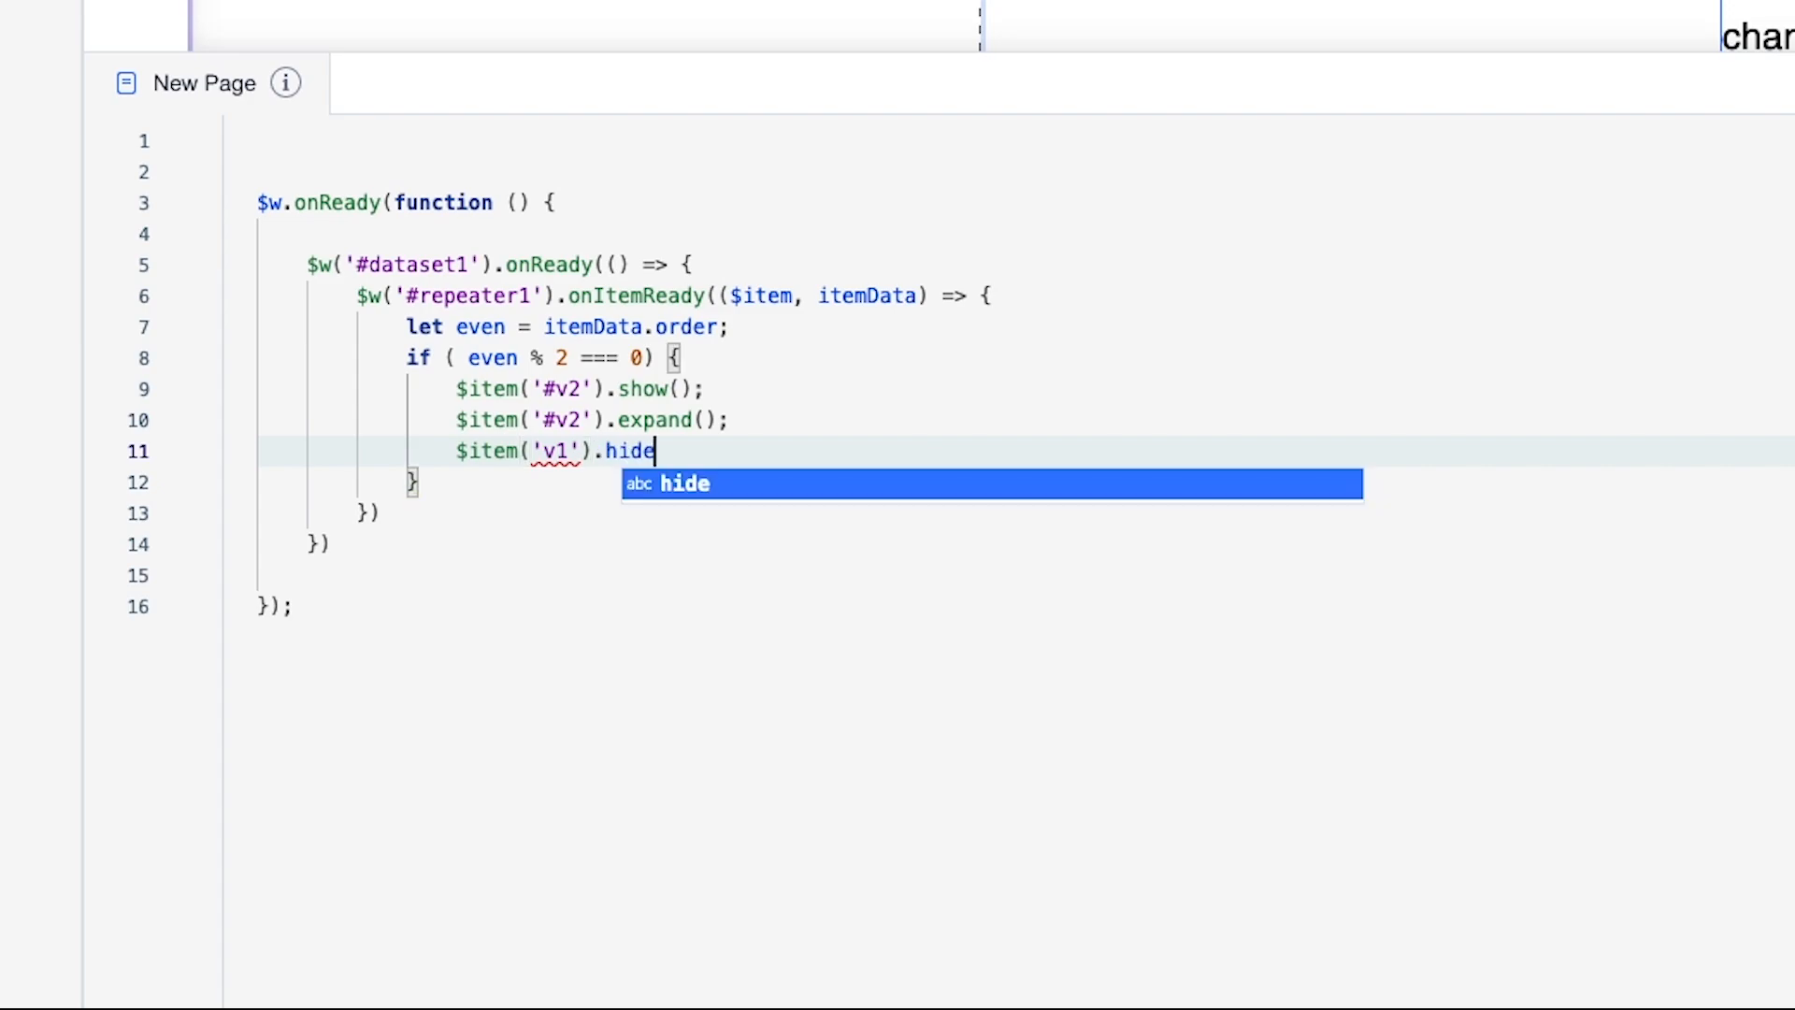
key("Tab")
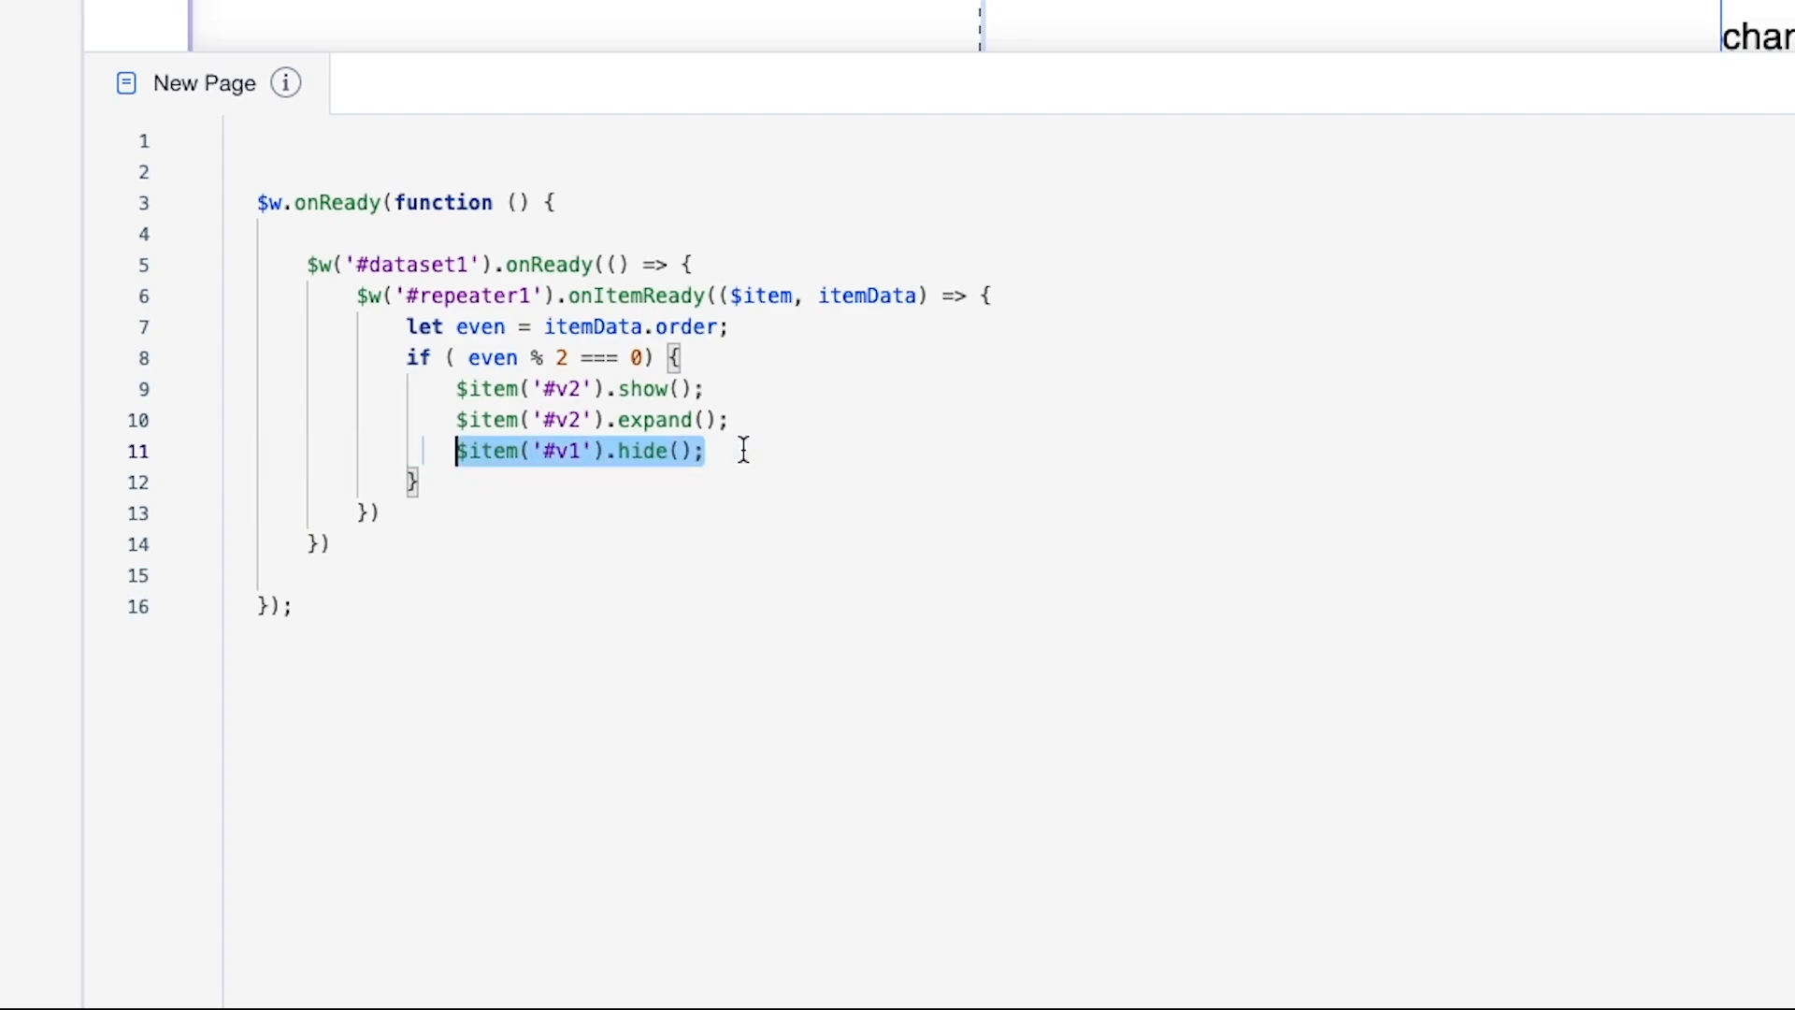
key("Enter")
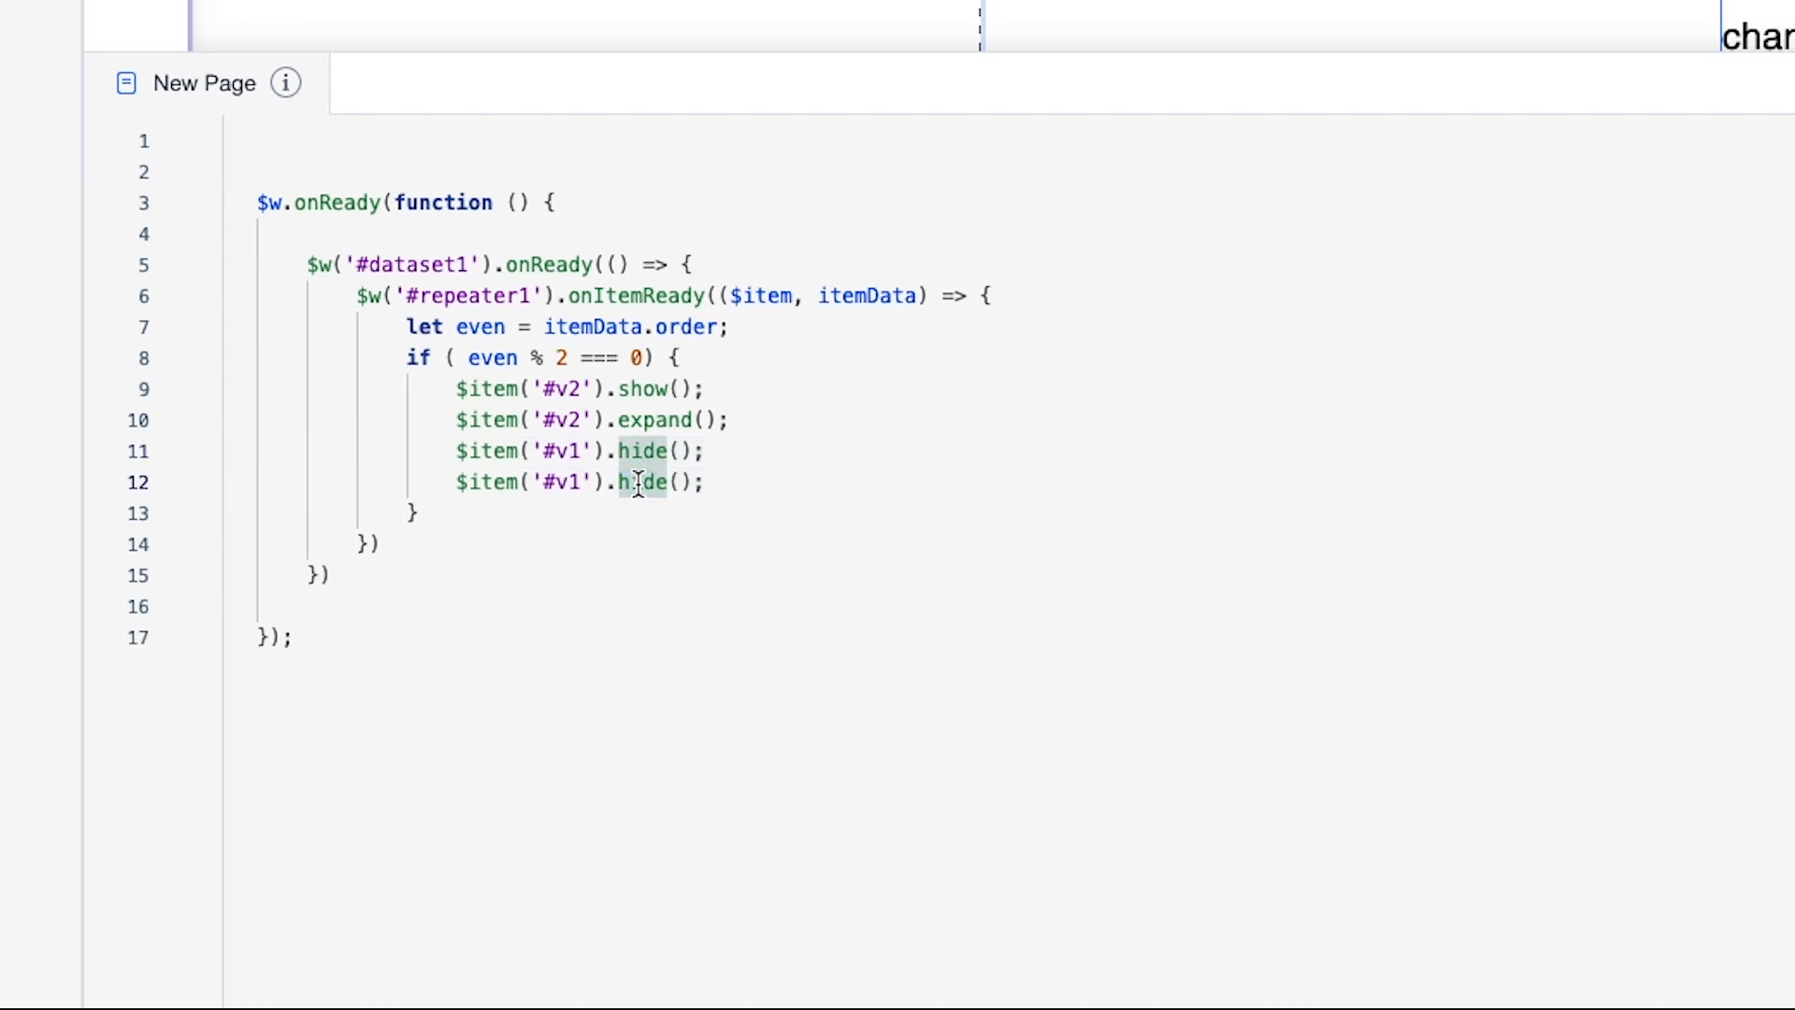
type("collapse")
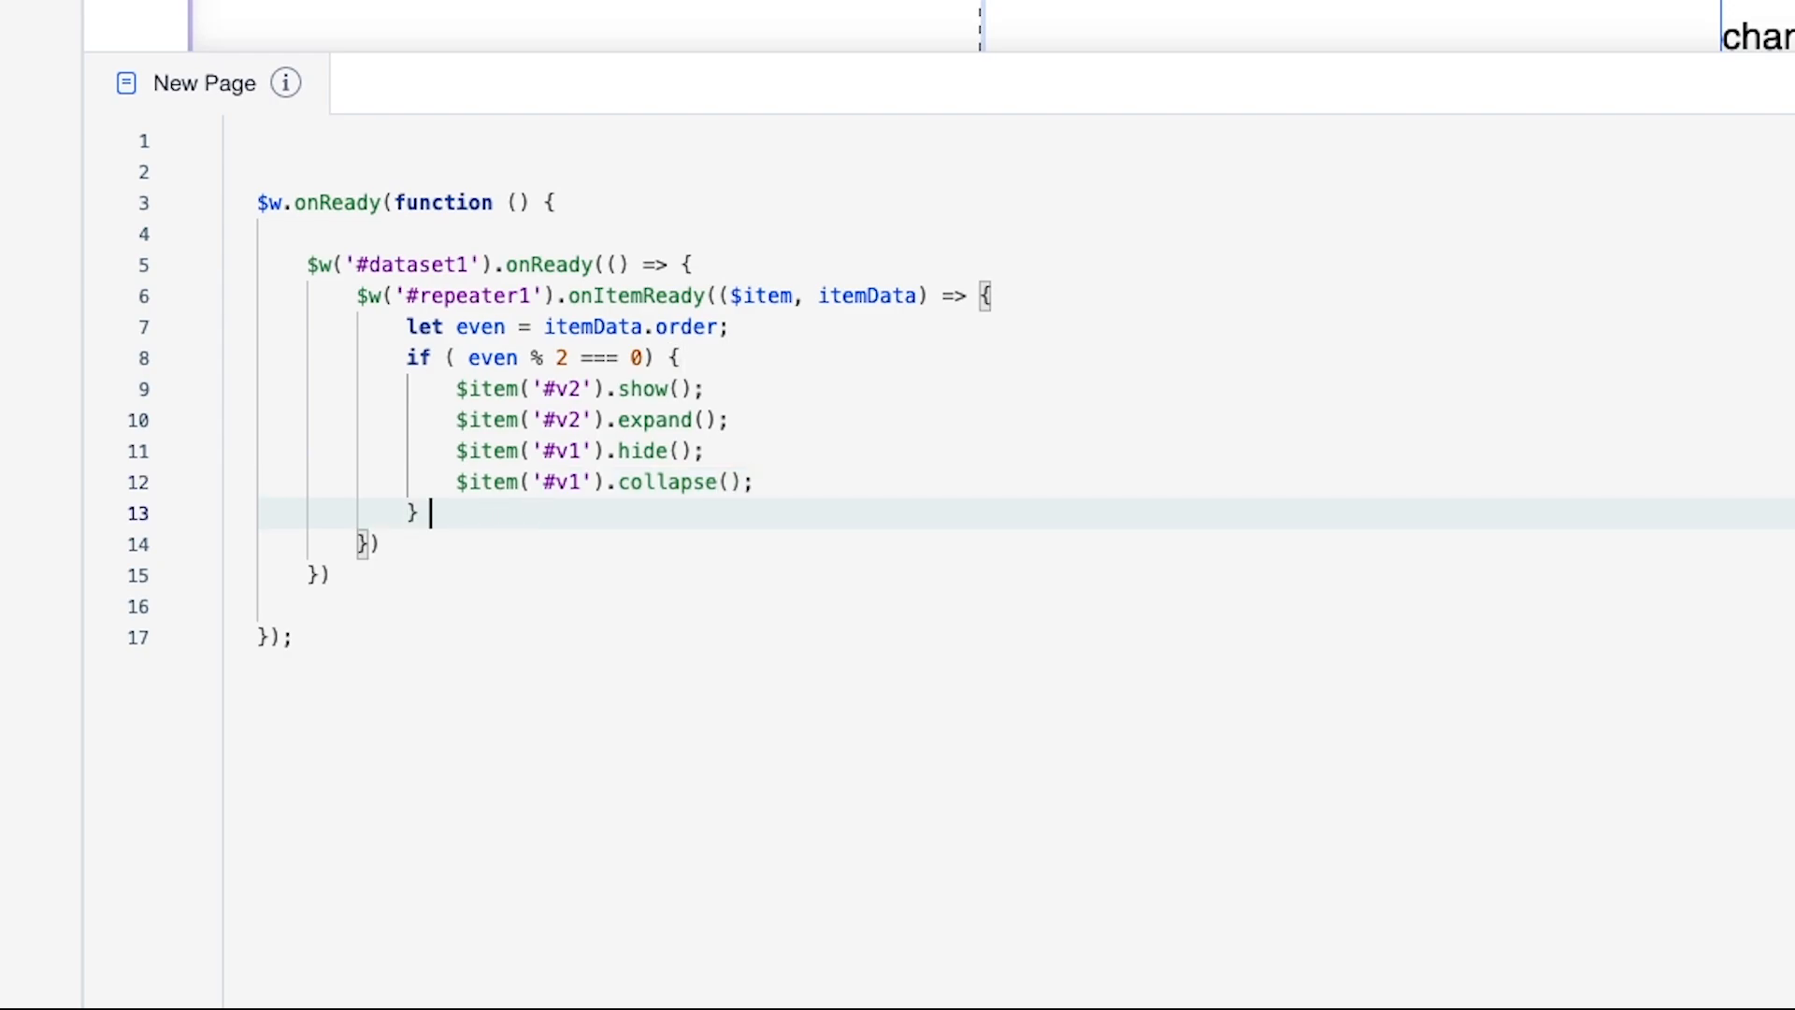
Add an else block for odd items, then preview and scroll the alternating team layouts.
type("else")
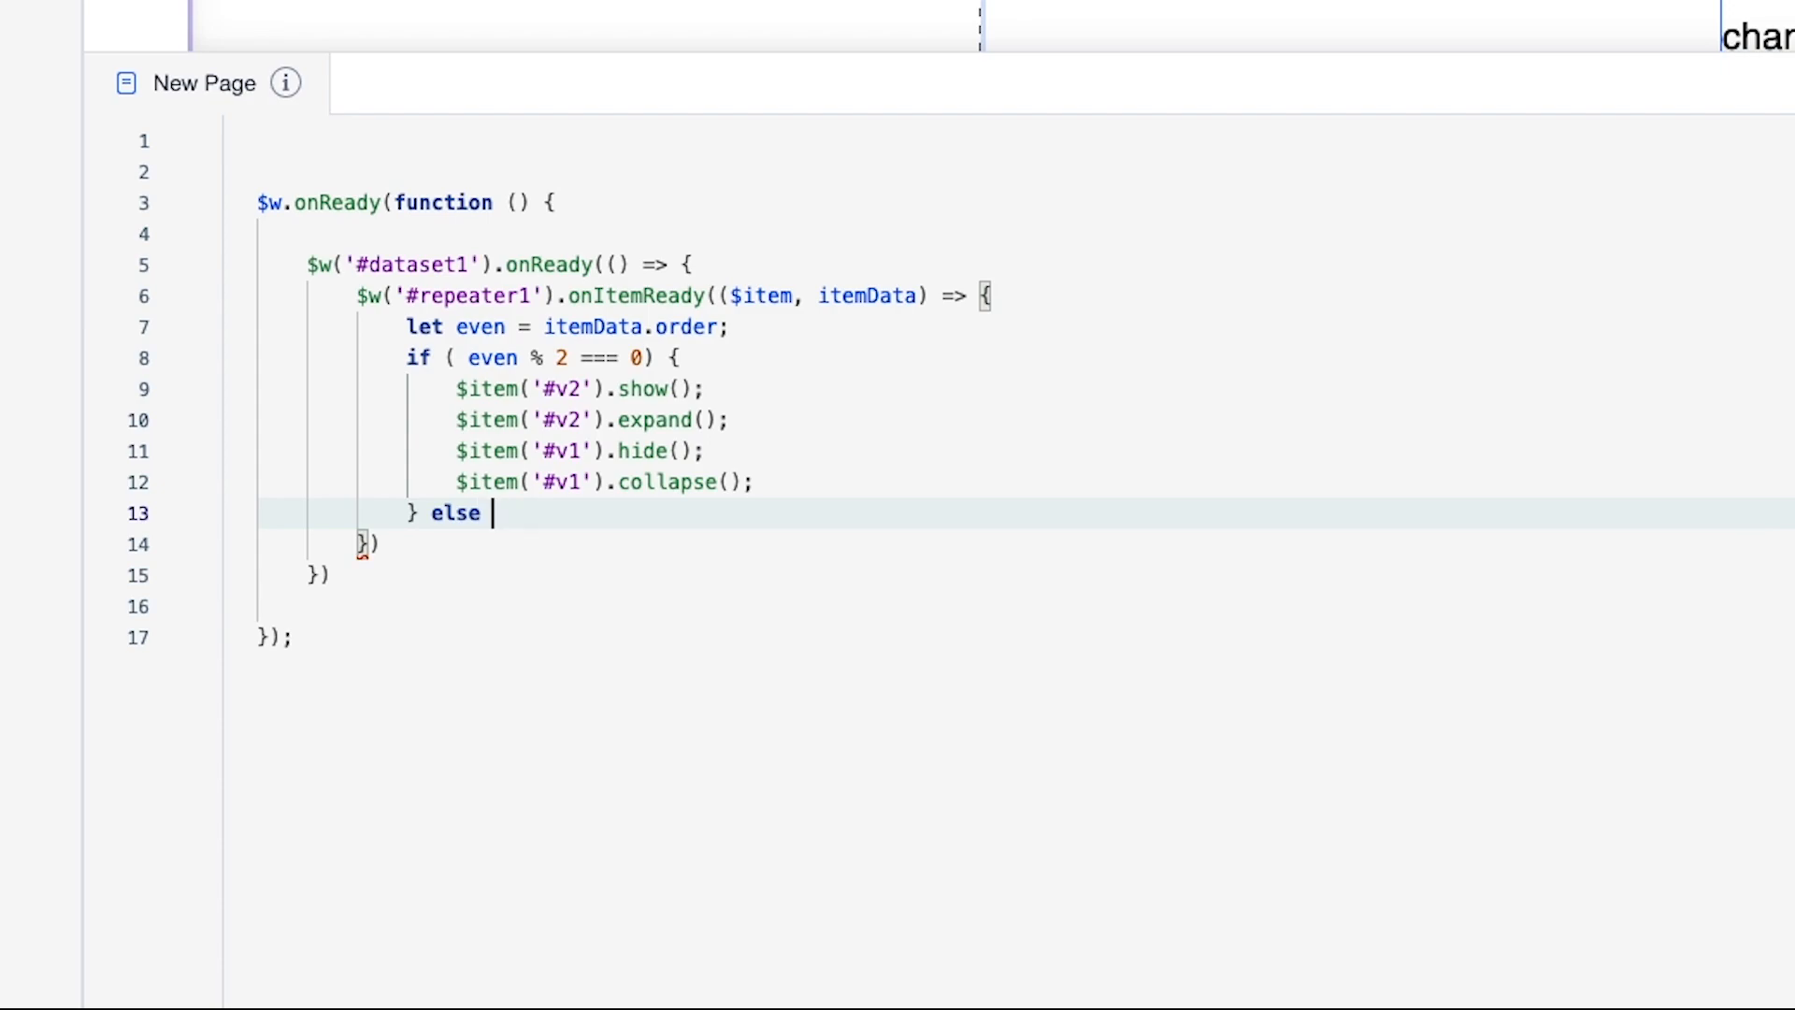
type("{")
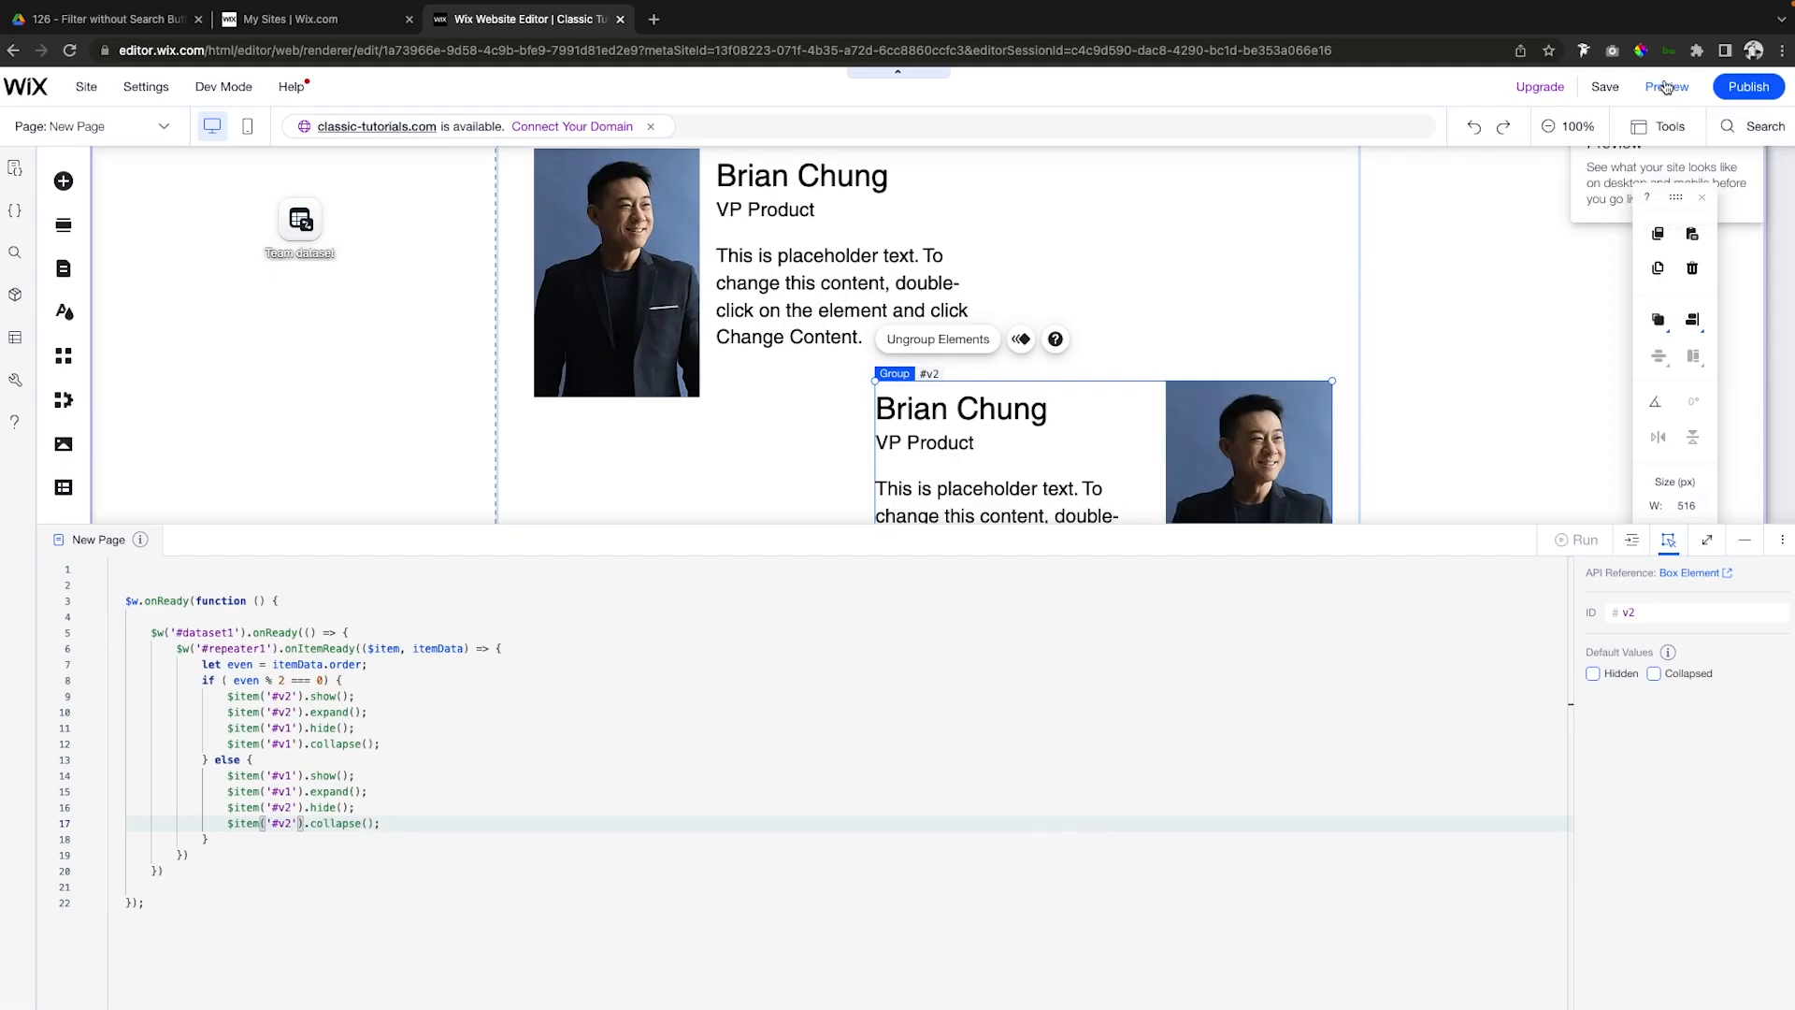
left_click(1667, 86)
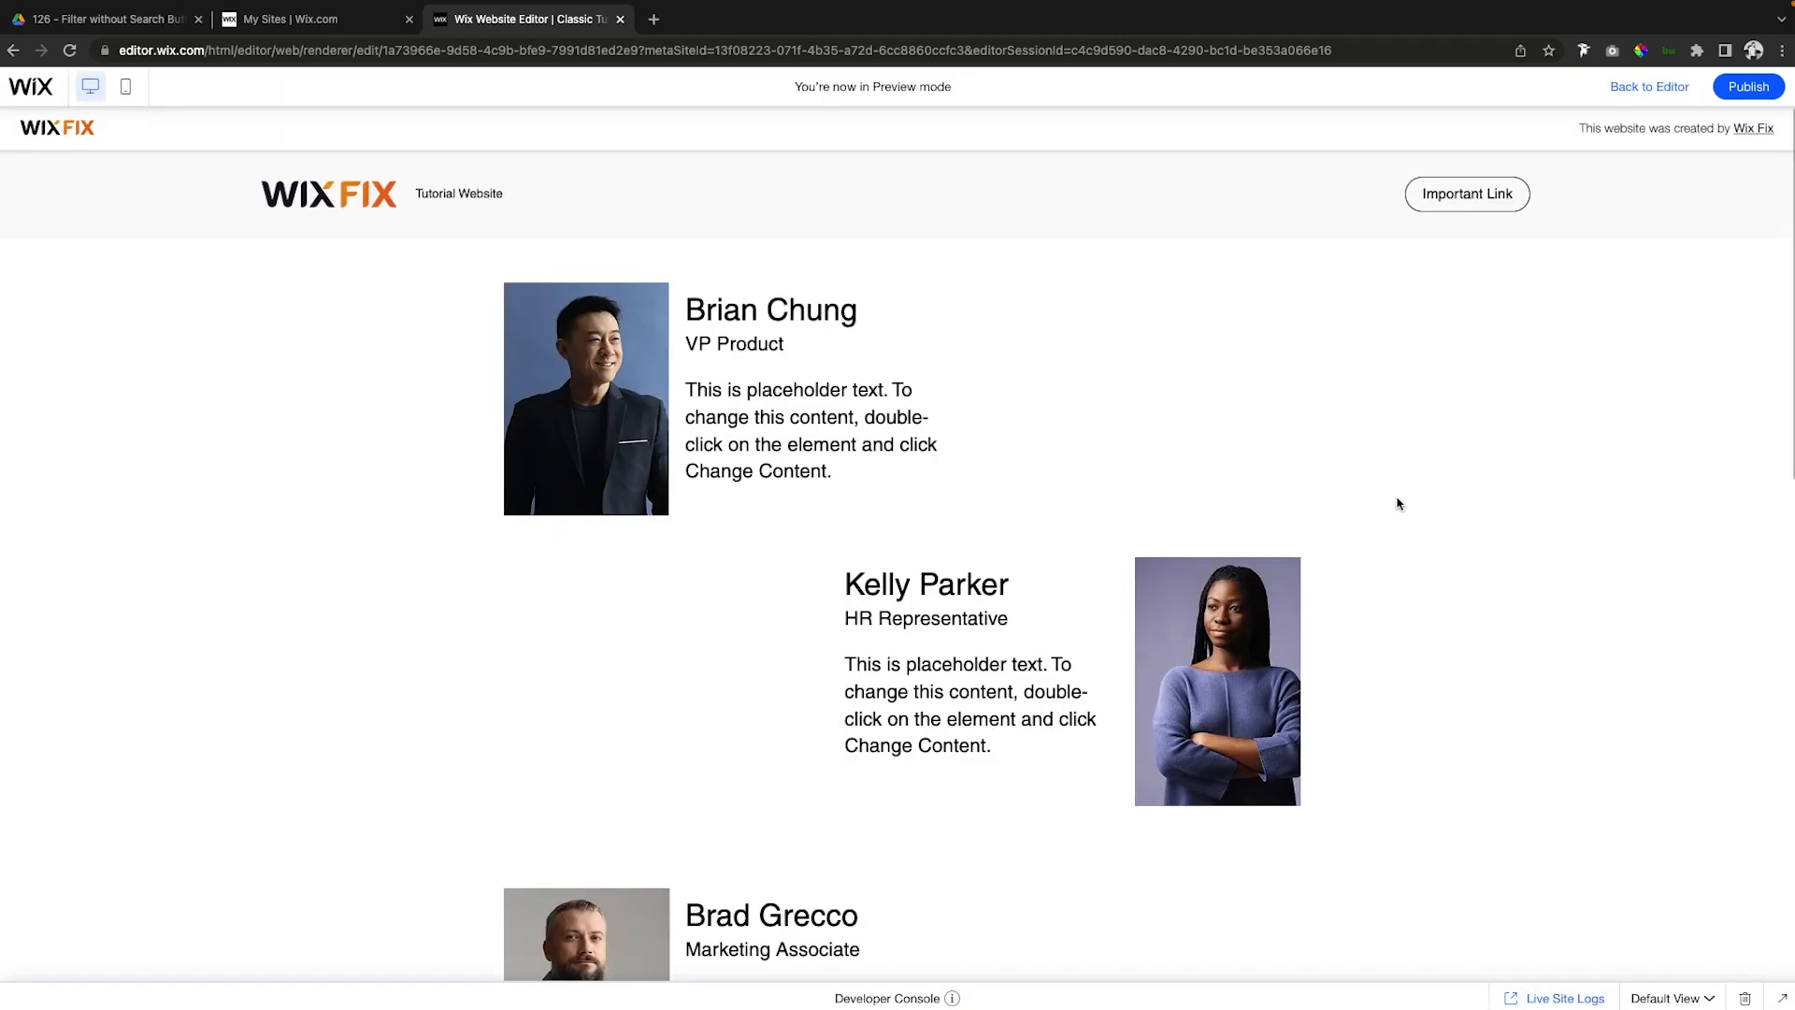
scroll("down", 3)
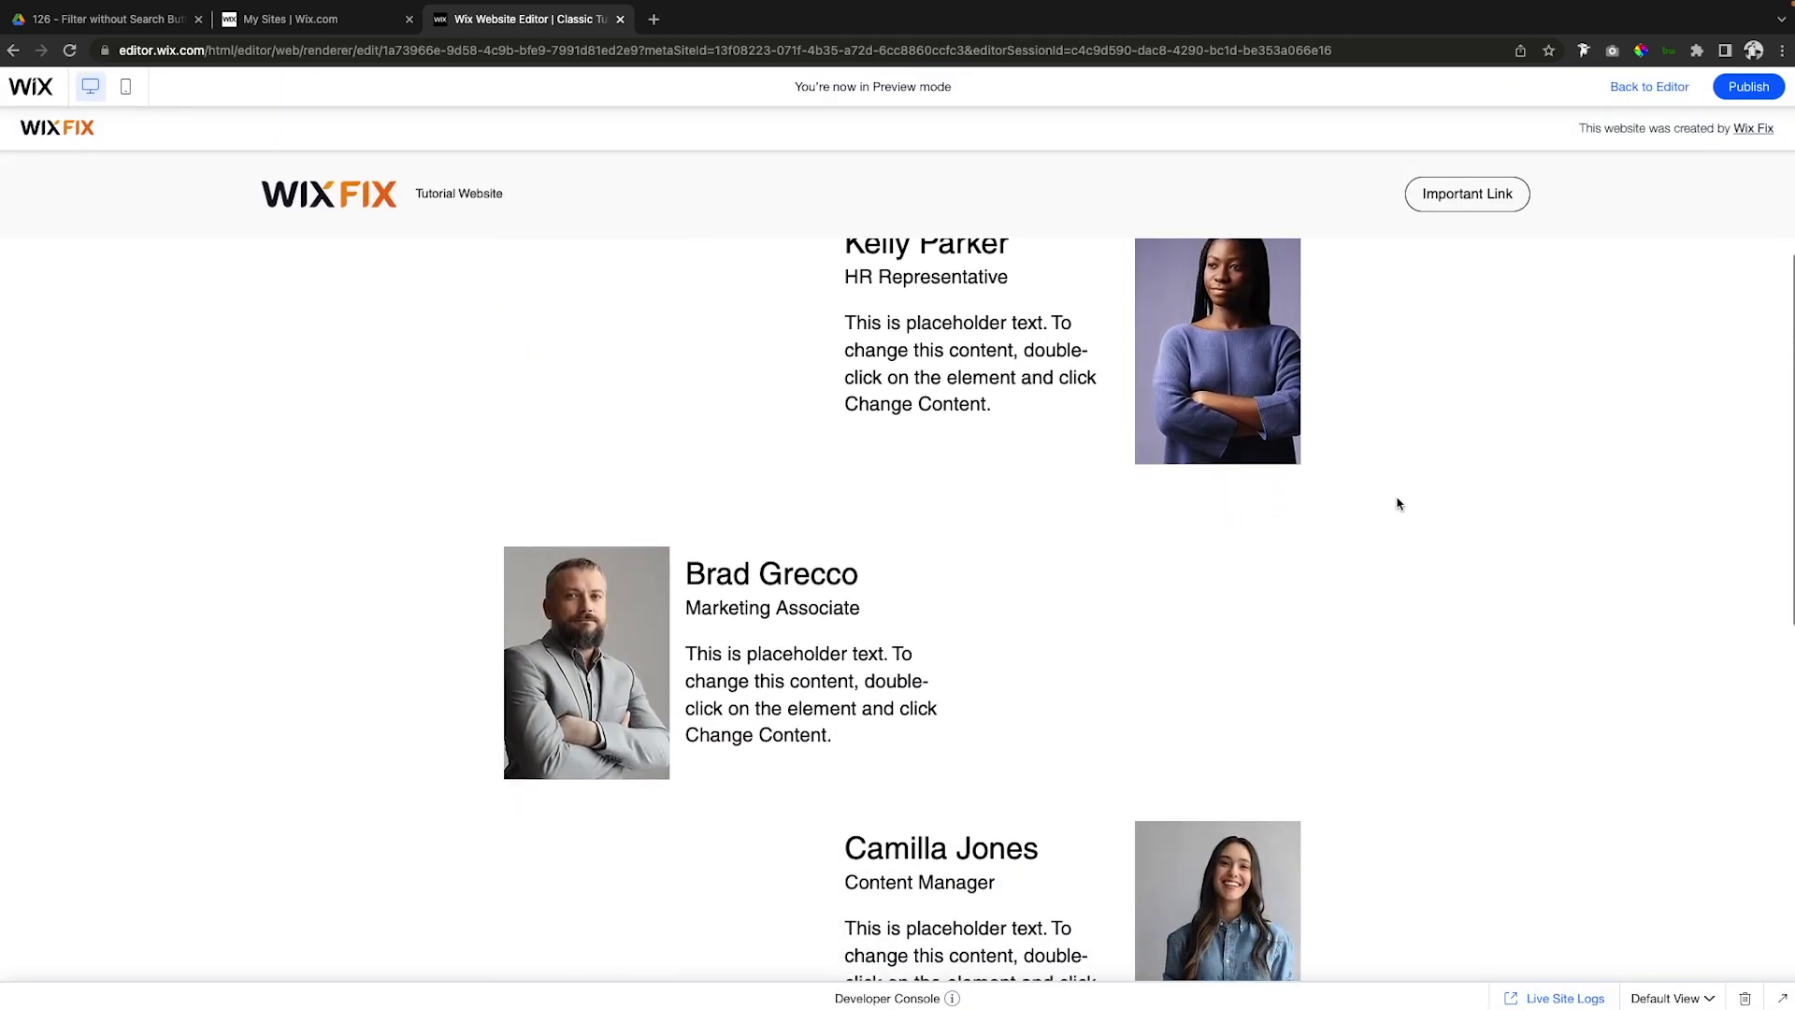
scroll("down", 3)
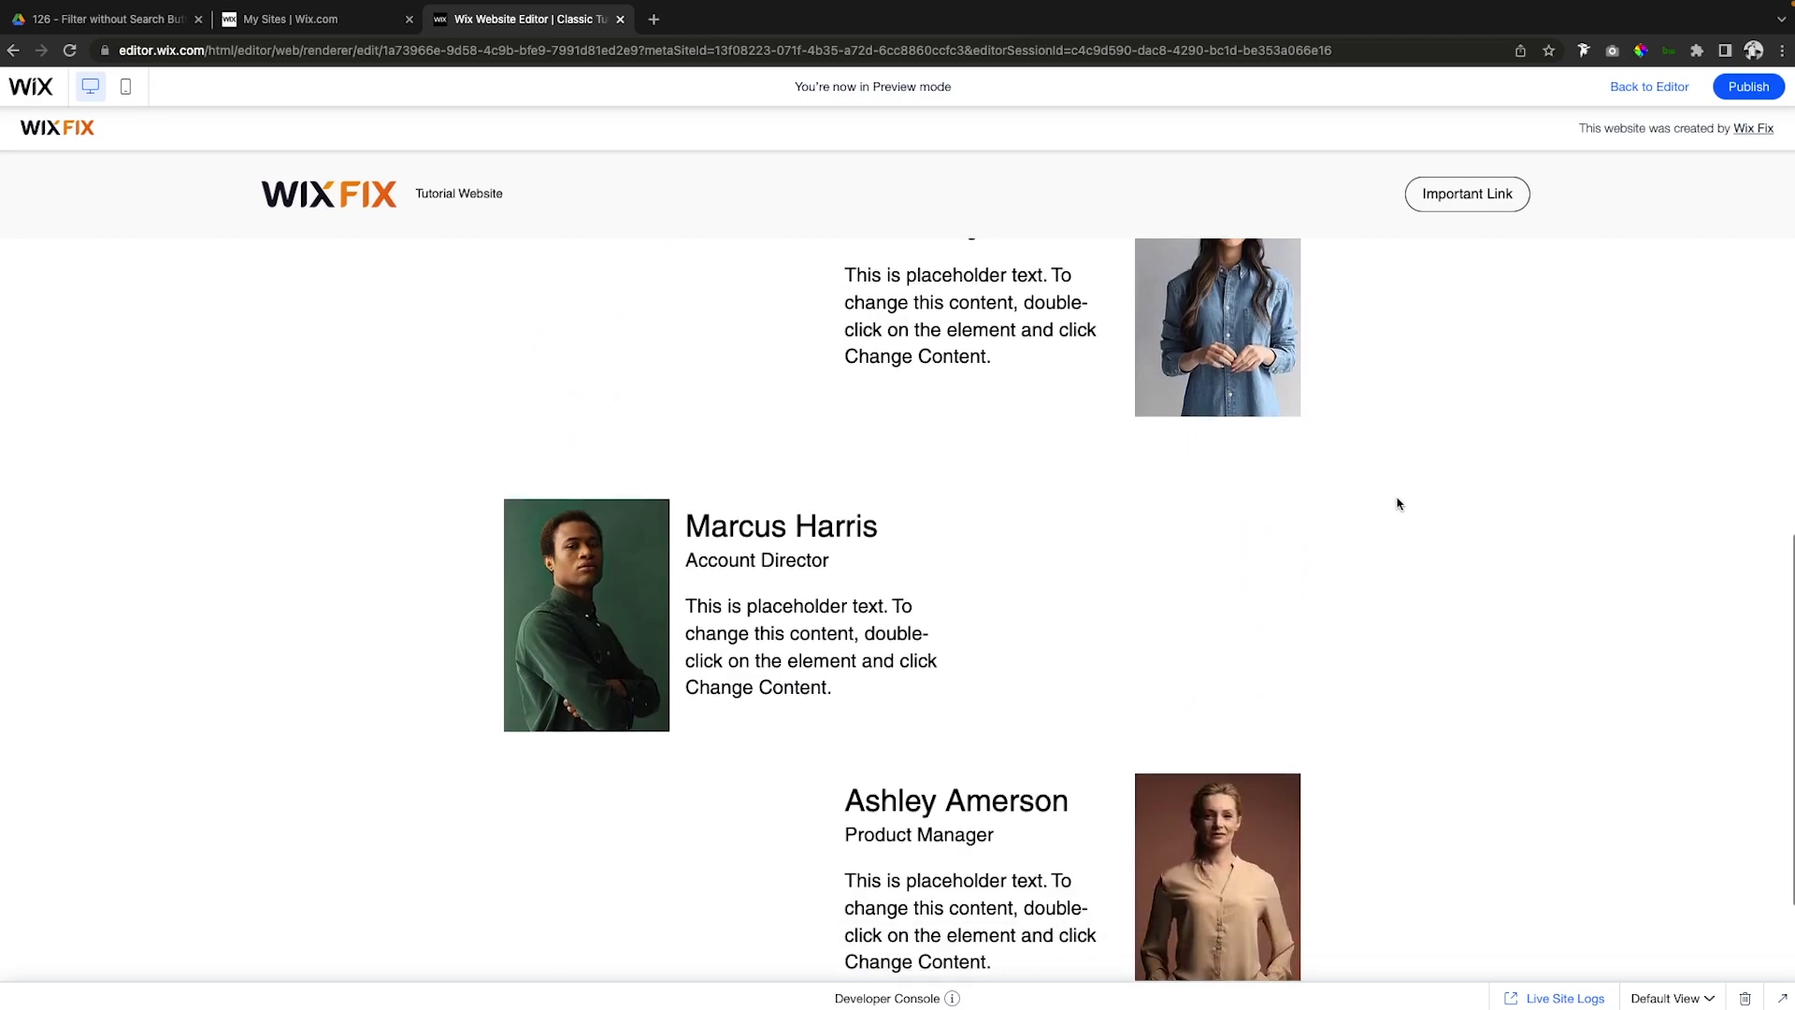
Return to the editor and scroll the mobile repeater, where each member appears twice.
left_click(1649, 86)
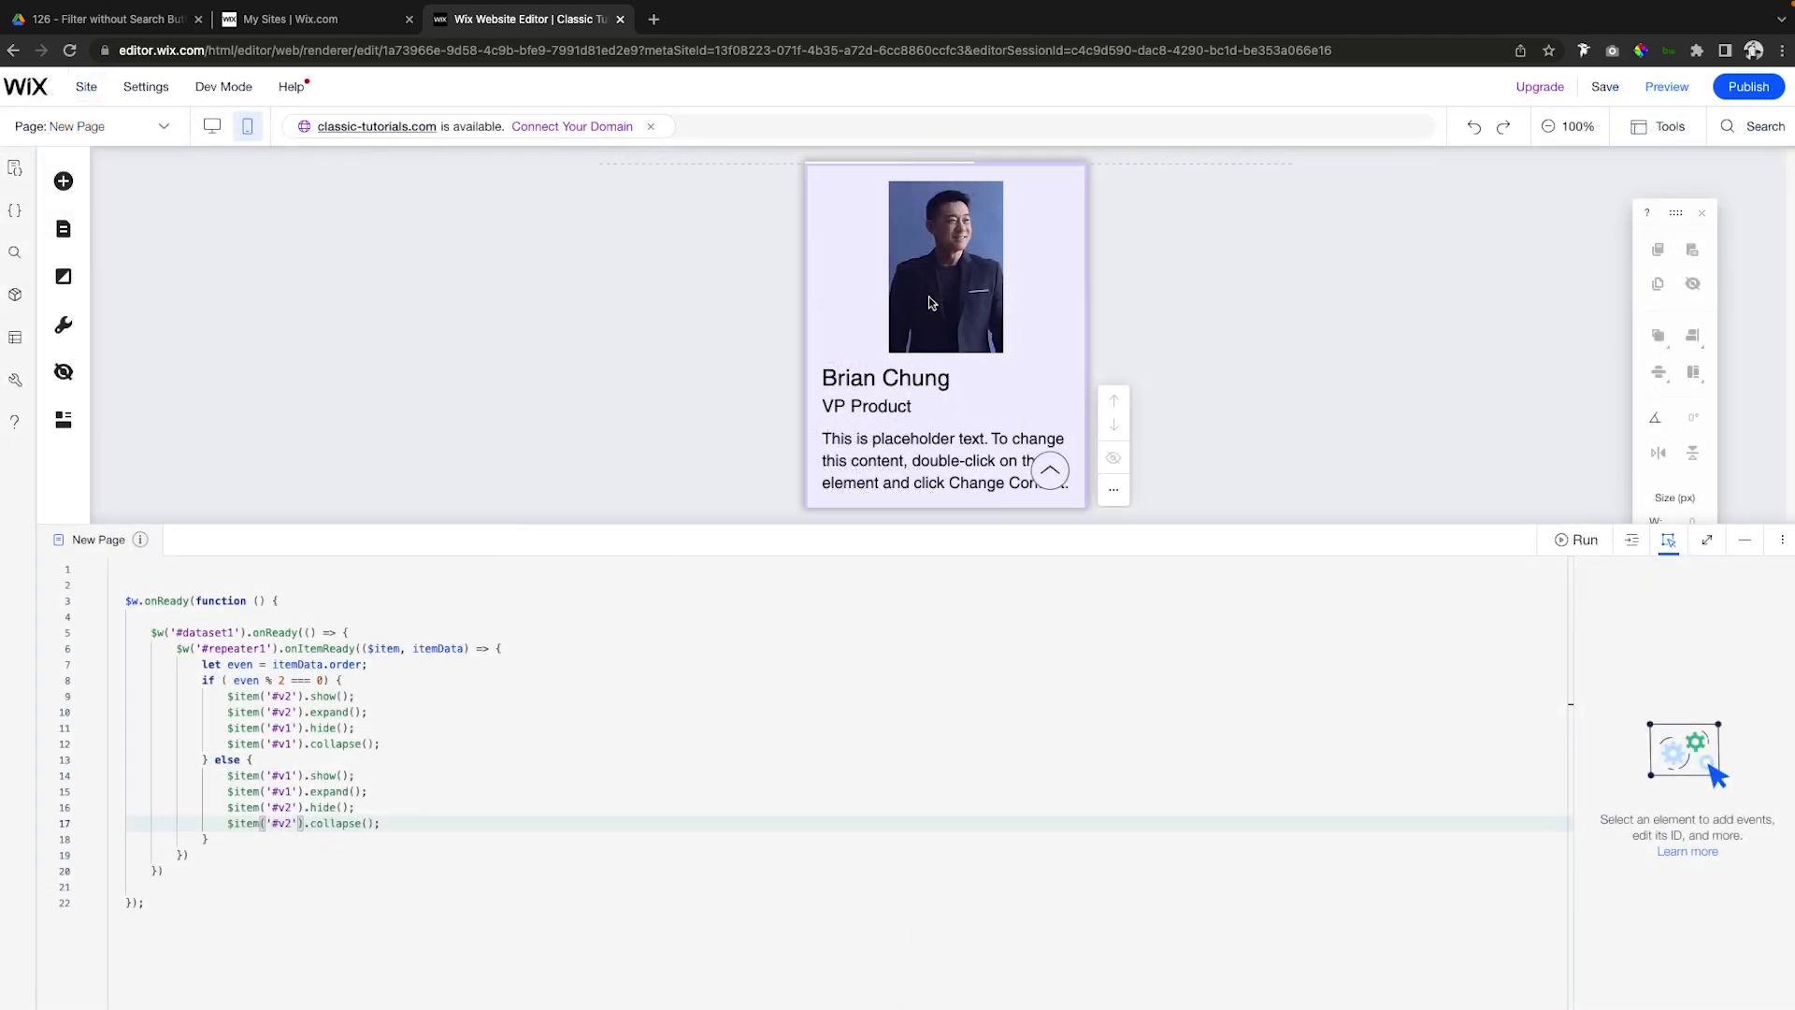
mouse_move(916, 287)
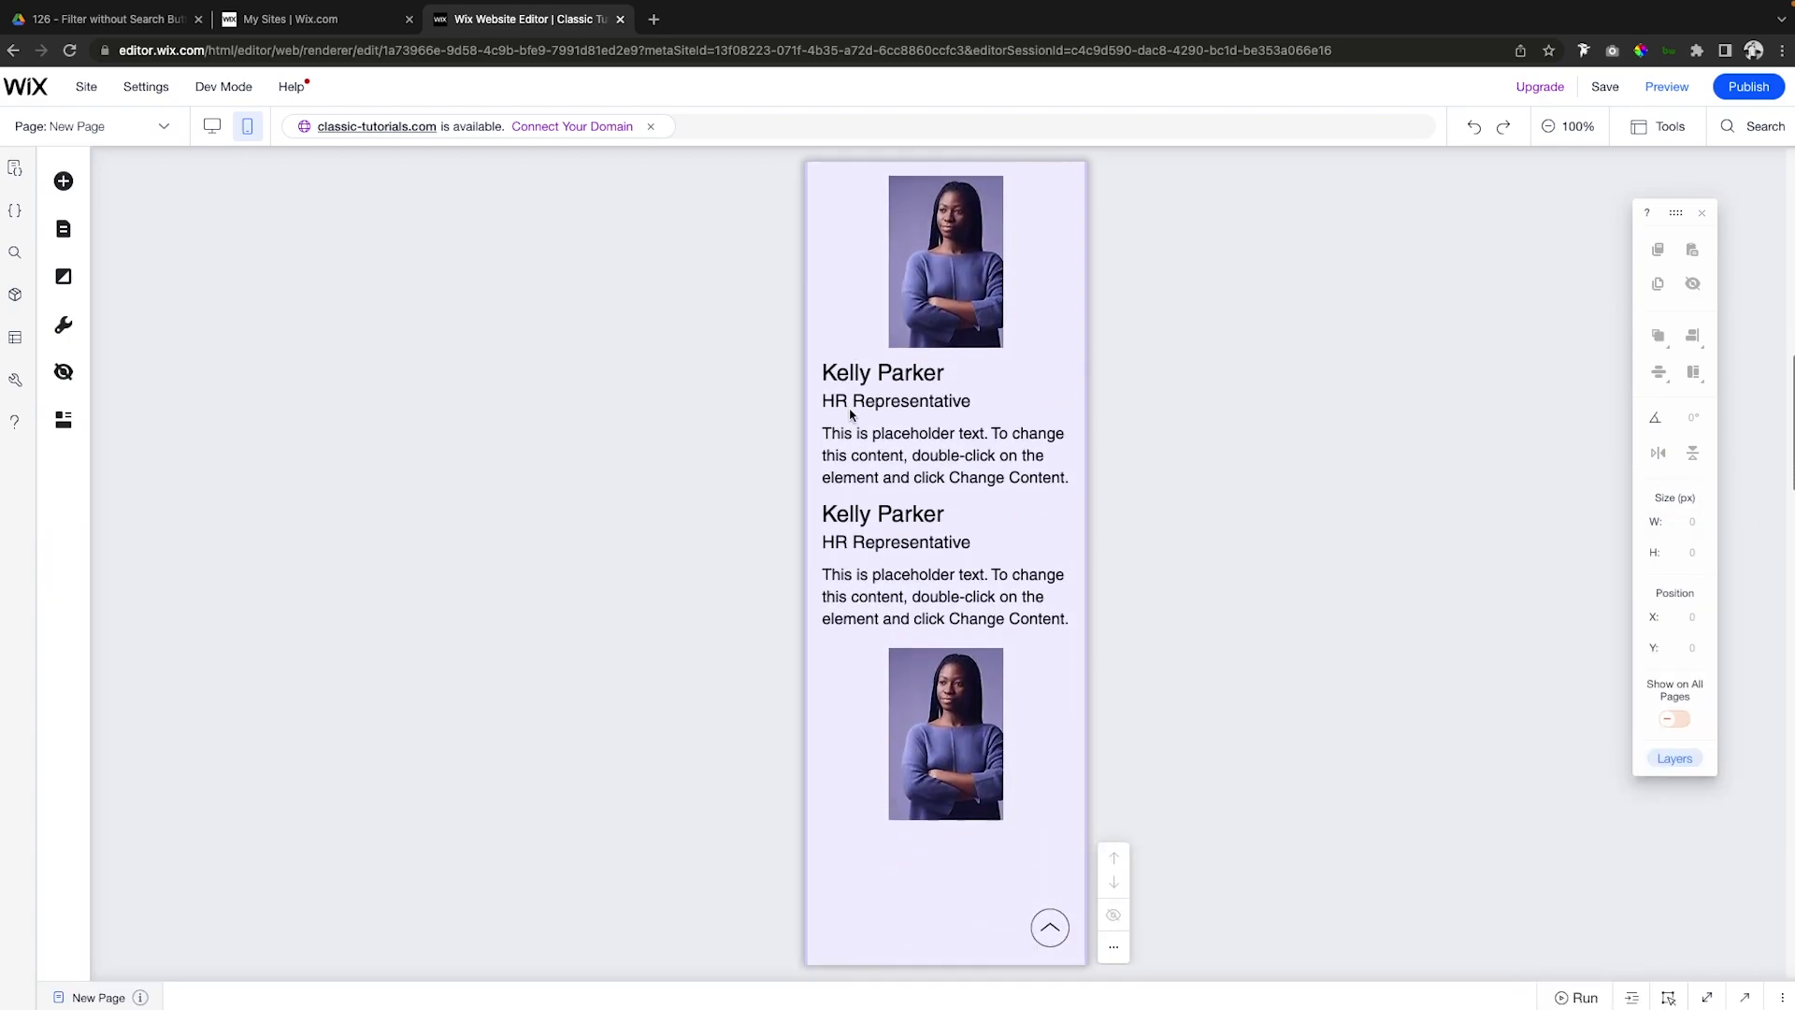
scroll("down", 3)
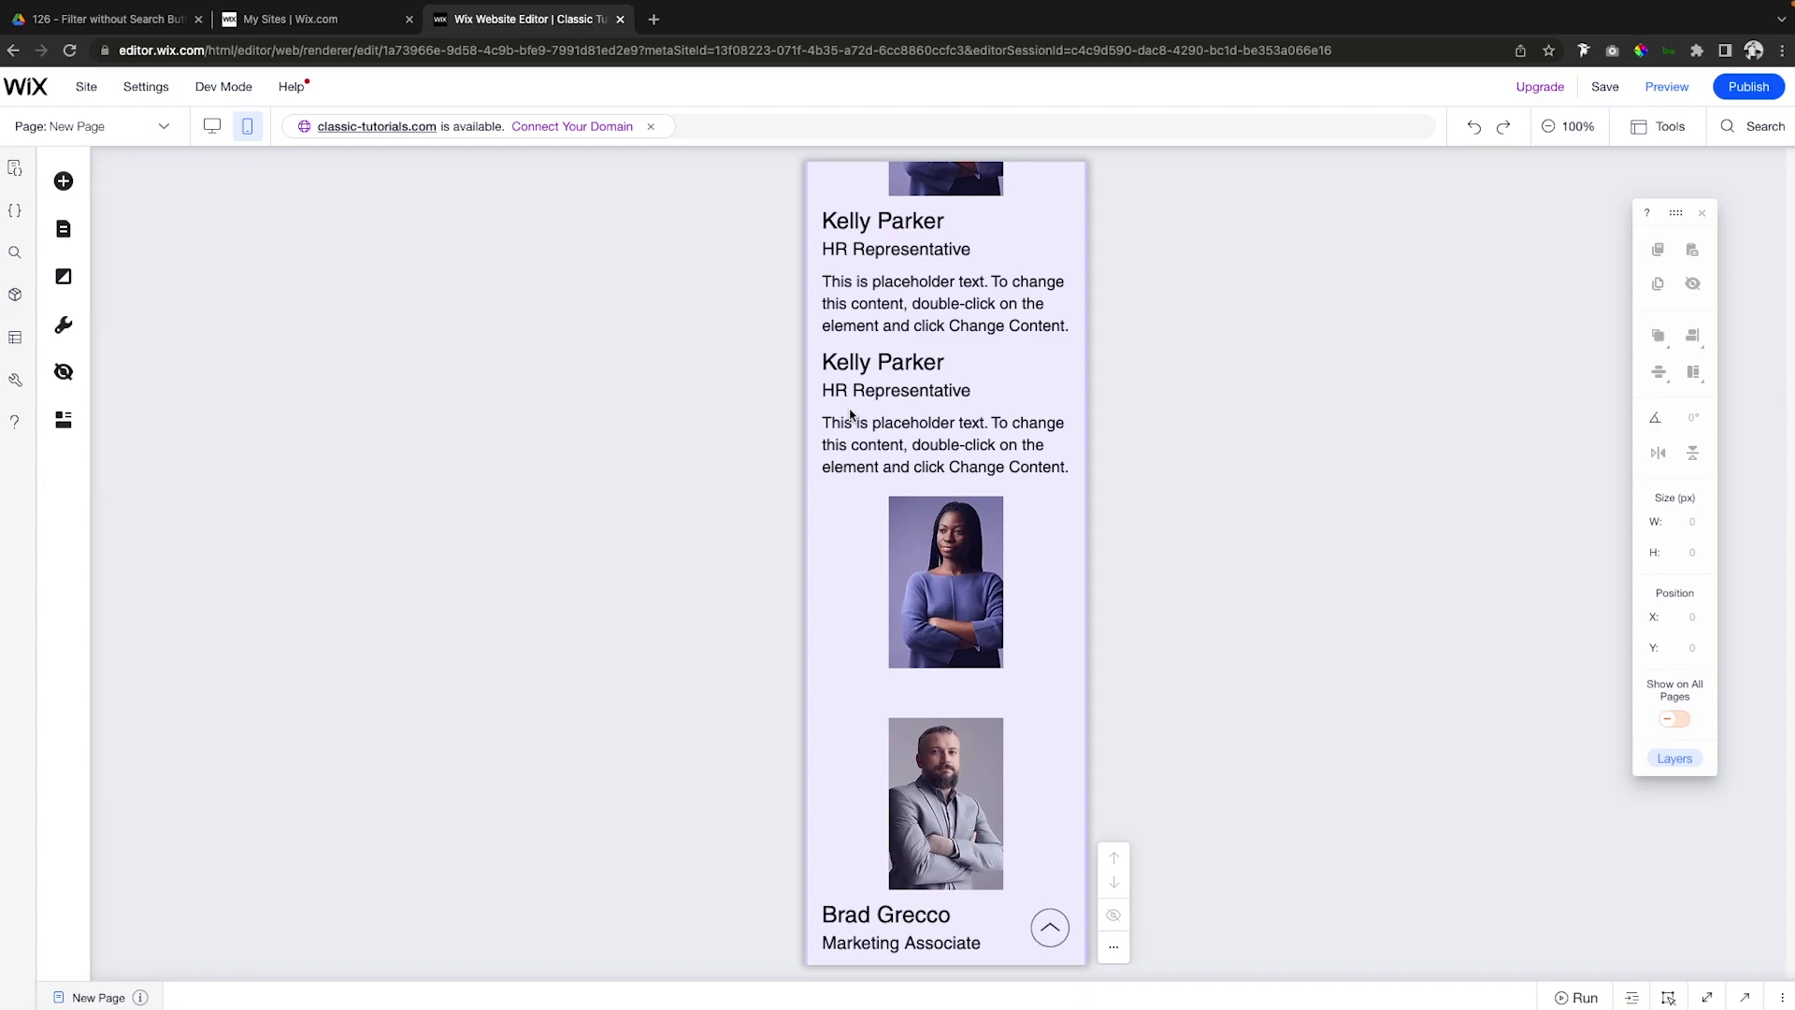
mouse_move(908, 415)
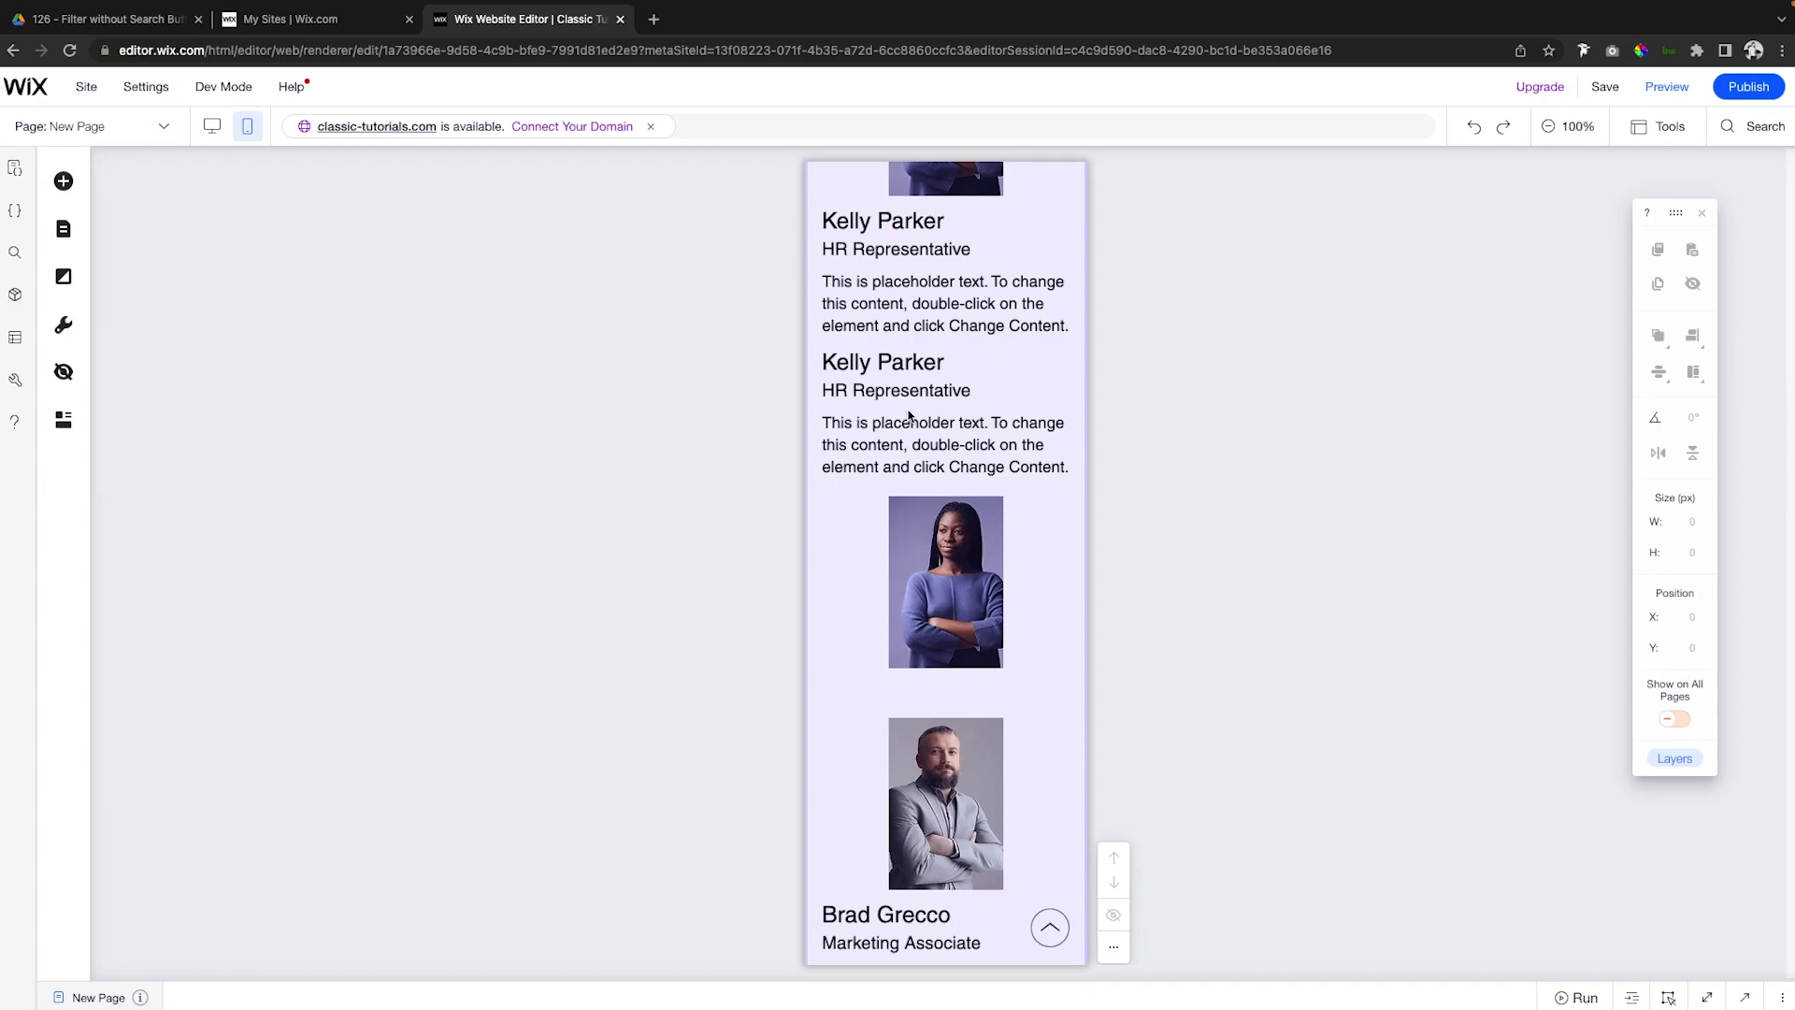
mouse_move(894, 419)
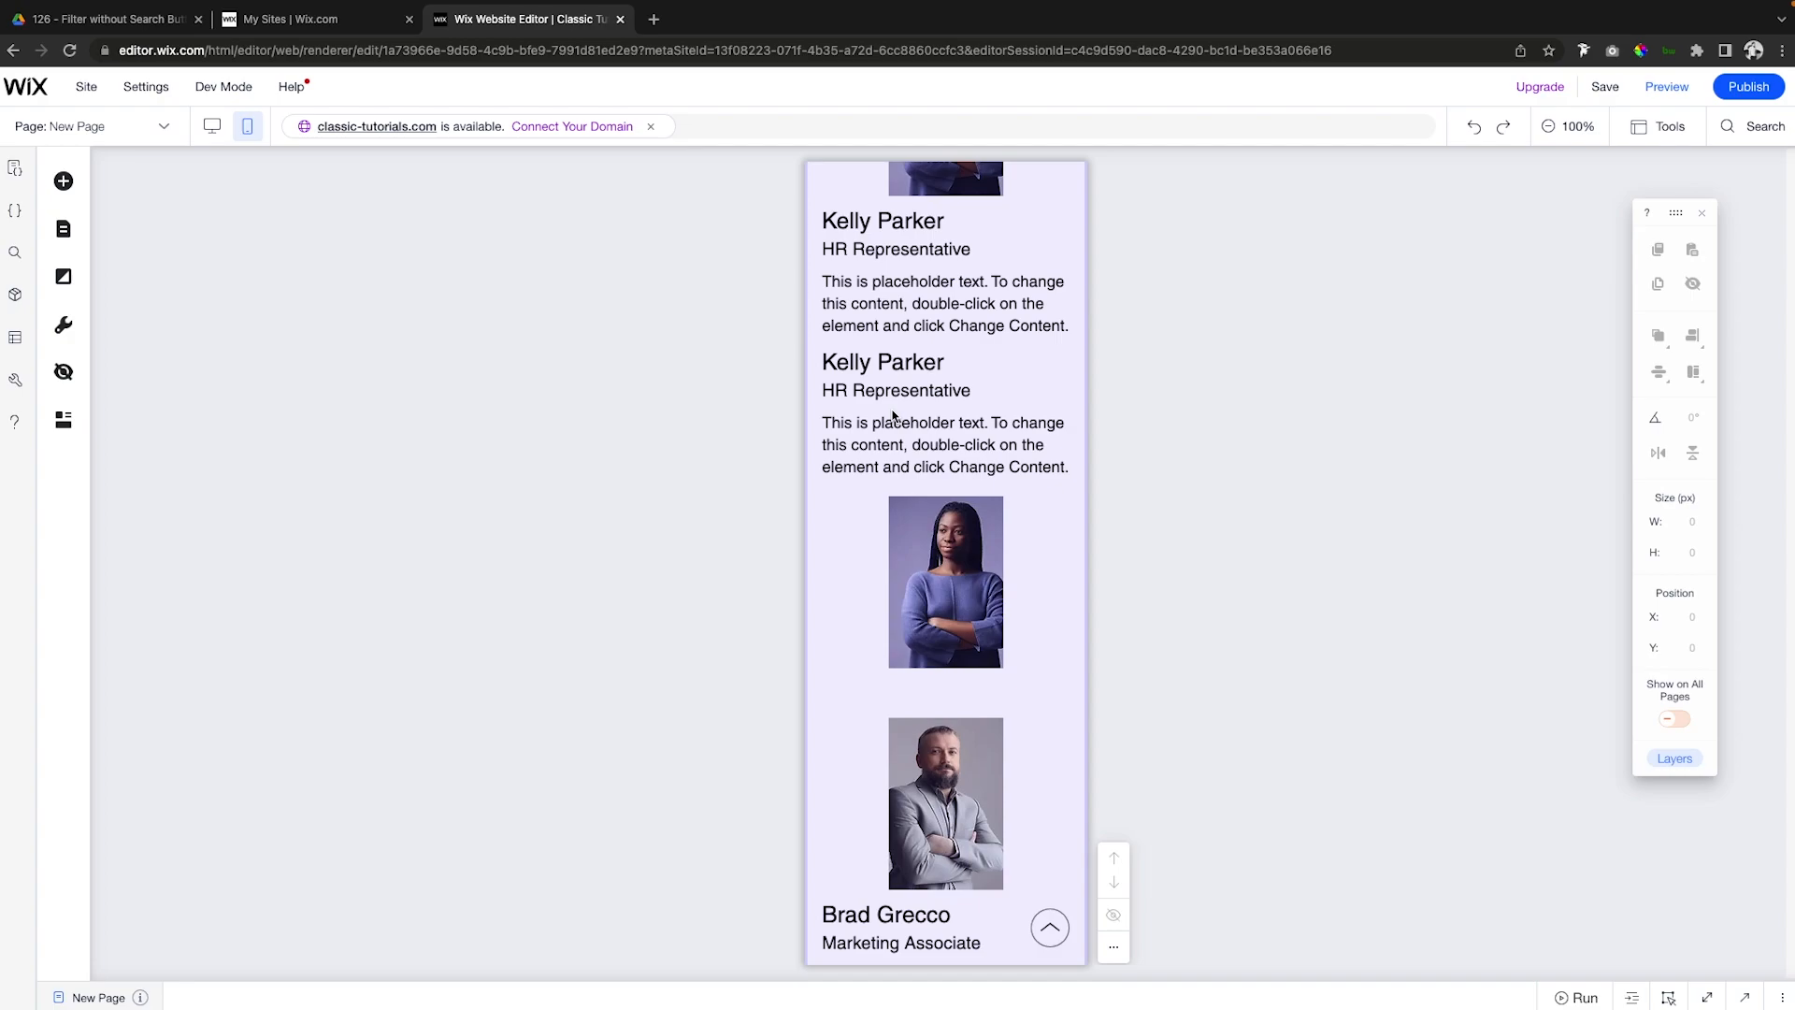
scroll("down", 3)
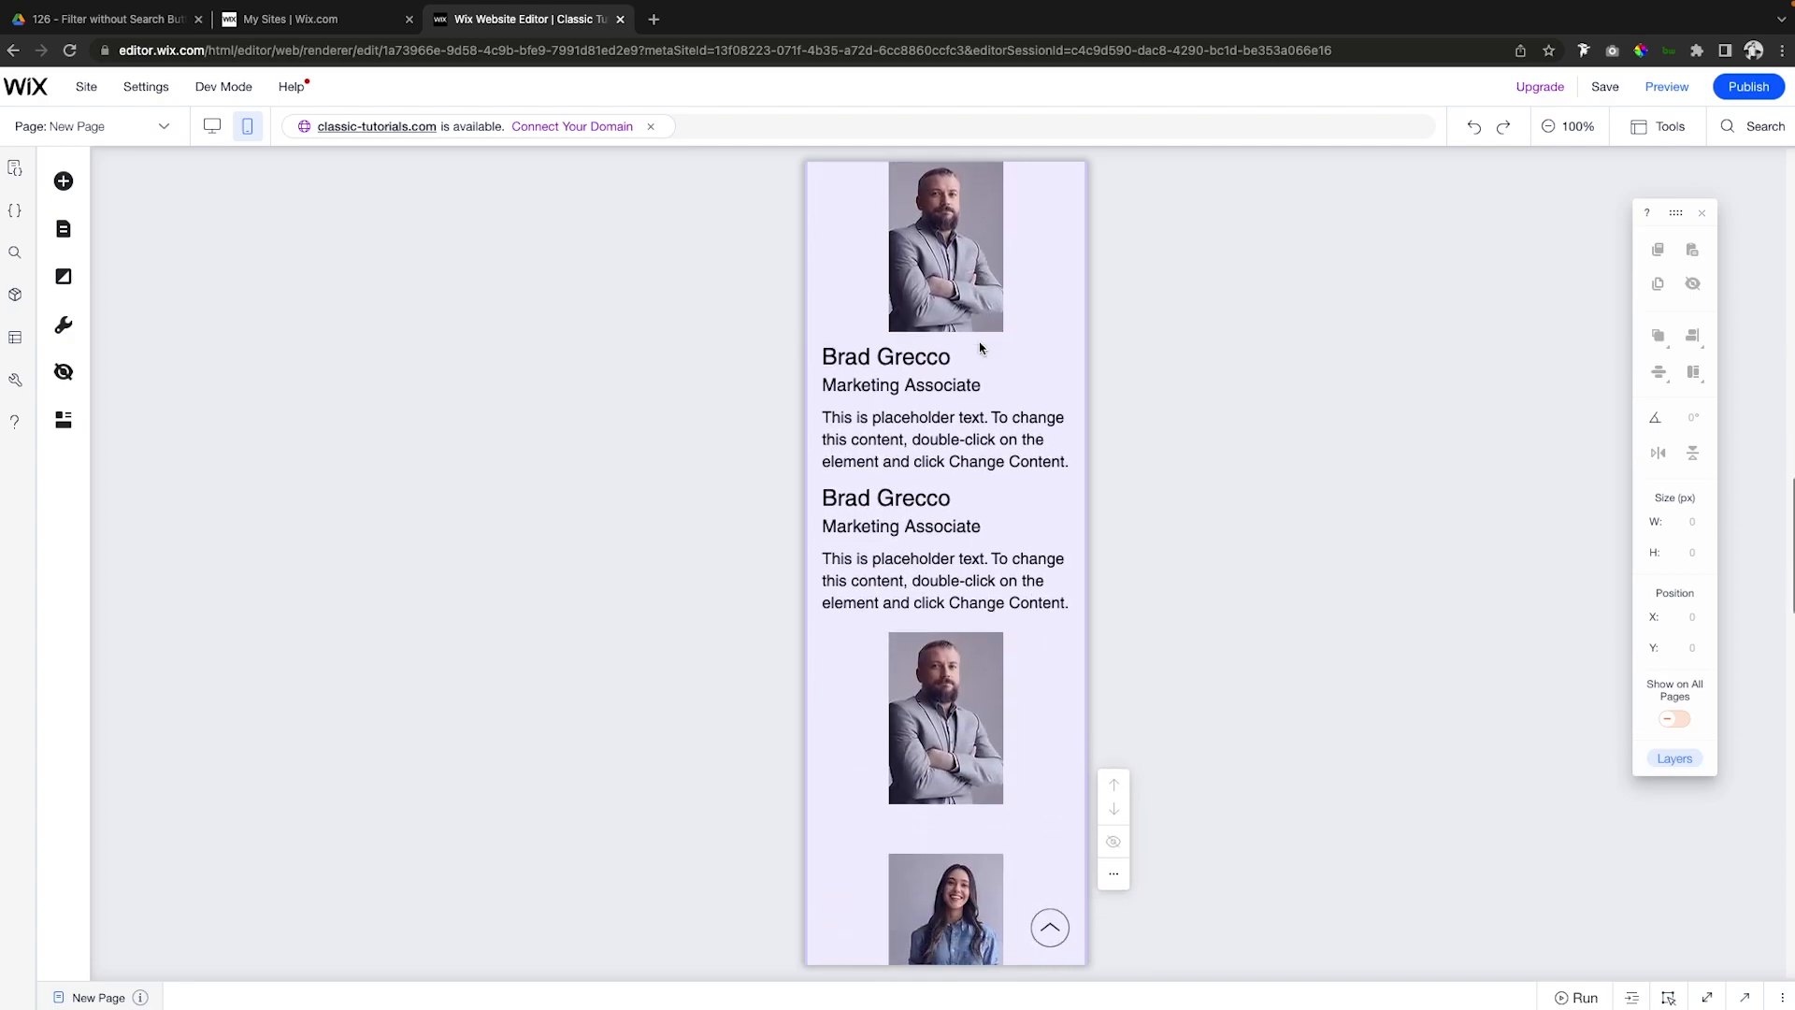